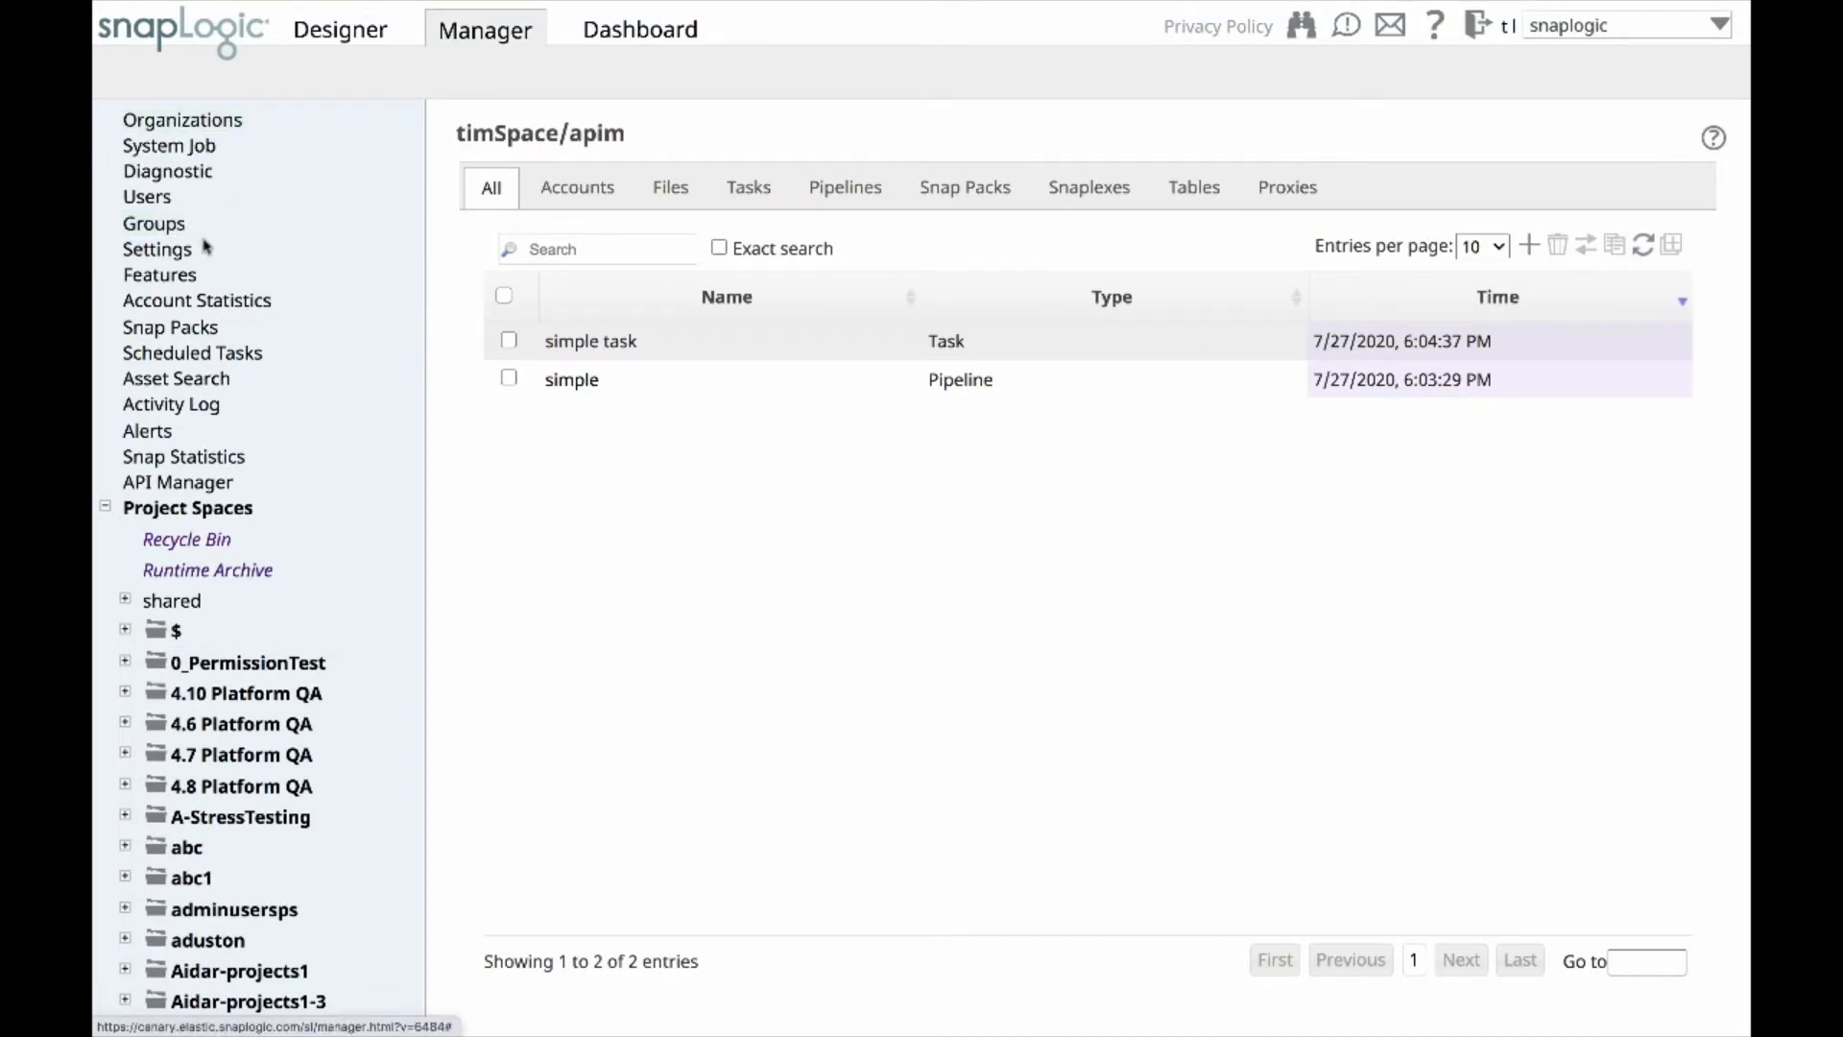
# Scroll the Project Spaces tree down to the timSpace project space
pyautogui.scroll(-3)
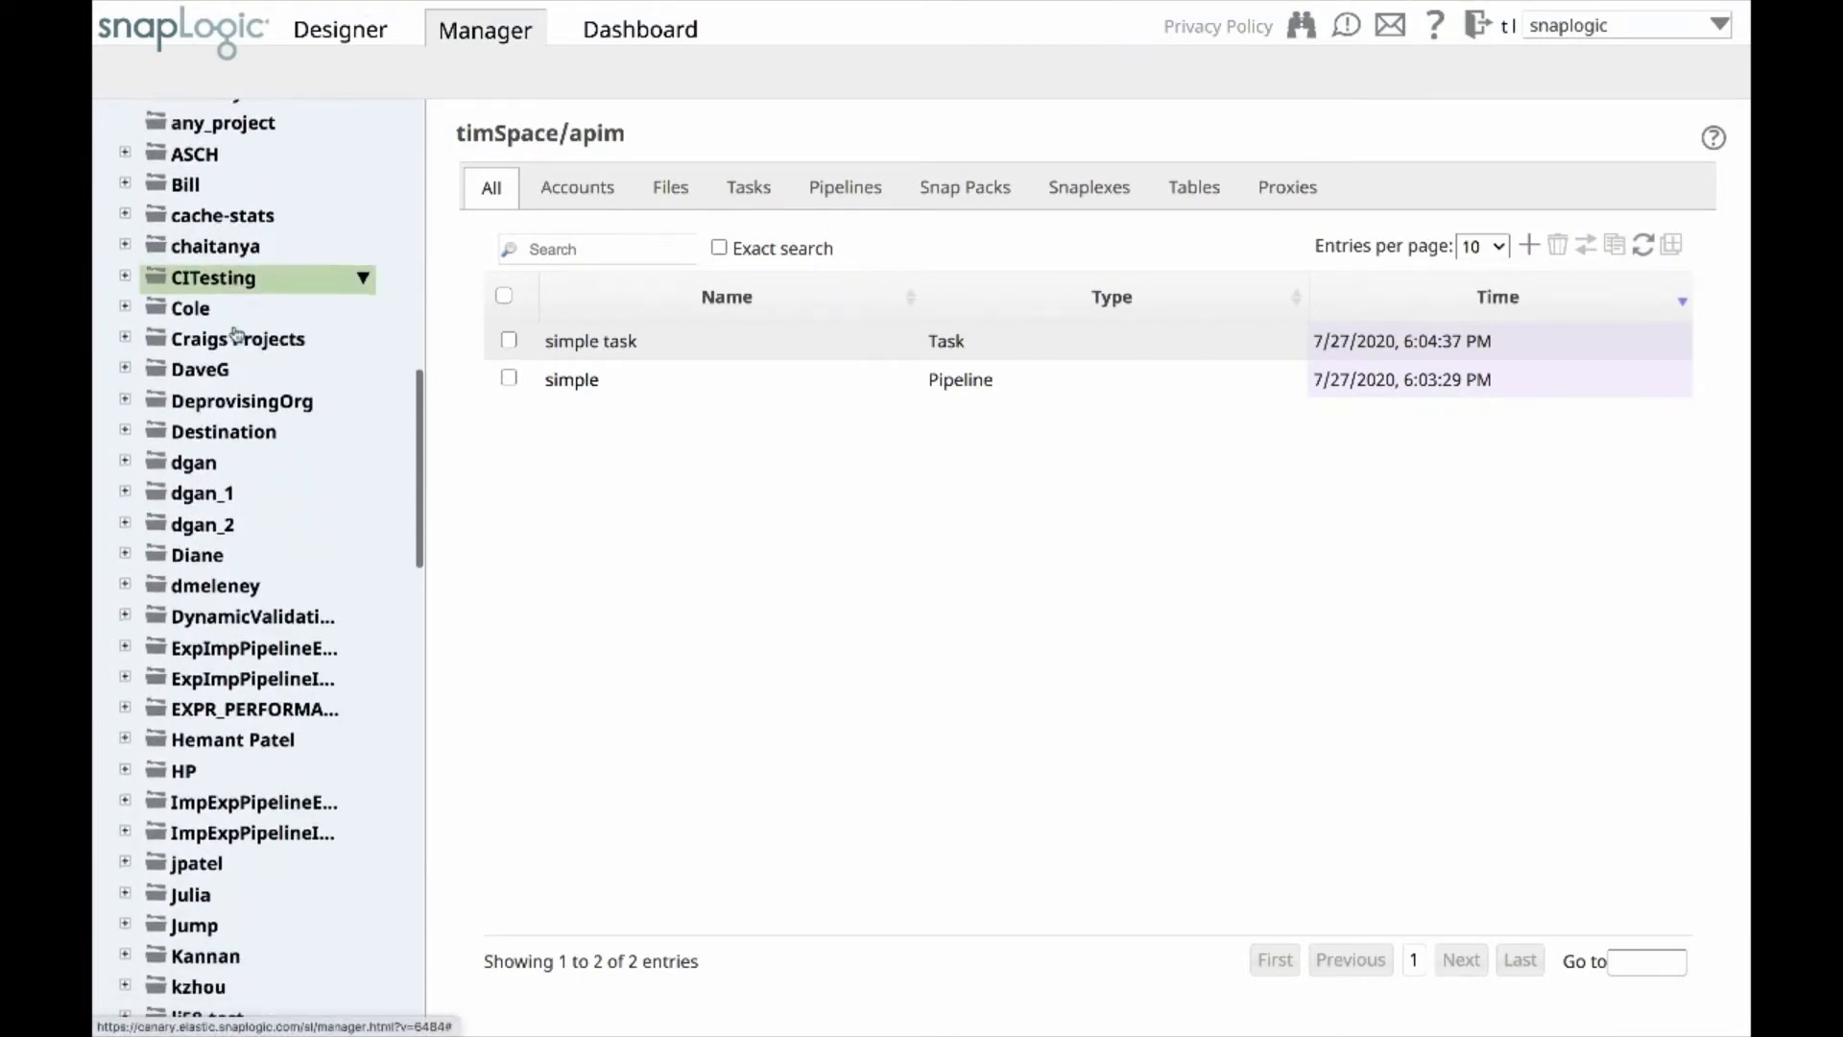
pyautogui.scroll(-3)
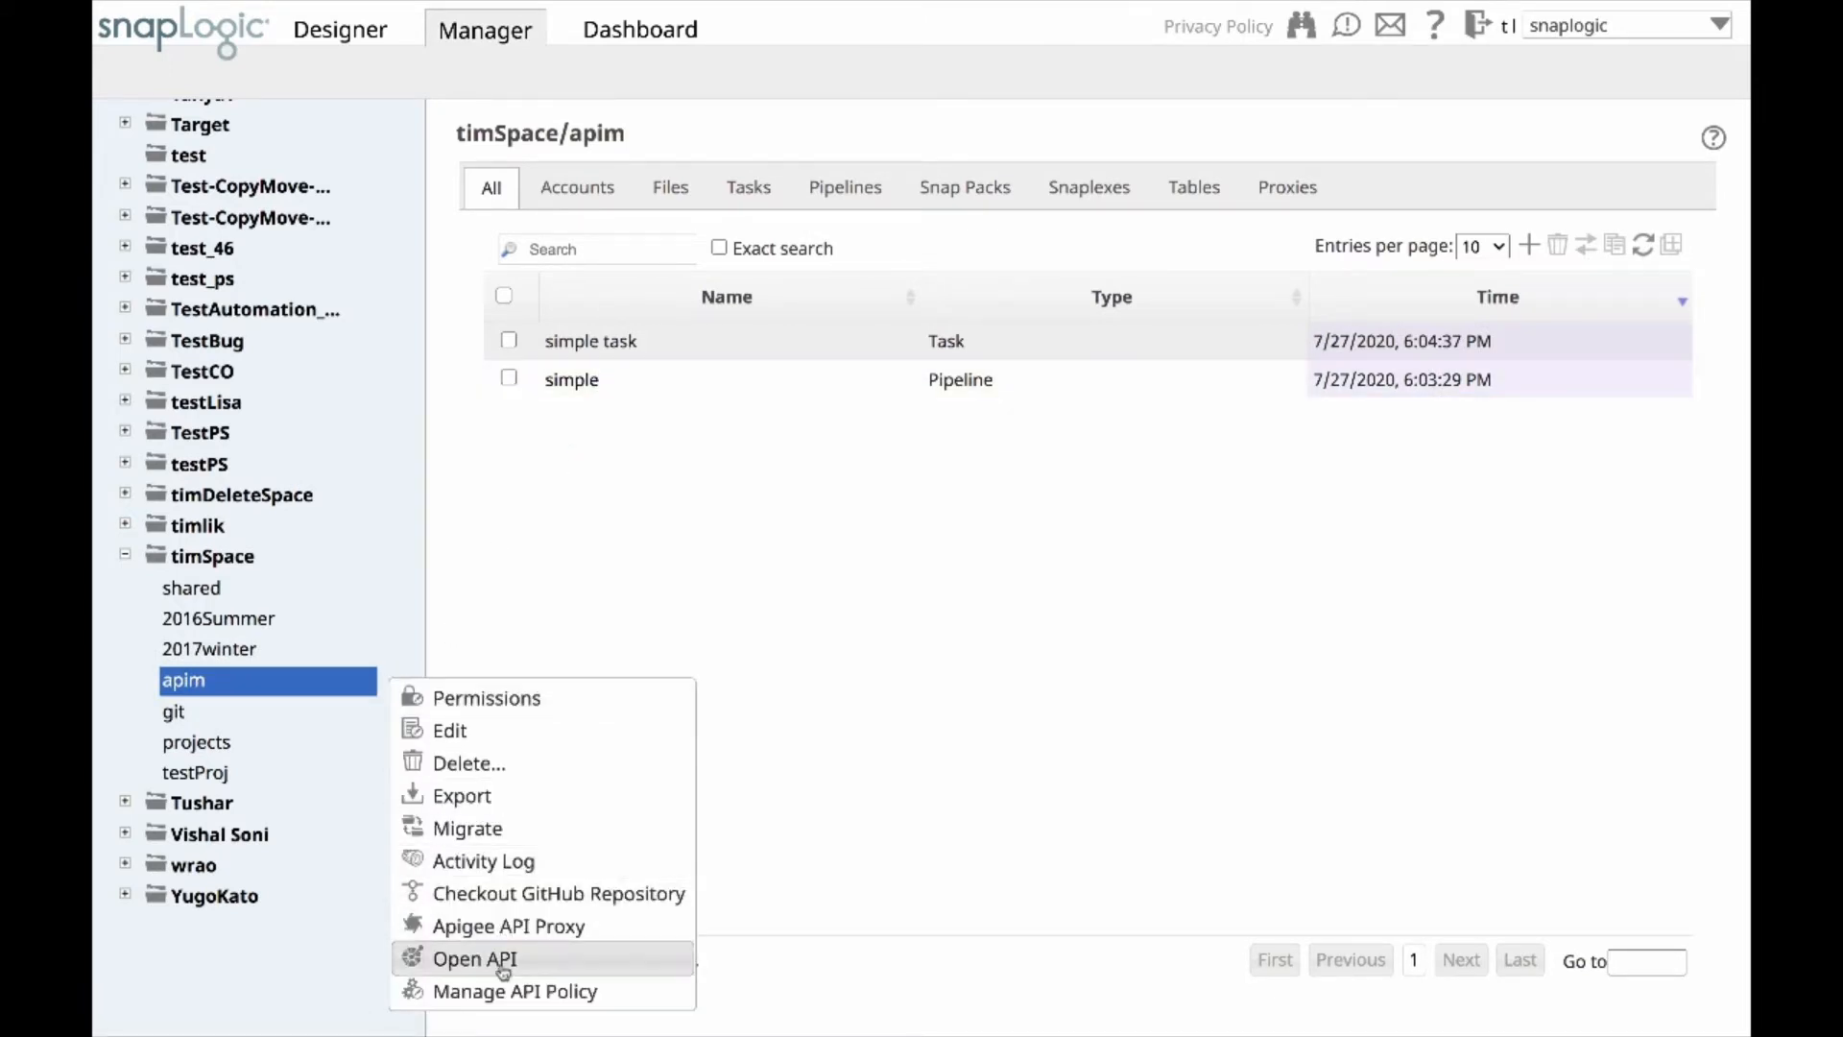
# Show the API policies for timSpace/apim and browse the addable policy types
pyautogui.click(515, 991)
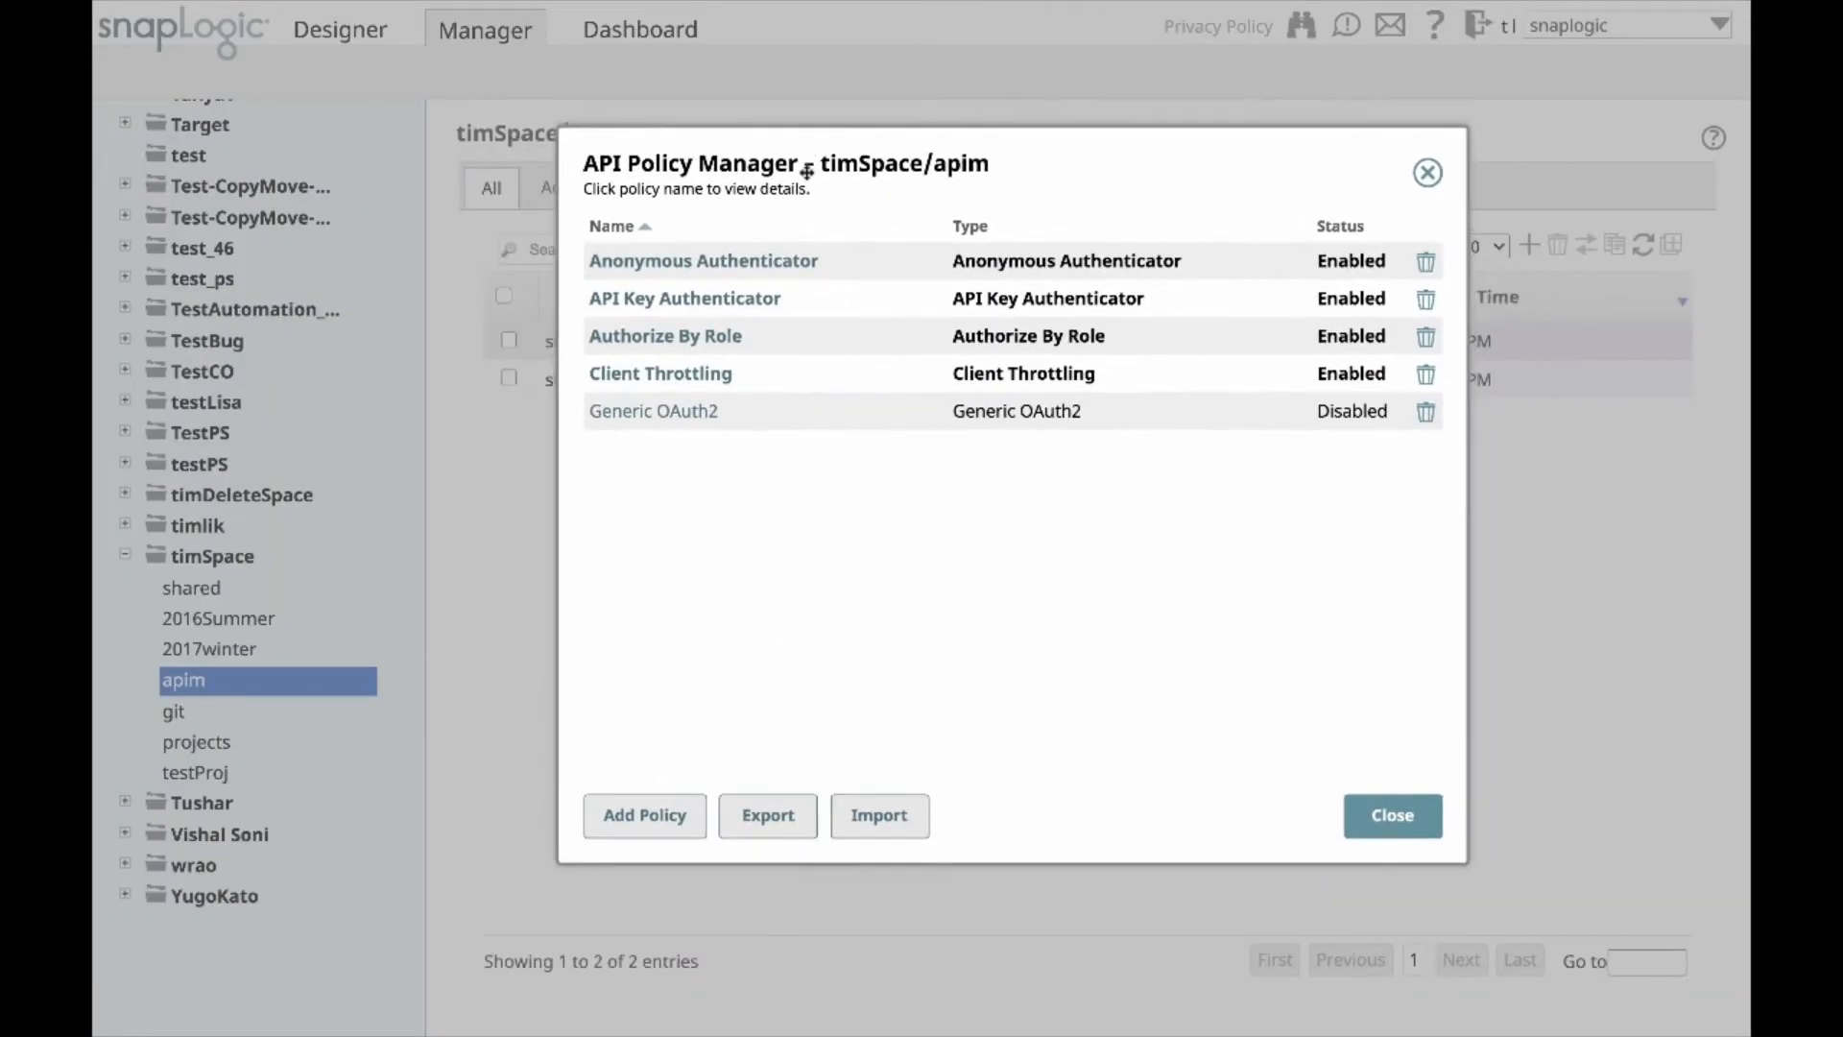
pyautogui.moveTo(758, 259)
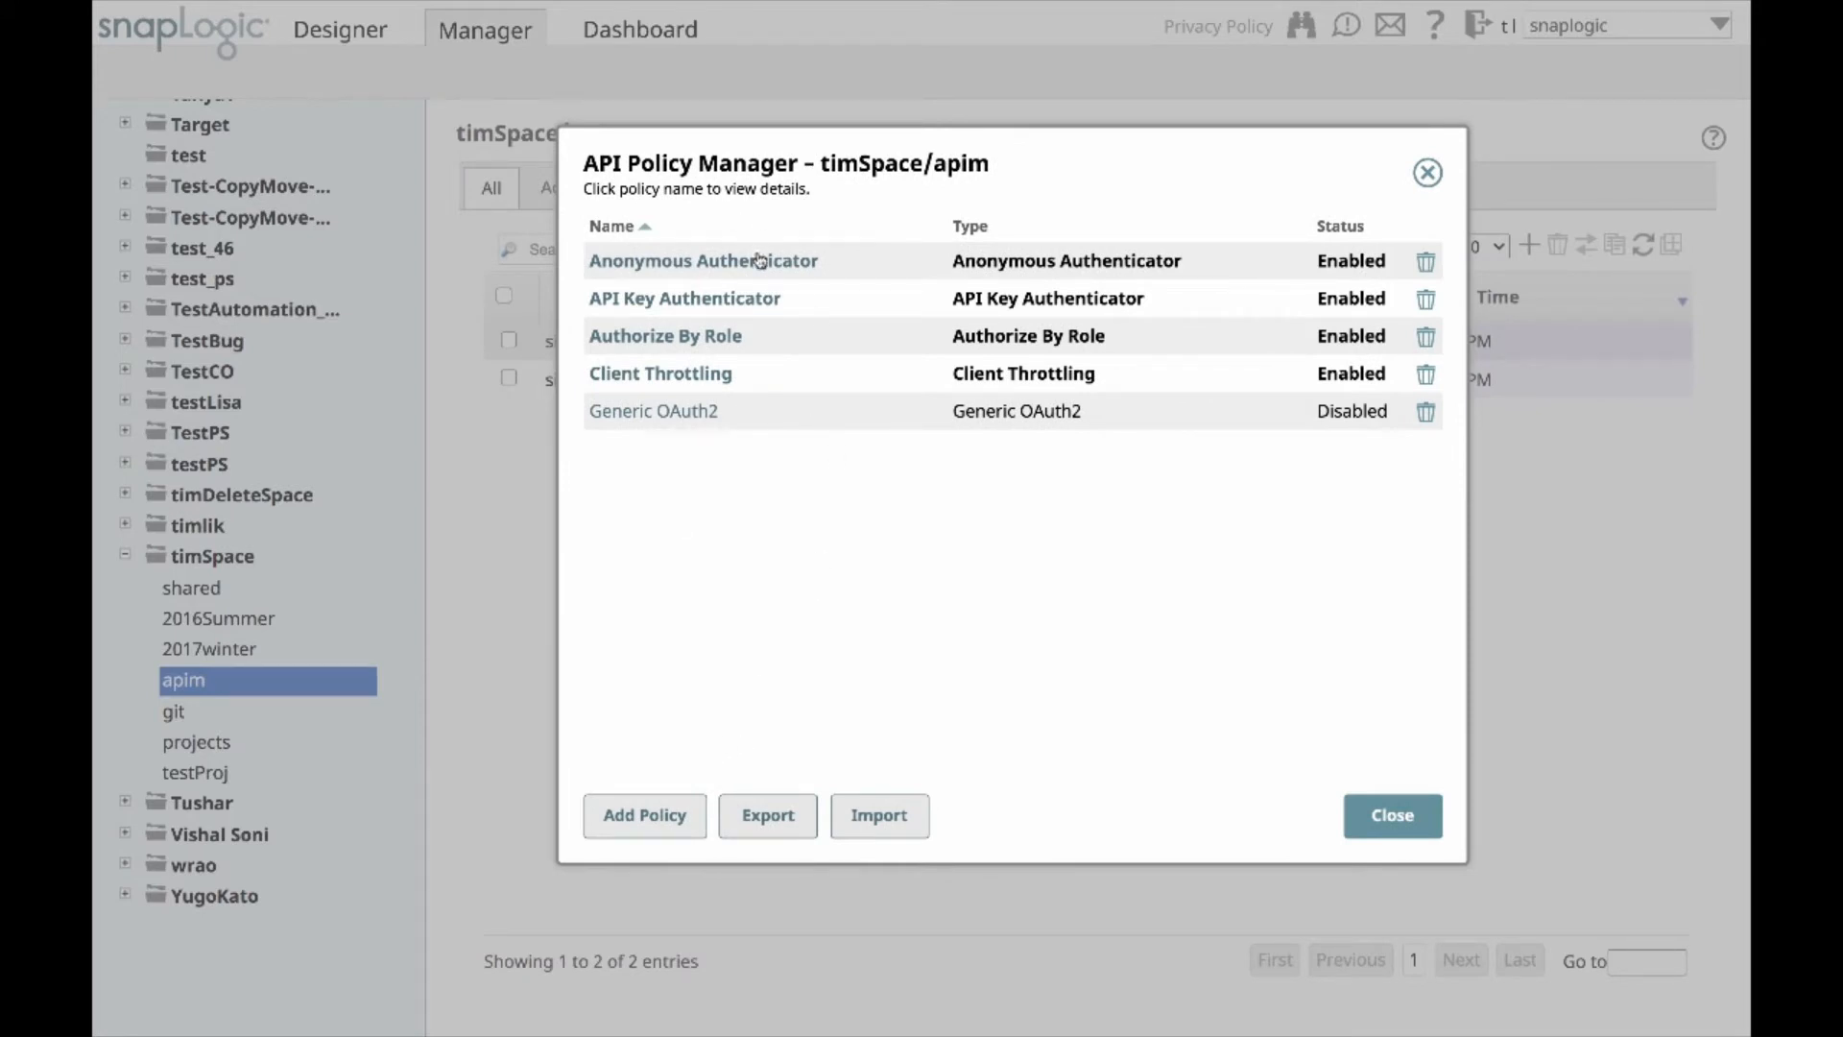
pyautogui.click(645, 814)
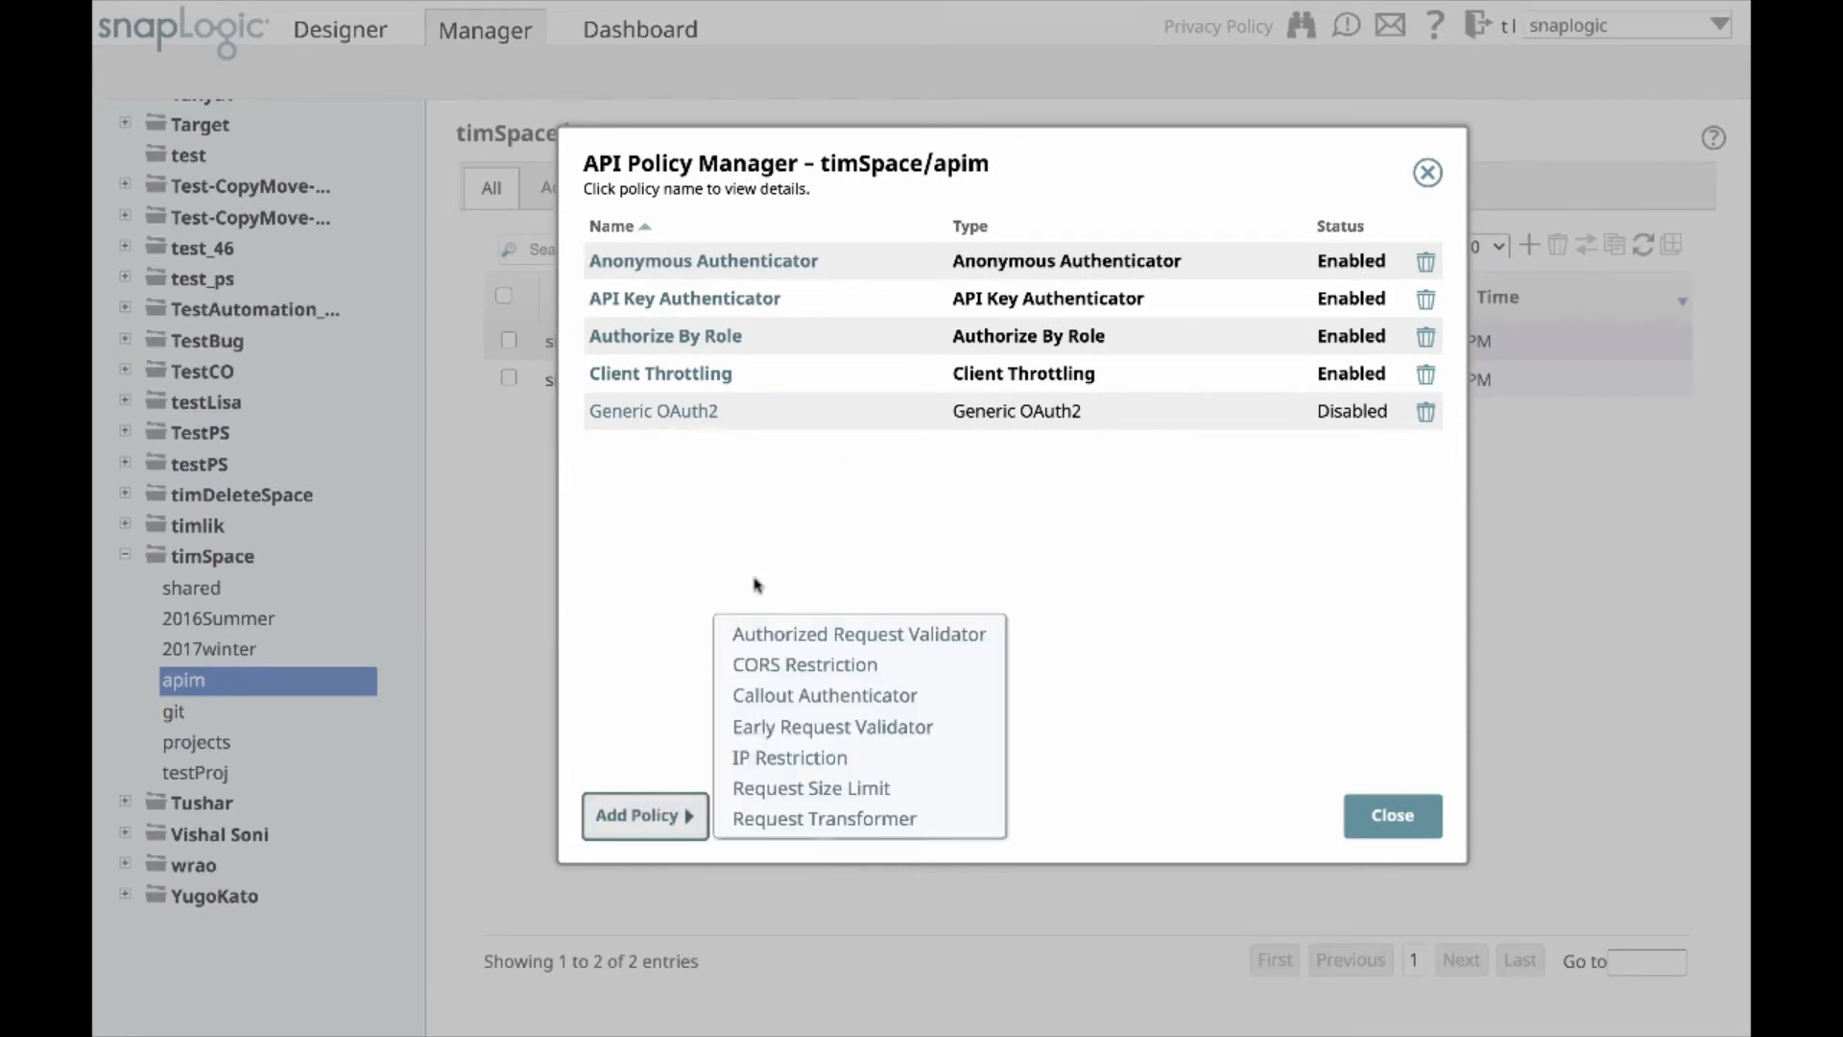
pyautogui.moveTo(858, 634)
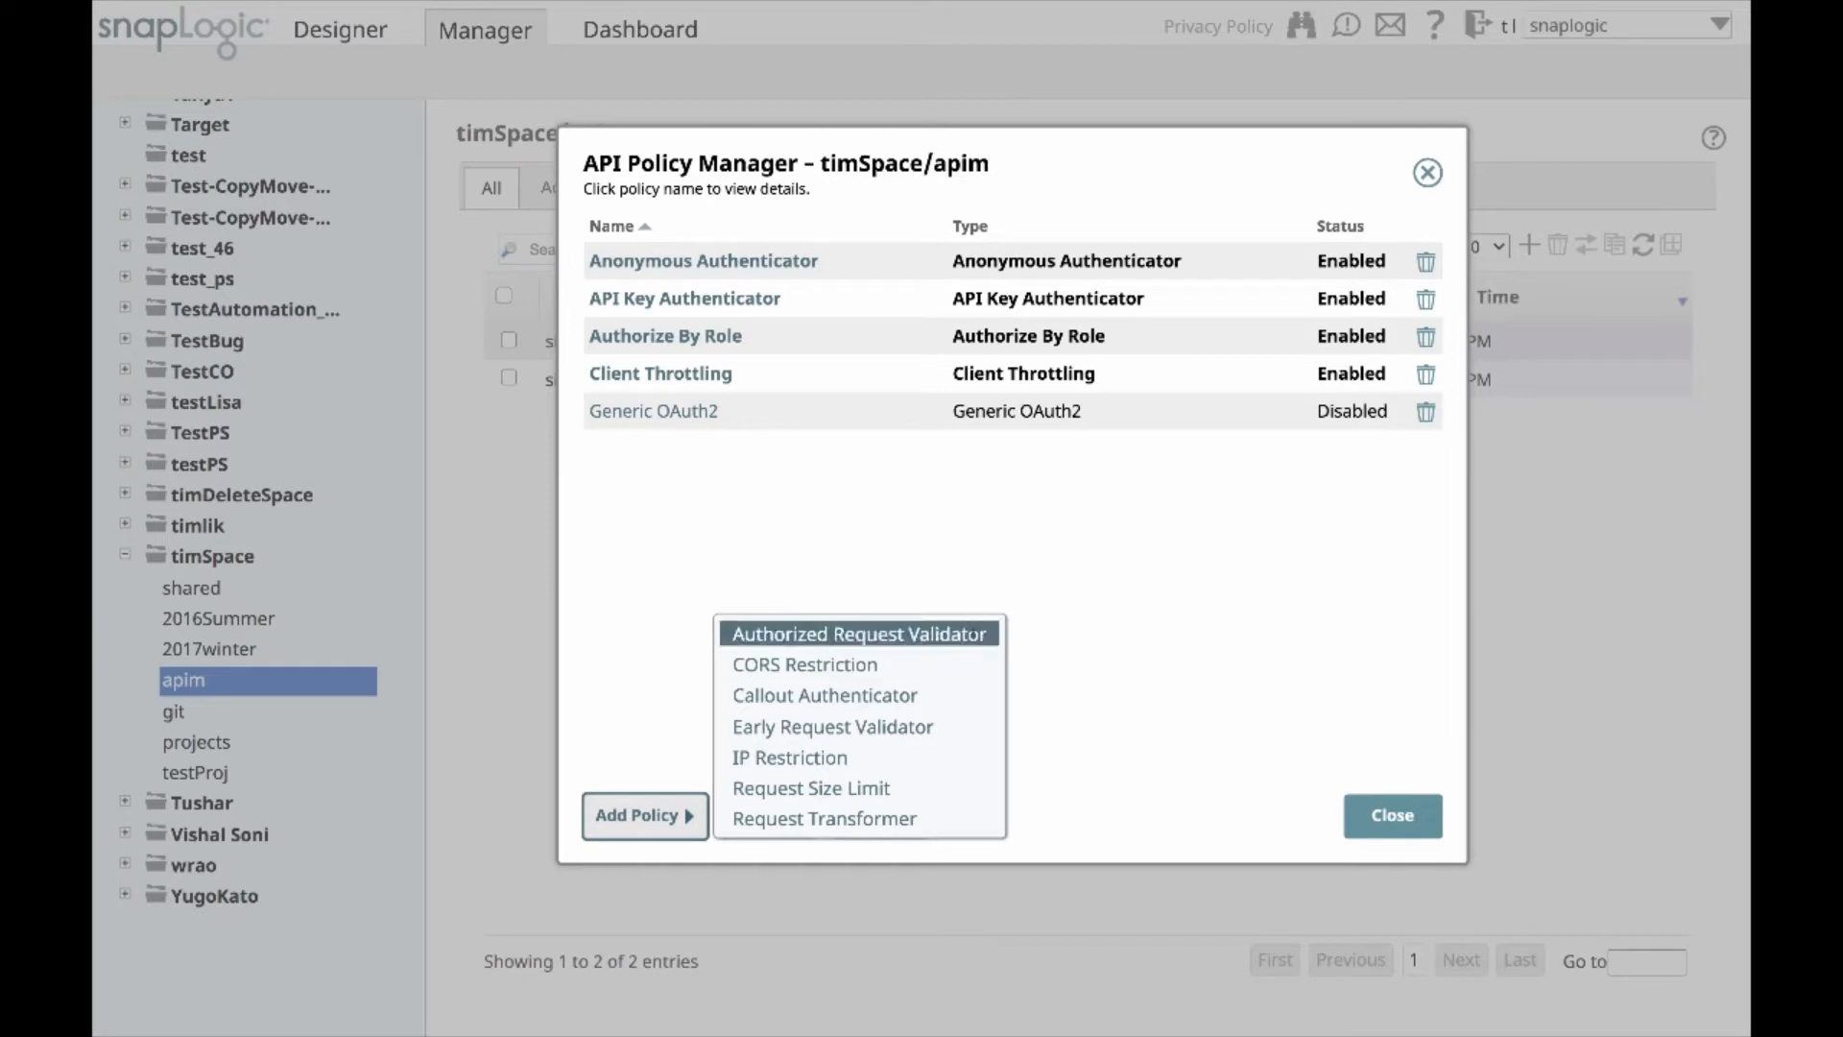
pyautogui.moveTo(939, 780)
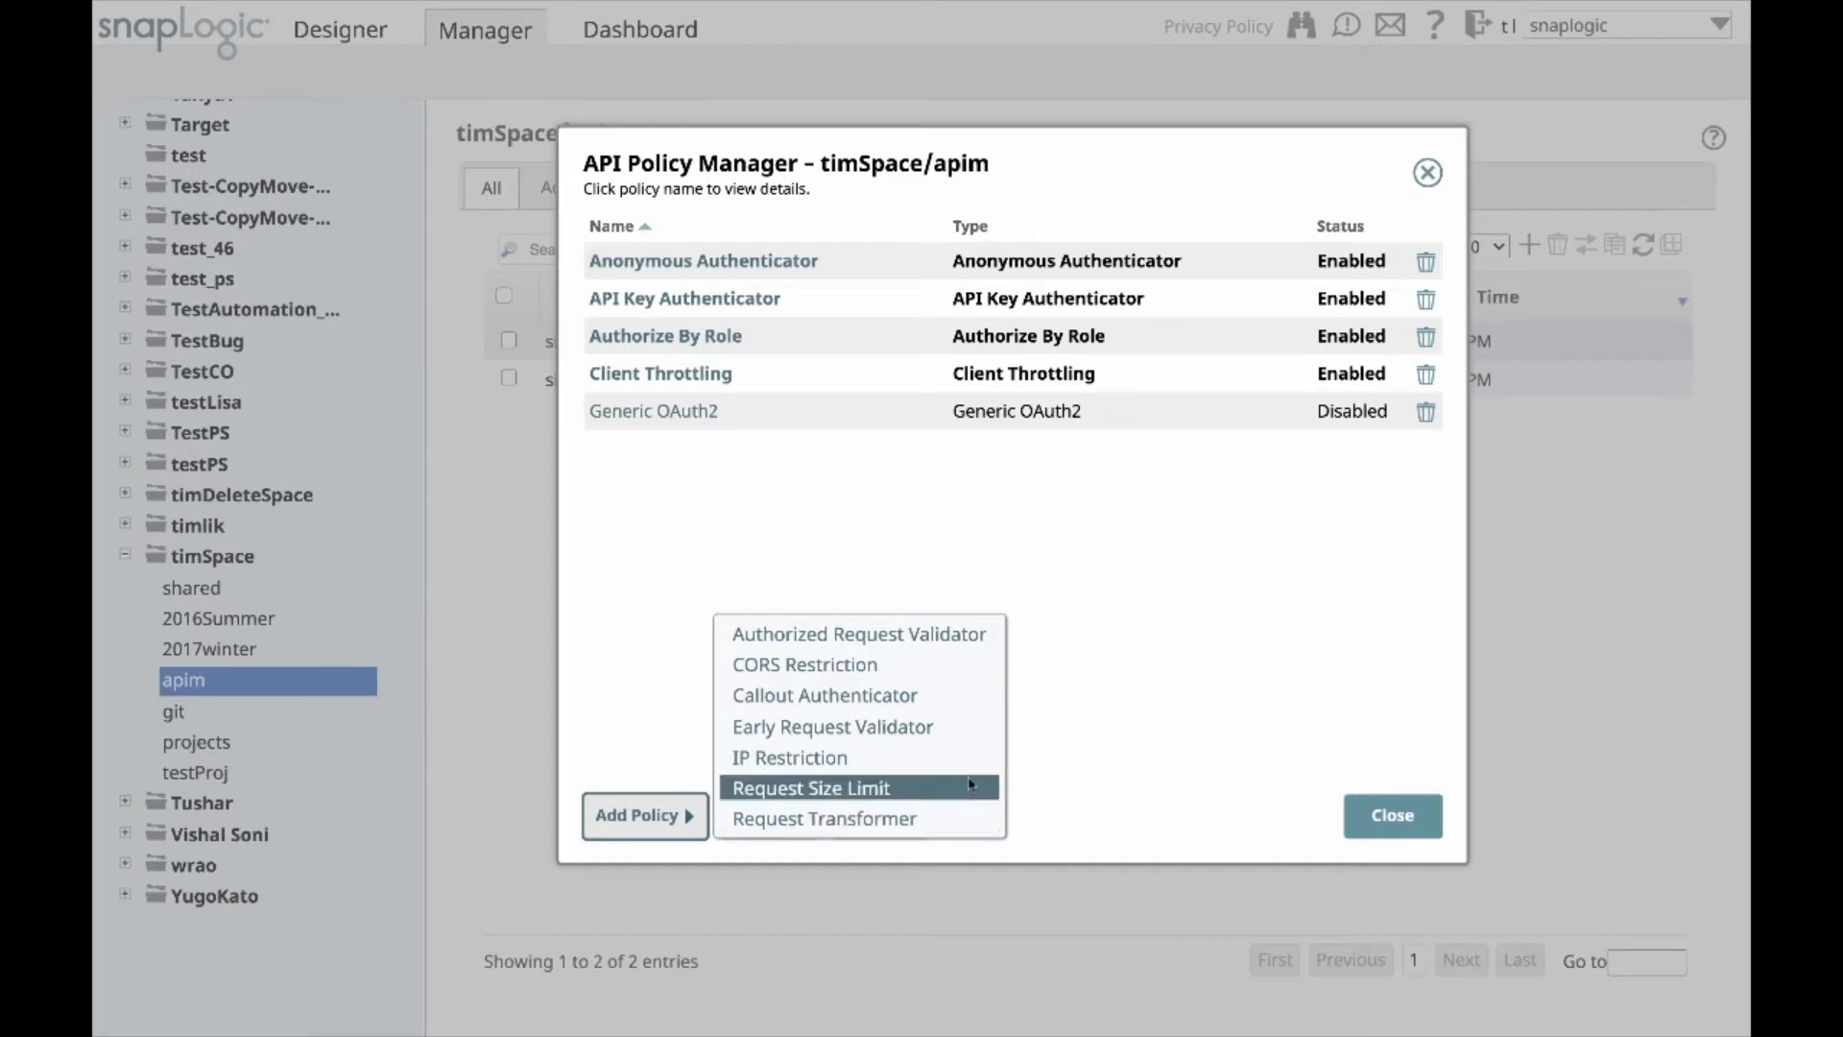
pyautogui.moveTo(978, 516)
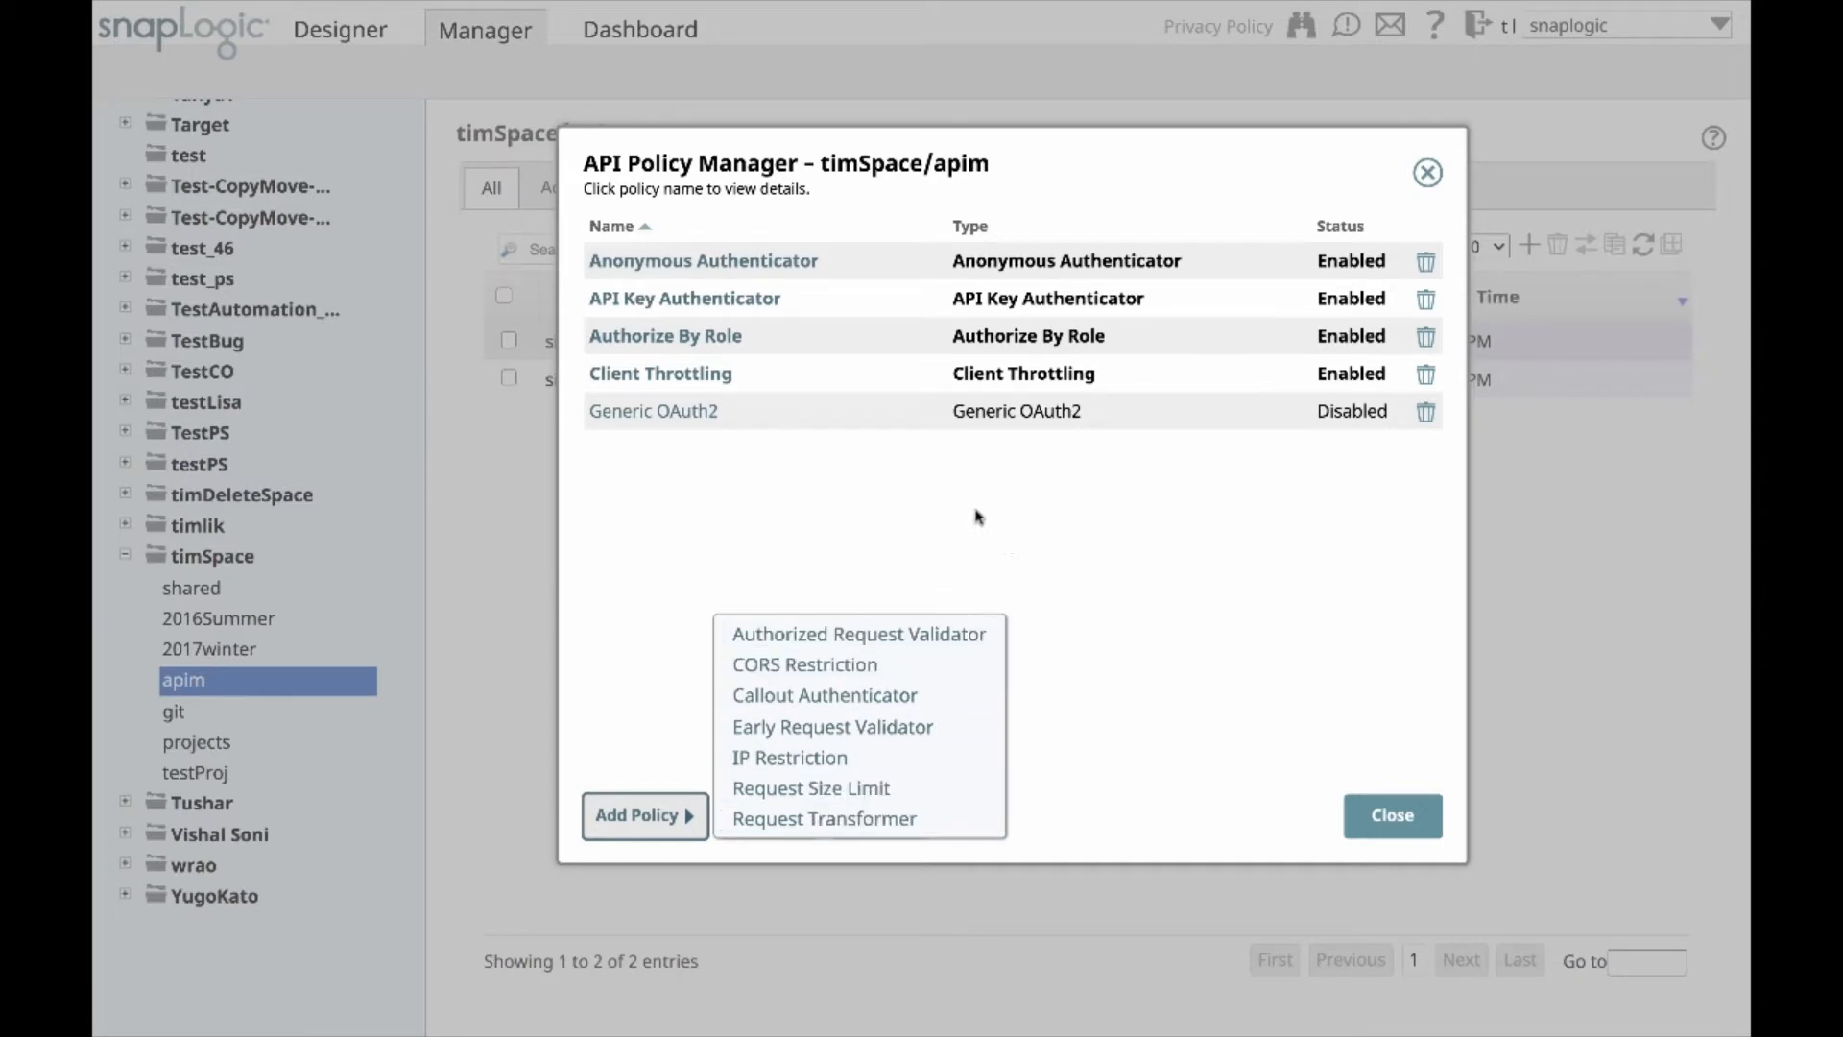
pyautogui.moveTo(691, 265)
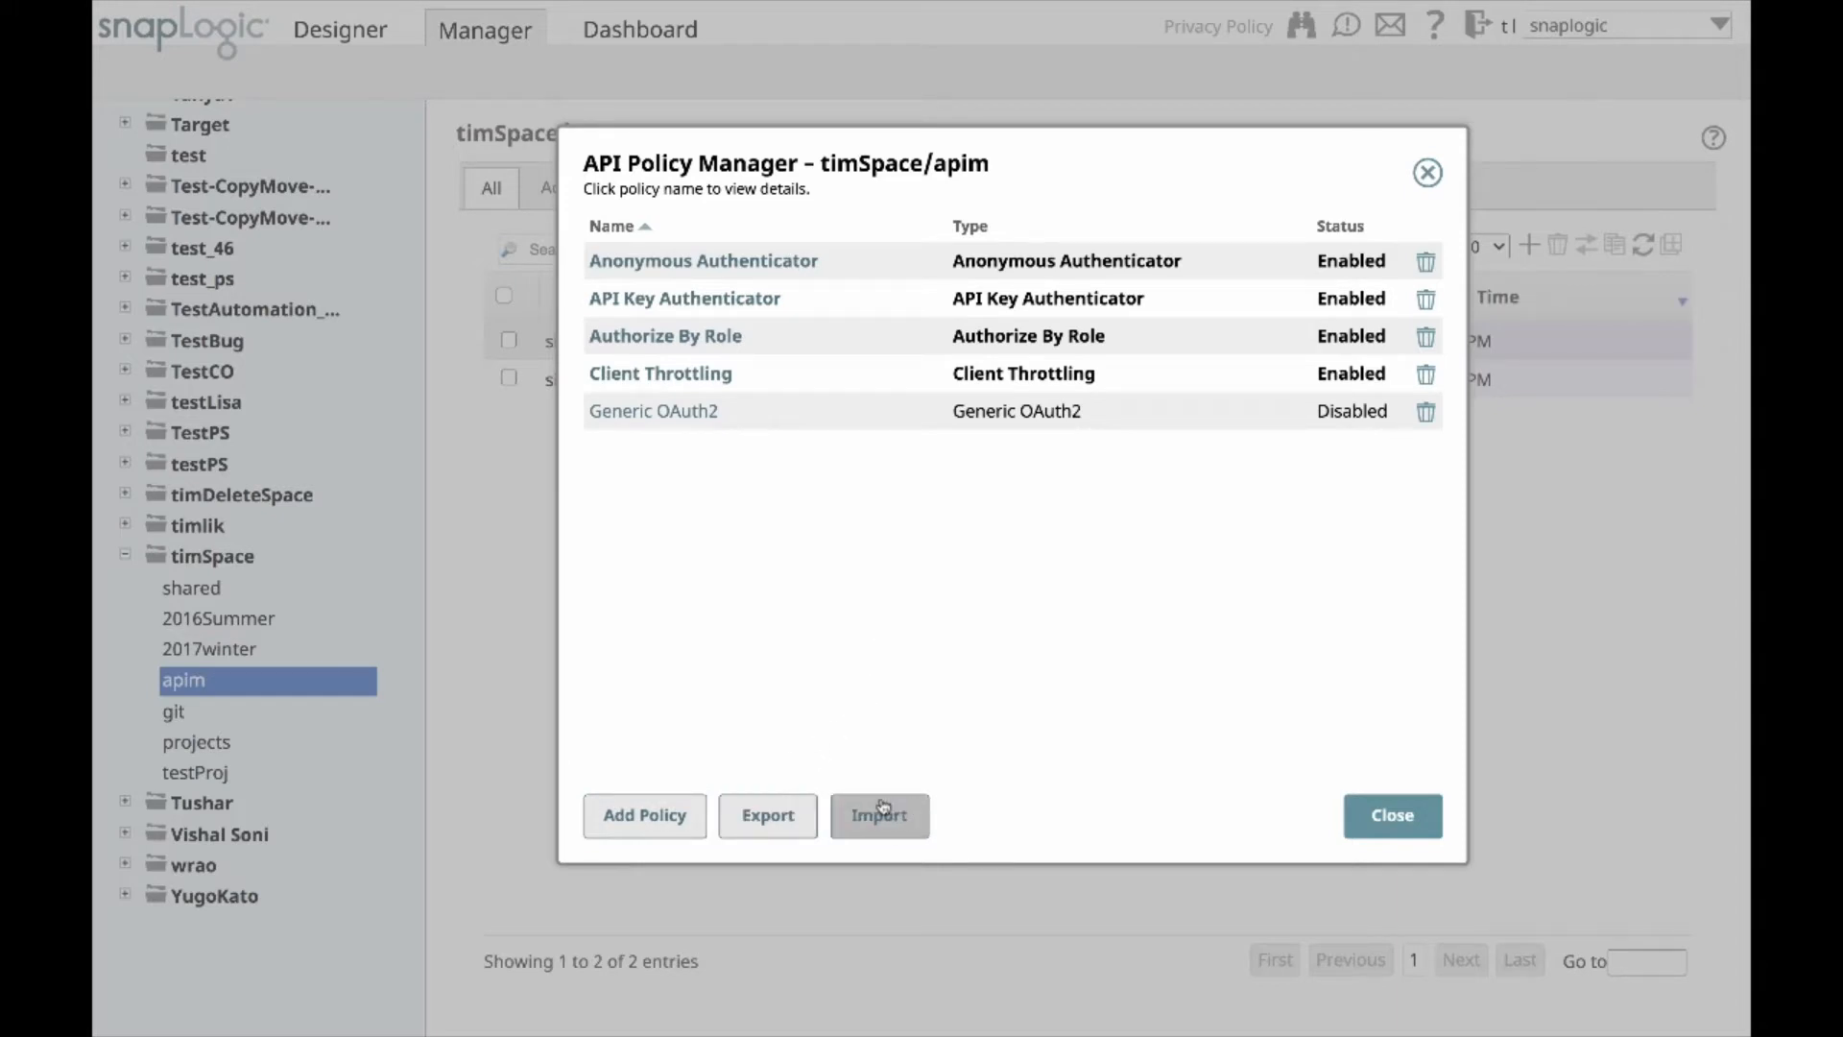
pyautogui.moveTo(935, 674)
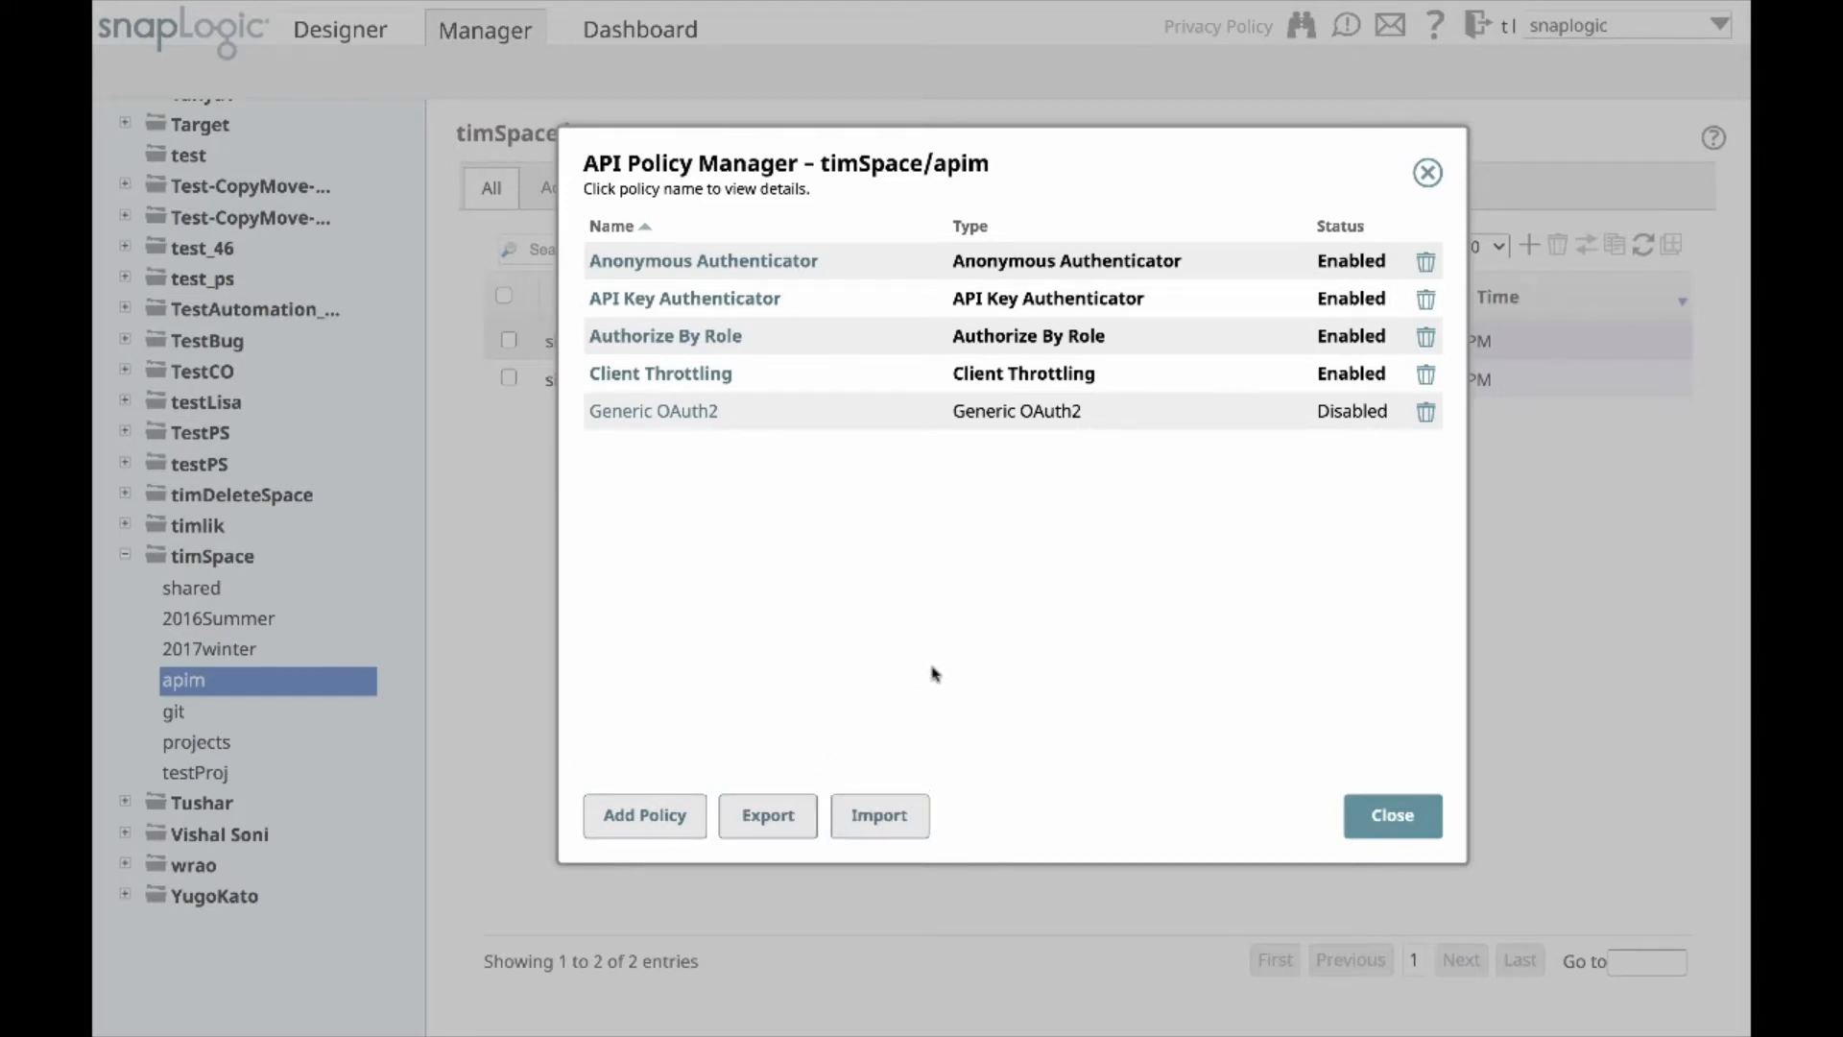
pyautogui.moveTo(781, 374)
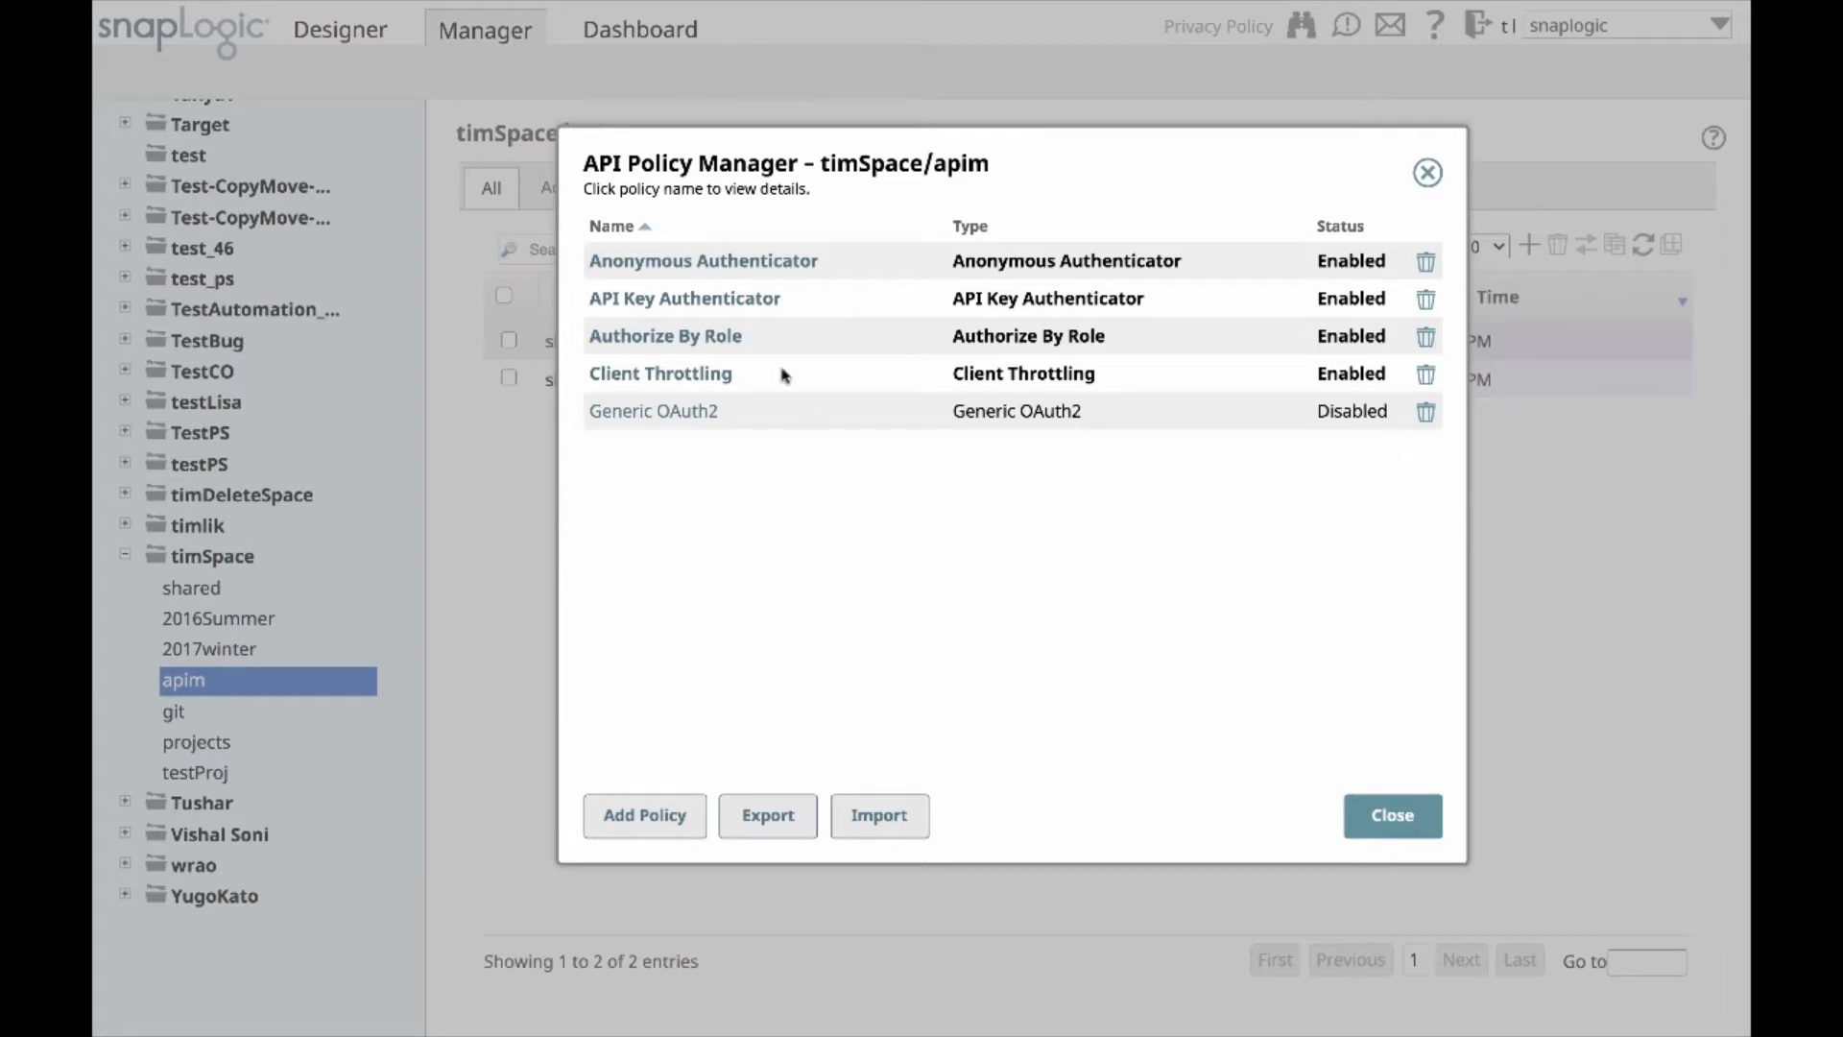
pyautogui.moveTo(764, 338)
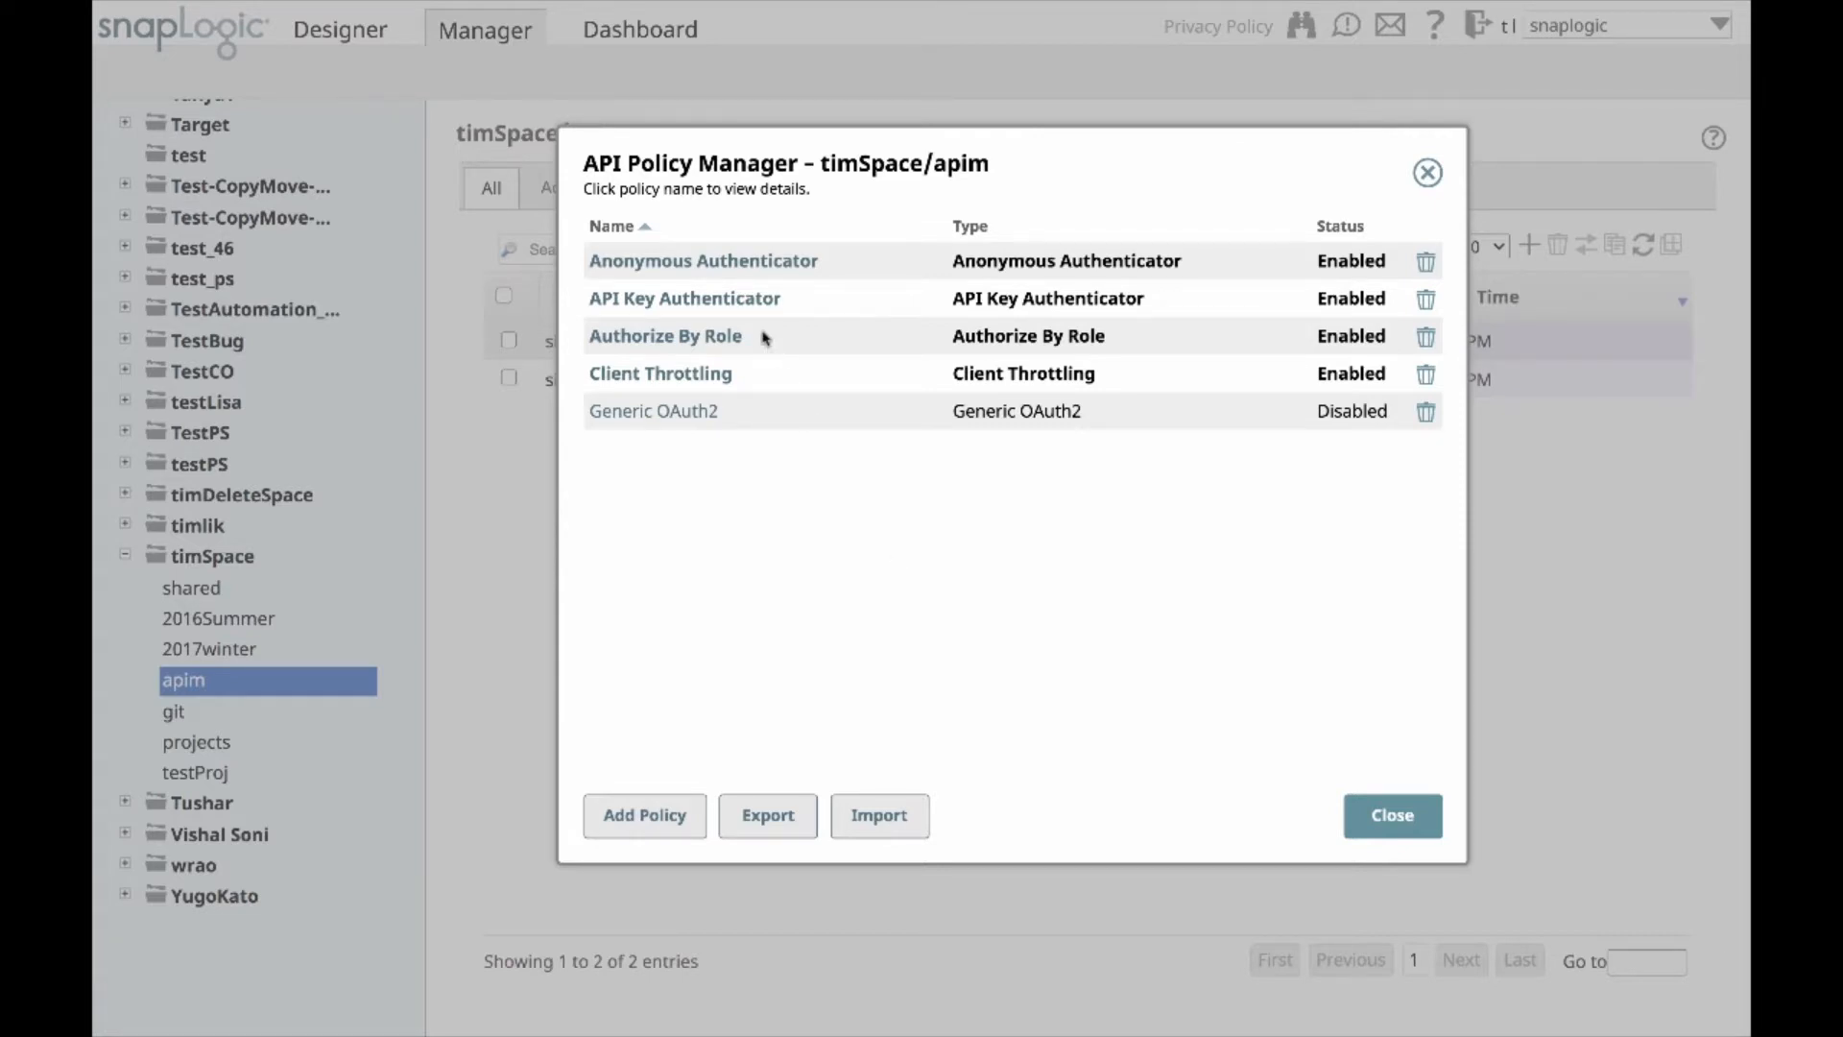
pyautogui.moveTo(726, 255)
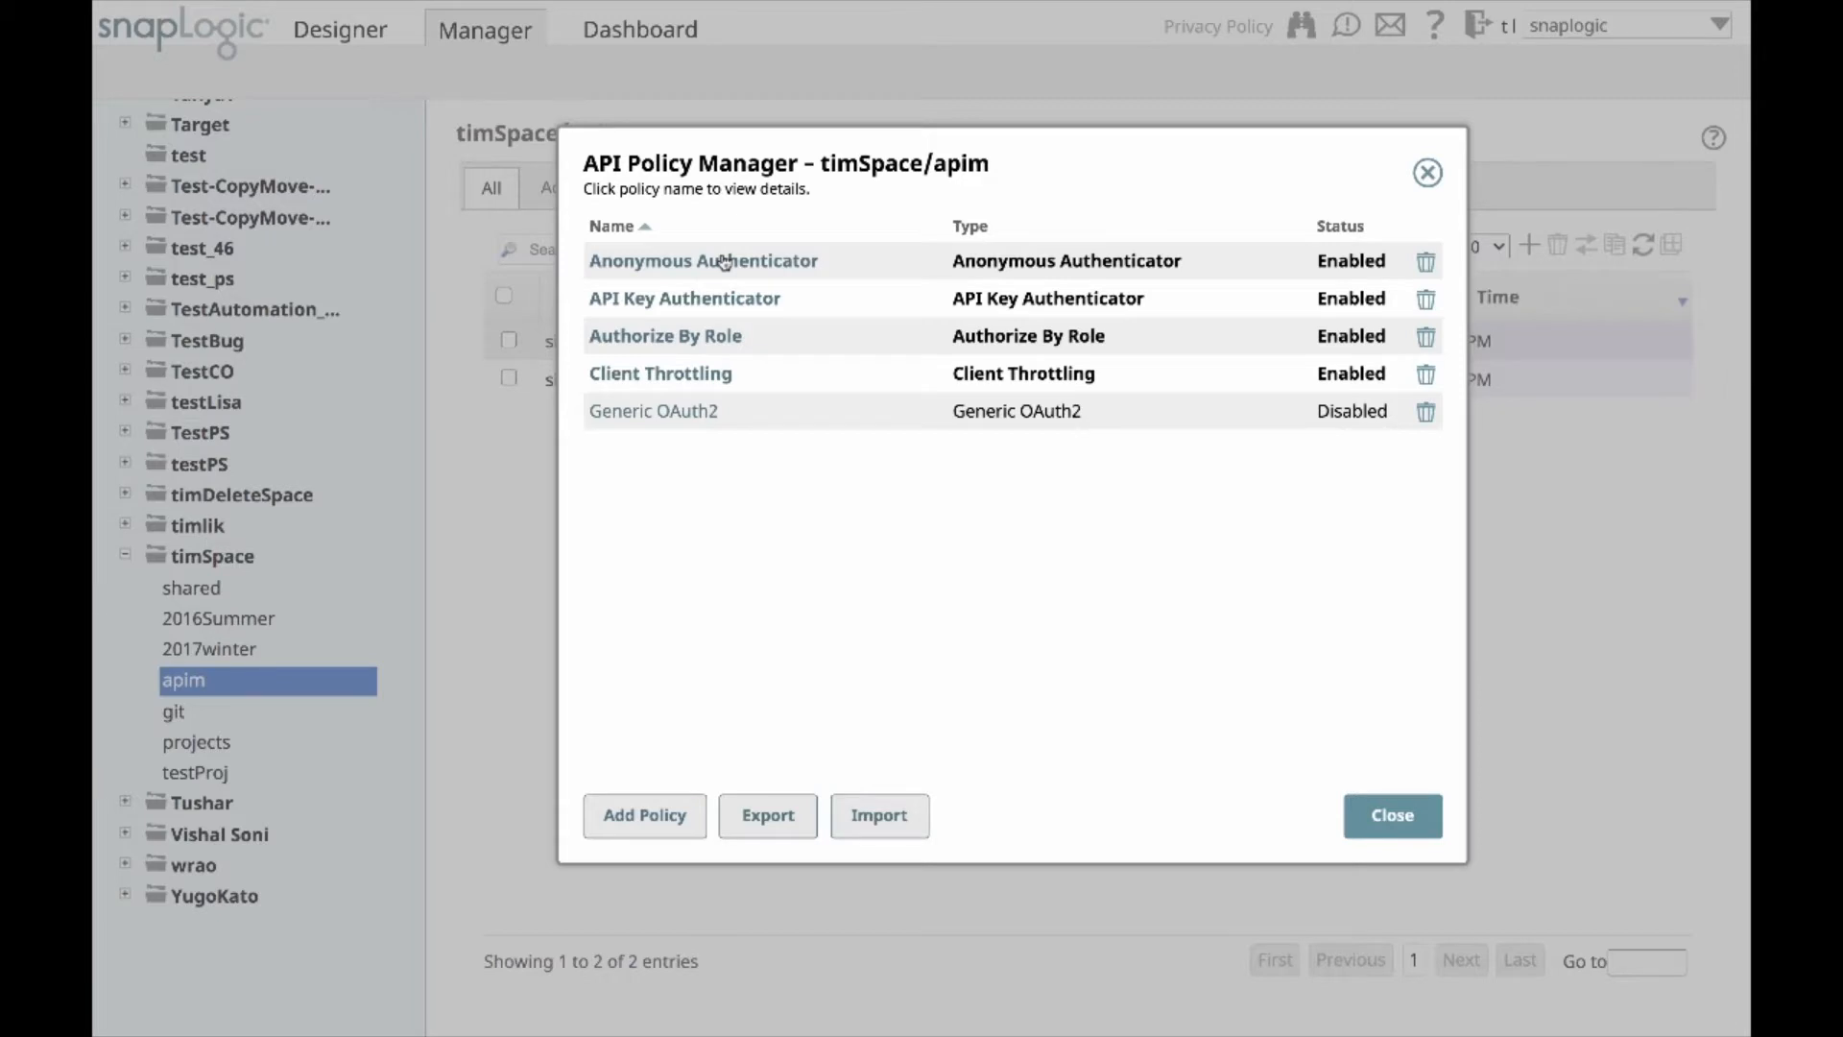
pyautogui.click(702, 260)
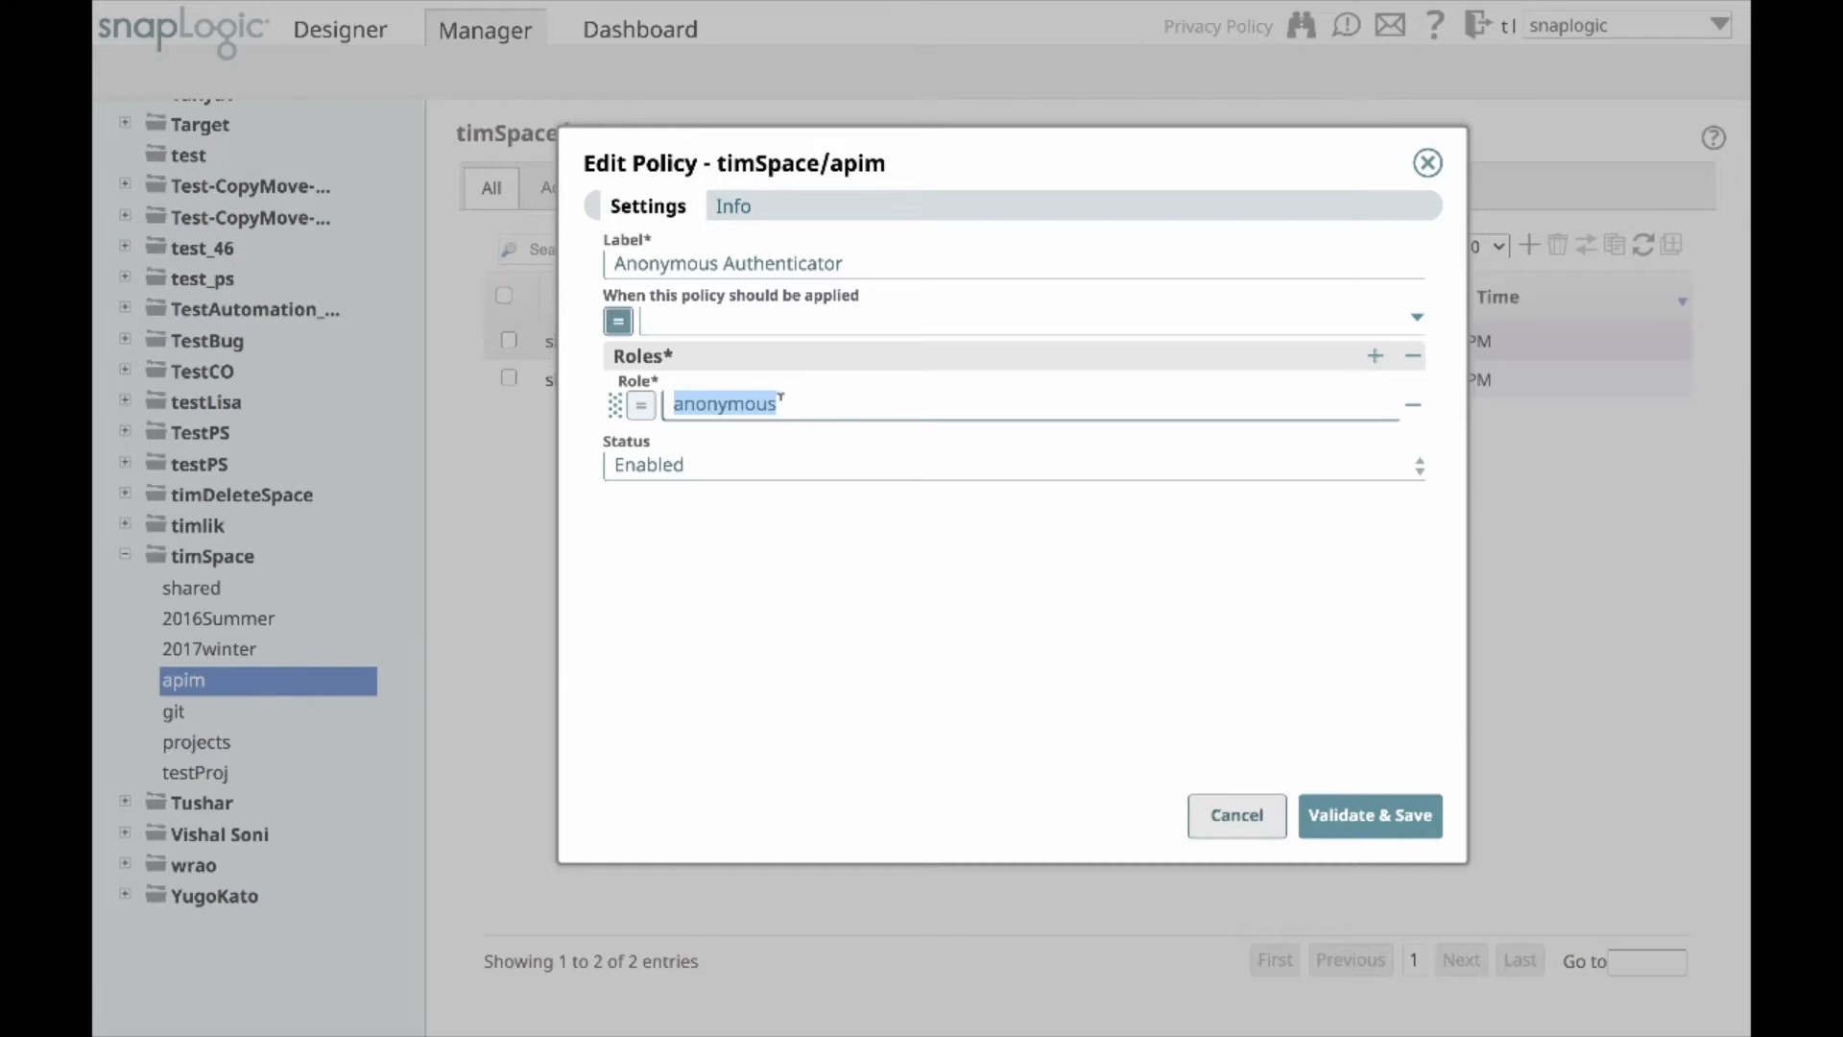
pyautogui.moveTo(789, 344)
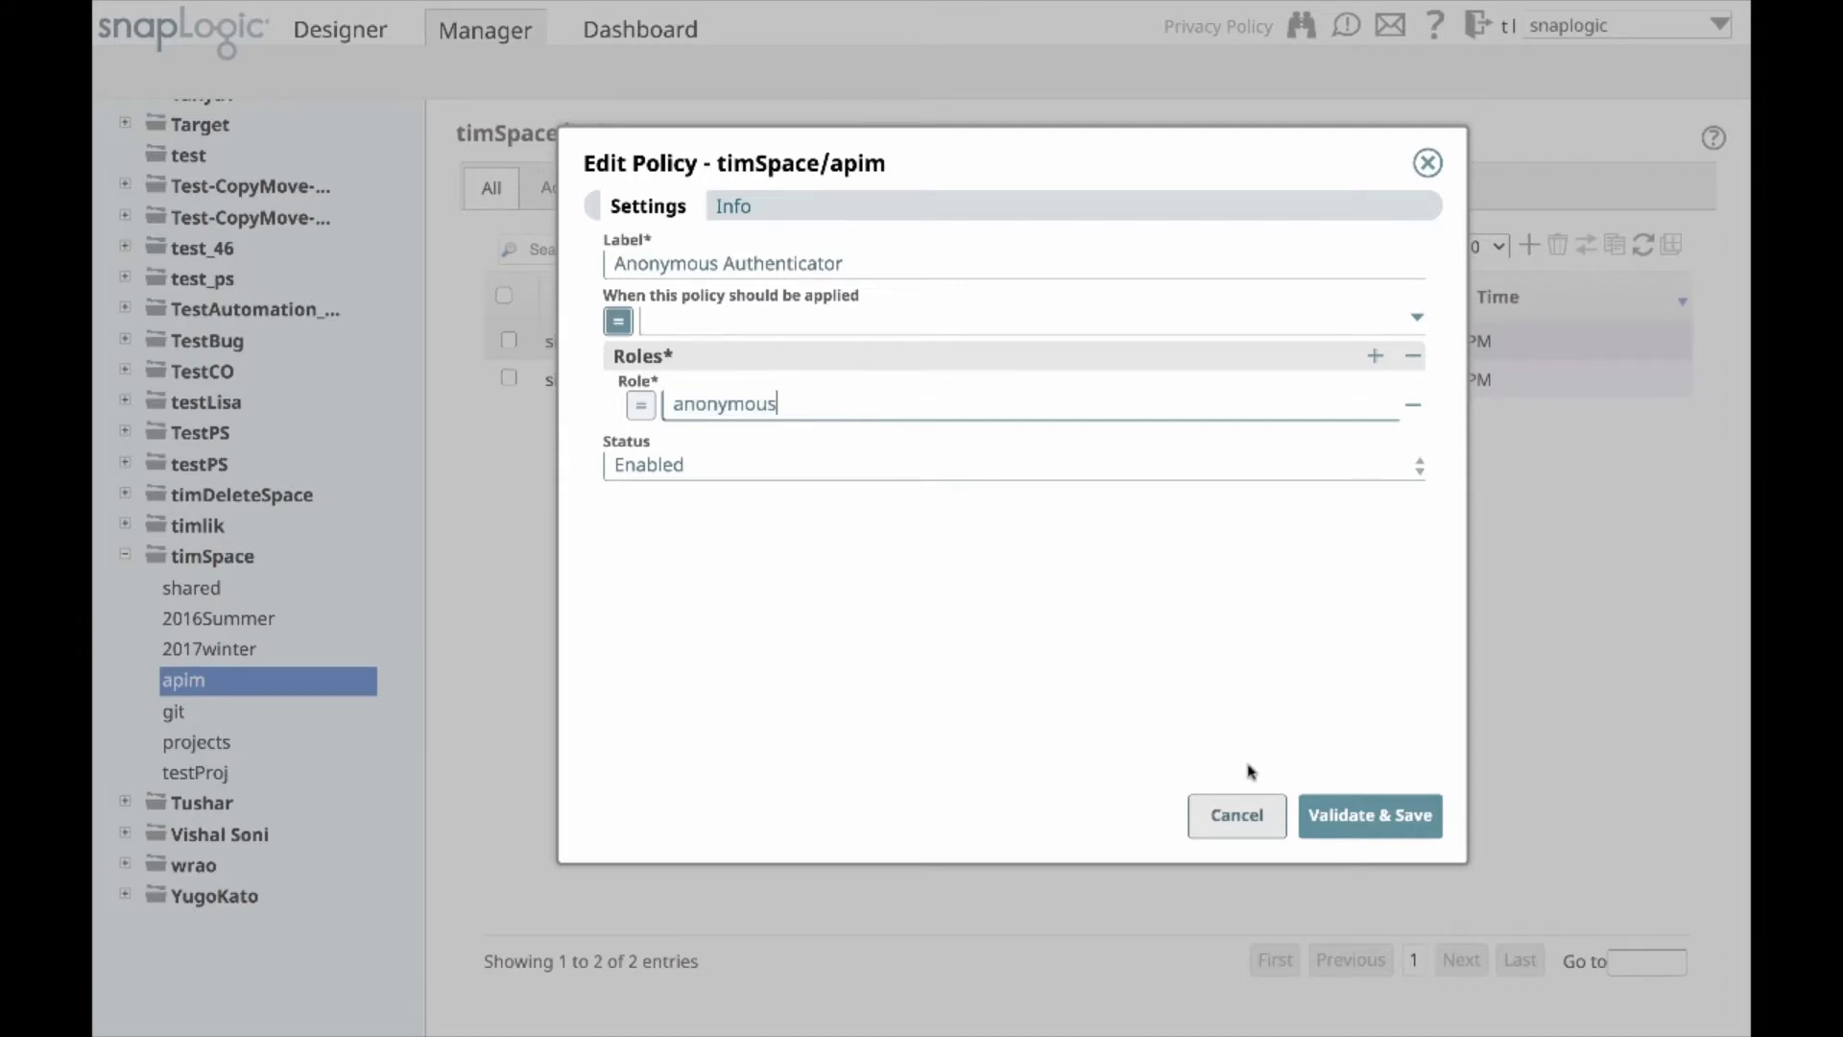
pyautogui.click(1369, 814)
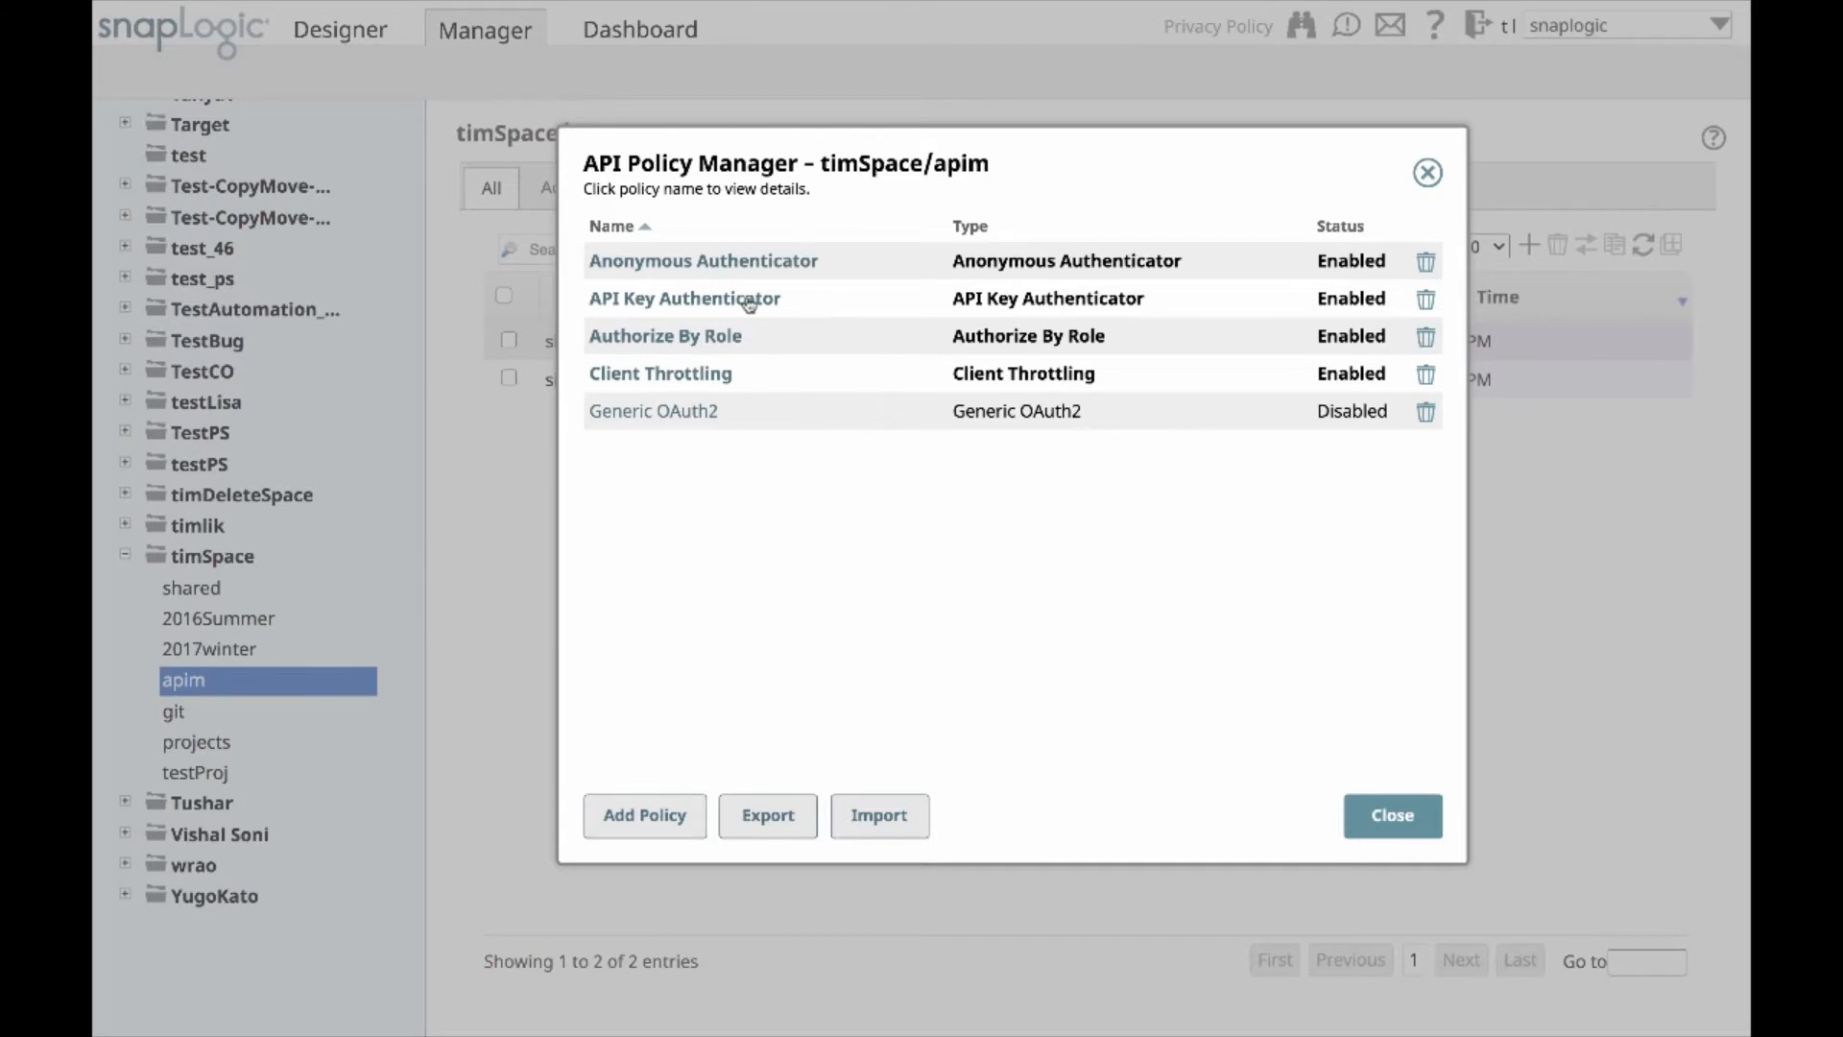
# Give the API Key Authenticator's studentRole key the role 'student'
pyautogui.click(683, 297)
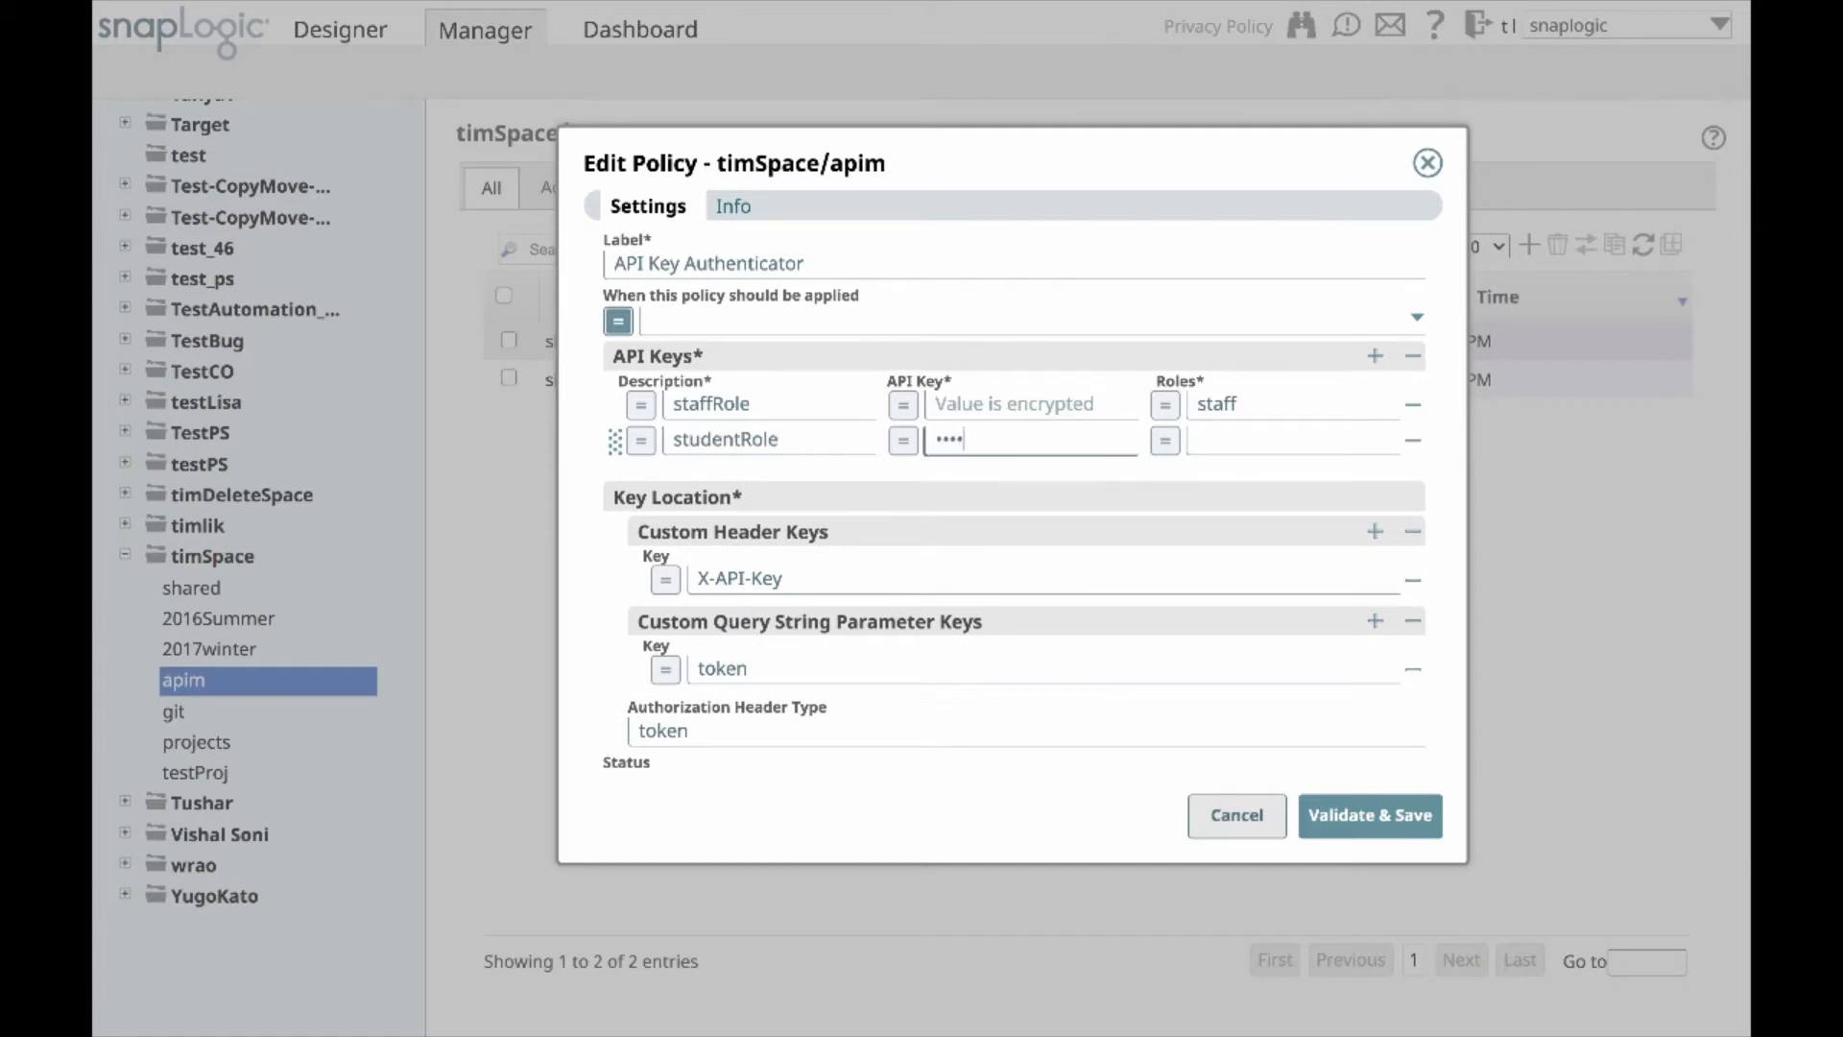
pyautogui.write('st')
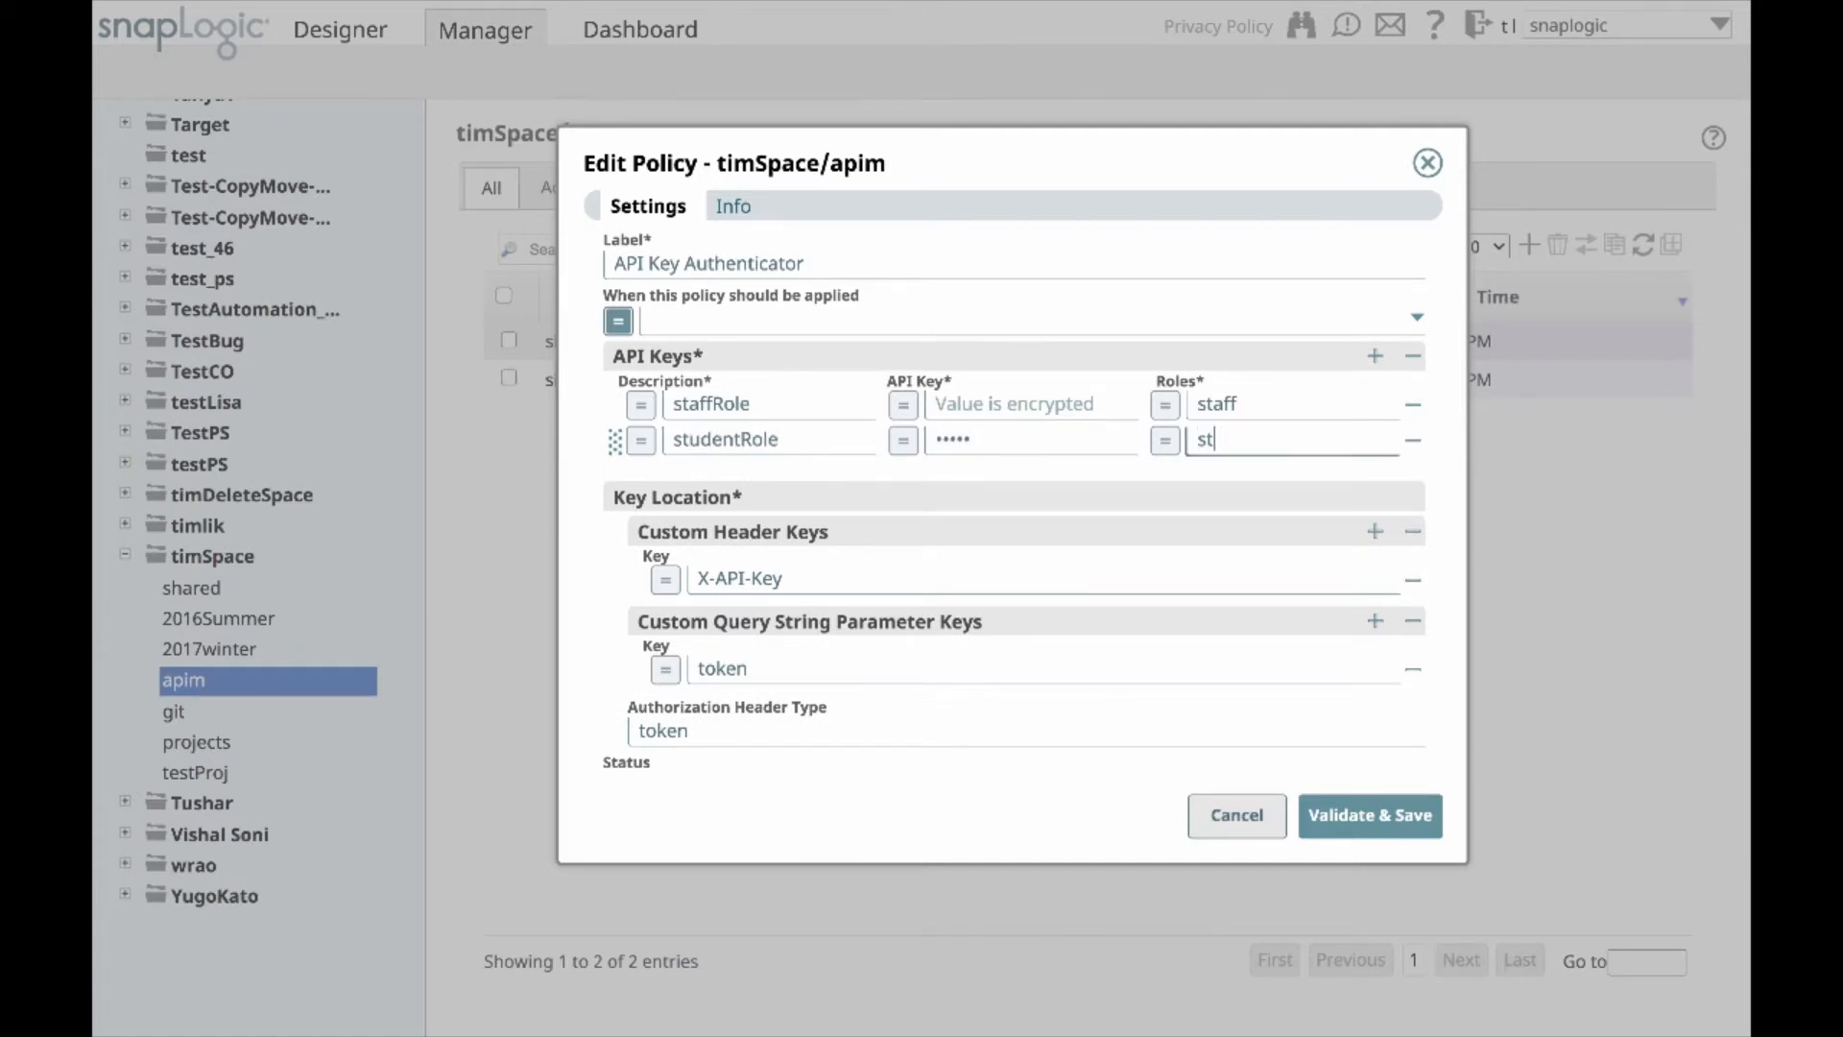
pyautogui.write('udent')
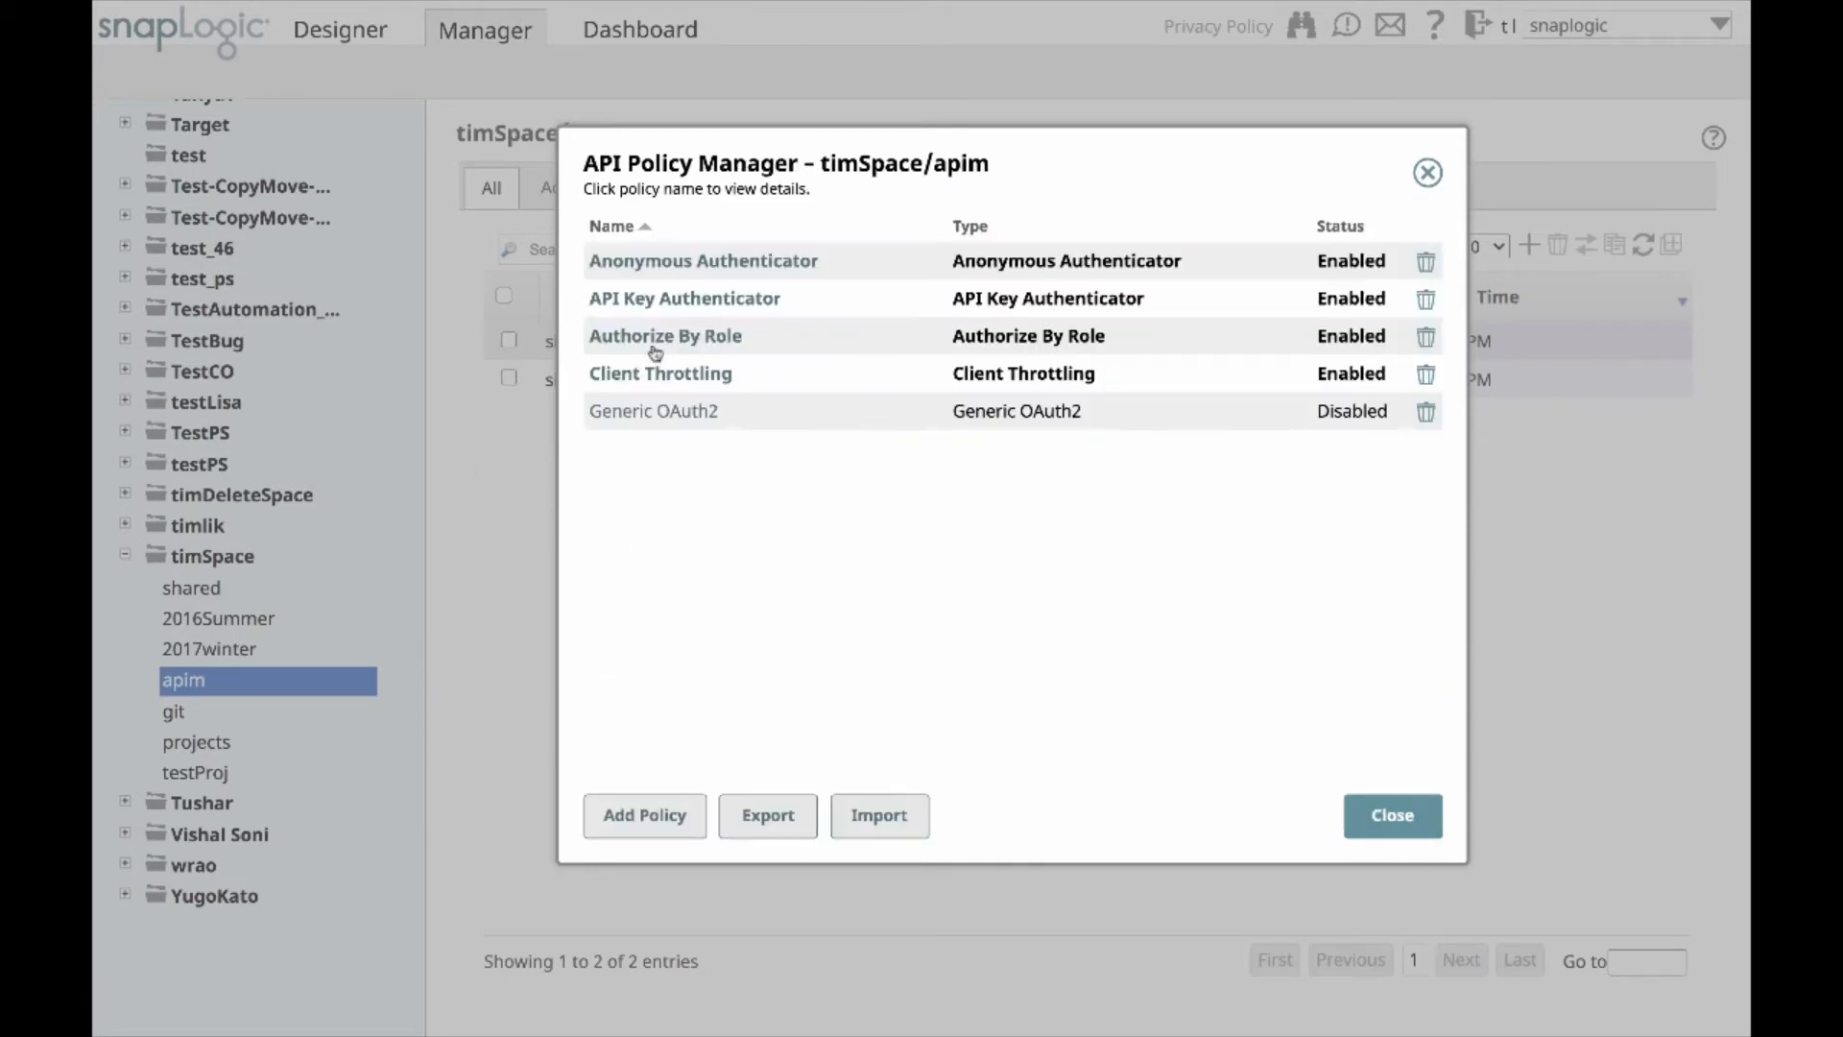
pyautogui.click(665, 334)
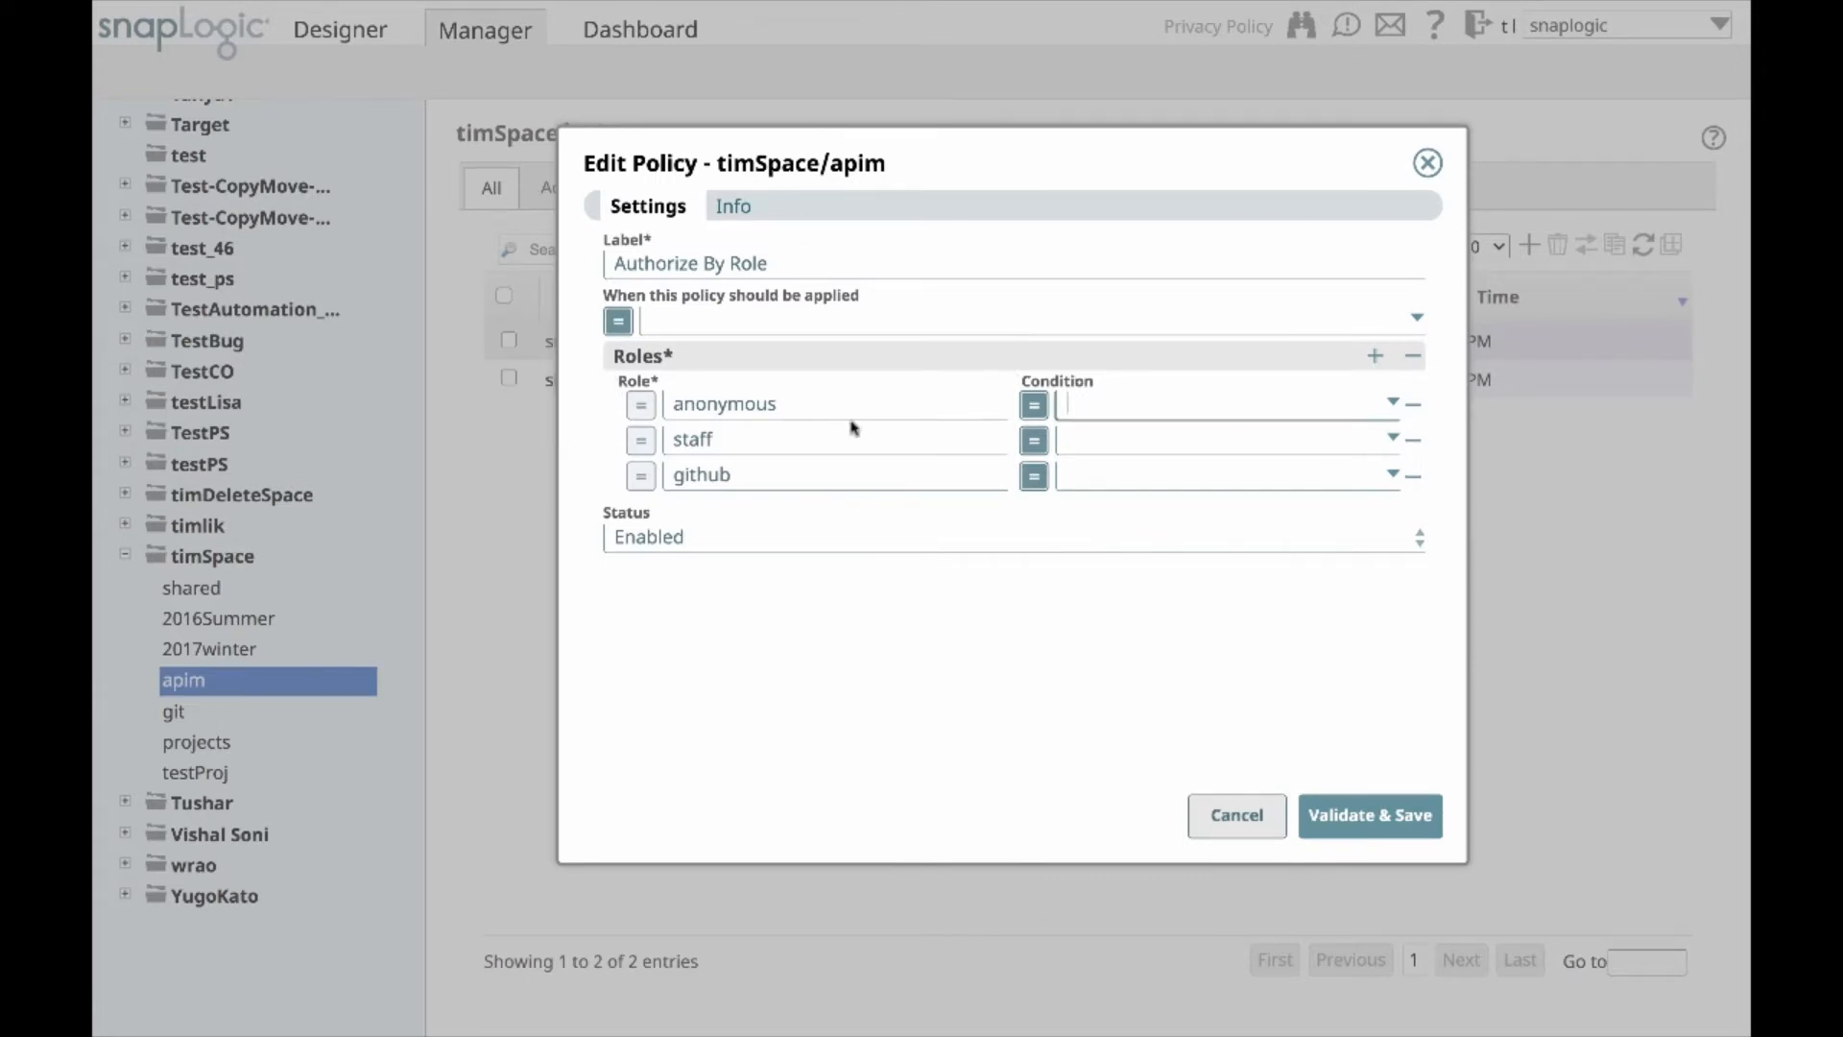
pyautogui.write('request.path == task1')
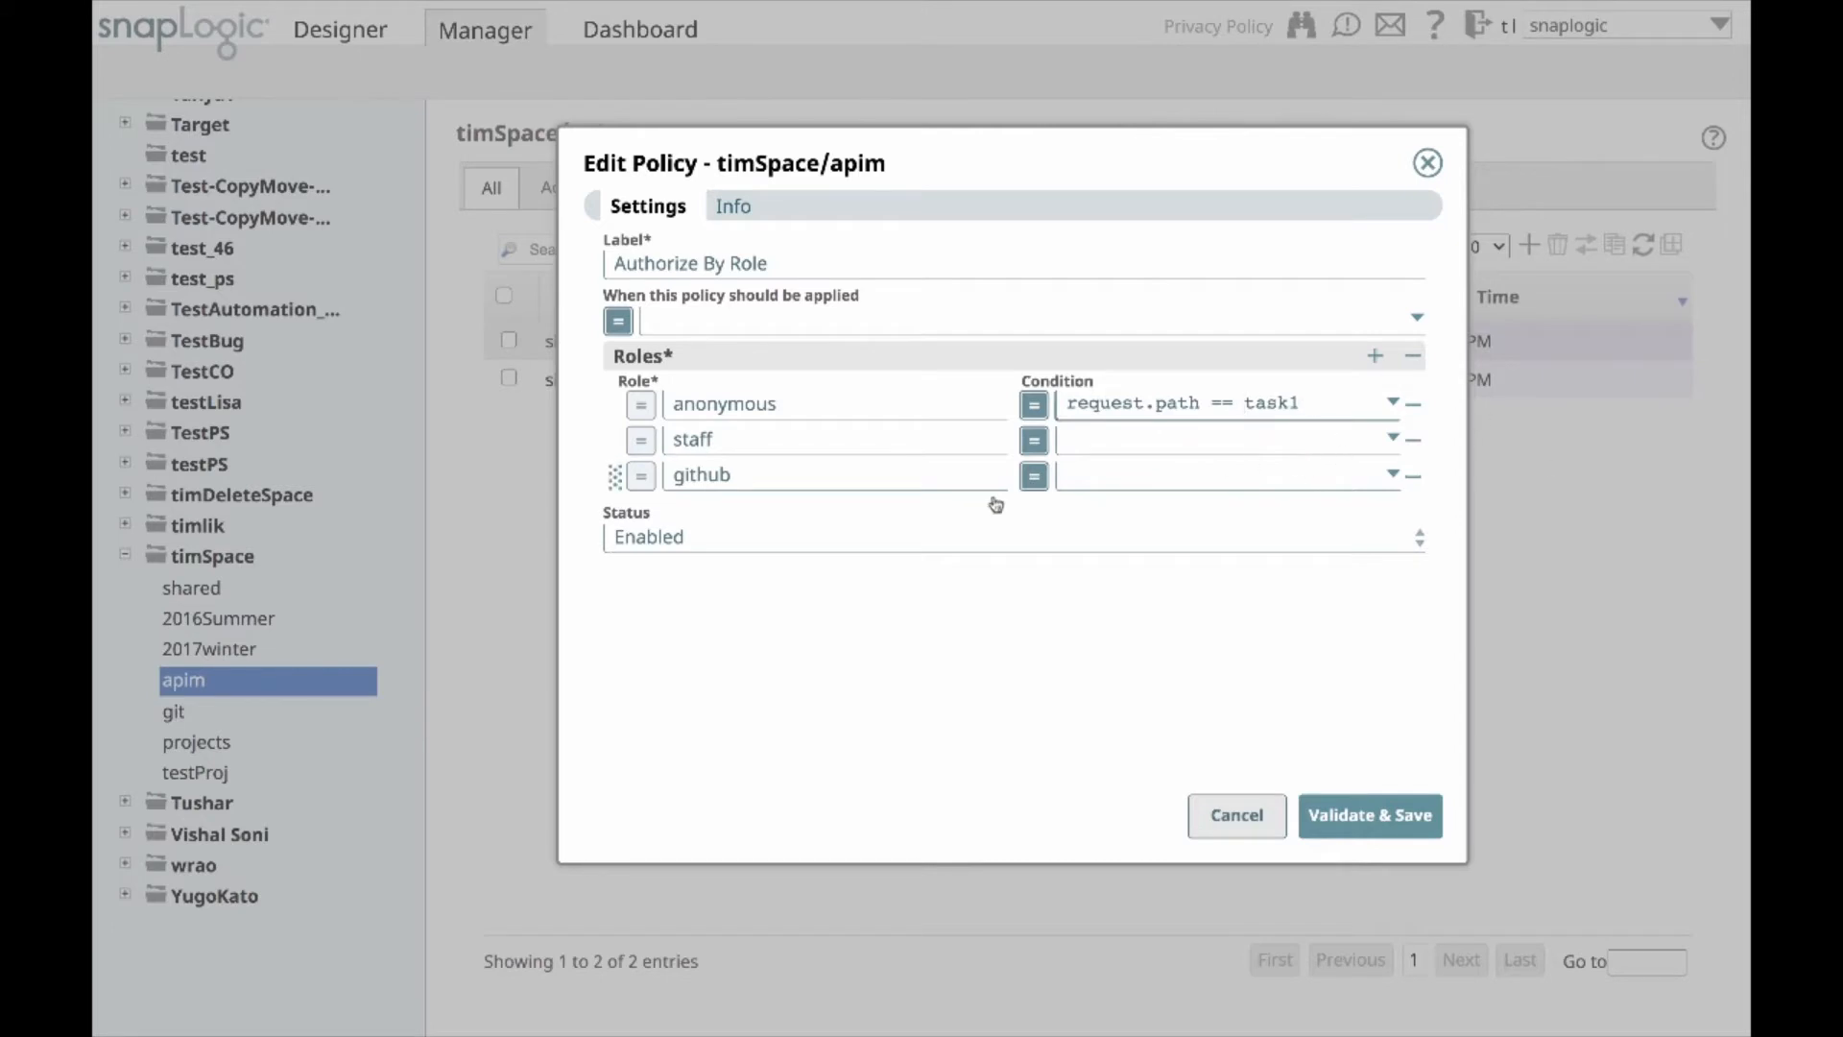
pyautogui.click(1223, 401)
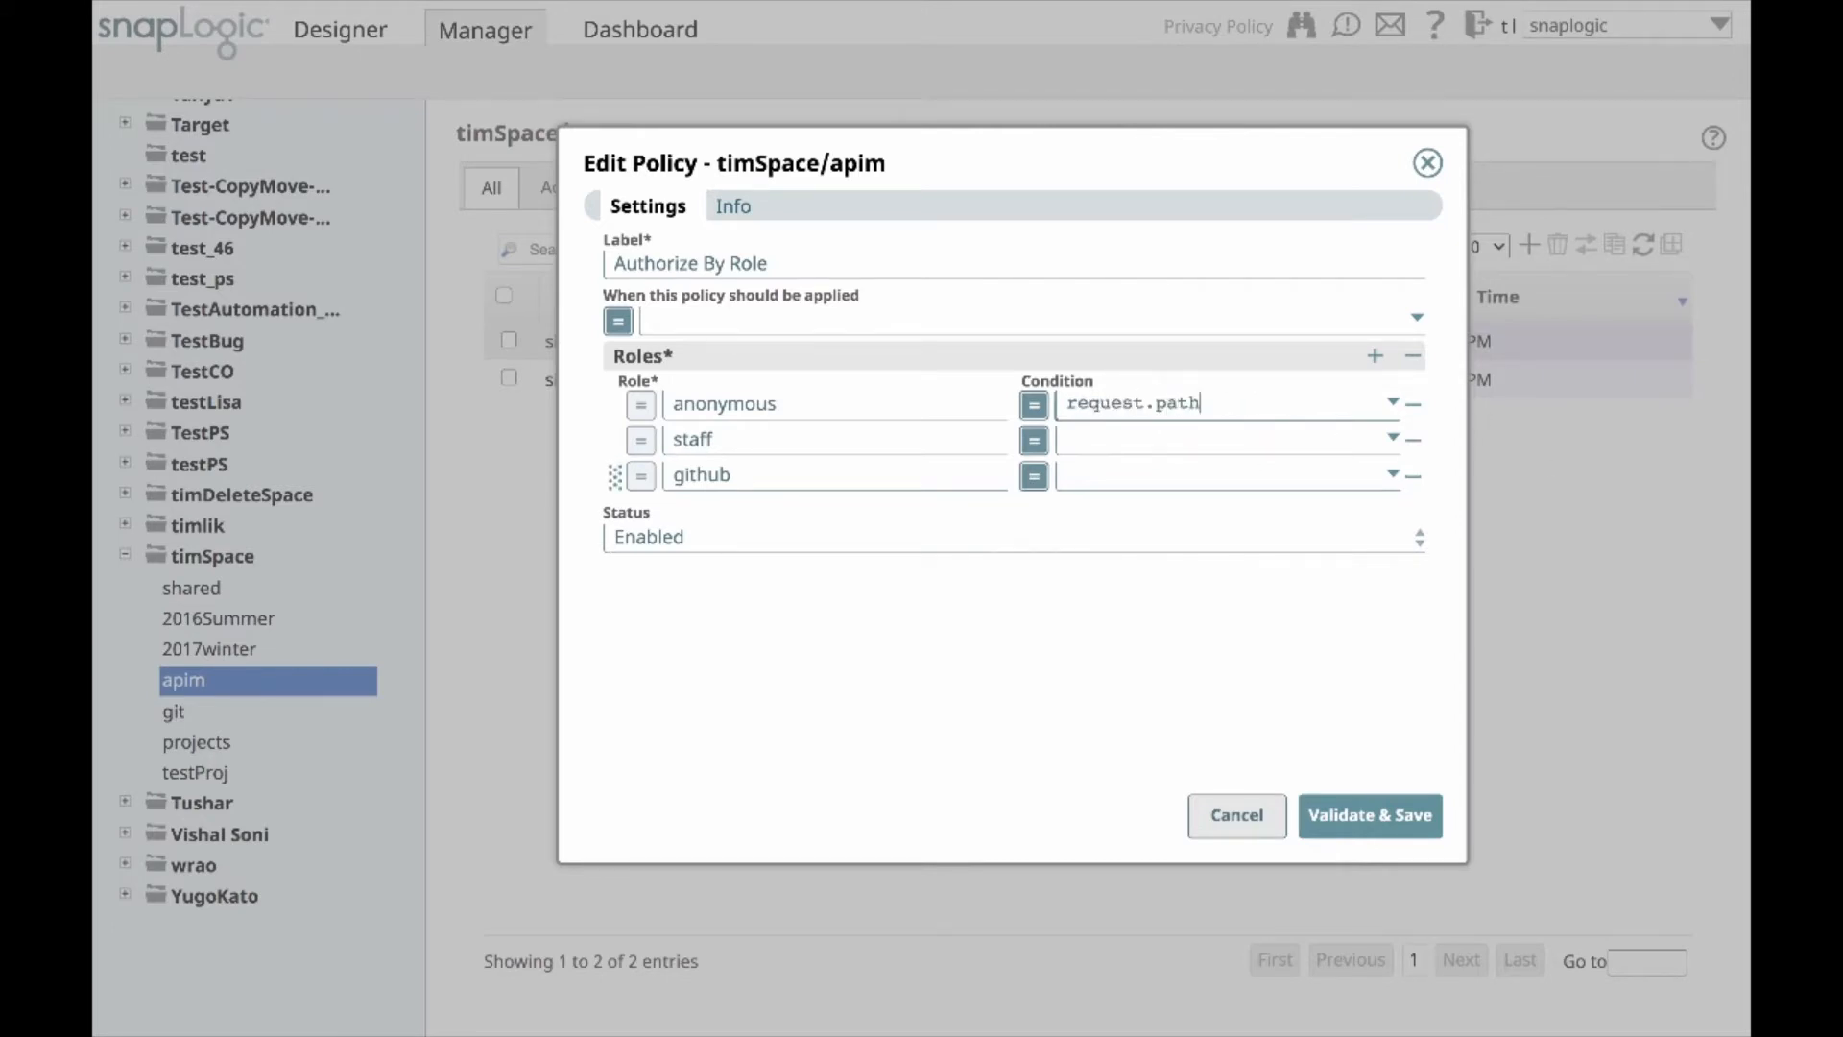
pyautogui.write("== 'task1'")
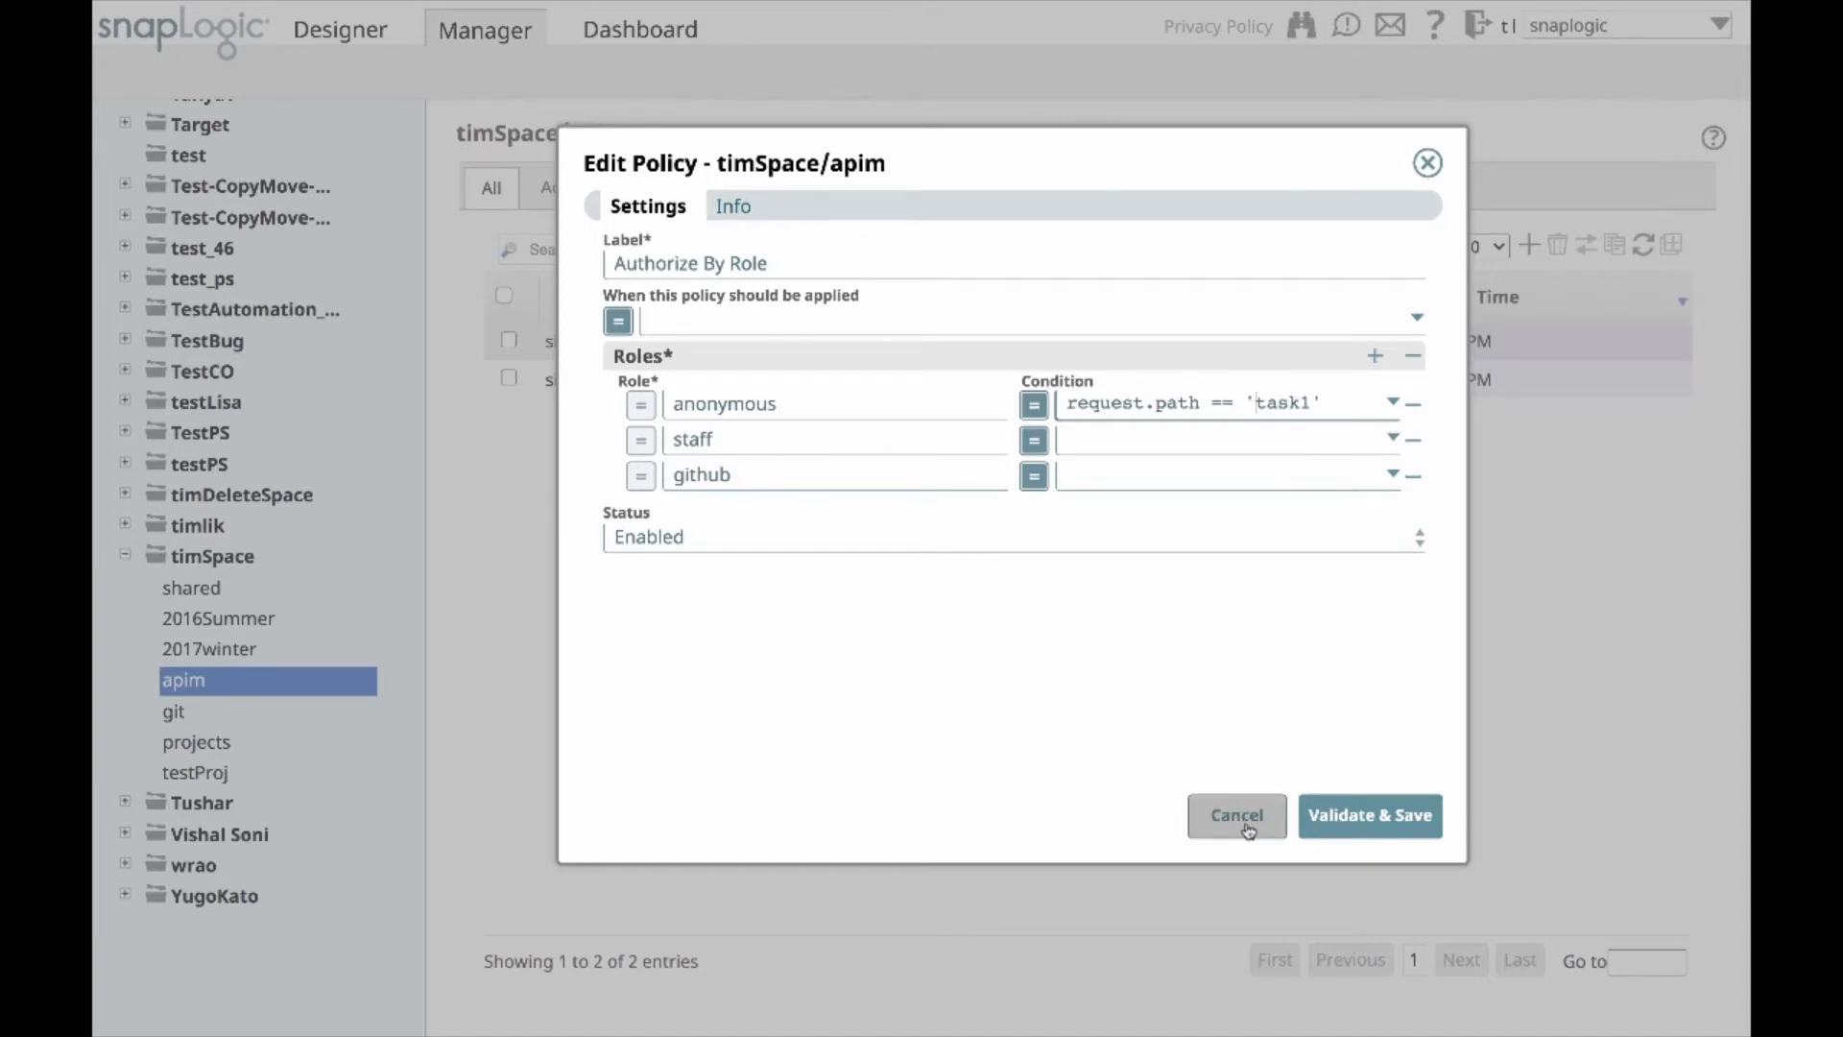
pyautogui.click(1373, 355)
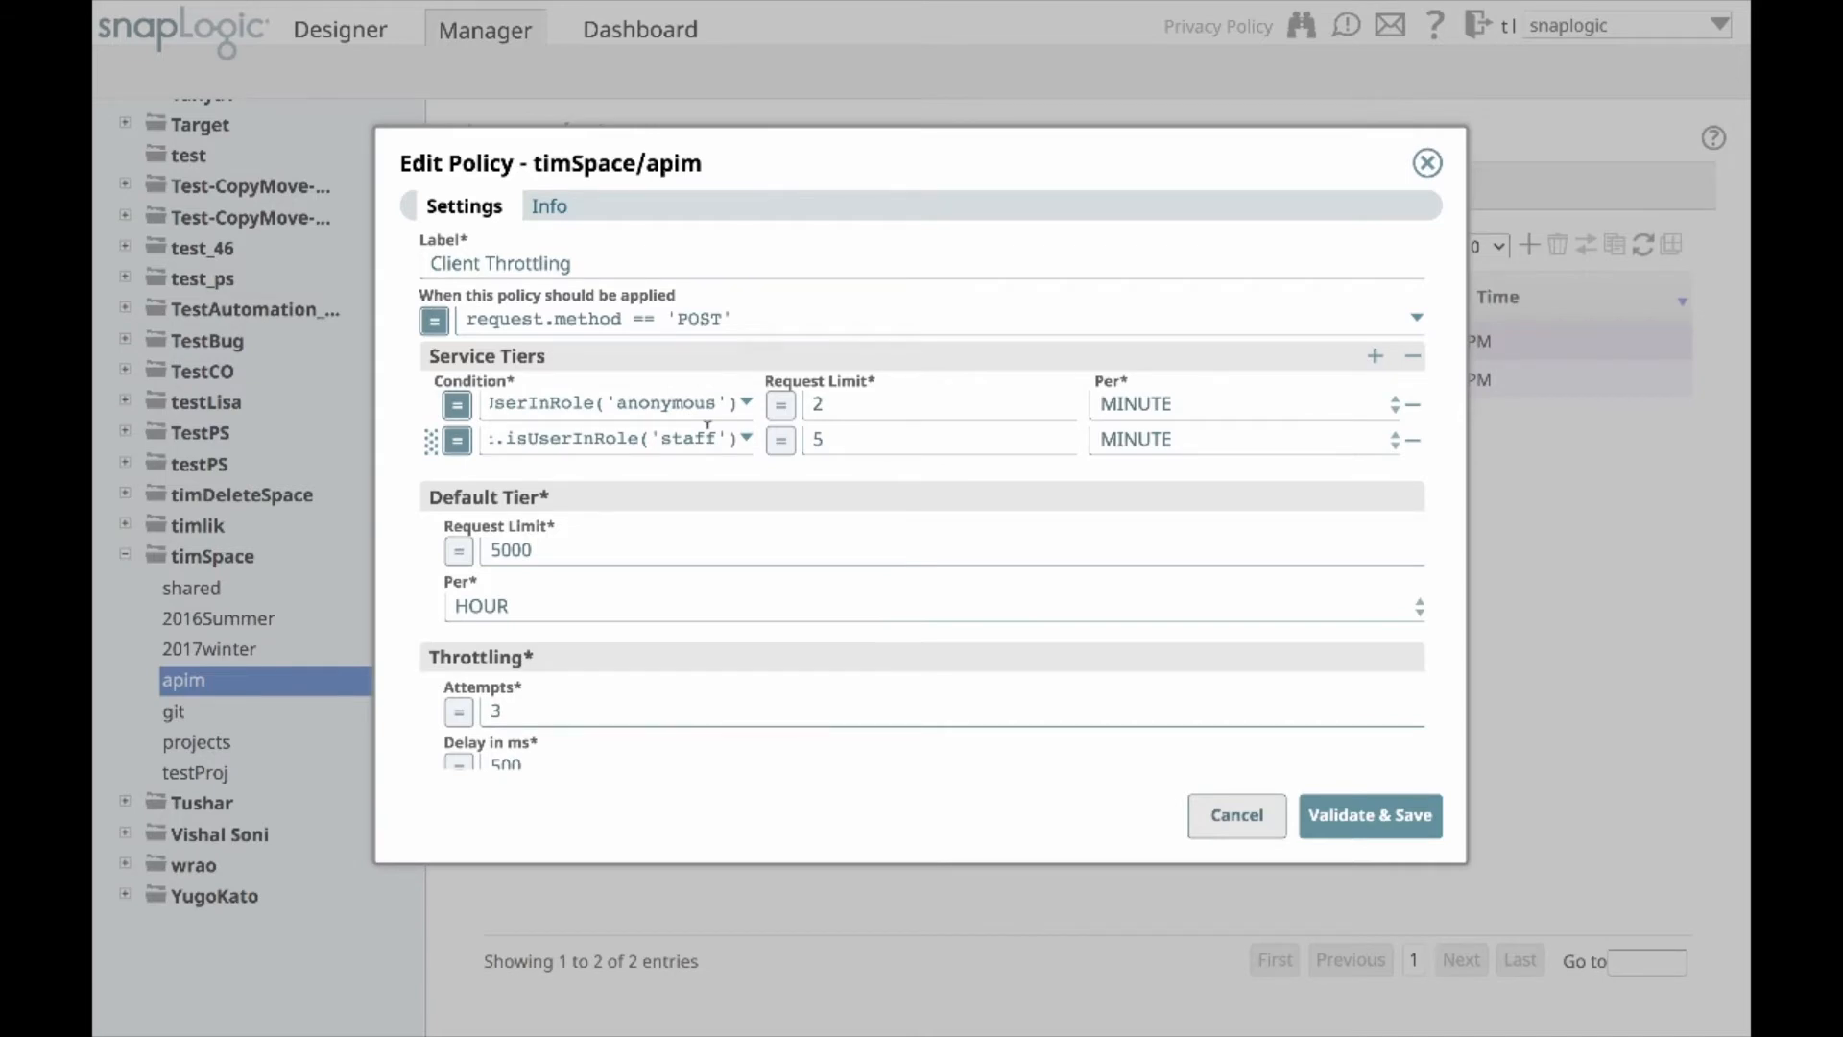
pyautogui.moveTo(509, 549)
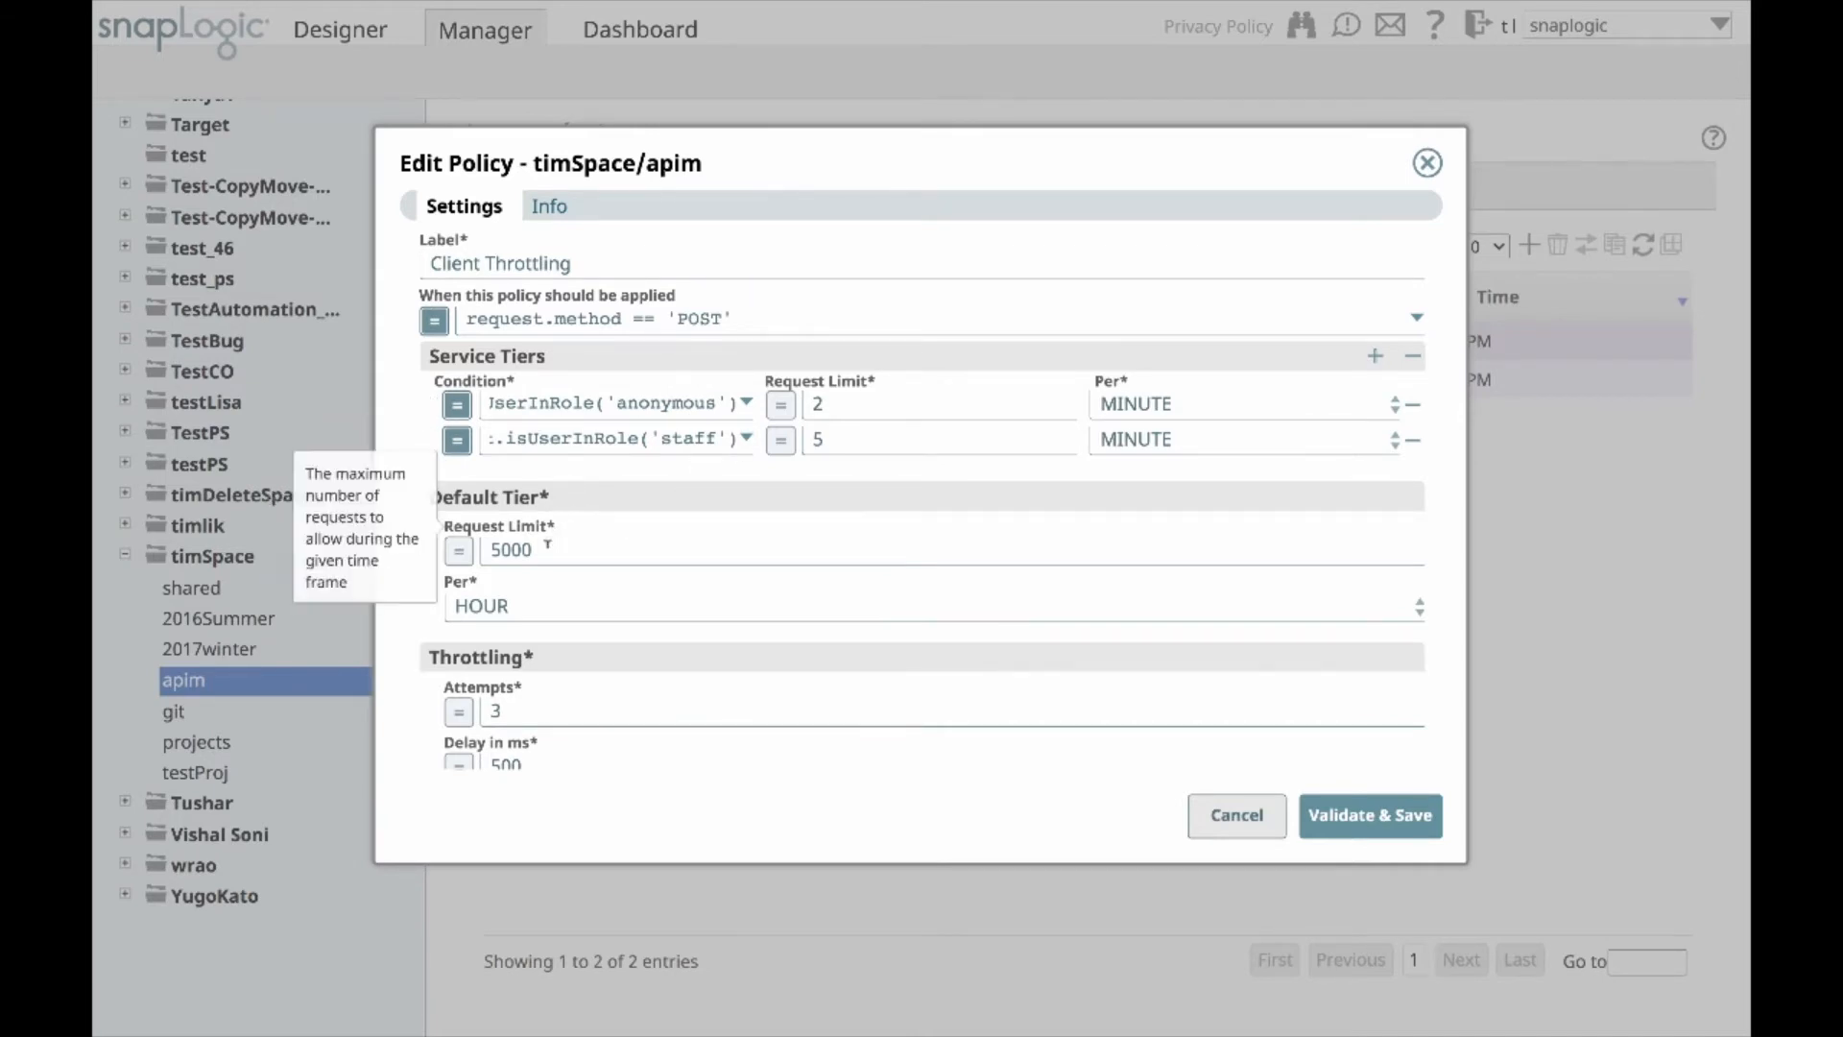
pyautogui.moveTo(730, 423)
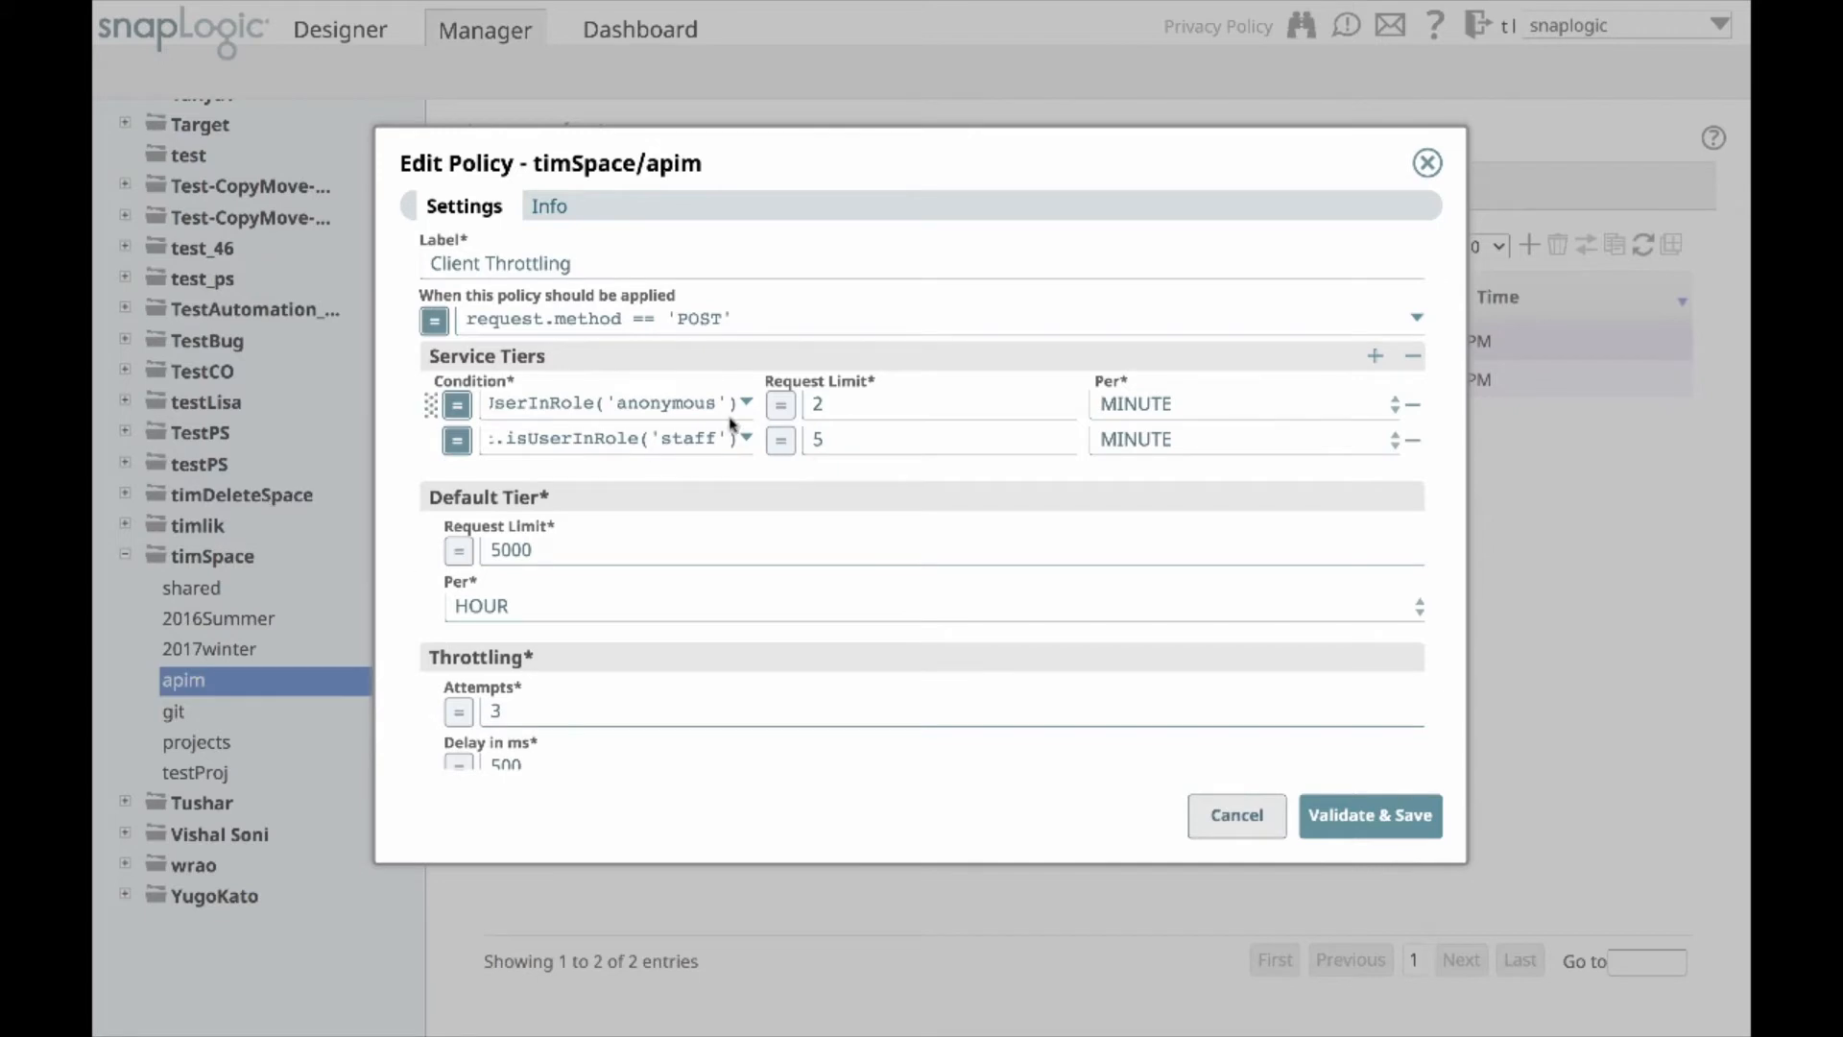
pyautogui.moveTo(685, 438)
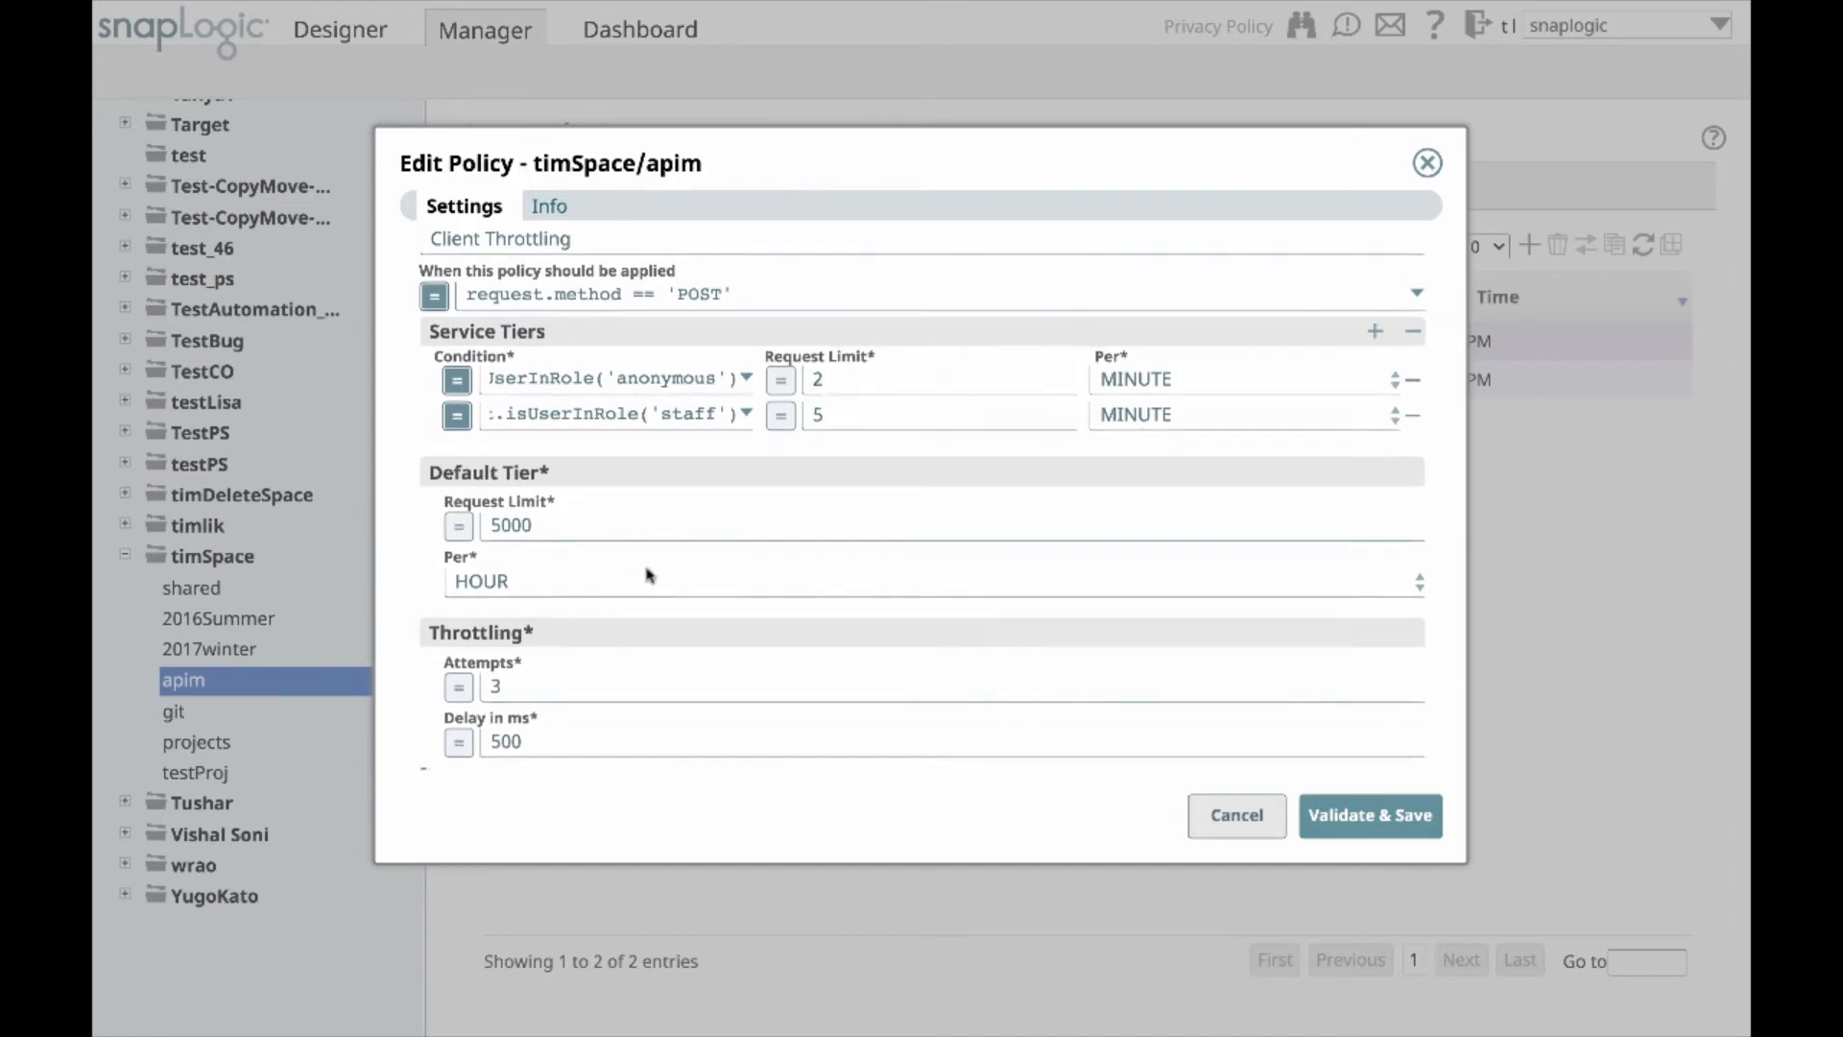
pyautogui.scroll(-3)
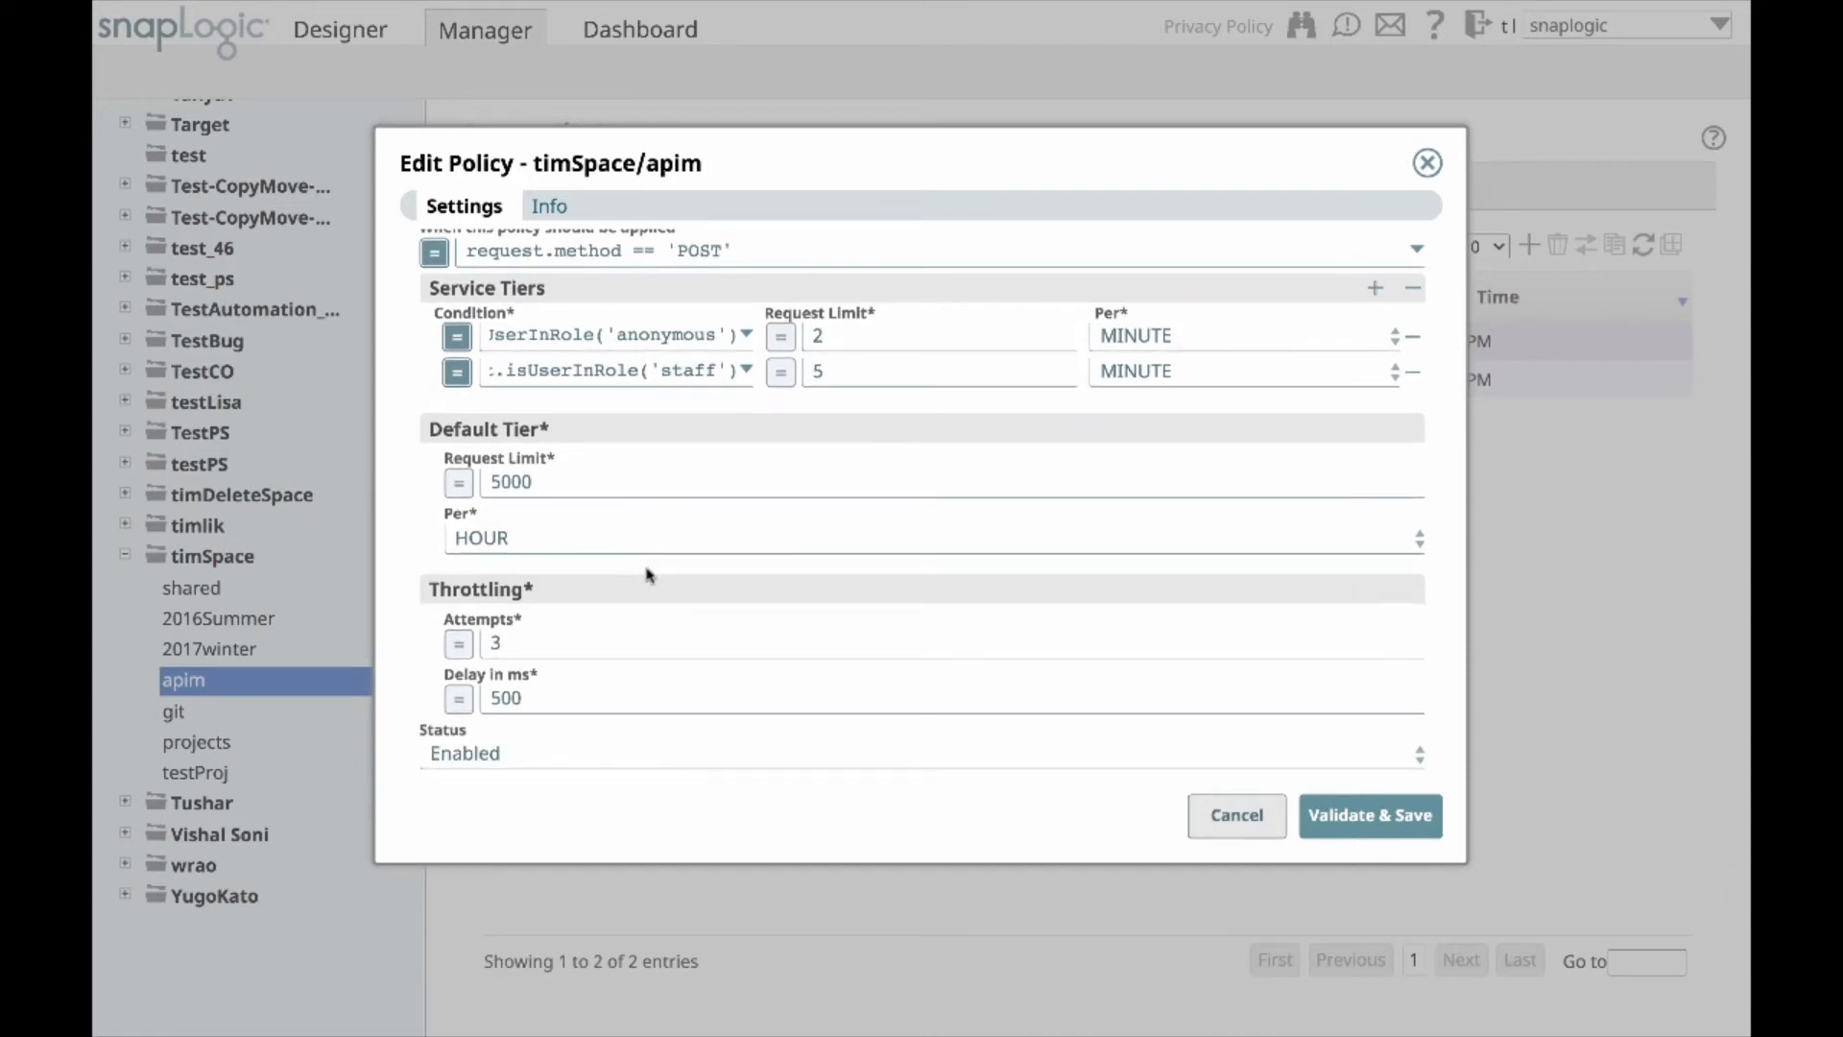
pyautogui.click(1235, 814)
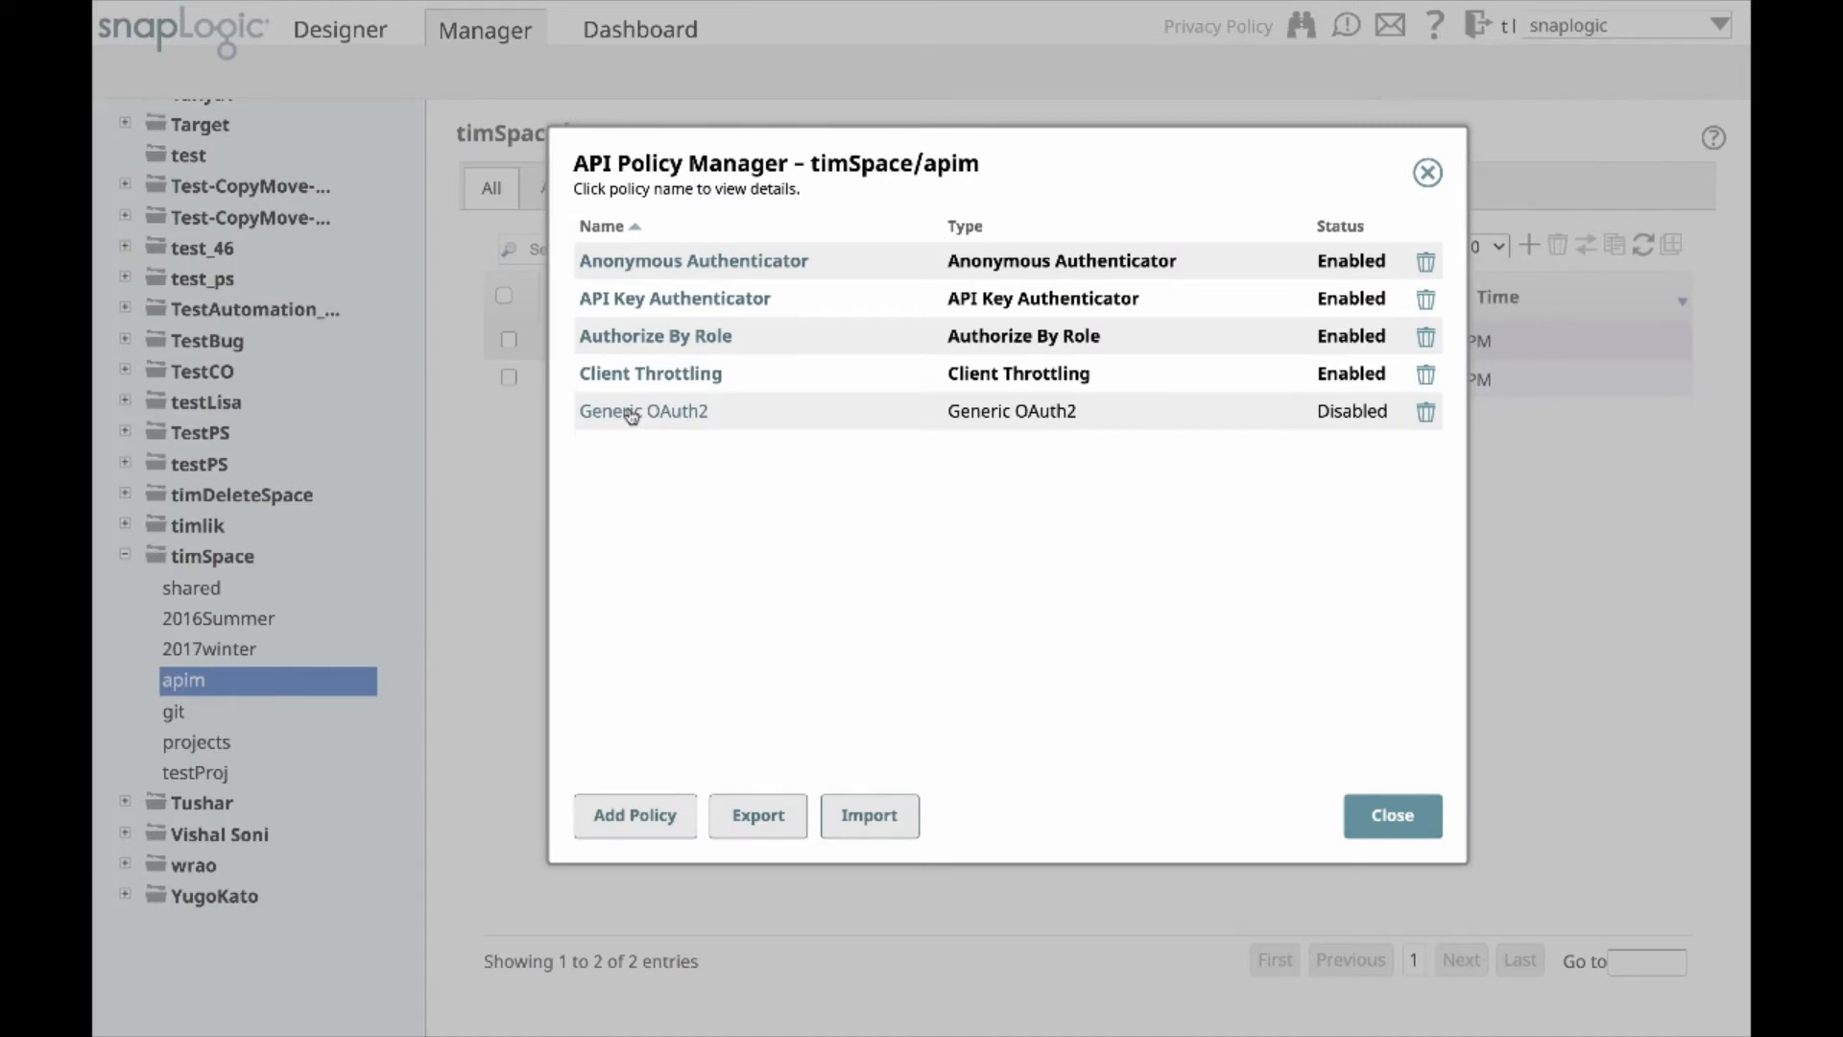
pyautogui.click(643, 411)
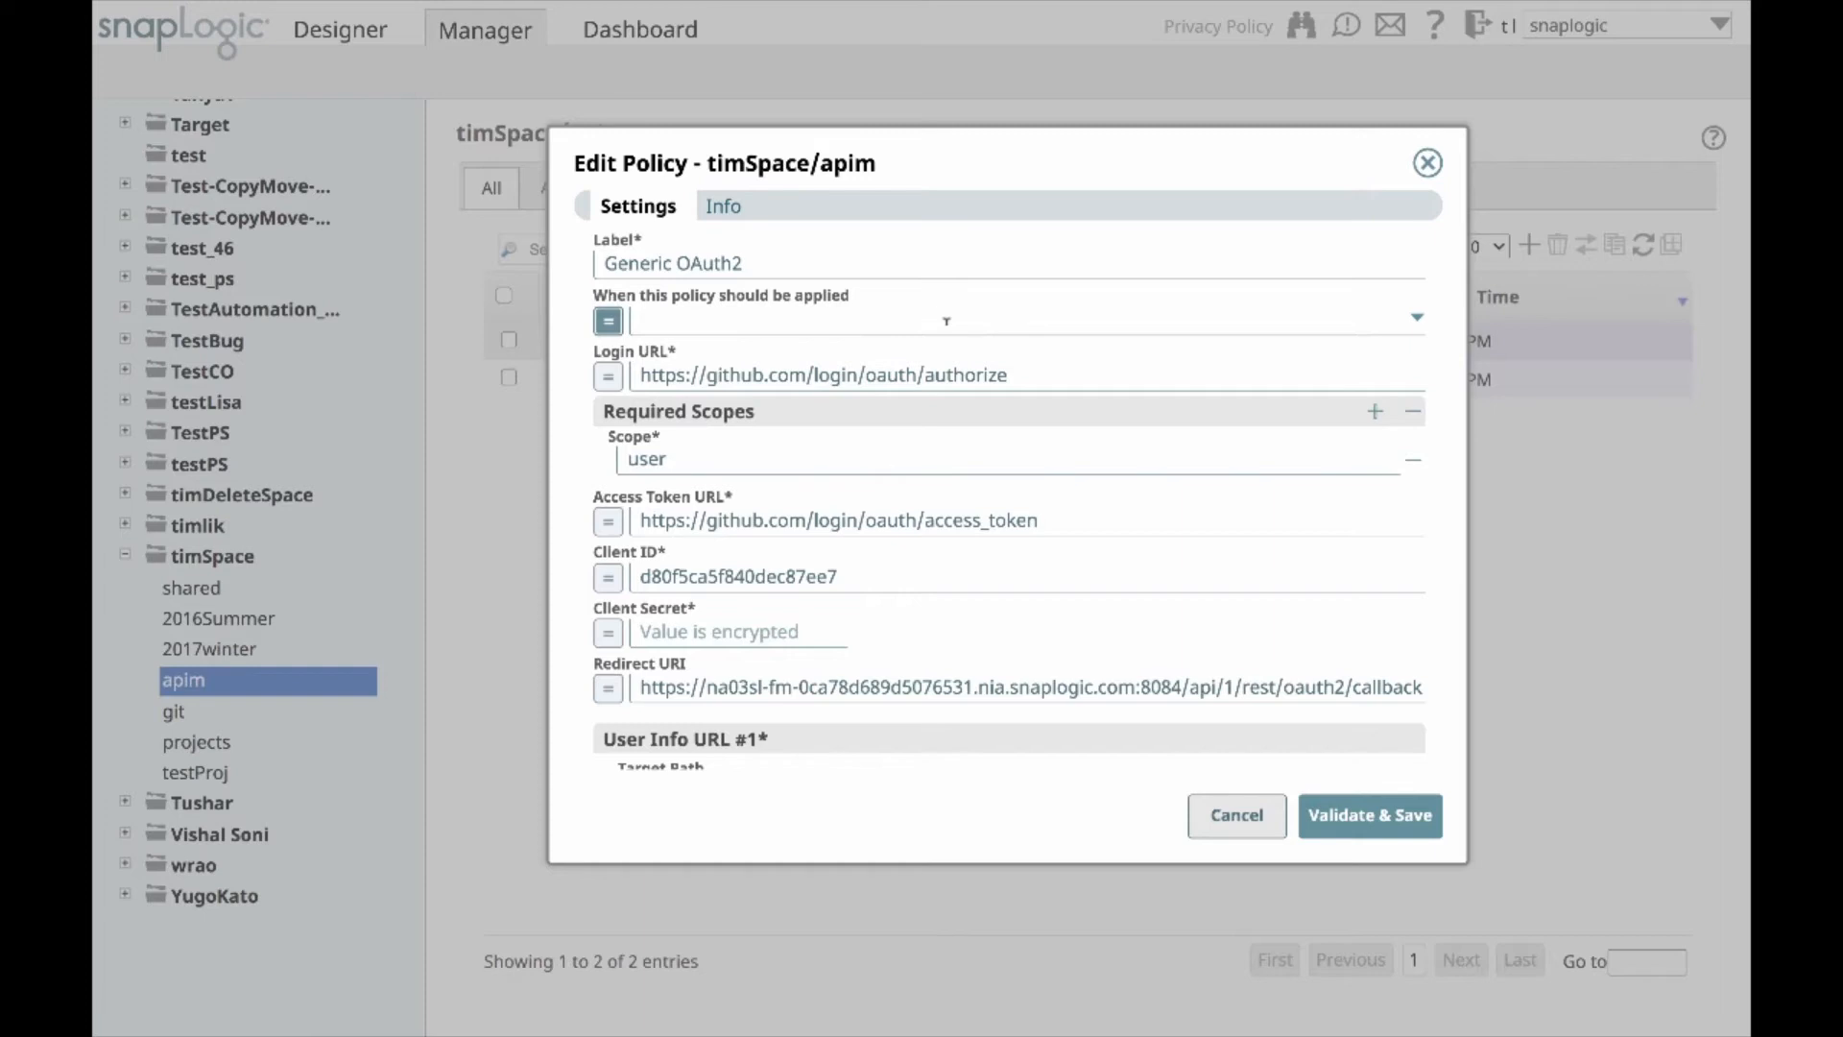
pyautogui.scroll(-3)
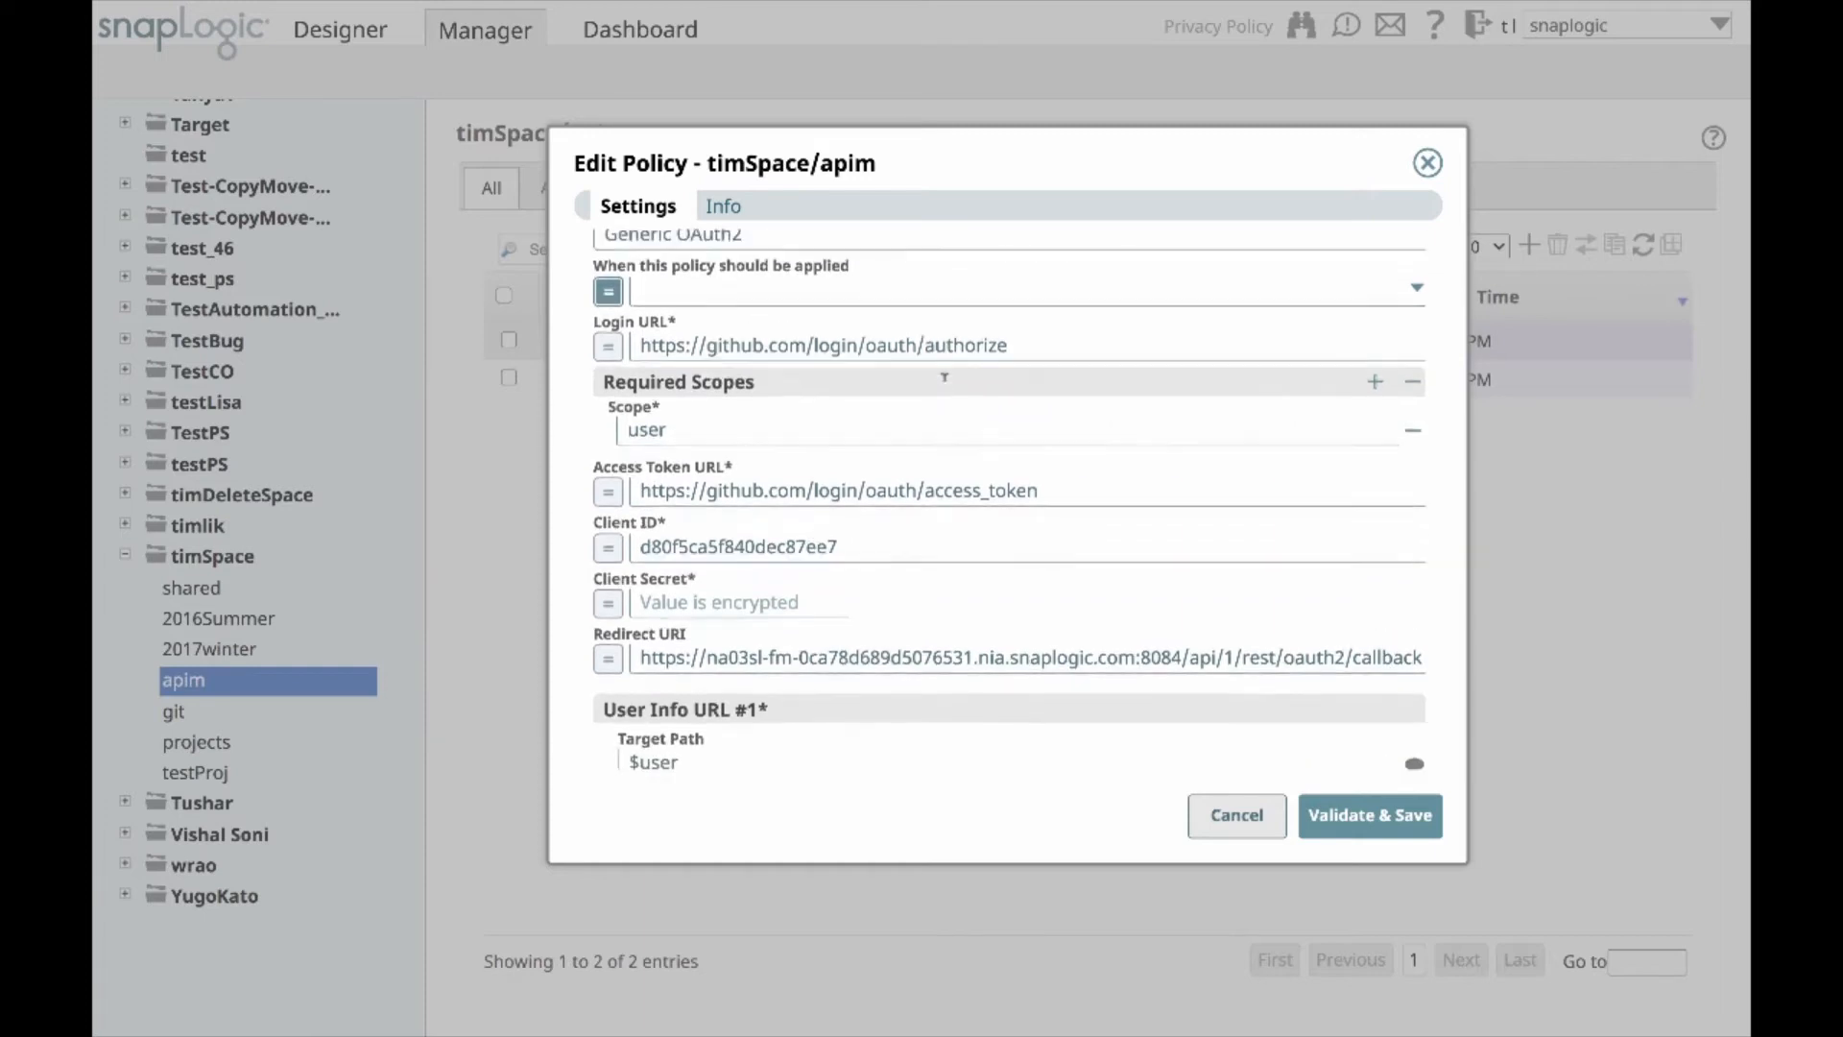
pyautogui.scroll(3)
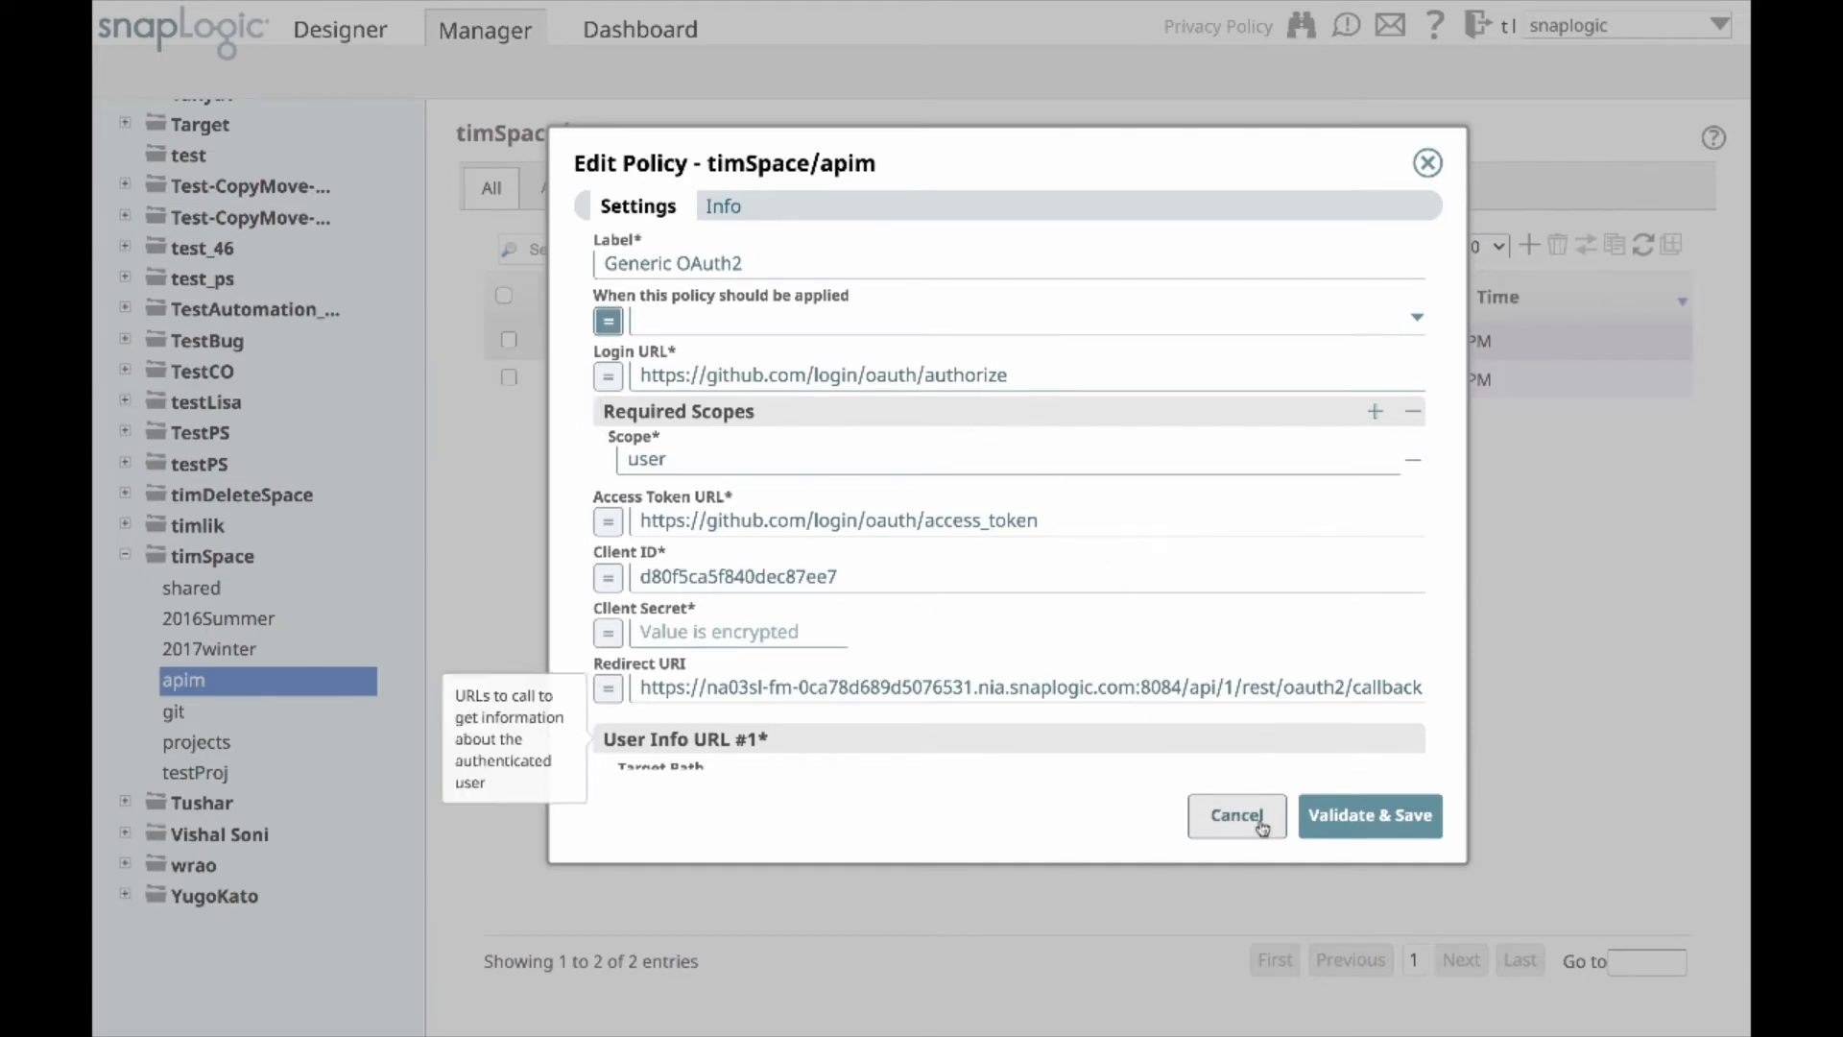
pyautogui.moveTo(1112, 613)
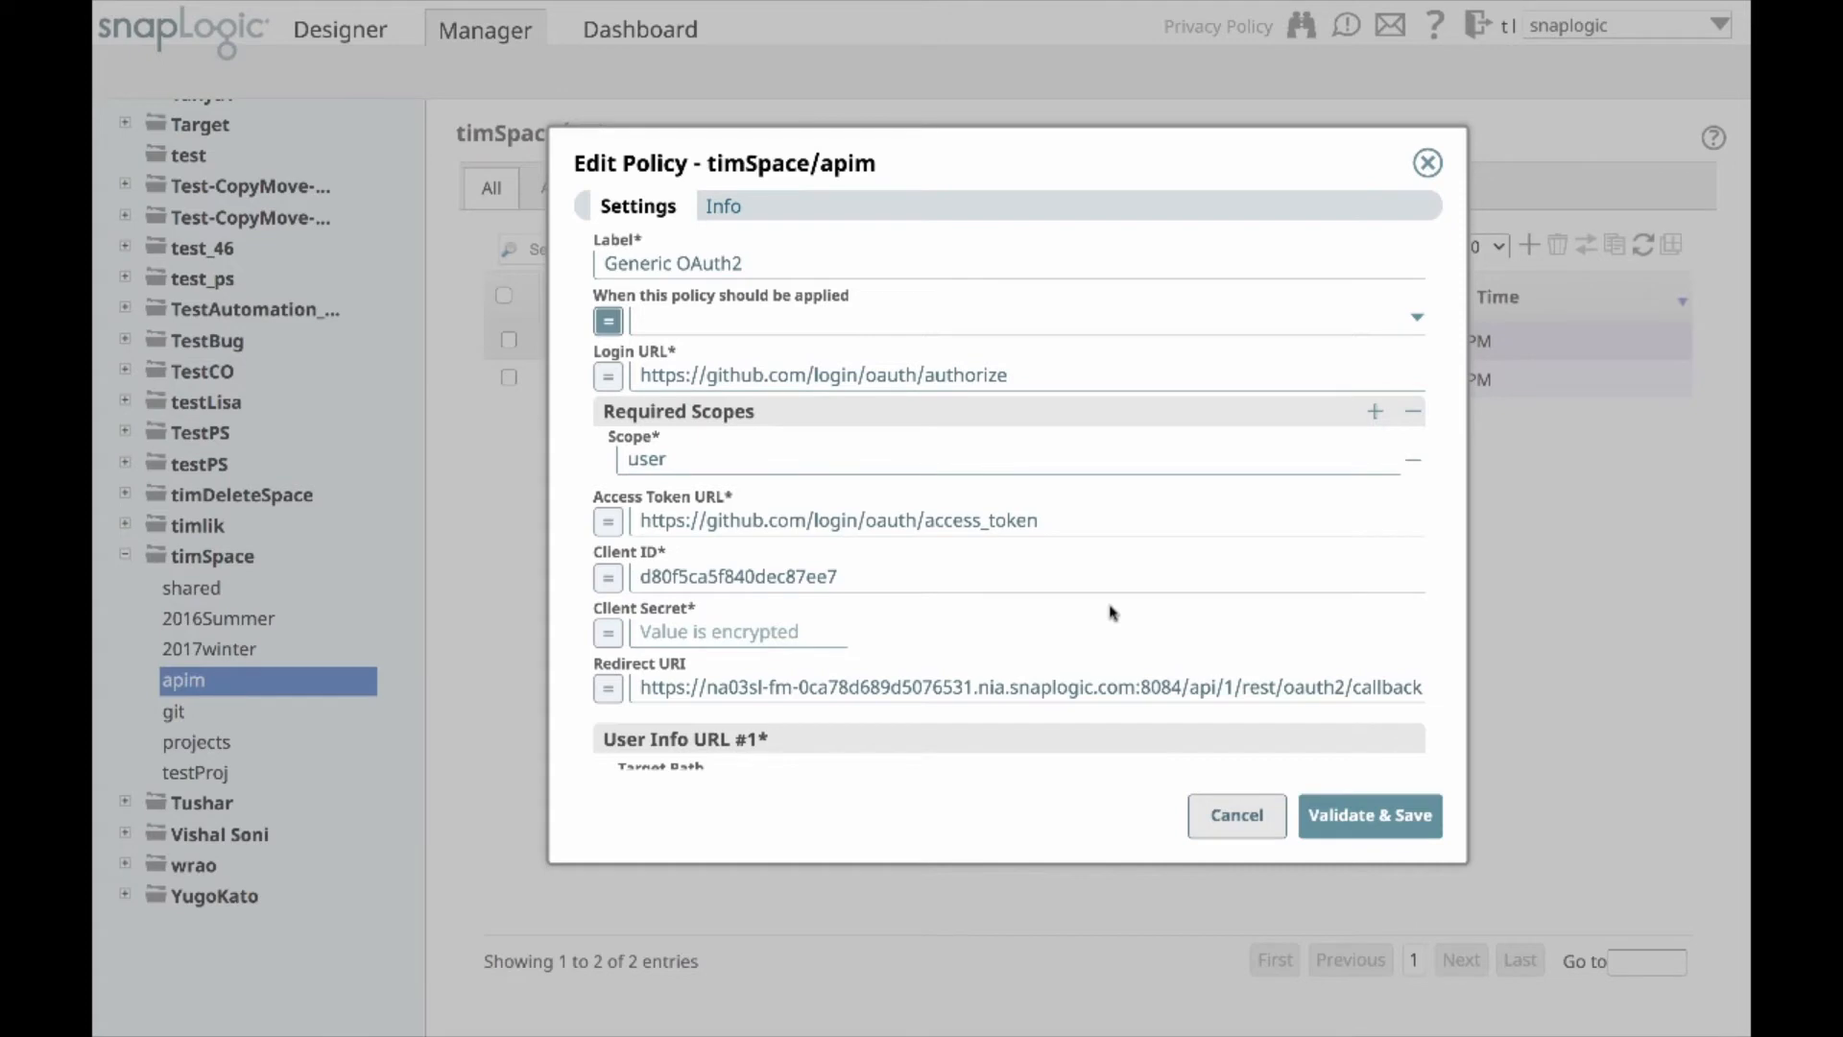
pyautogui.scroll(-3)
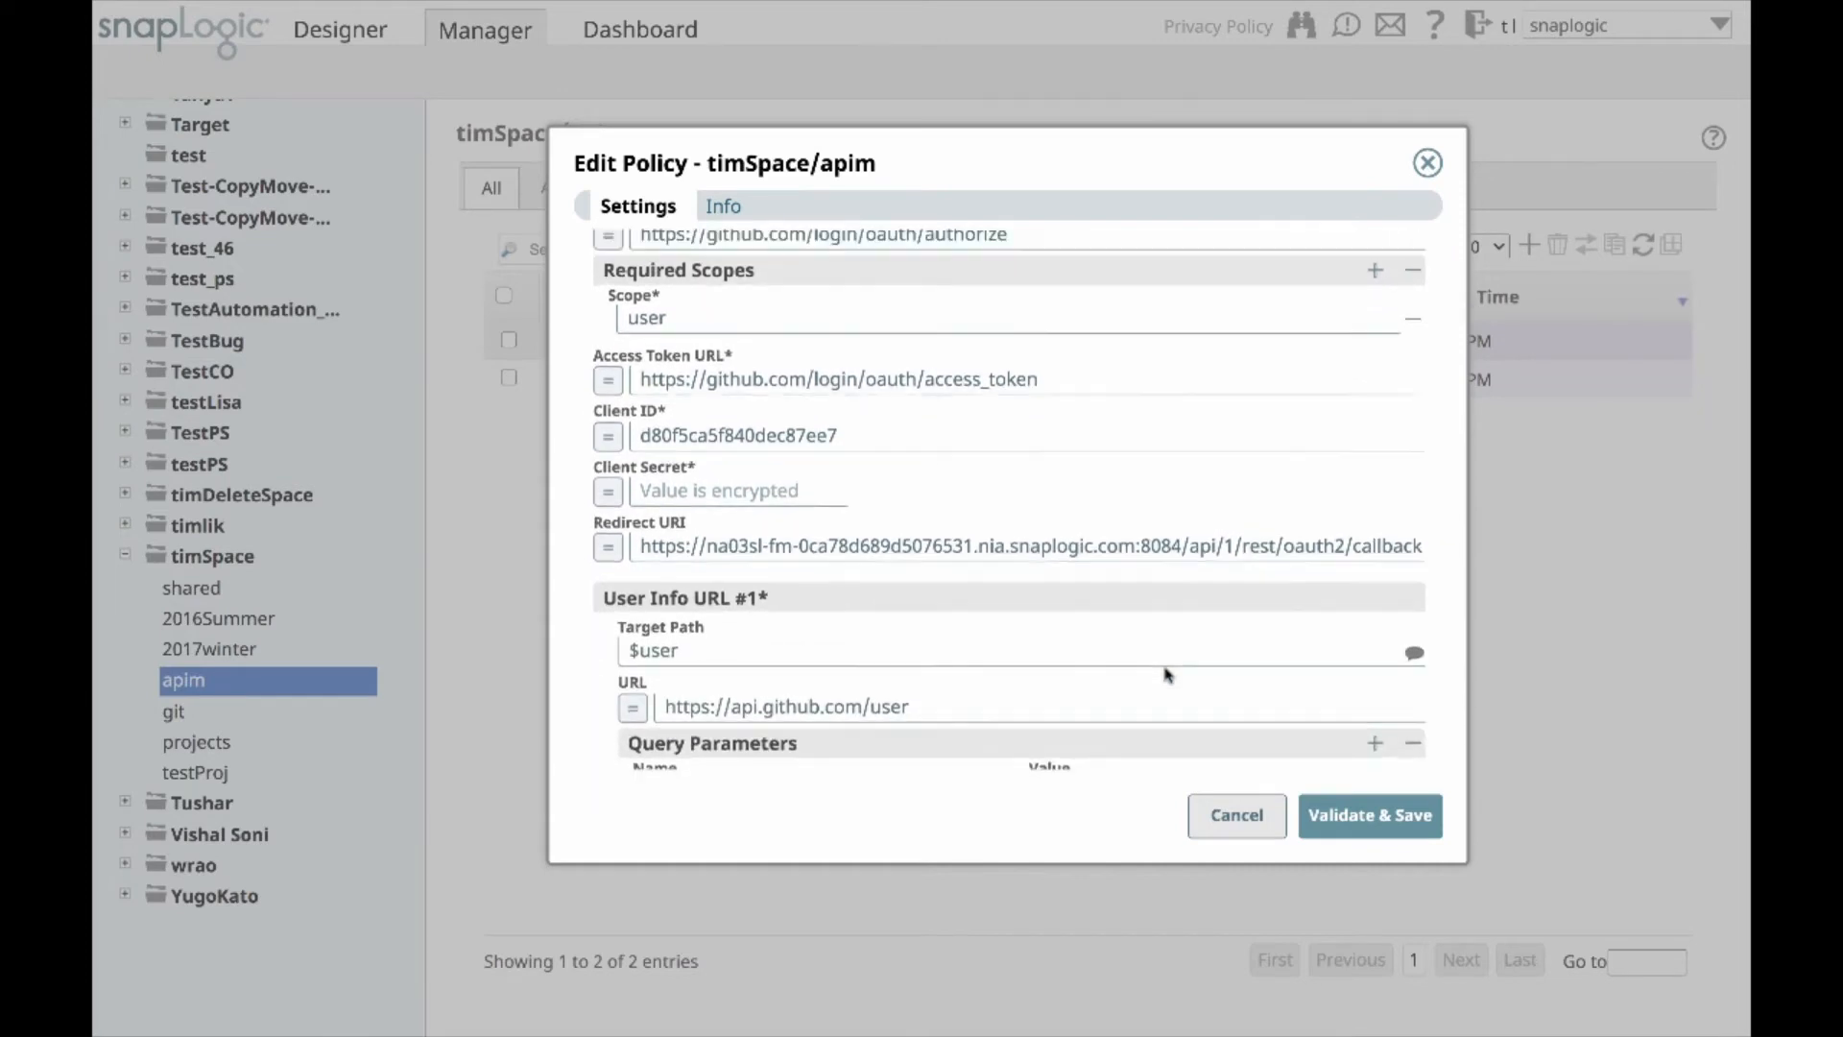
pyautogui.scroll(3)
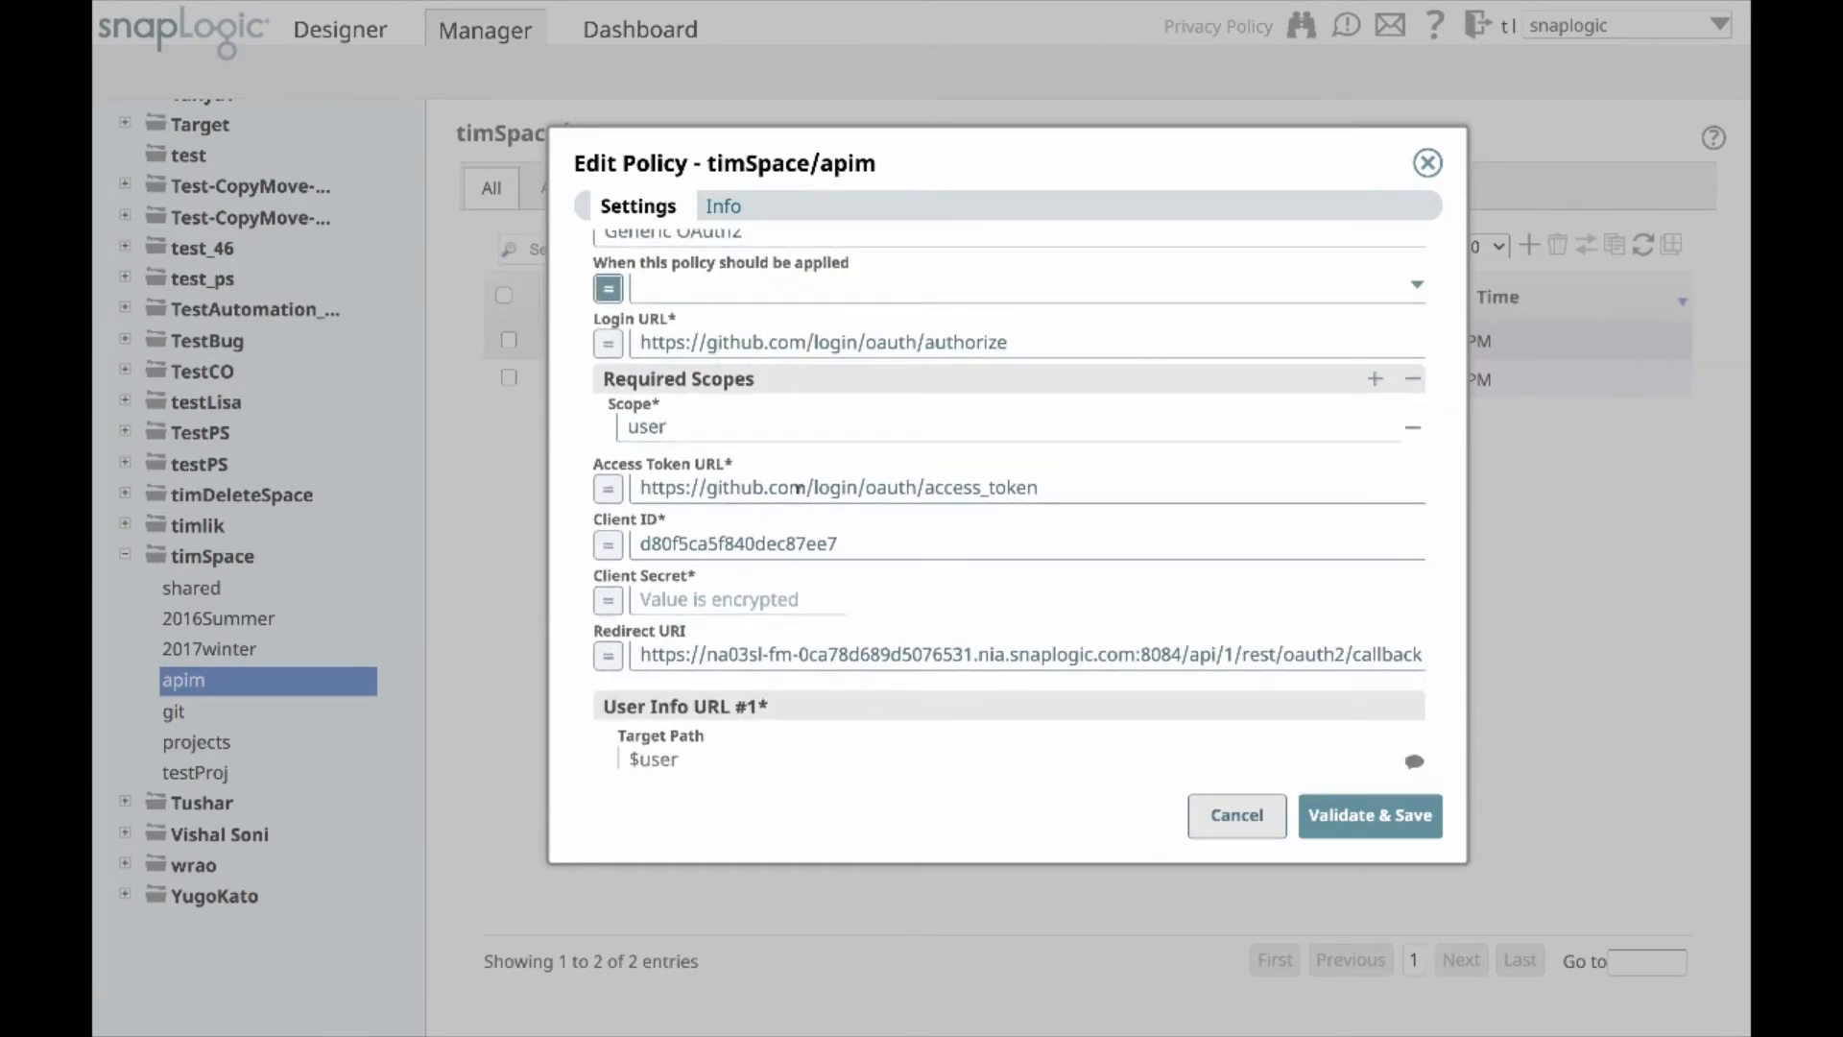
pyautogui.scroll(-3)
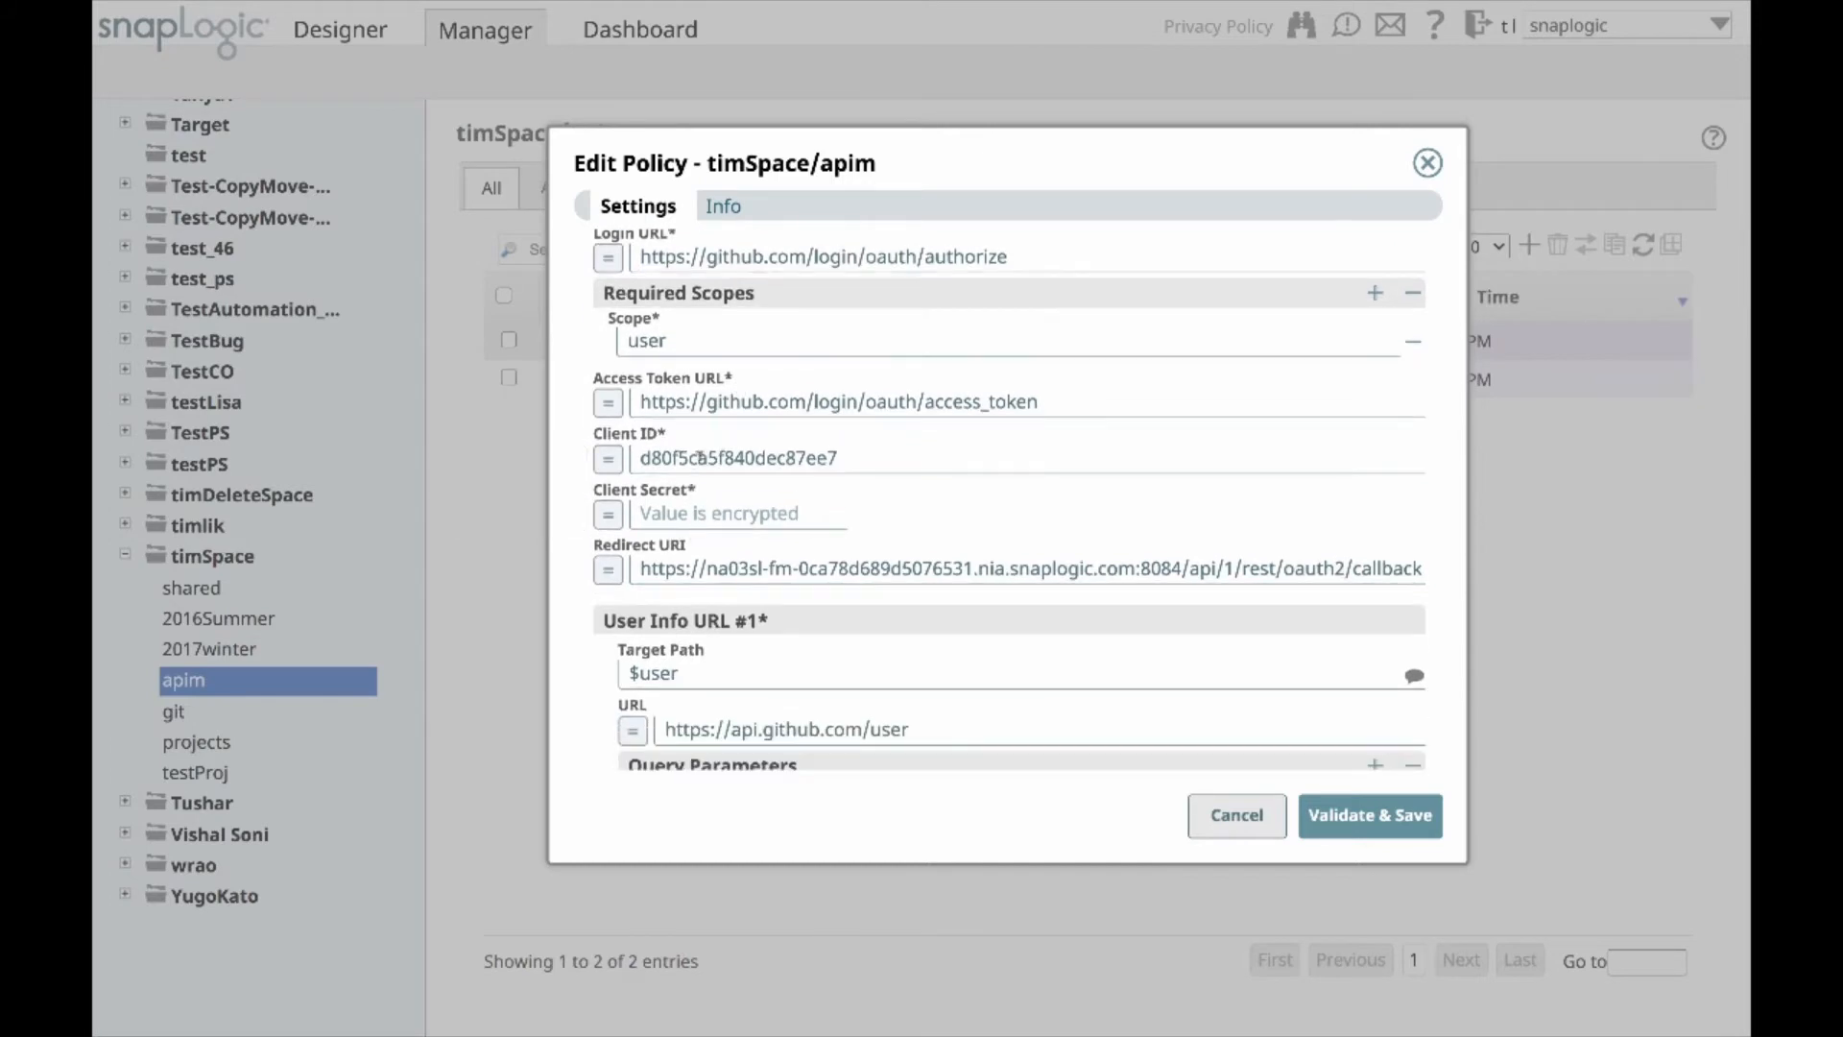
pyautogui.scroll(-3)
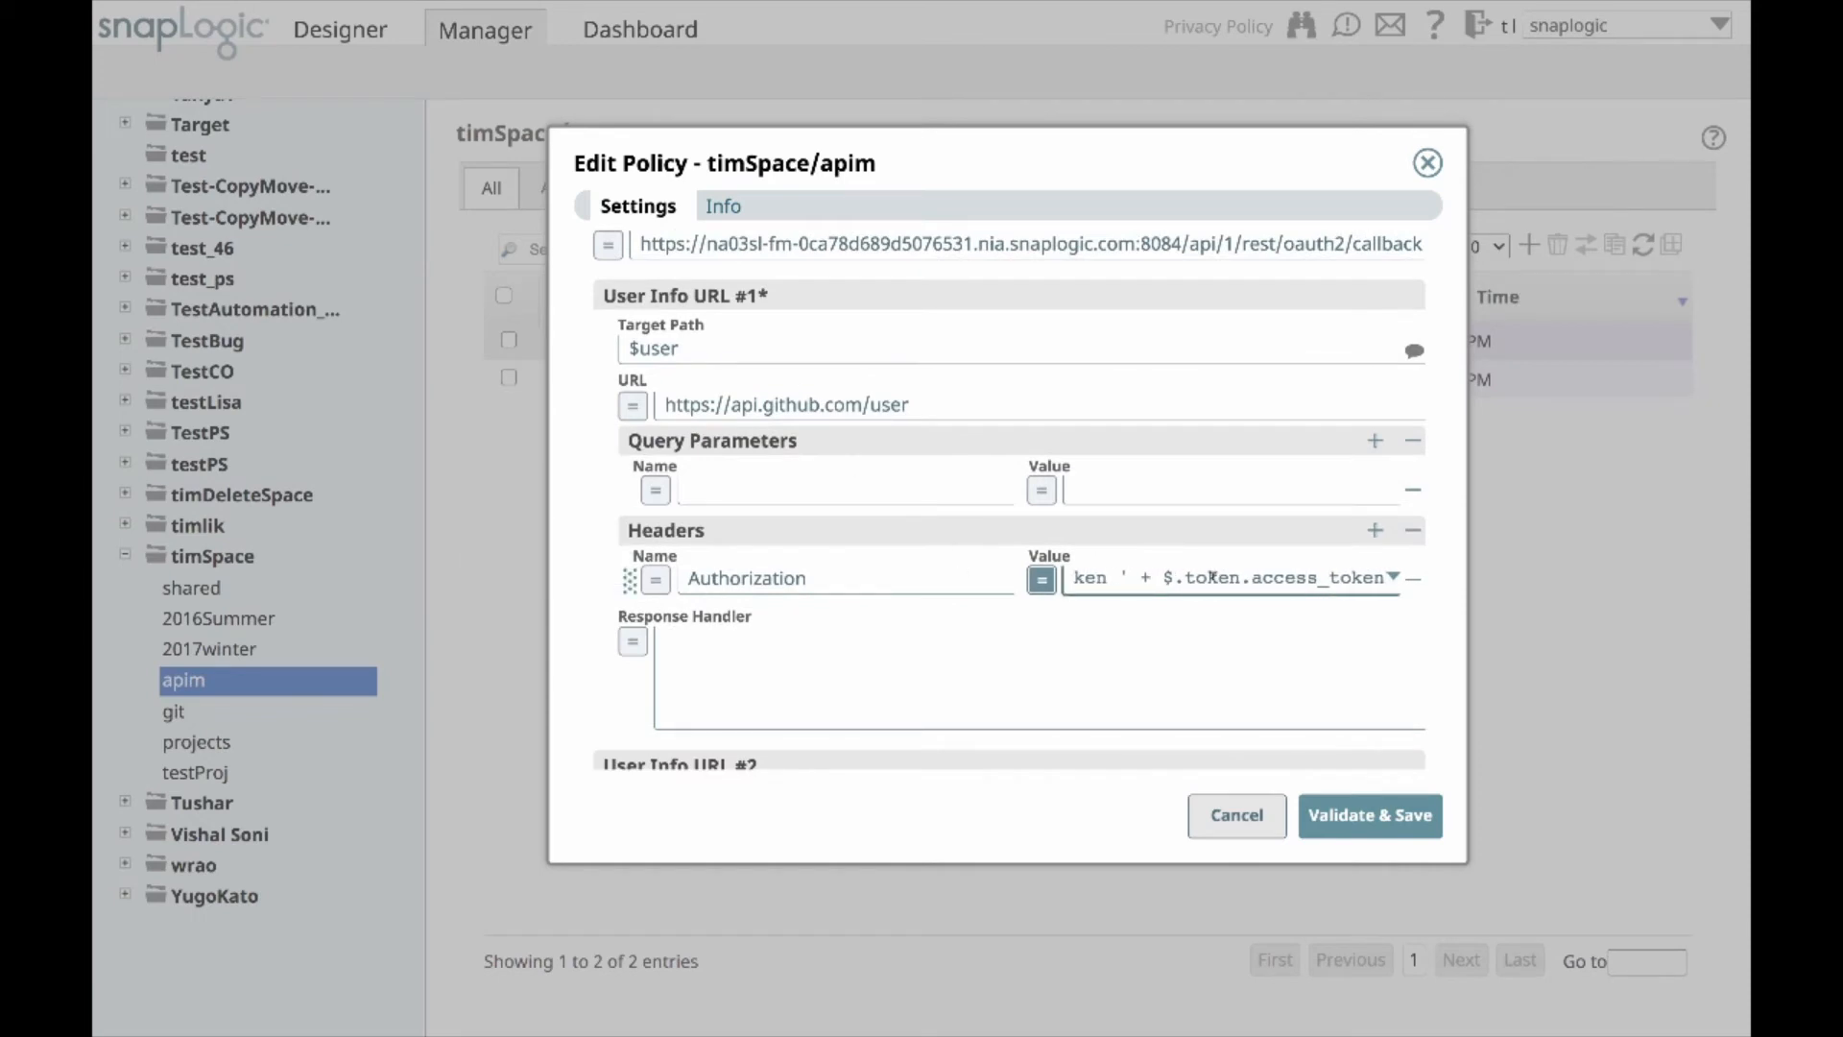
pyautogui.scroll(-3)
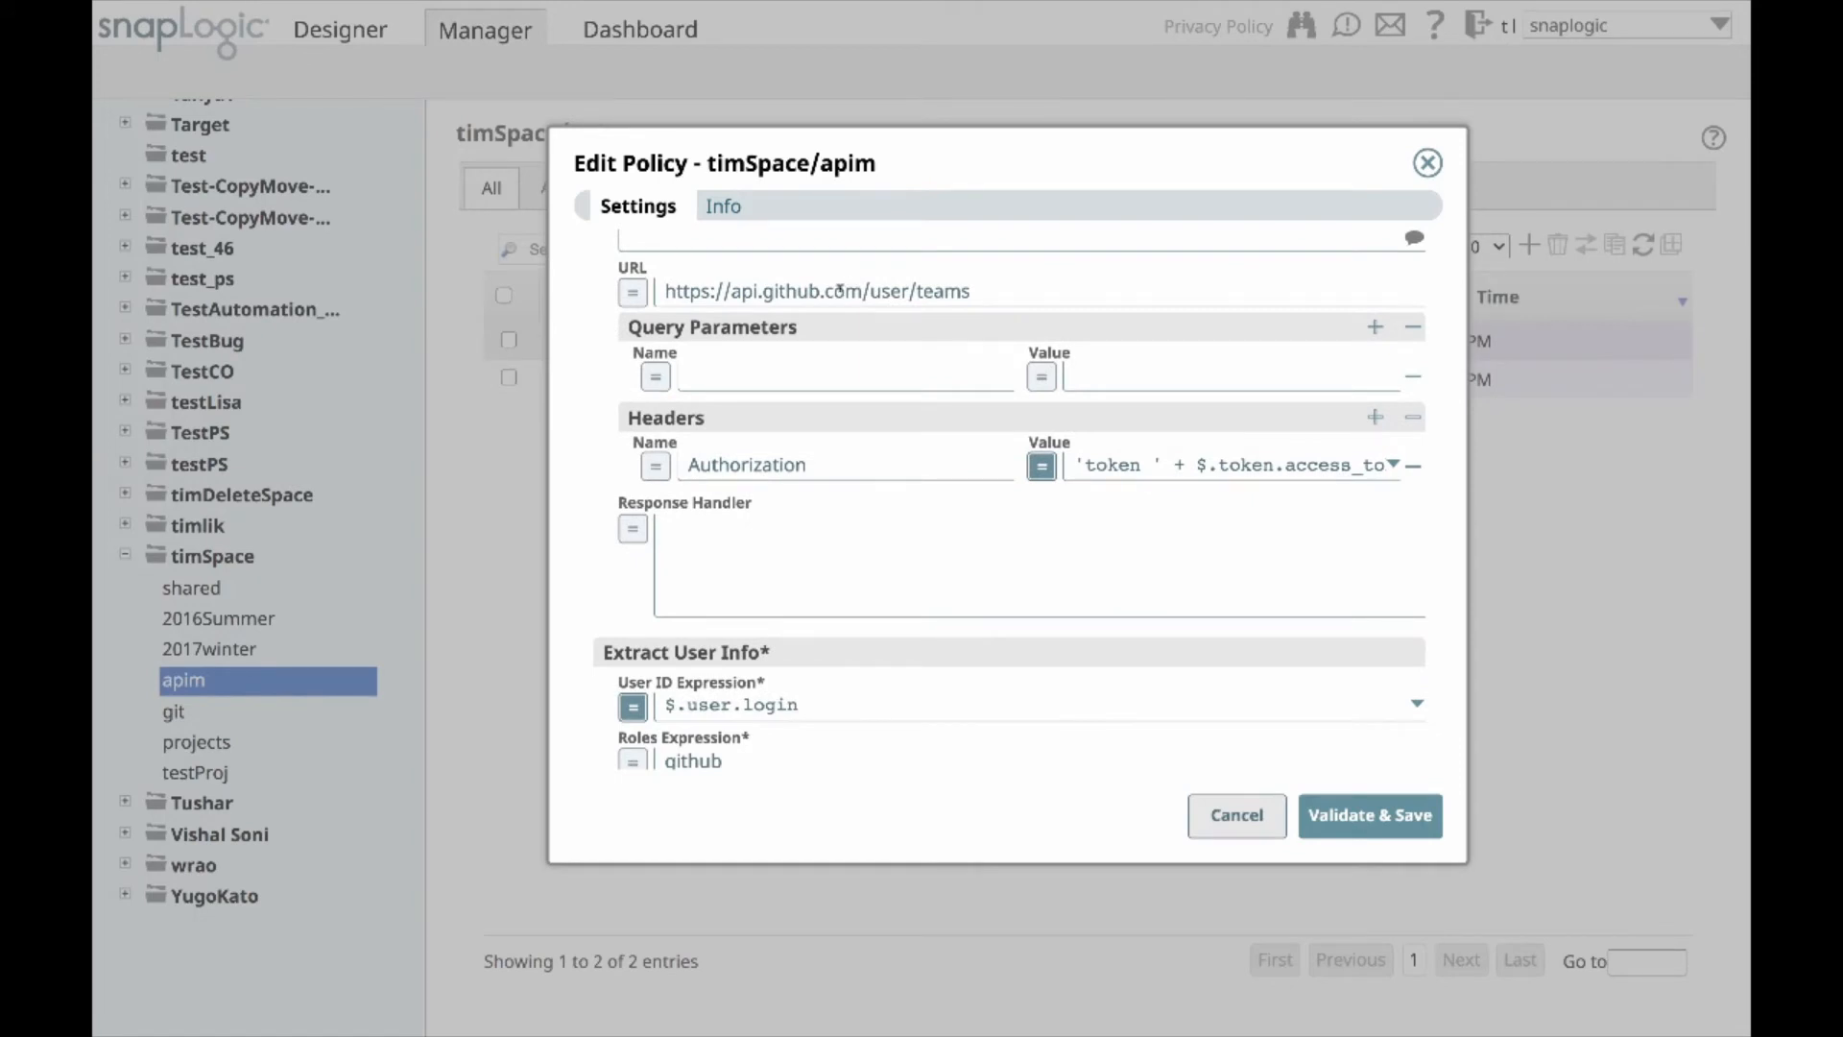
pyautogui.scroll(-3)
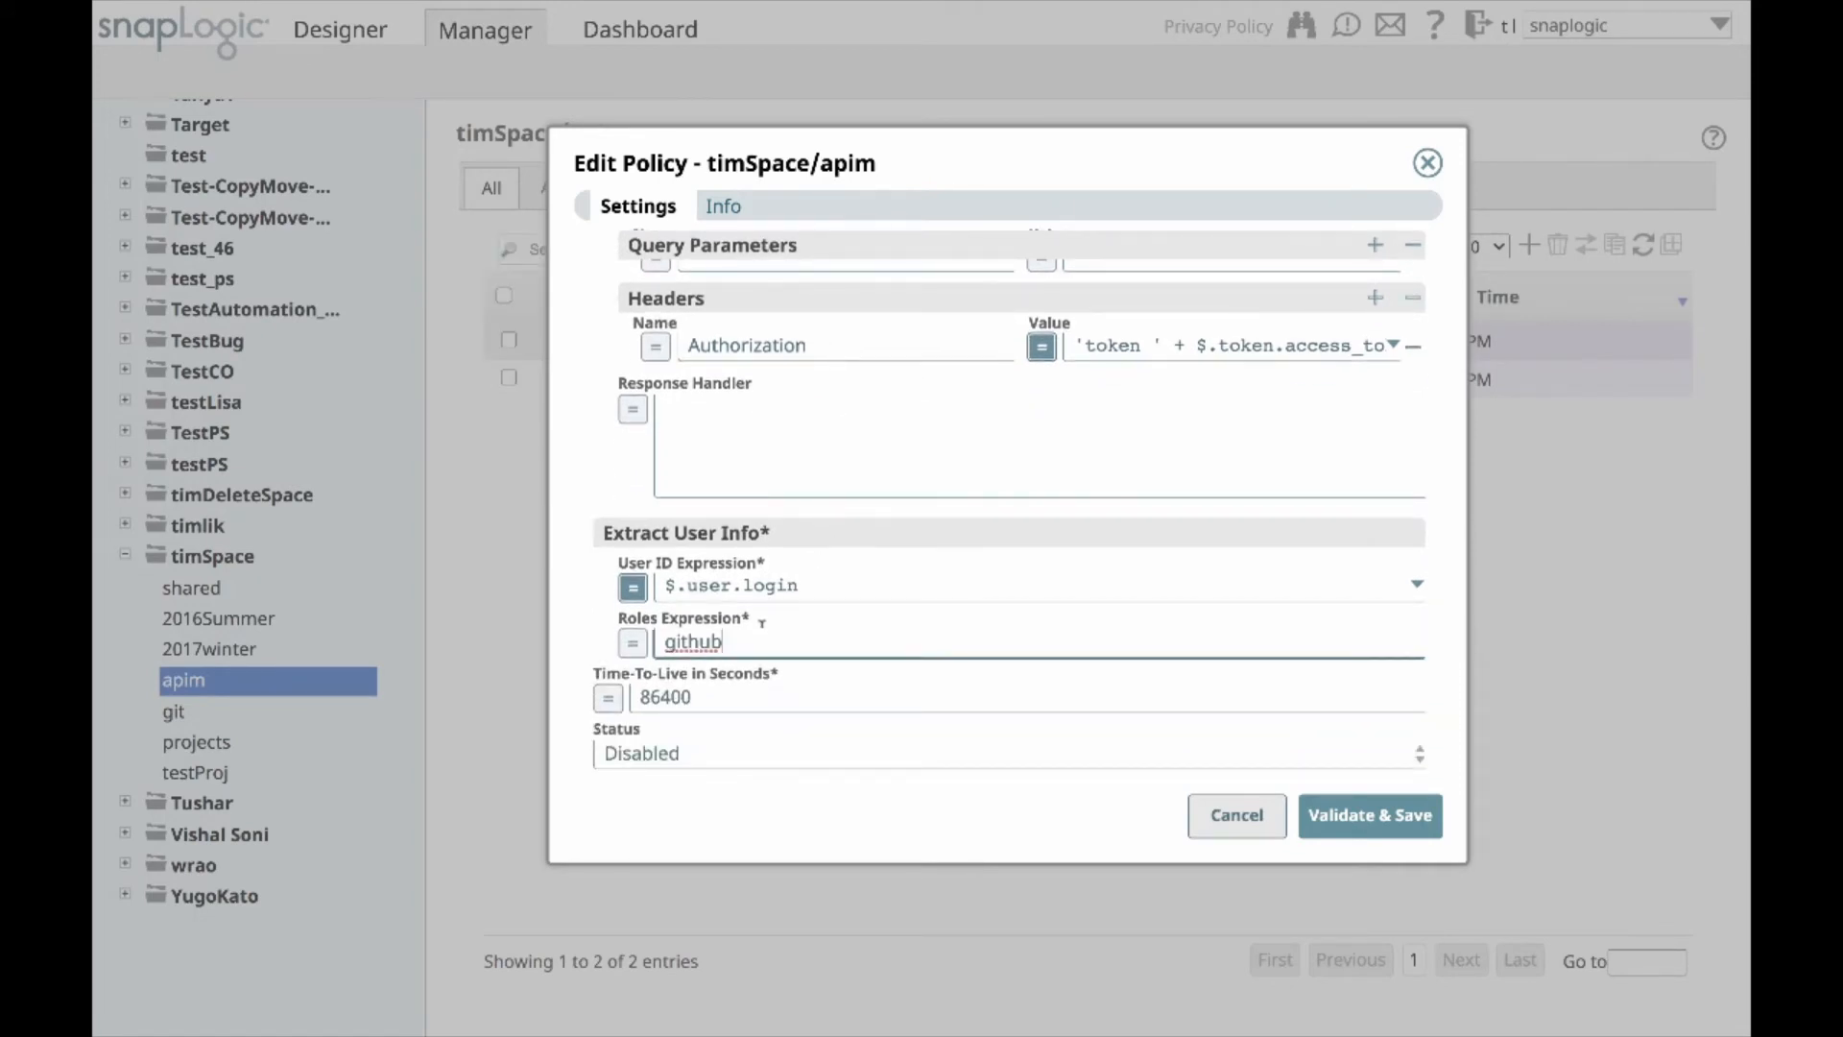
pyautogui.write('$.')
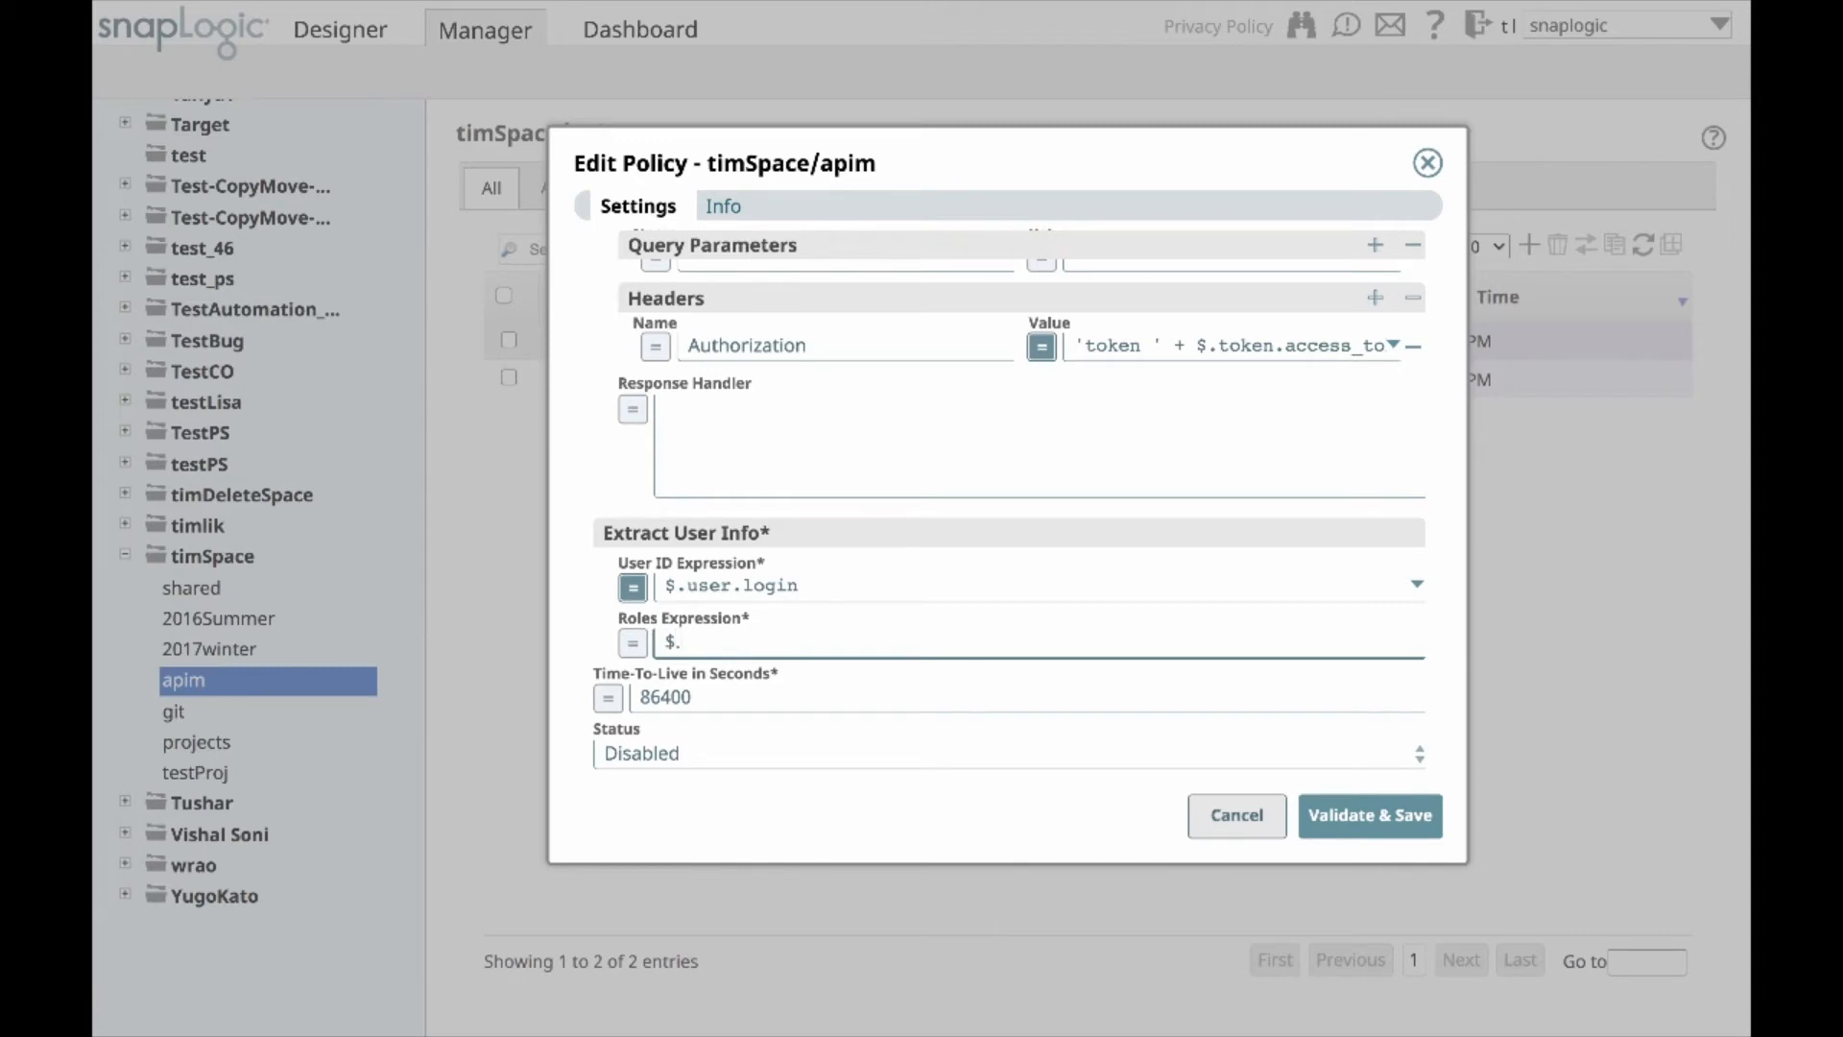
pyautogui.write('teams.login')
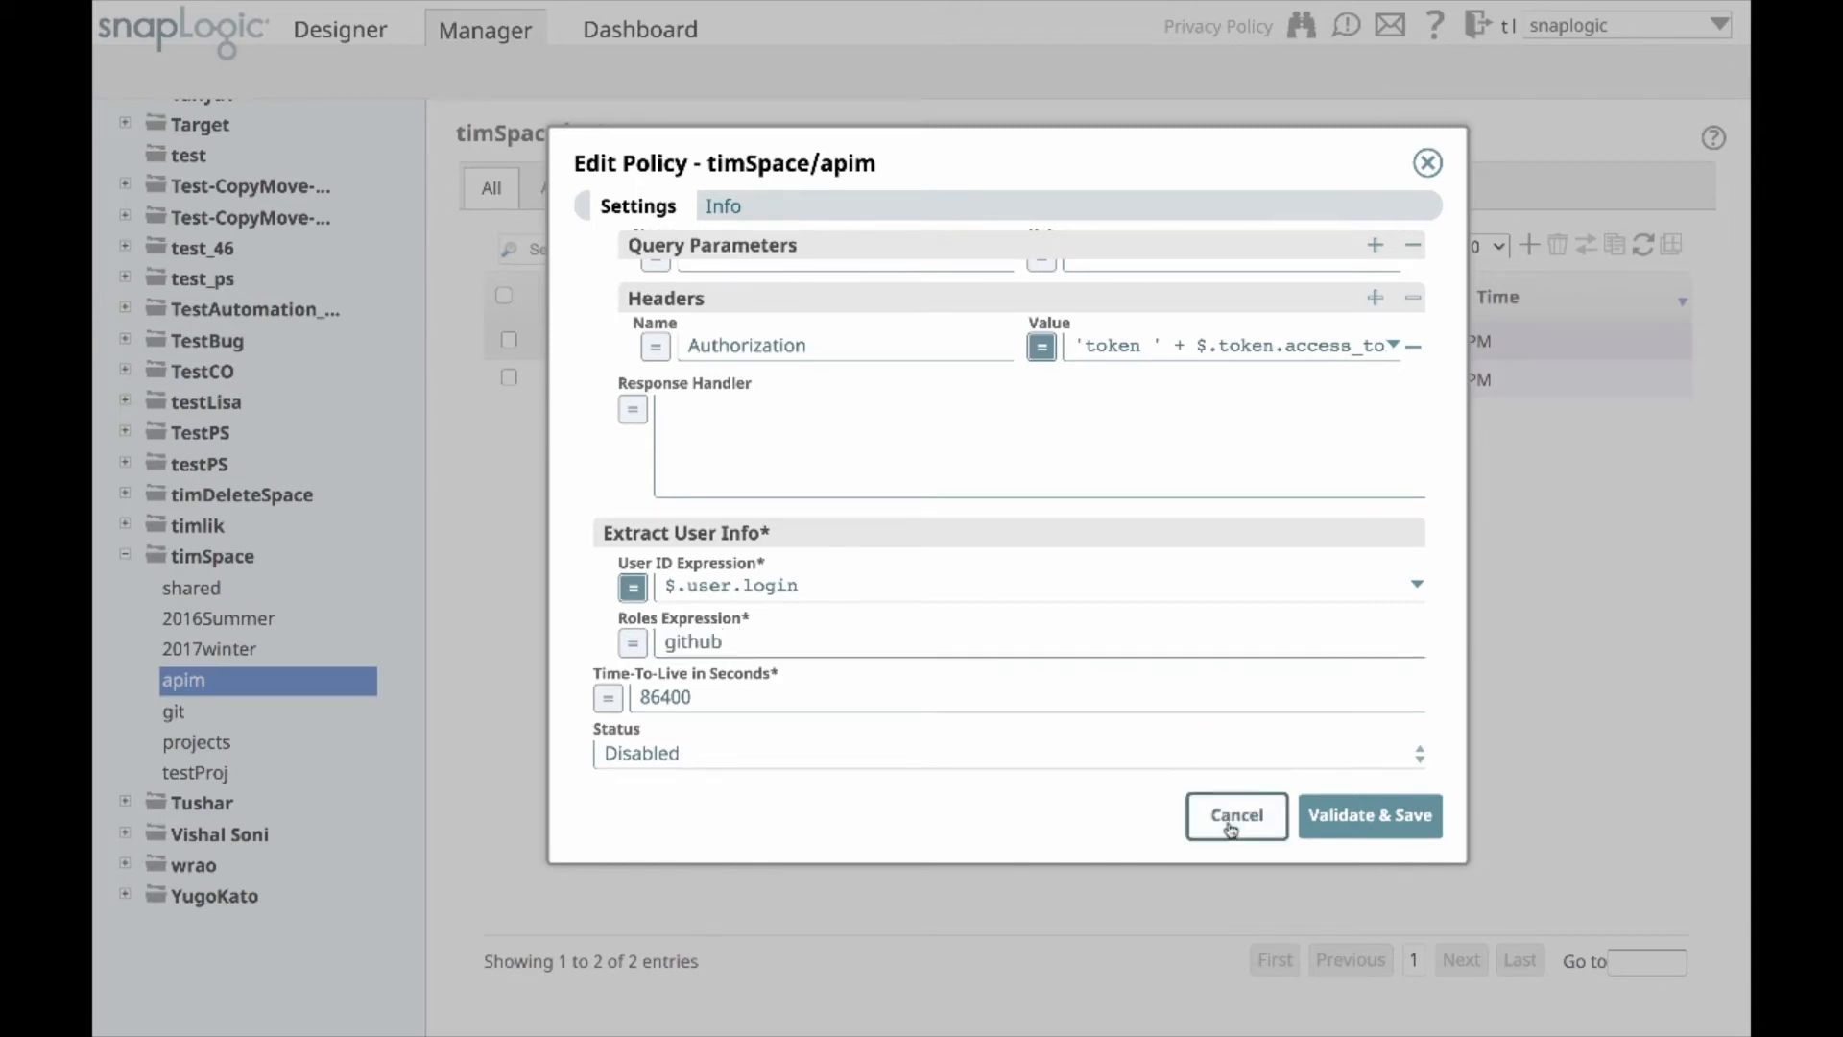
# Cancel out of the Generic OAuth2 policy editor without saving
pyautogui.click(1234, 814)
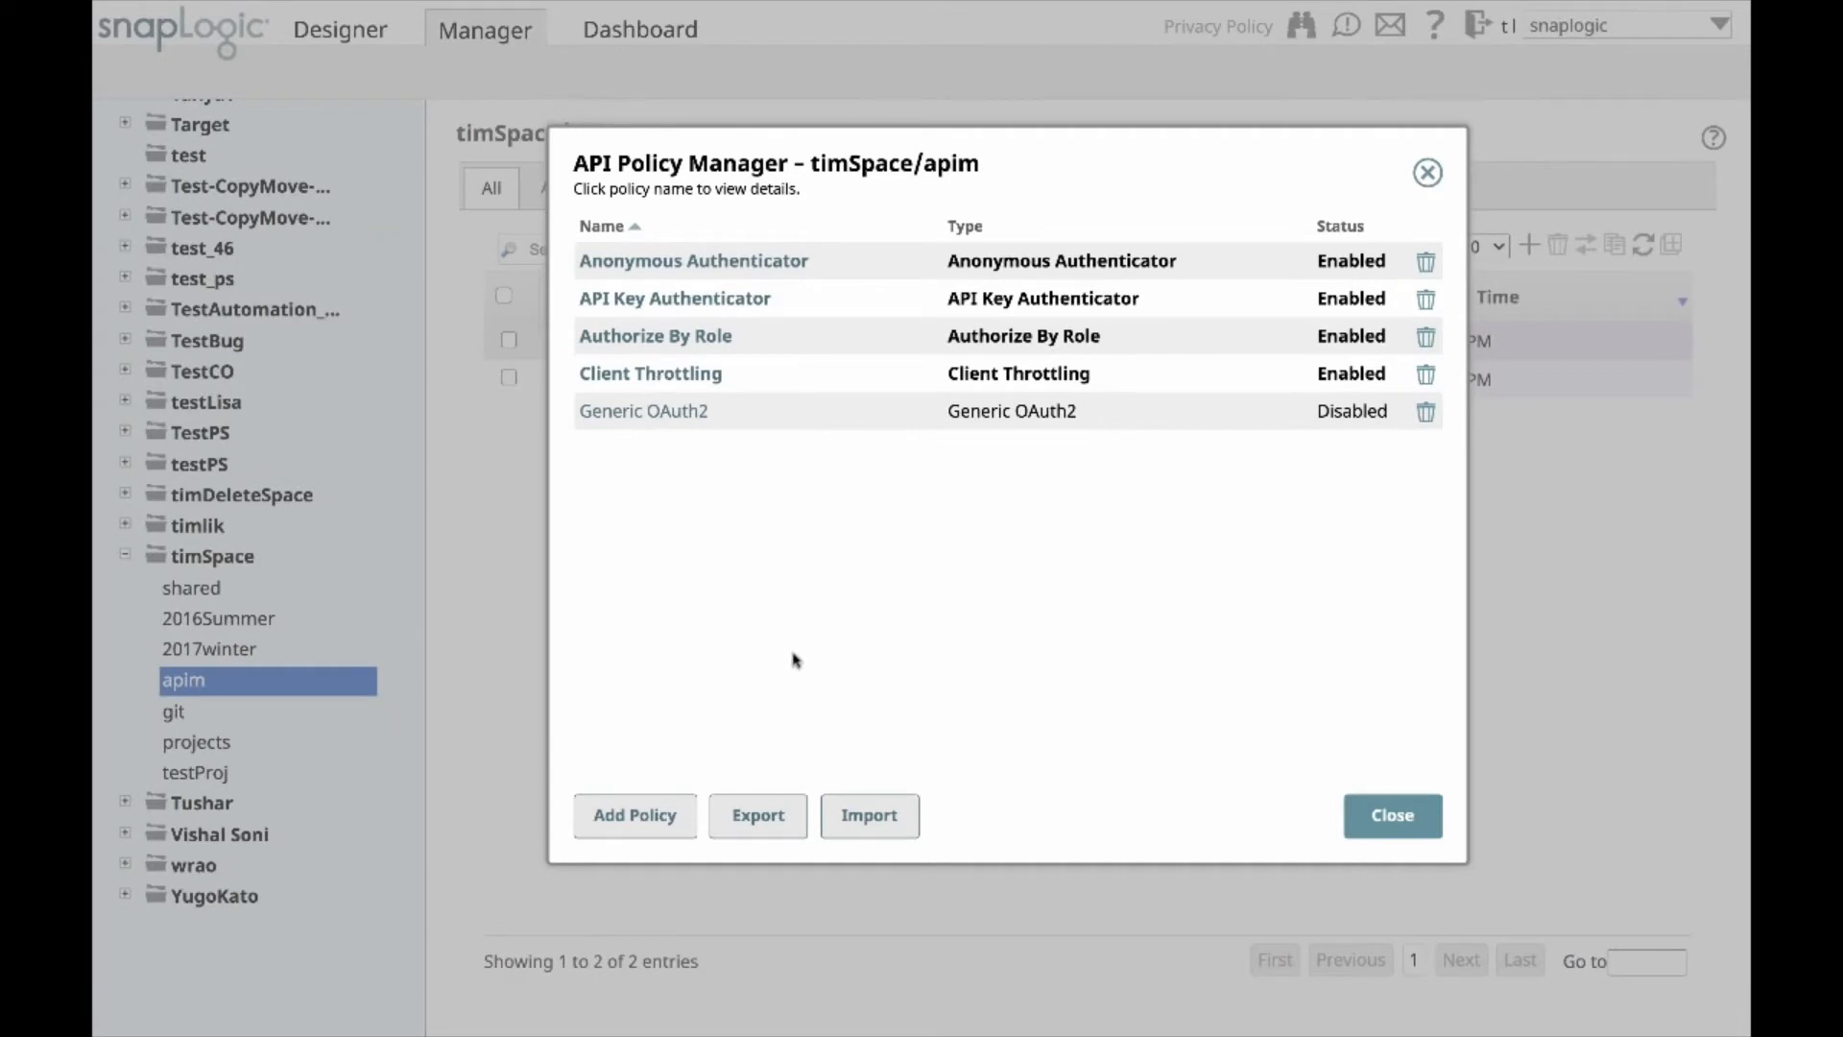
pyautogui.moveTo(716, 380)
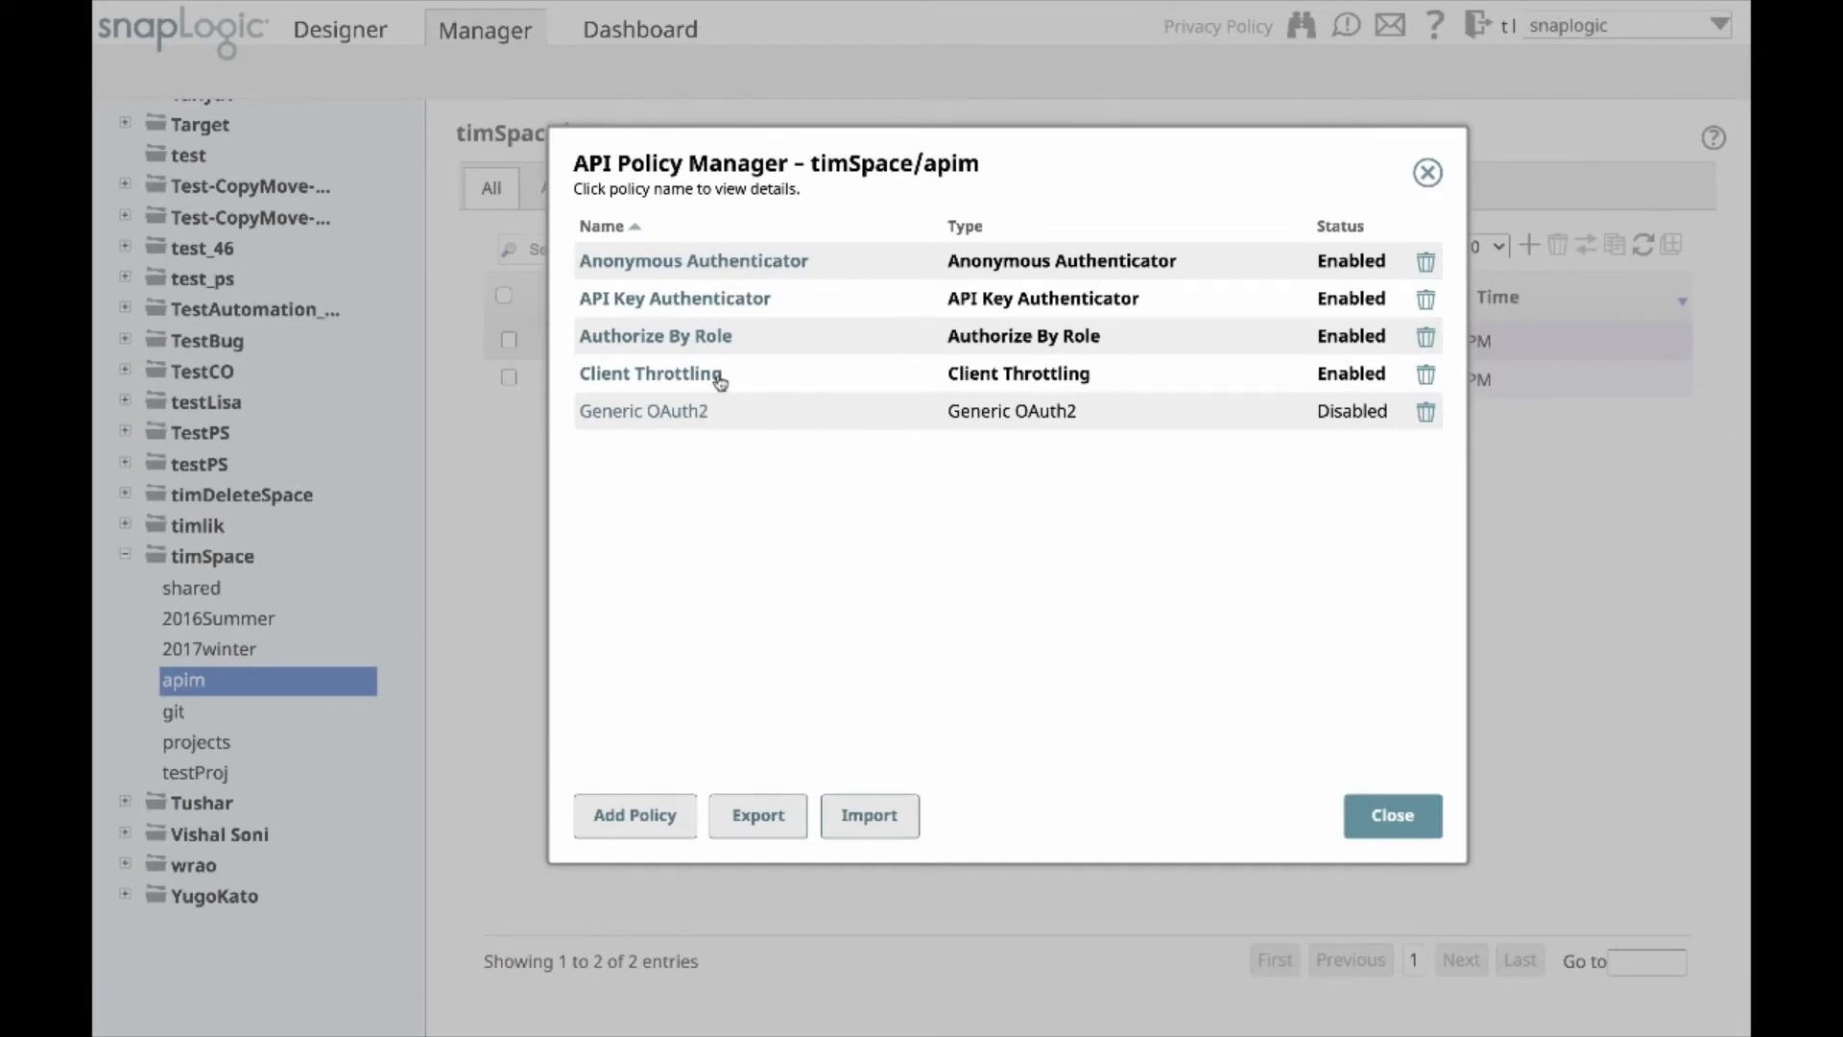
pyautogui.moveTo(787, 260)
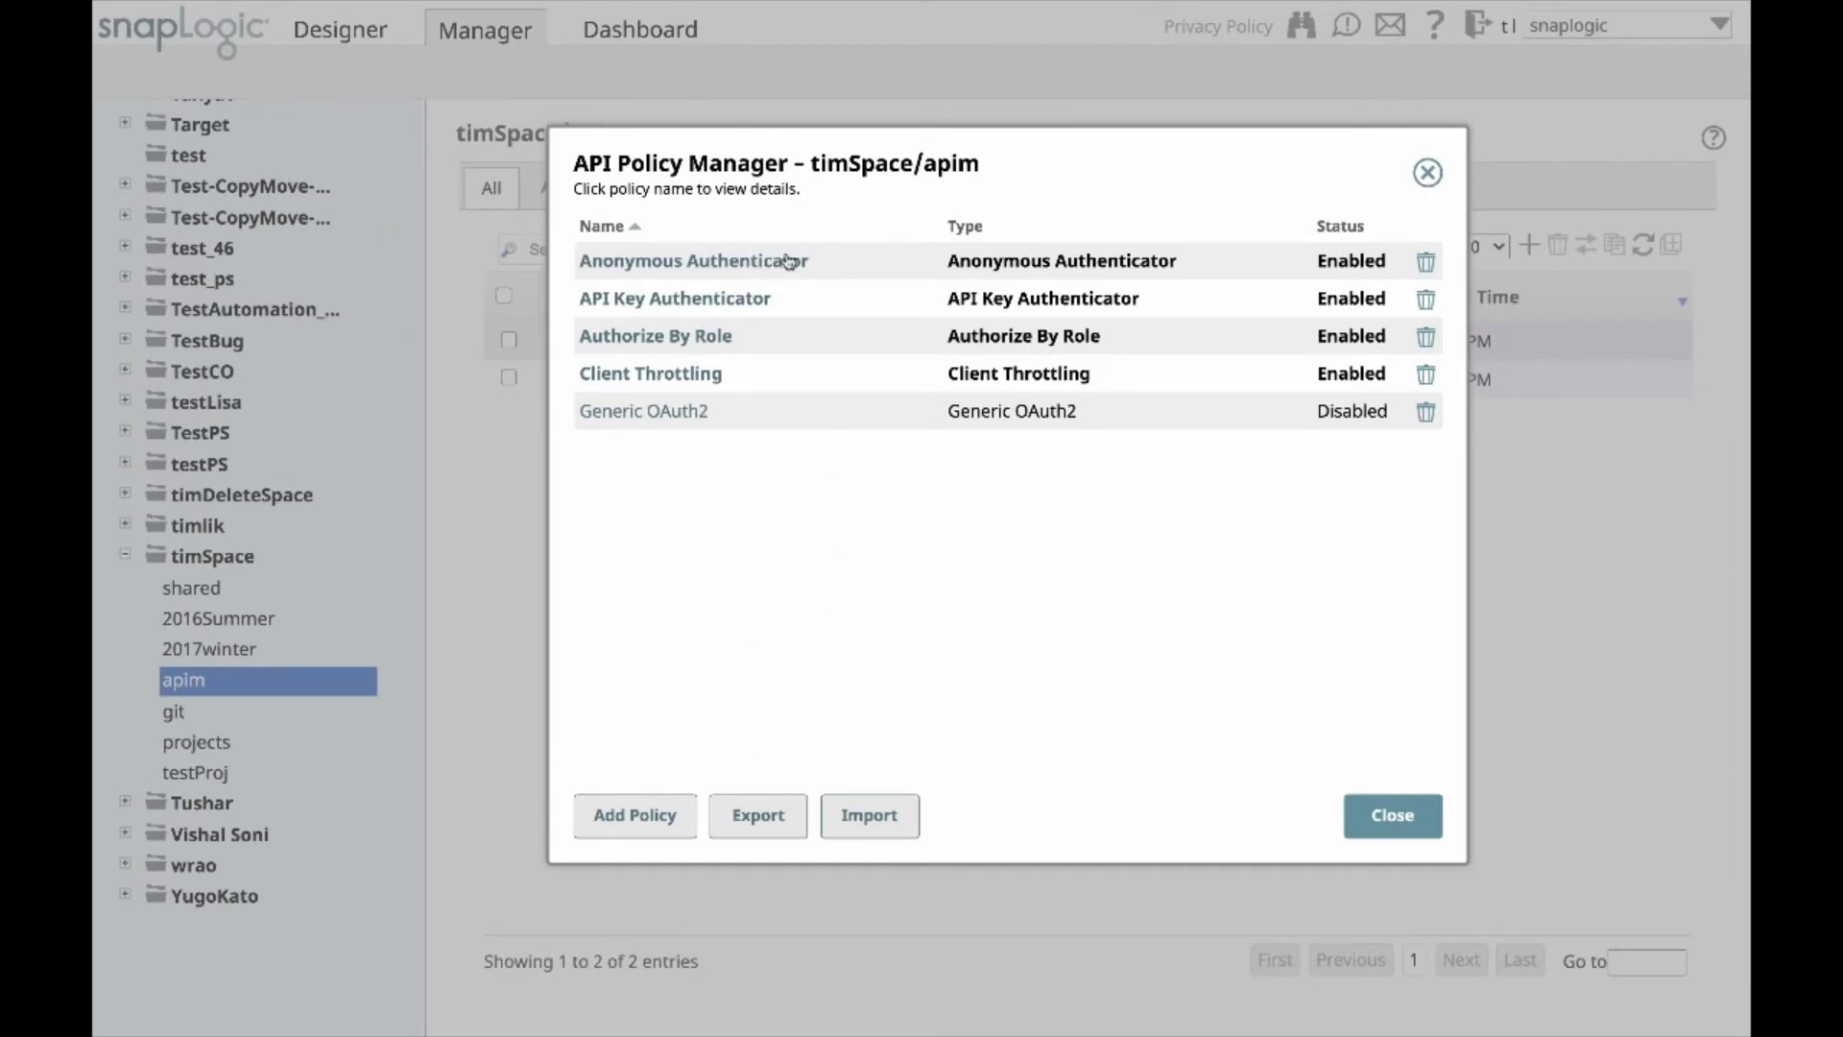
pyautogui.moveTo(741, 290)
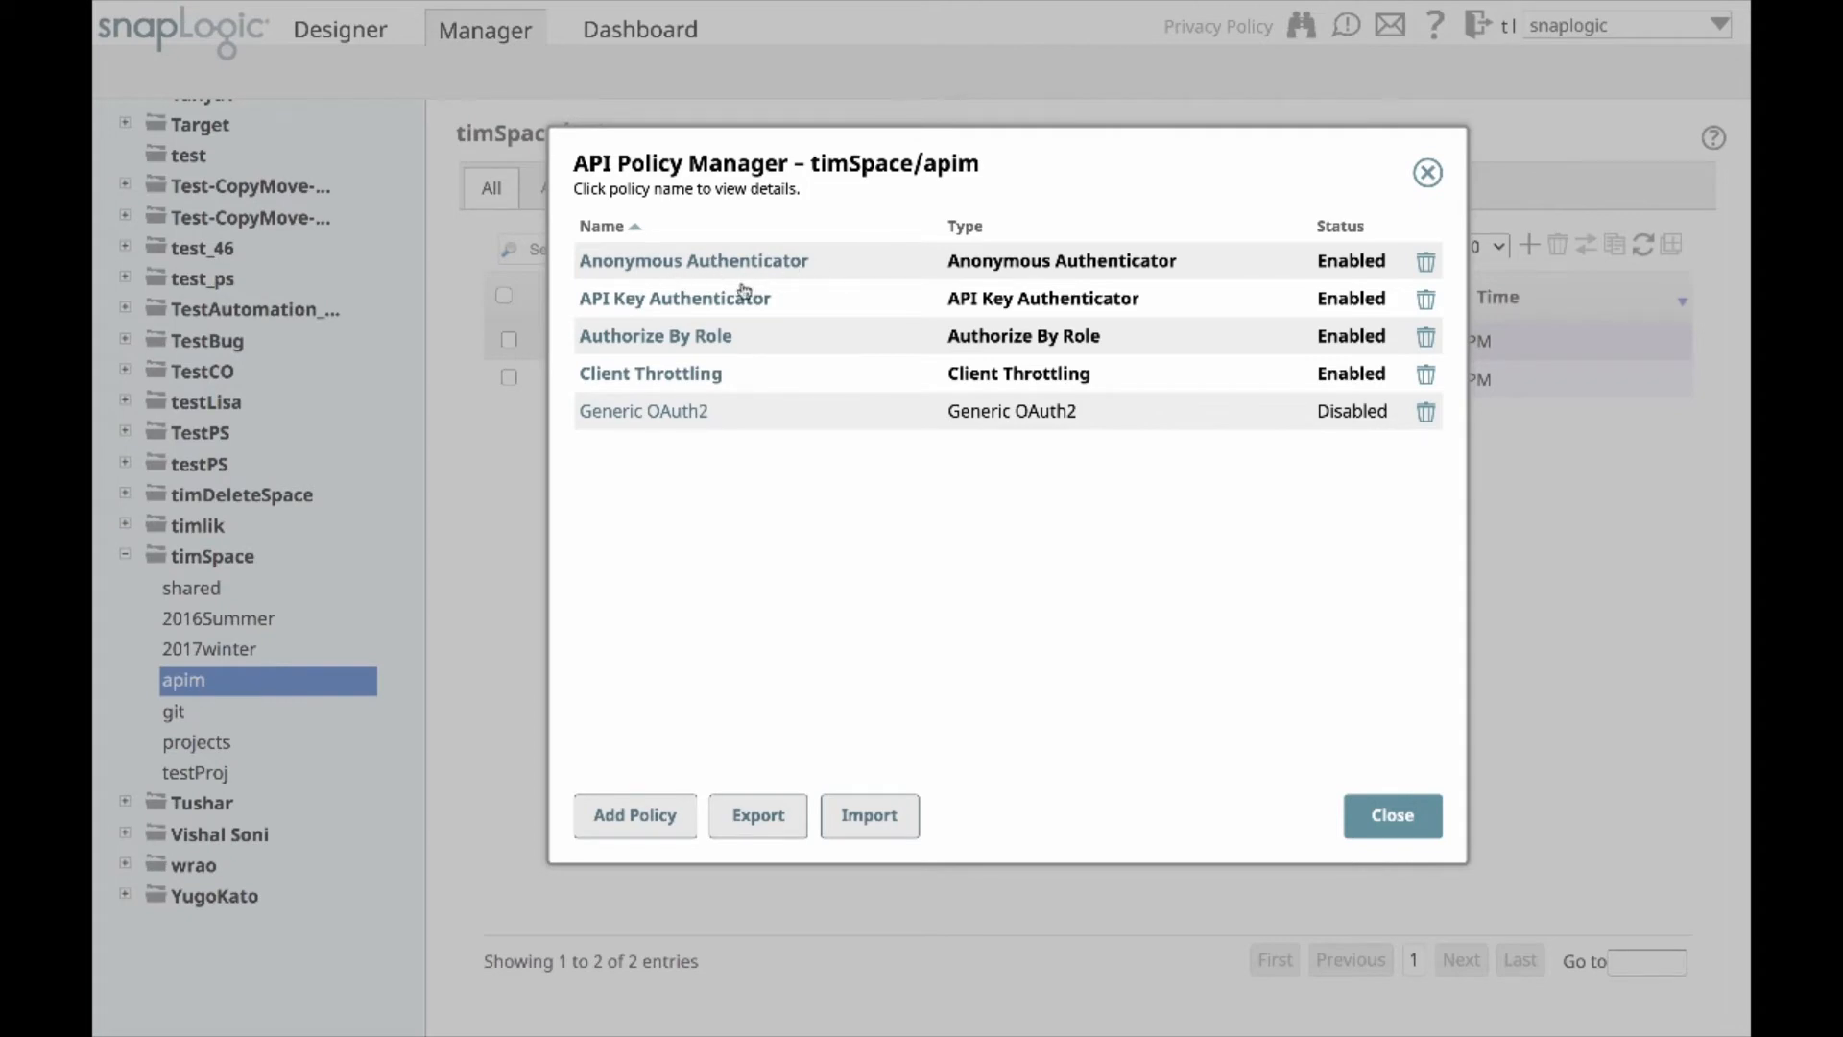
pyautogui.moveTo(714, 380)
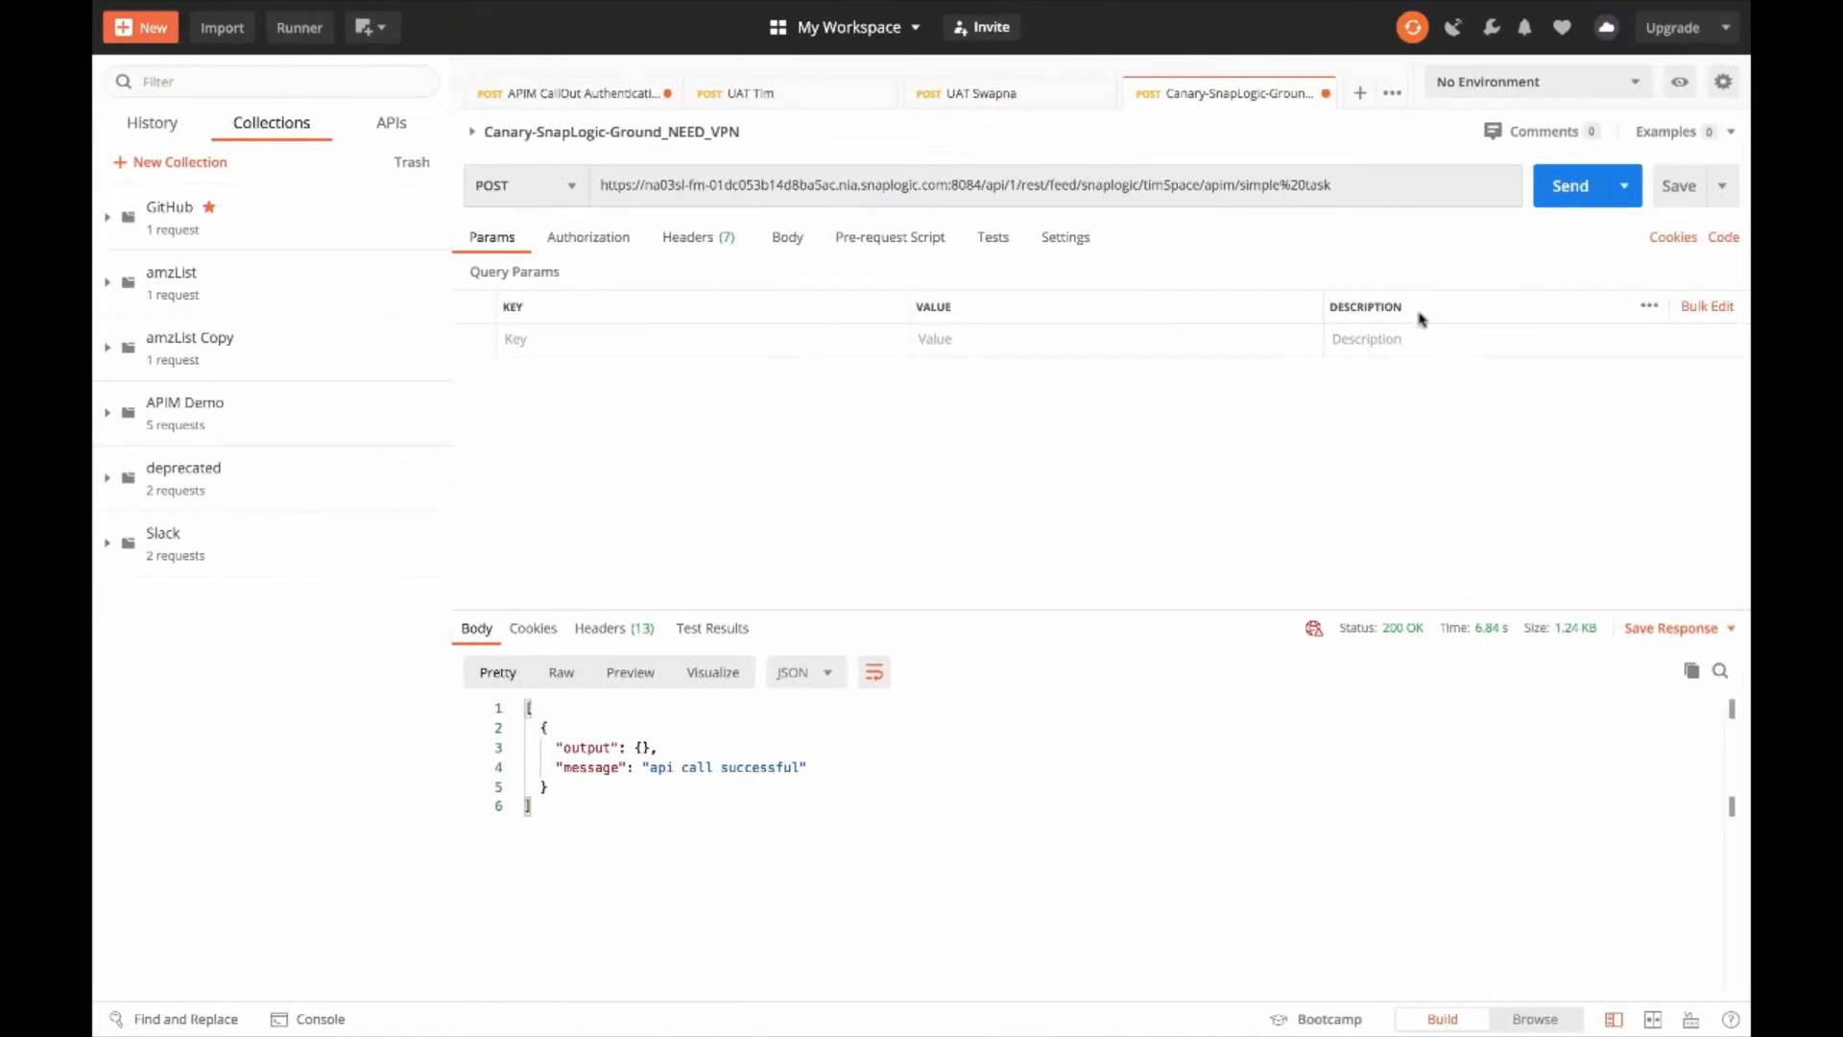
# Review the request headers and resend the POST until it returns 429 Too Many Requests
pyautogui.click(687, 236)
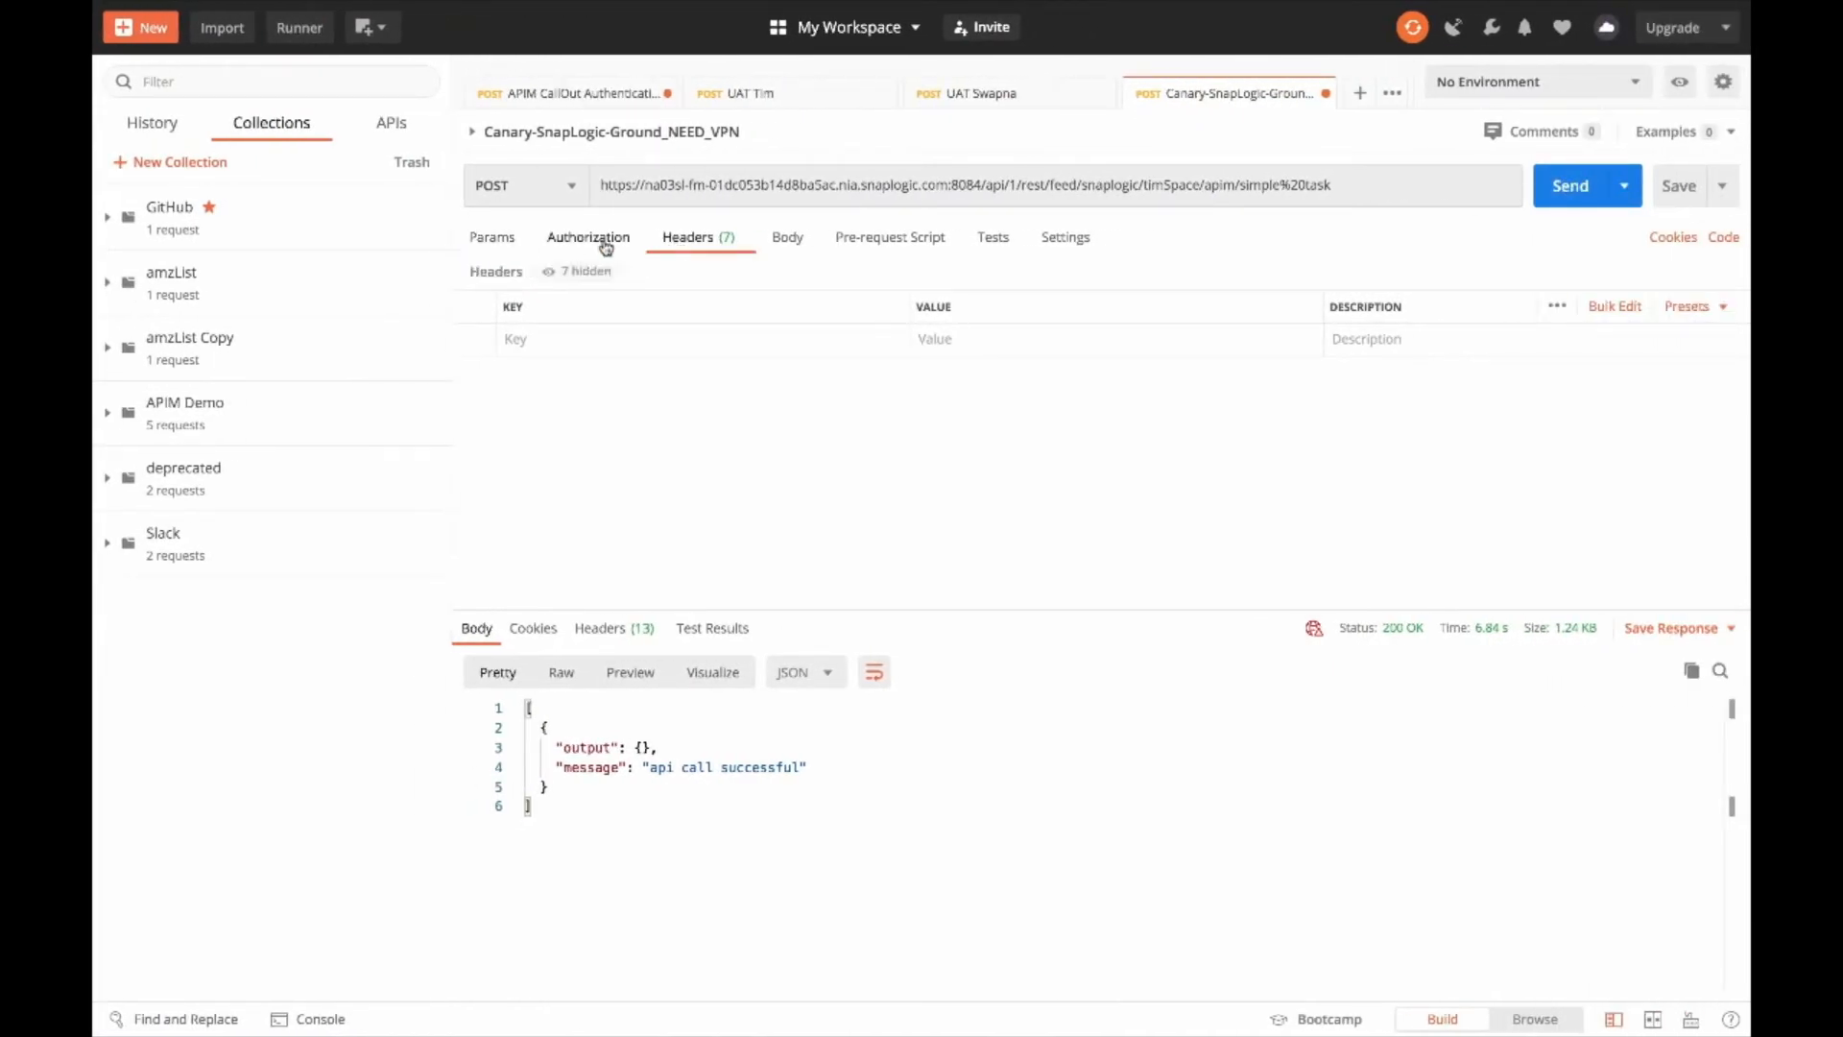
pyautogui.moveTo(531, 223)
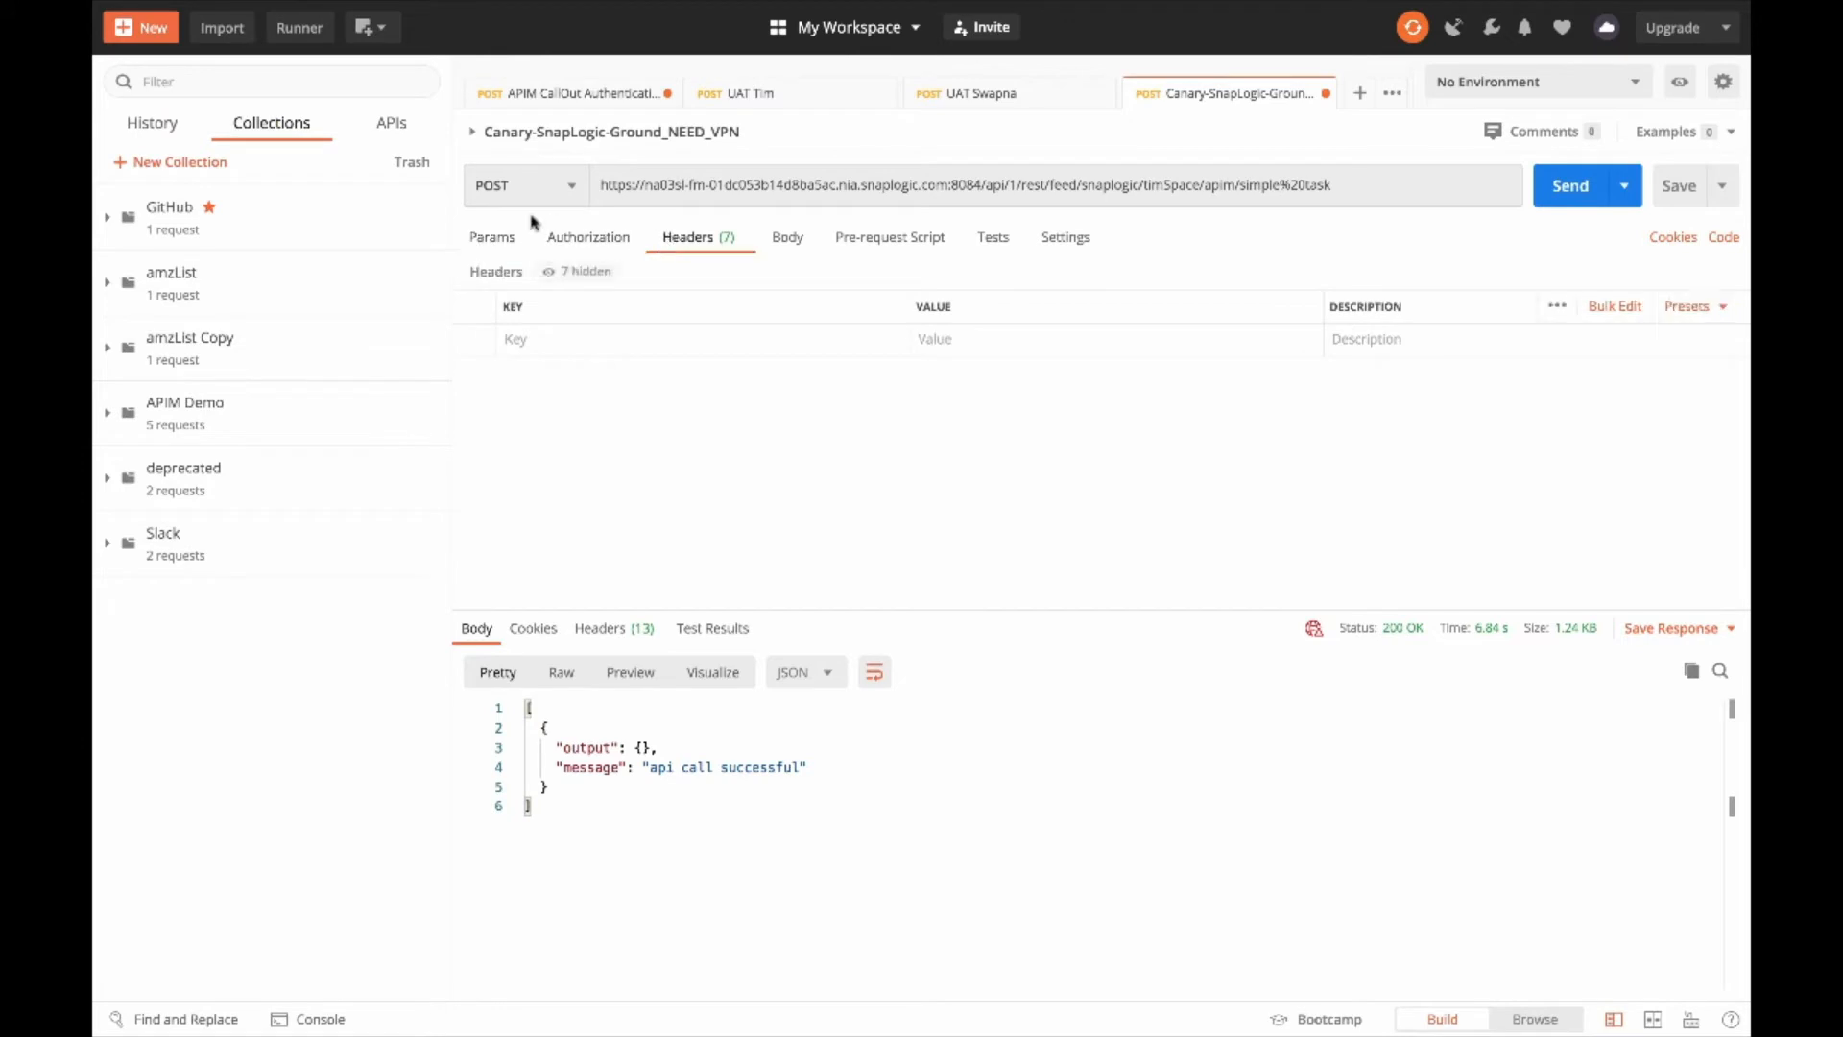
pyautogui.click(492, 236)
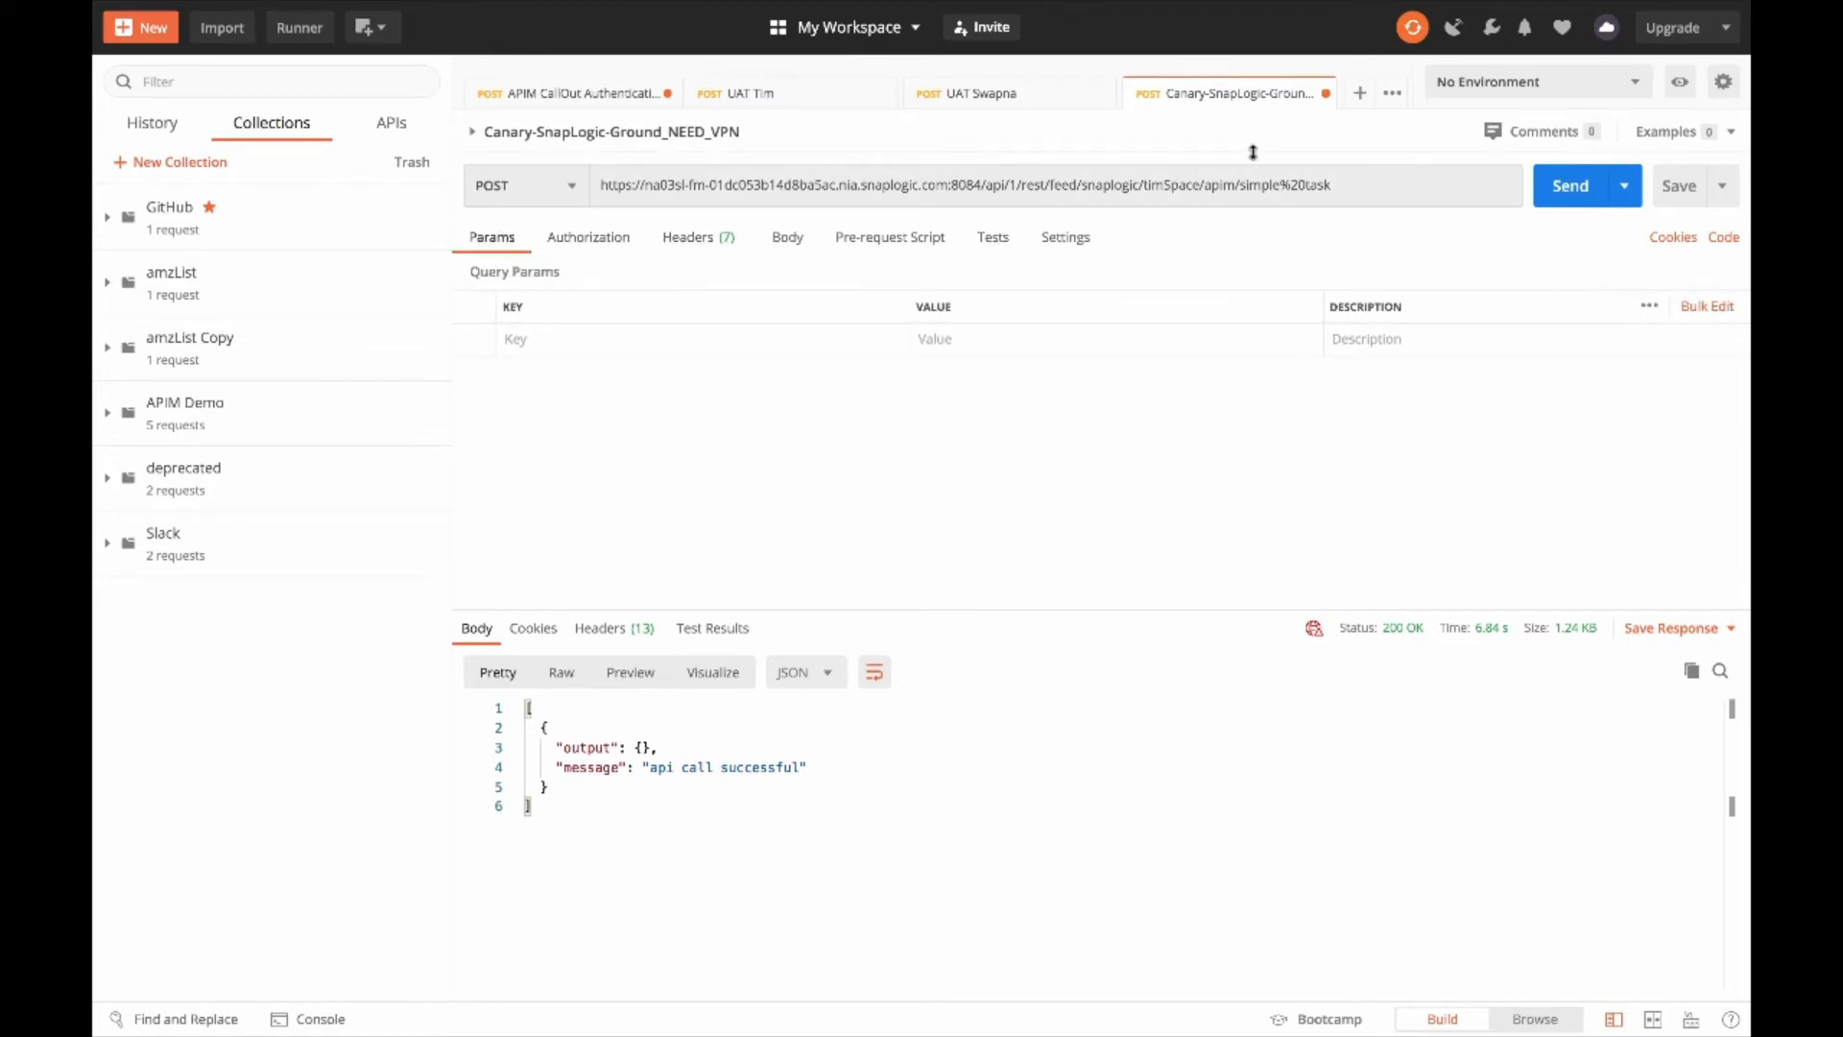
pyautogui.moveTo(1465, 171)
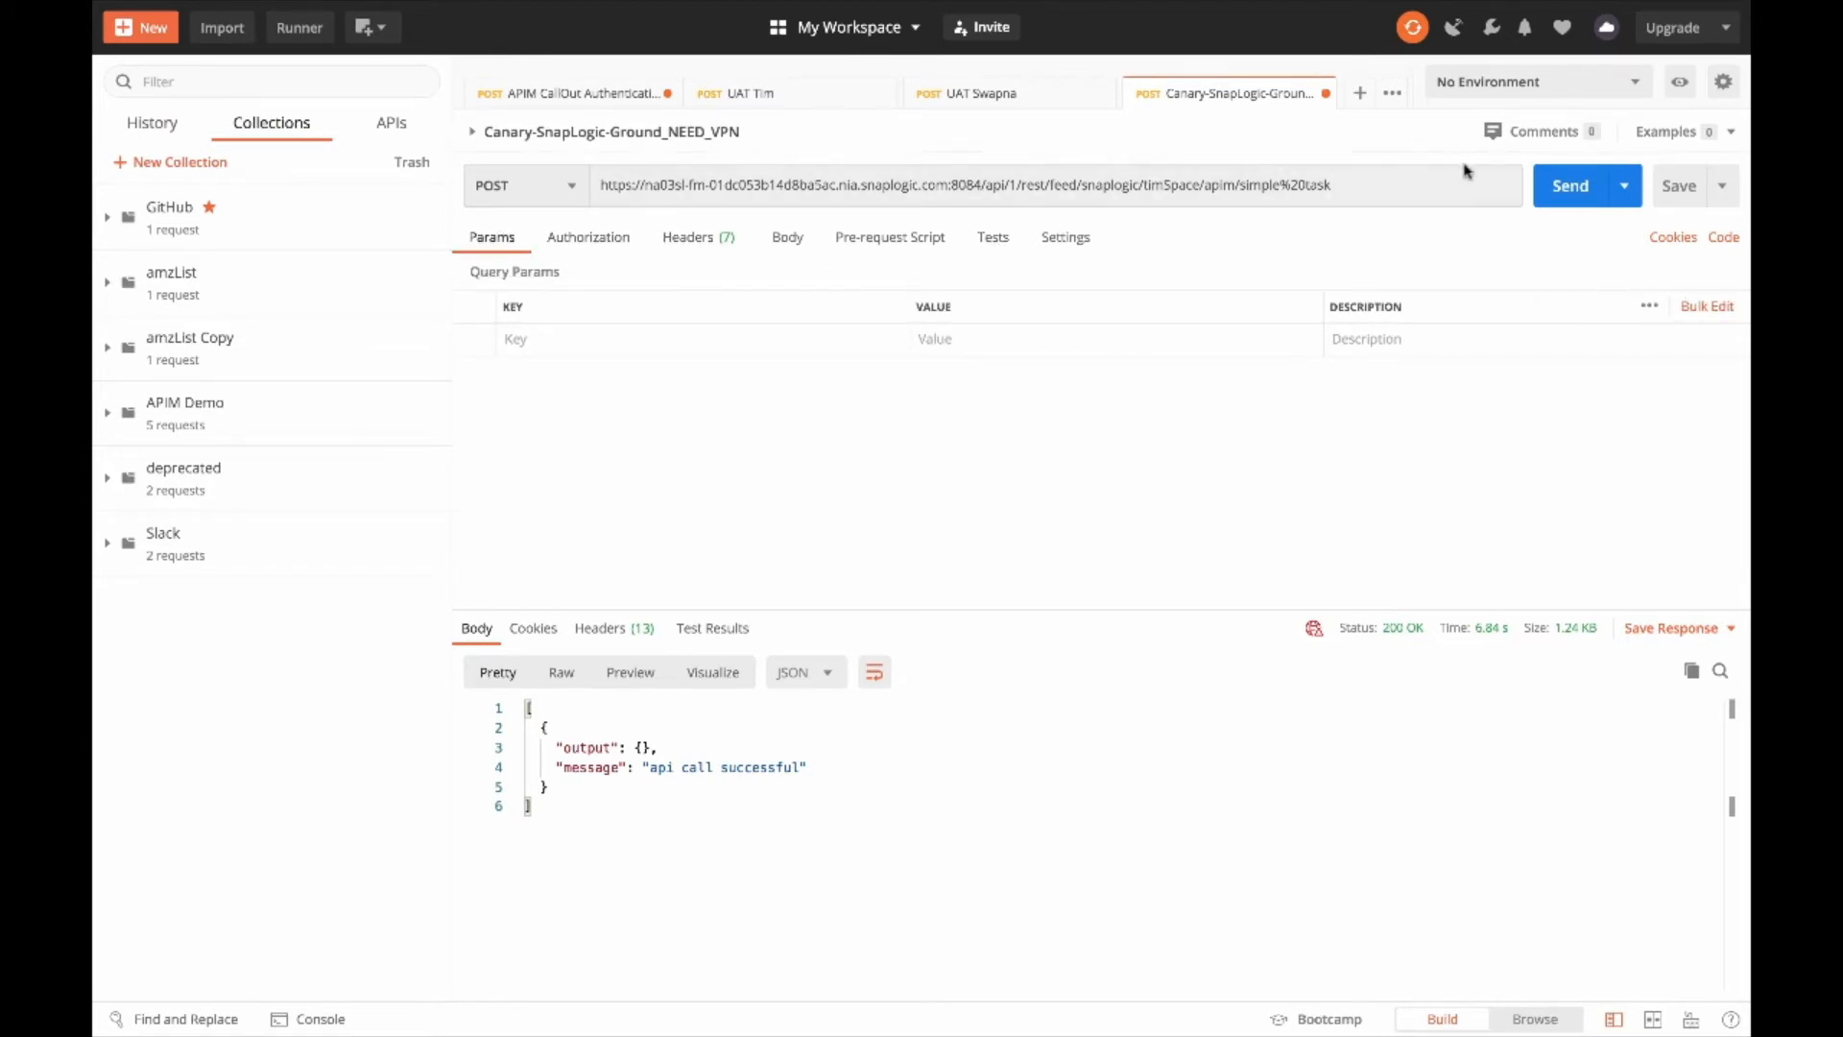
pyautogui.moveTo(1568, 186)
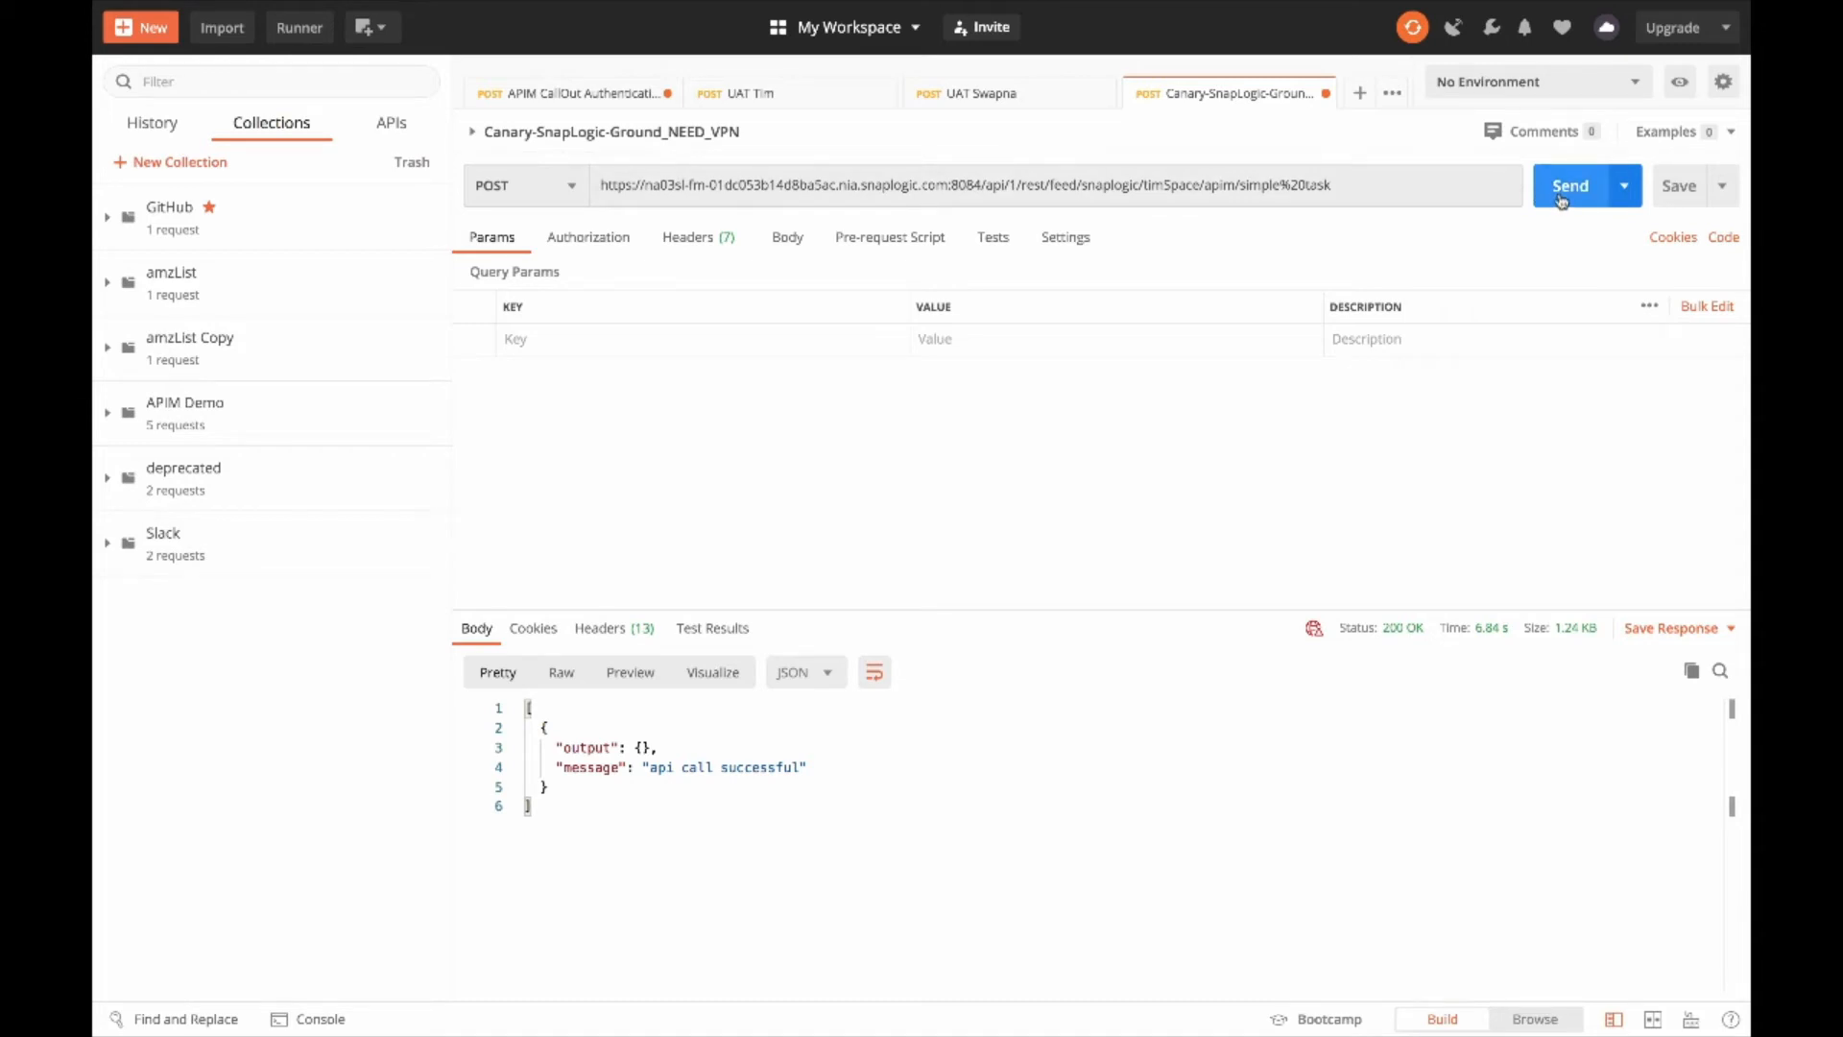
pyautogui.click(1570, 186)
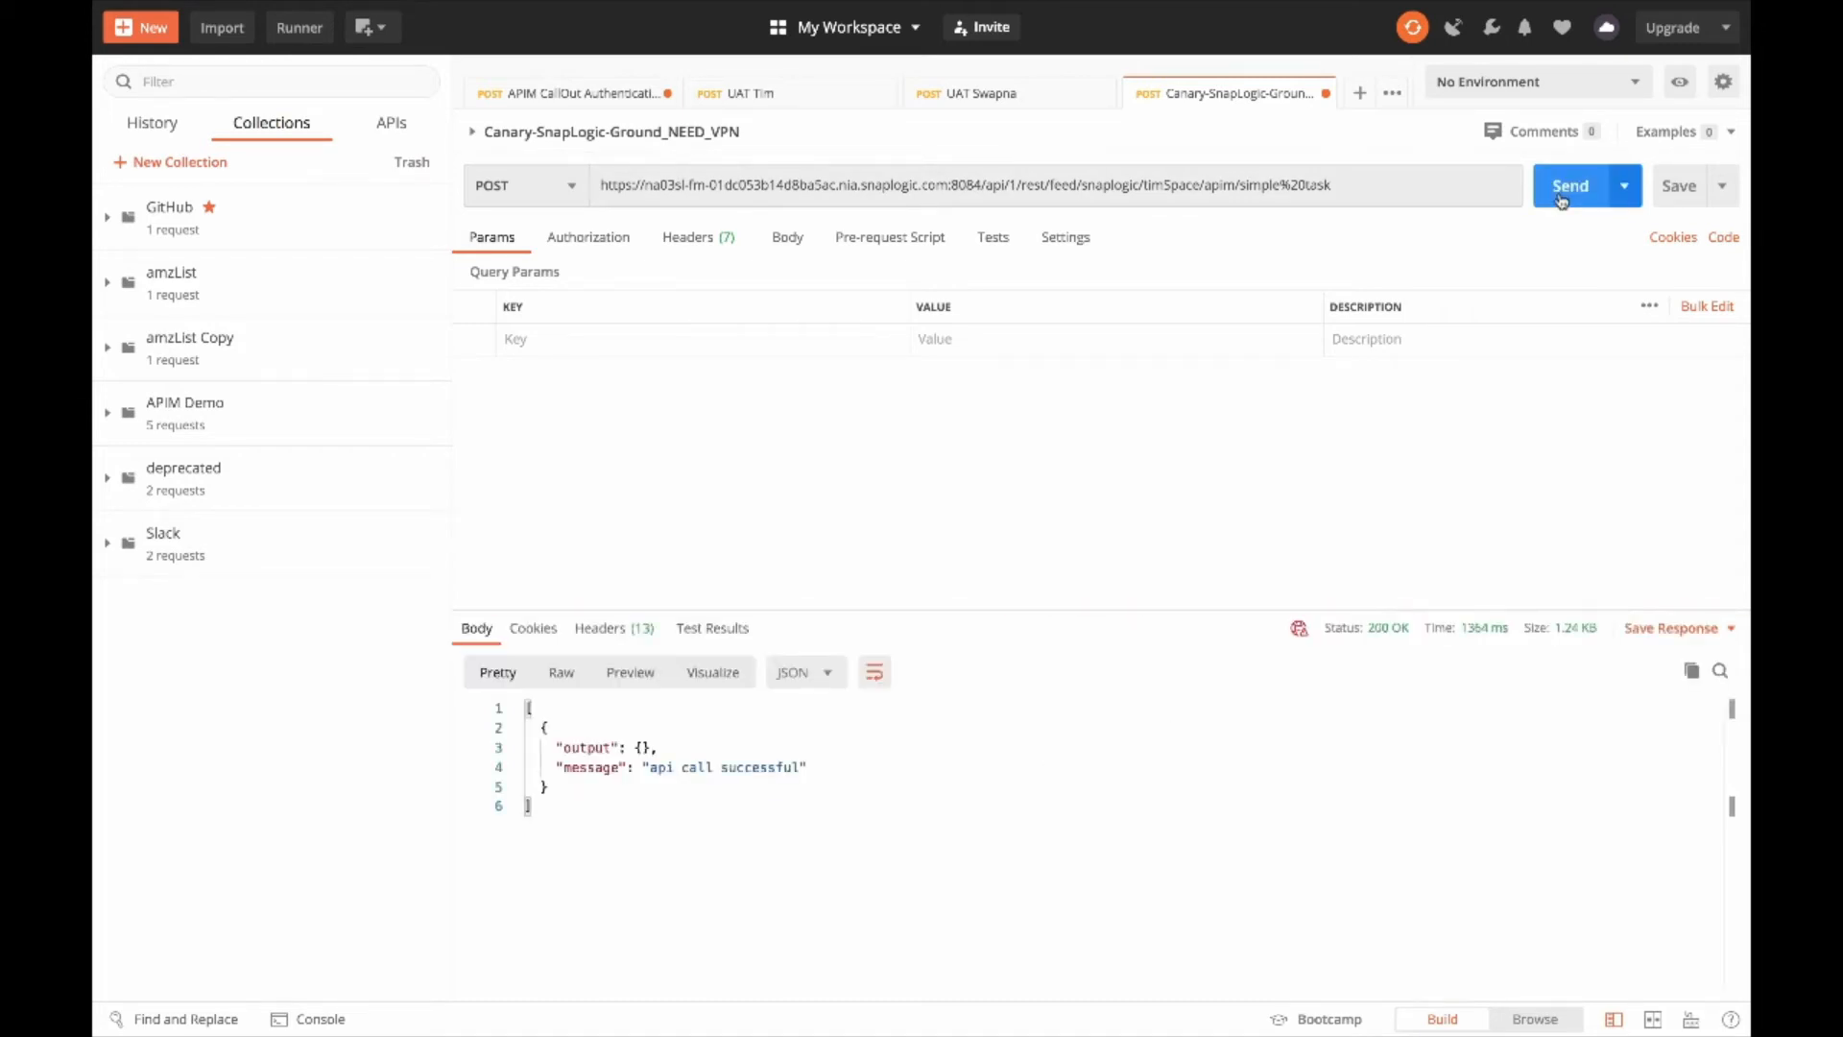
pyautogui.click(1569, 184)
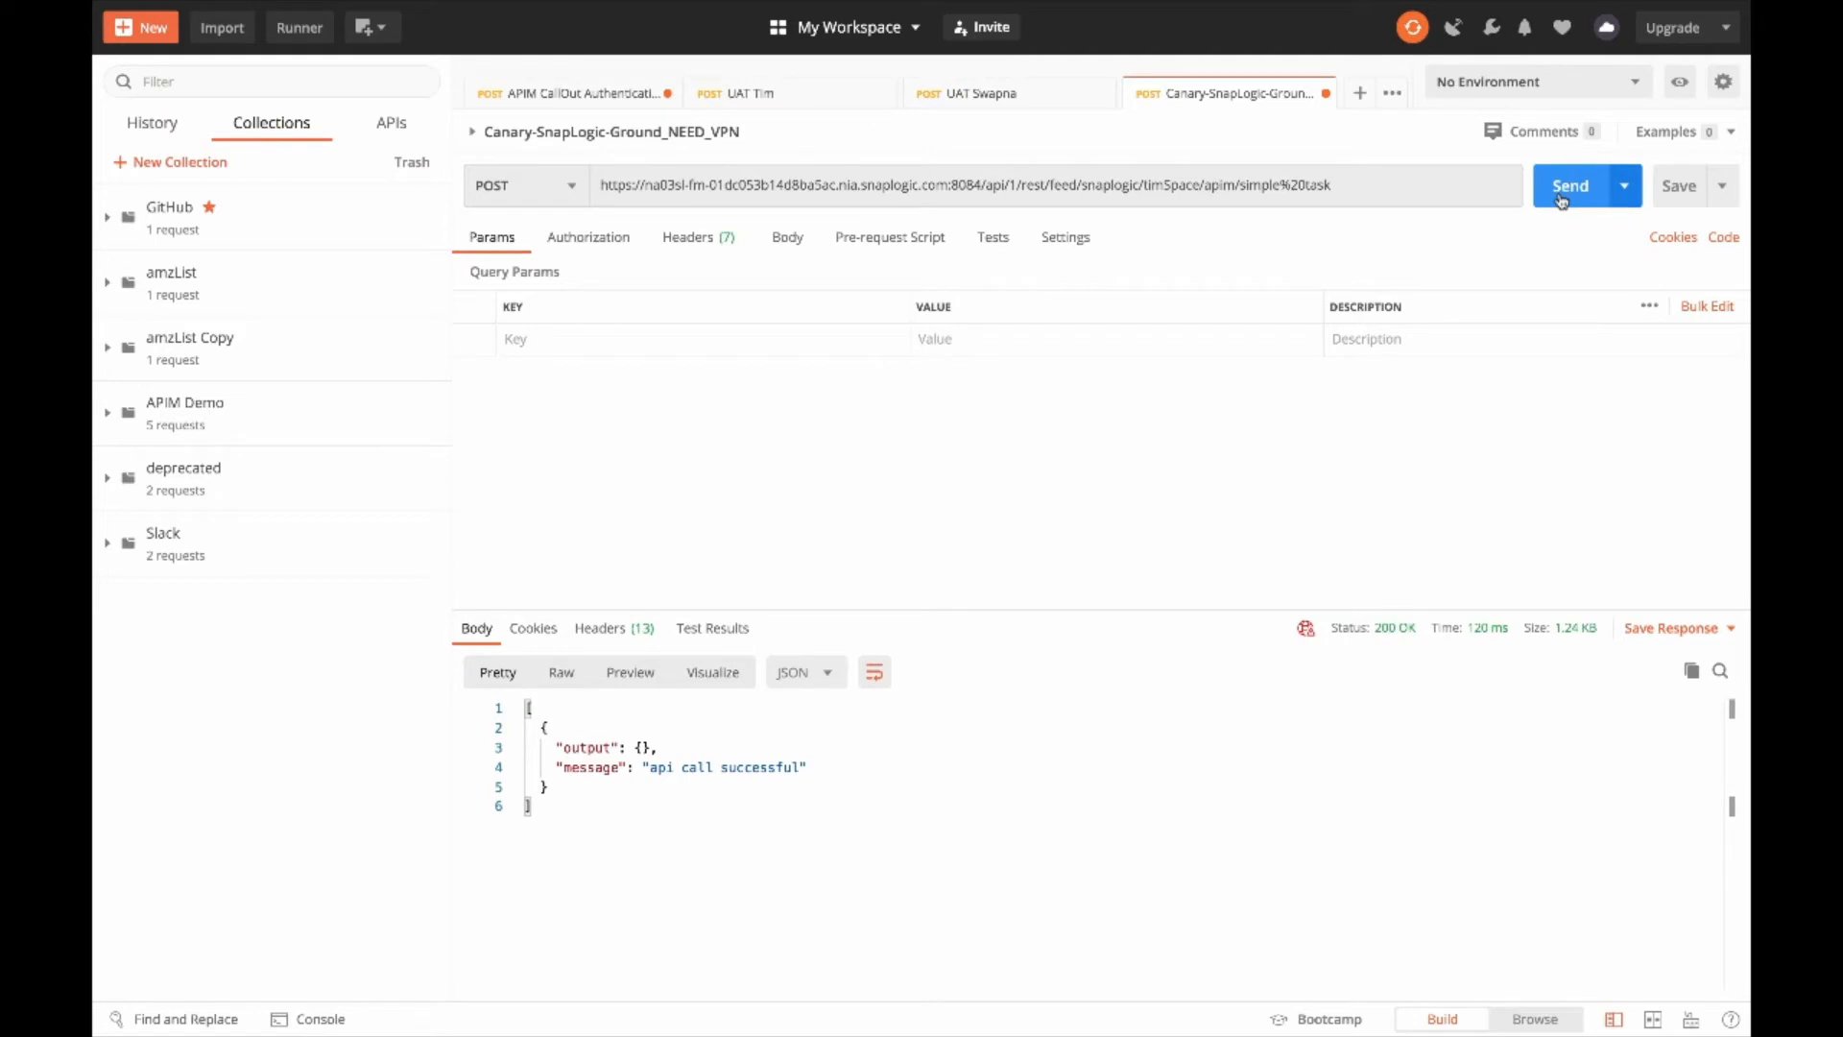
pyautogui.moveTo(946, 403)
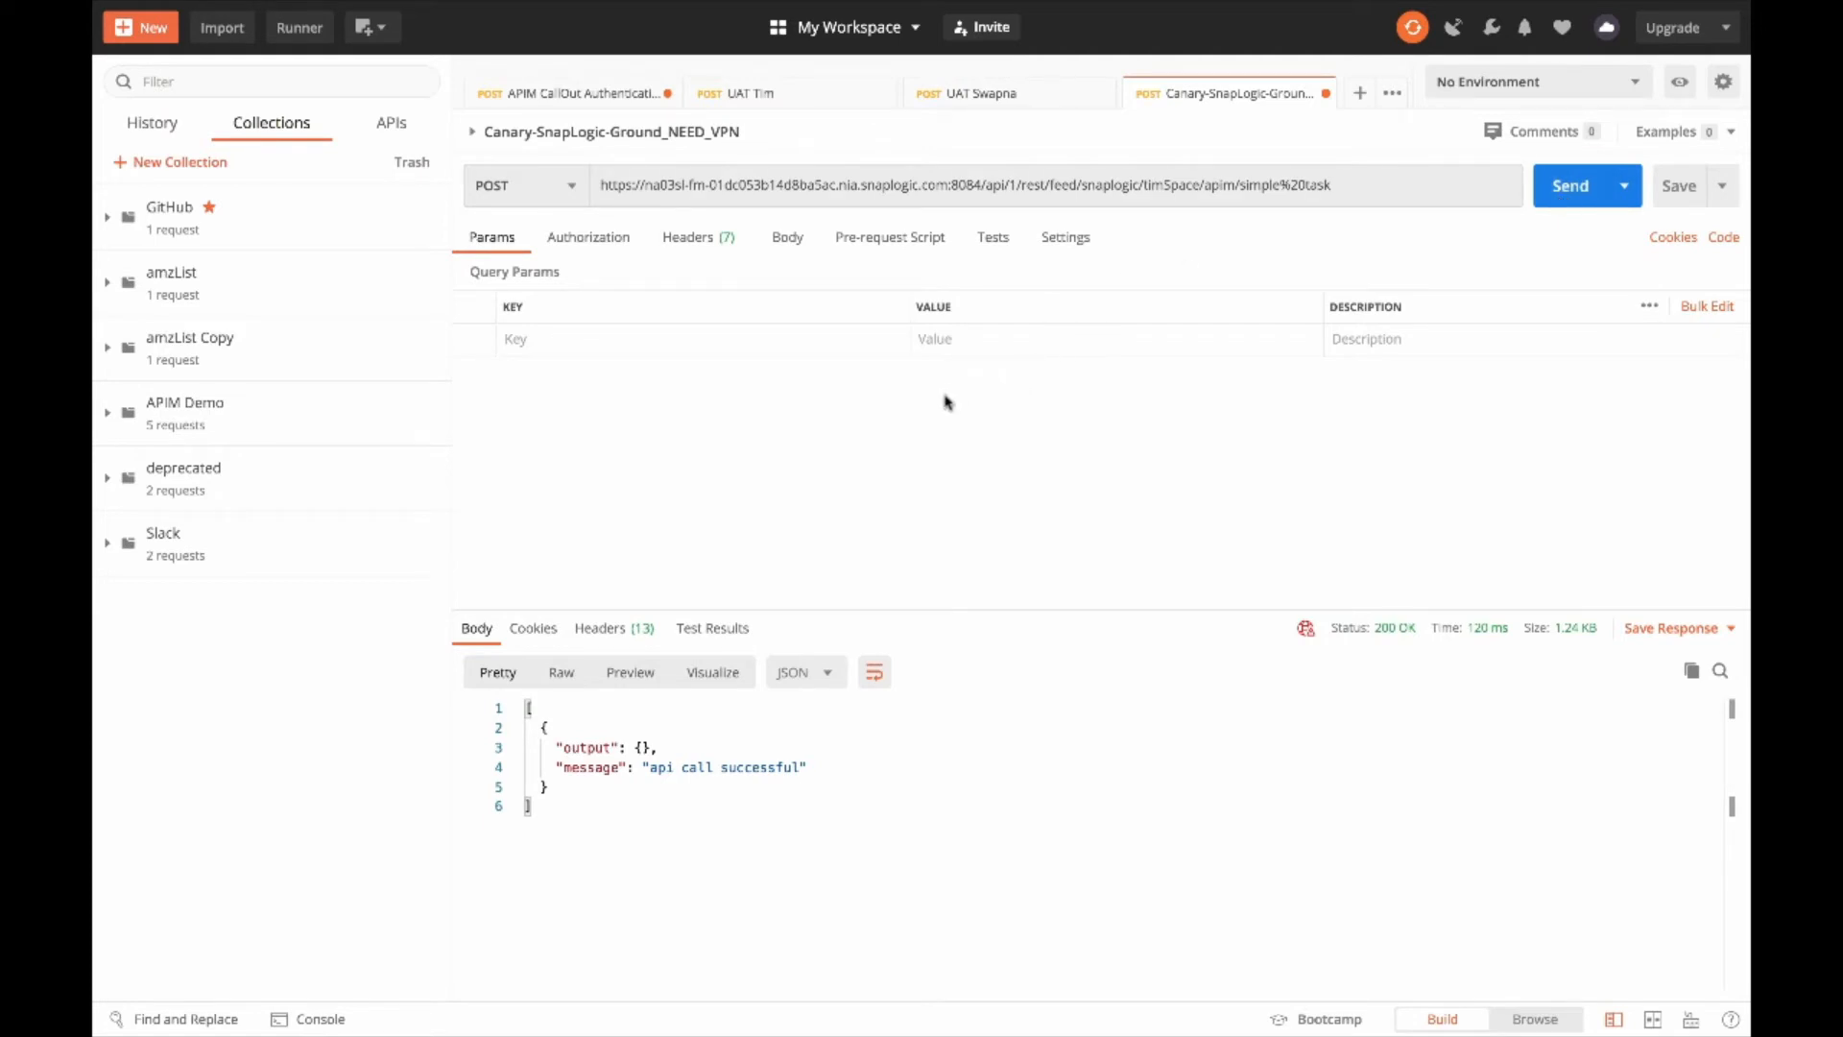
pyautogui.moveTo(1133, 415)
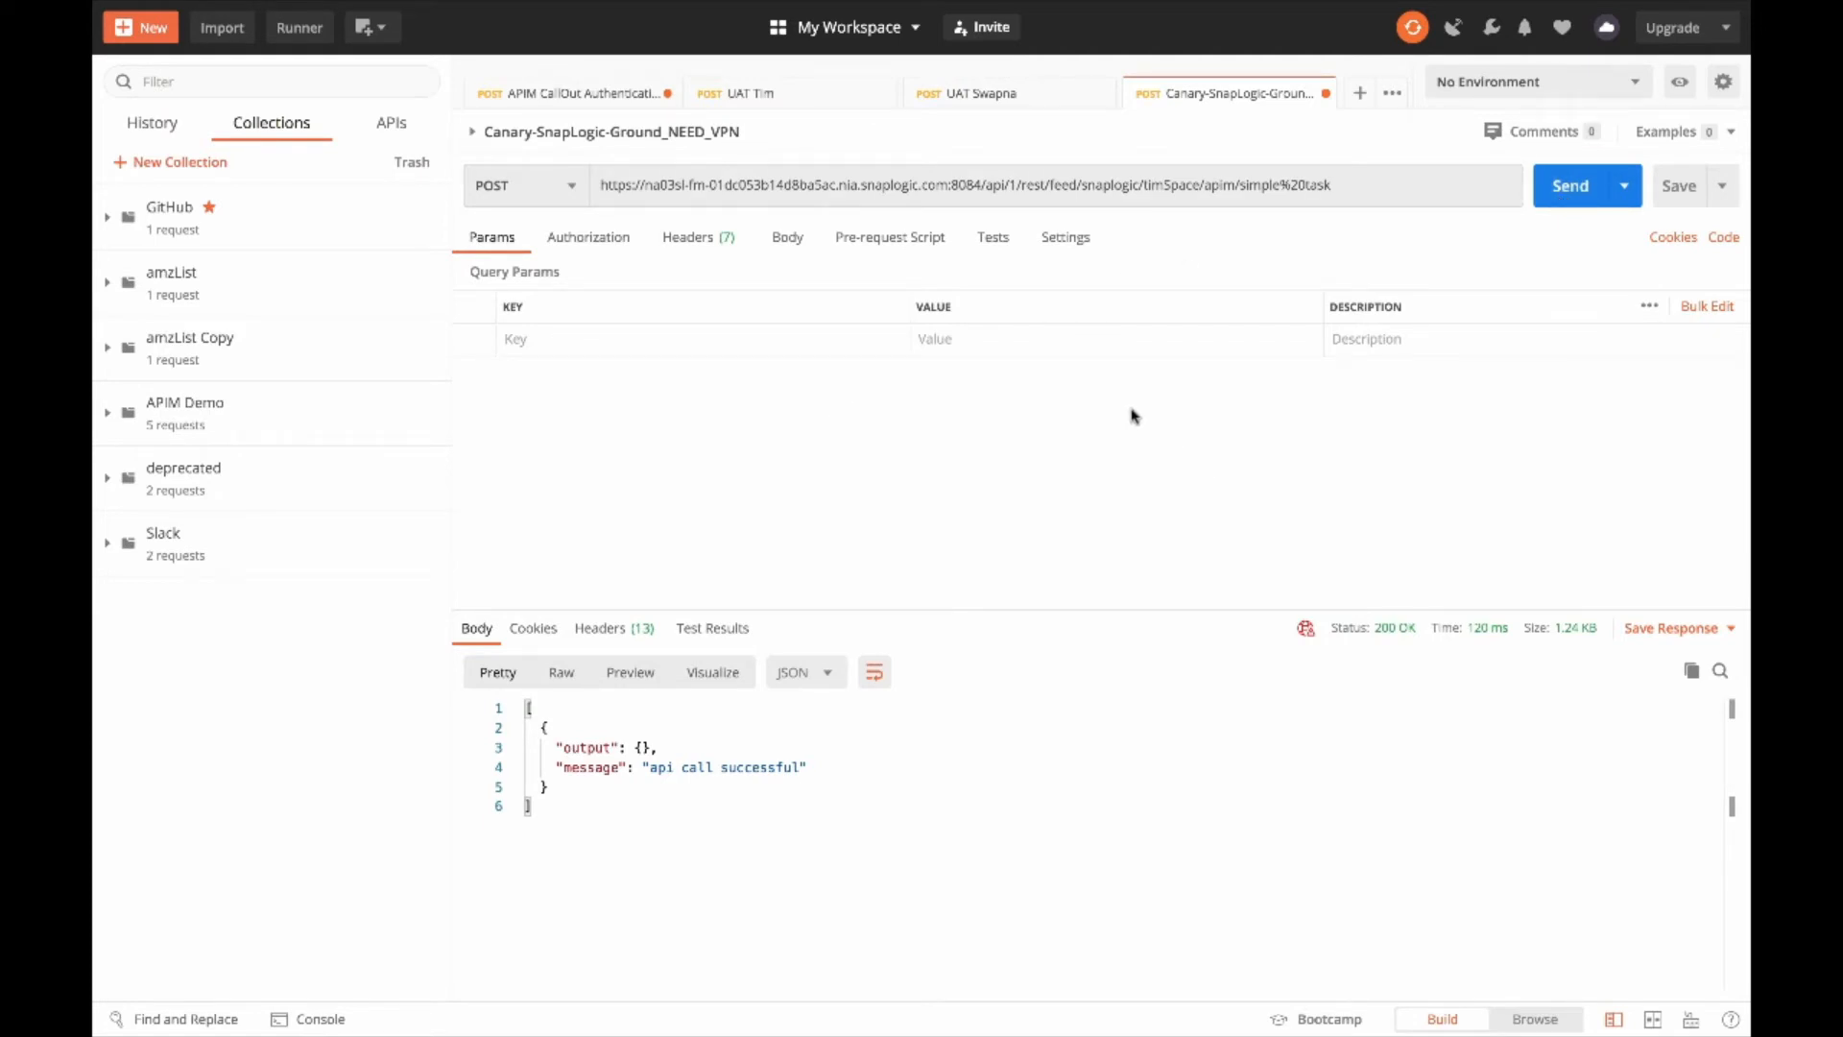
pyautogui.click(1569, 184)
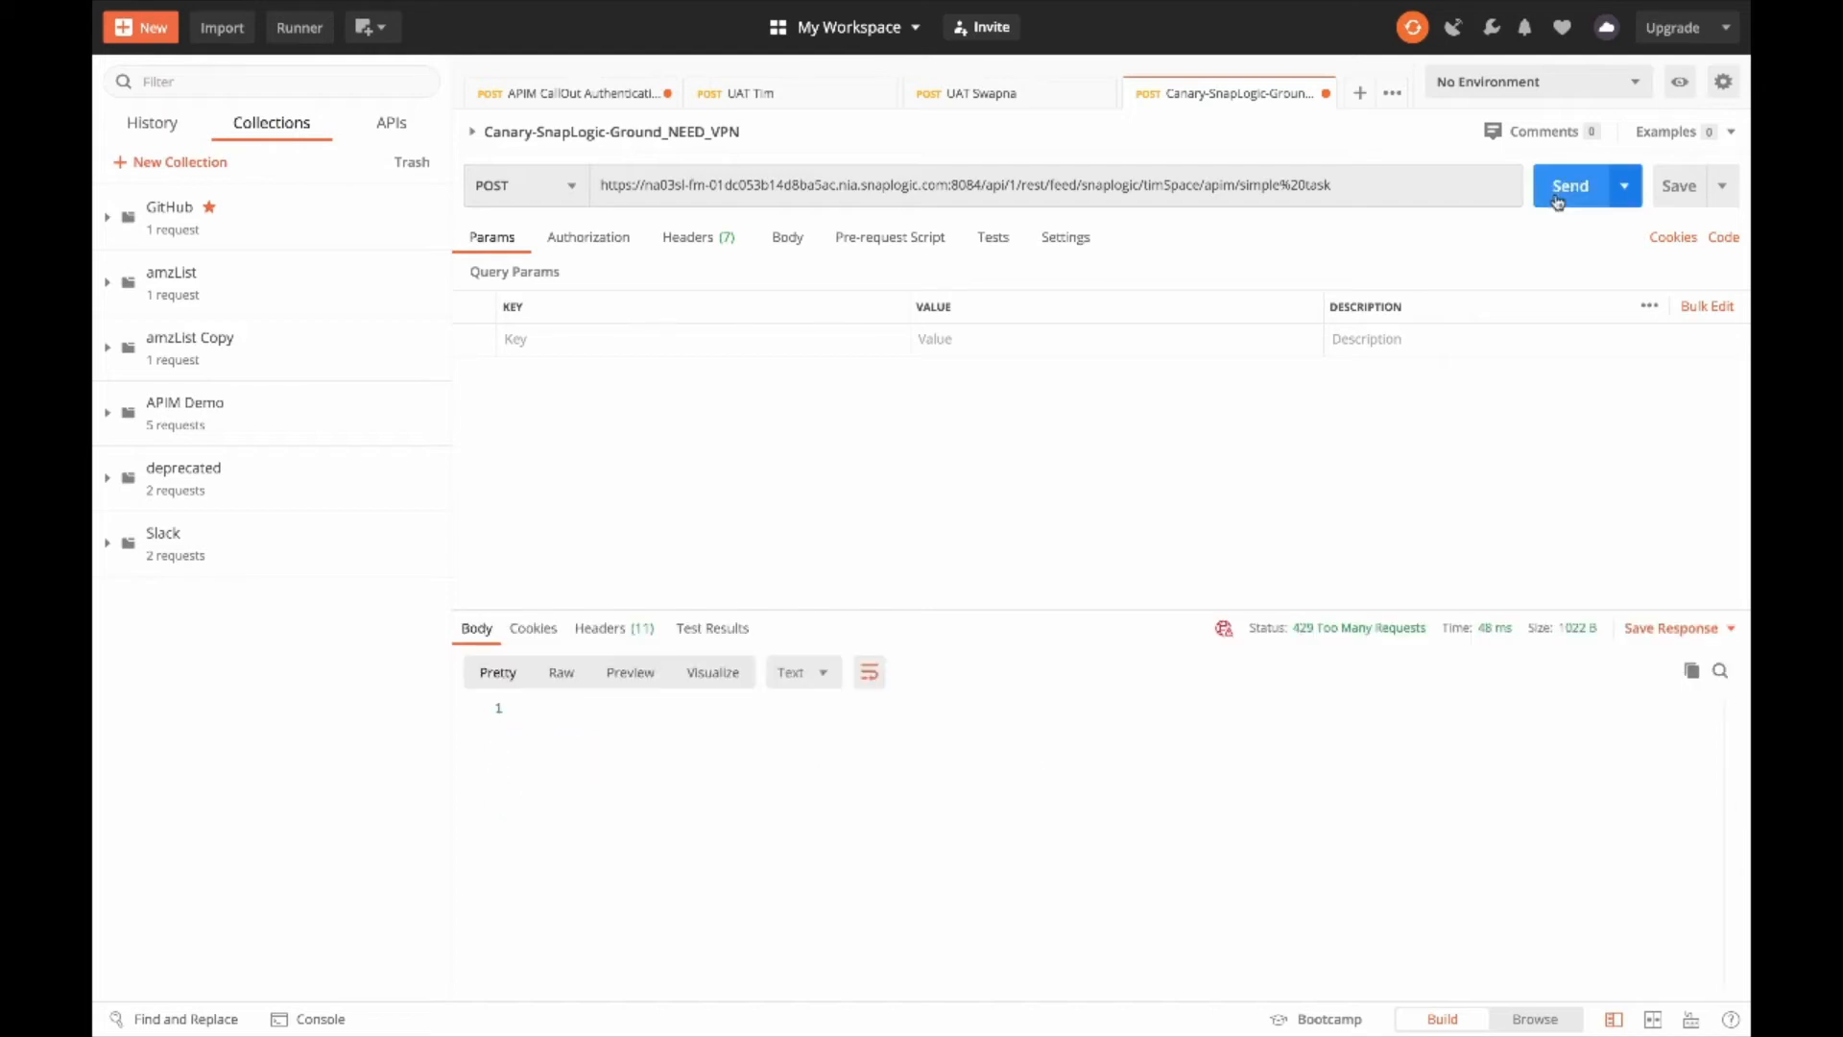
pyautogui.moveTo(1555, 211)
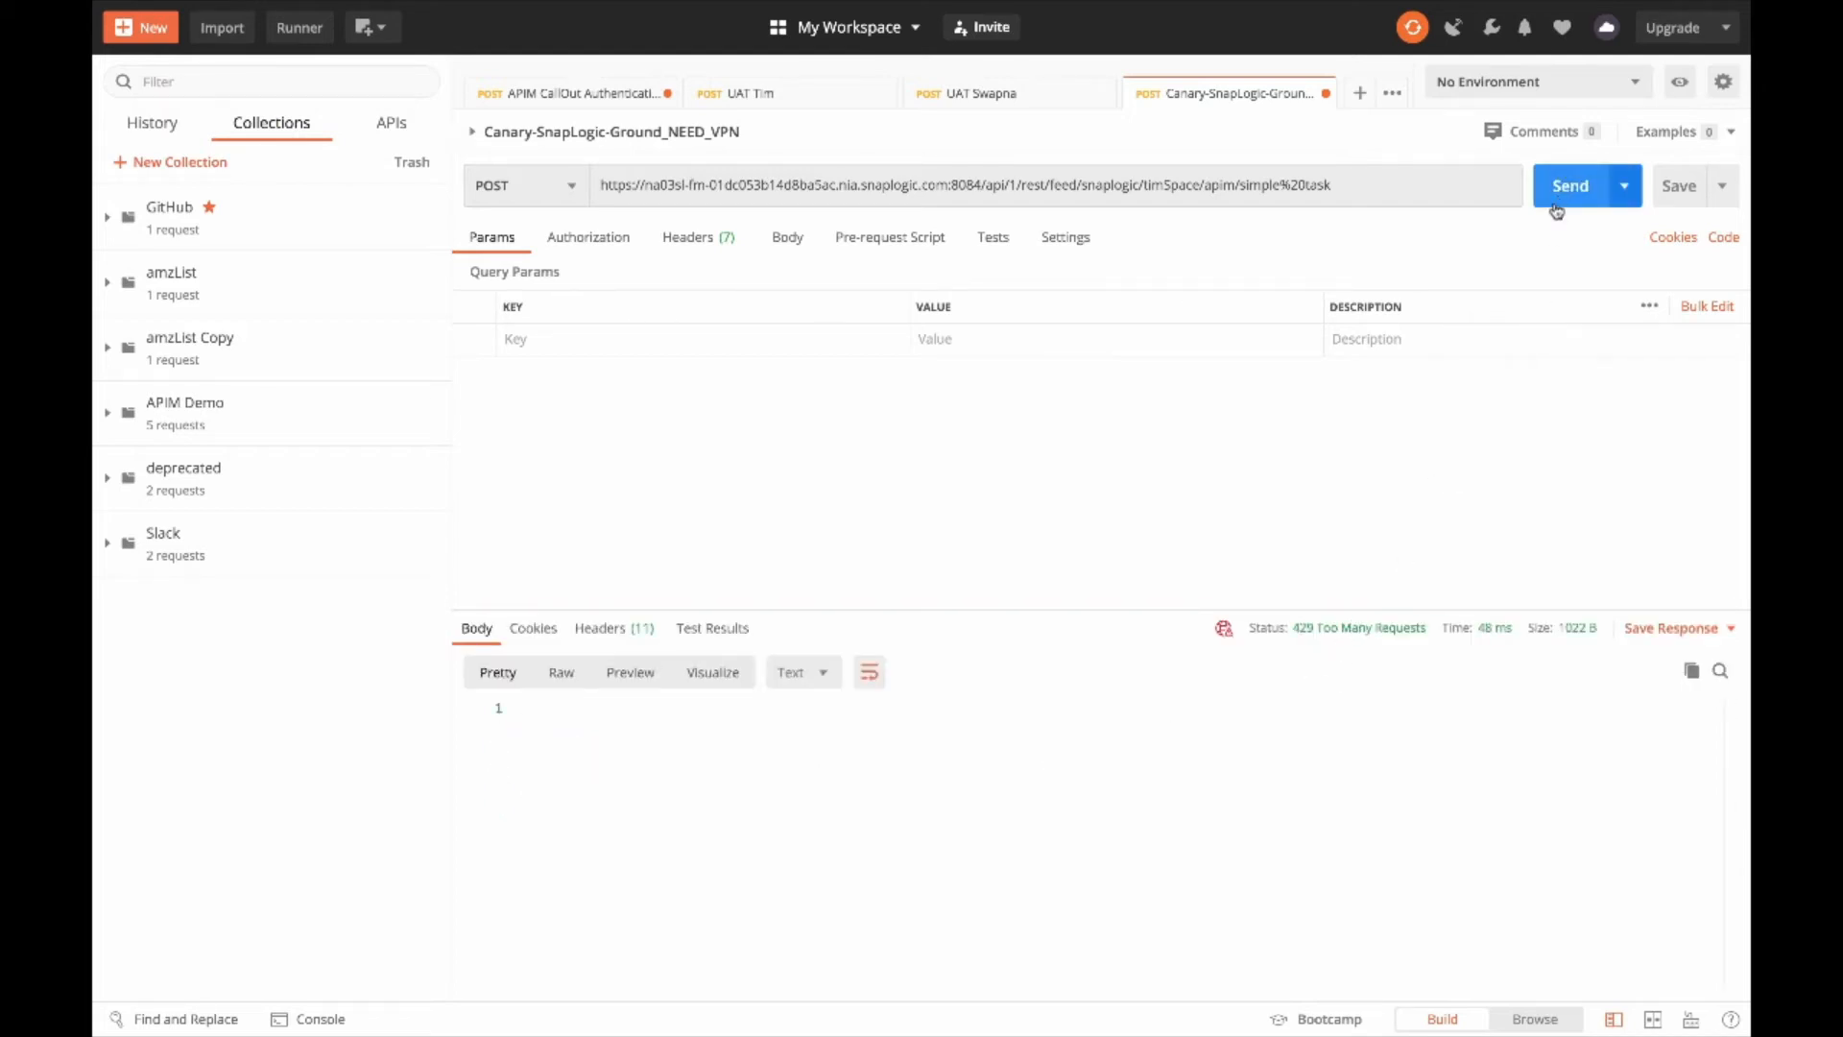
pyautogui.moveTo(559, 178)
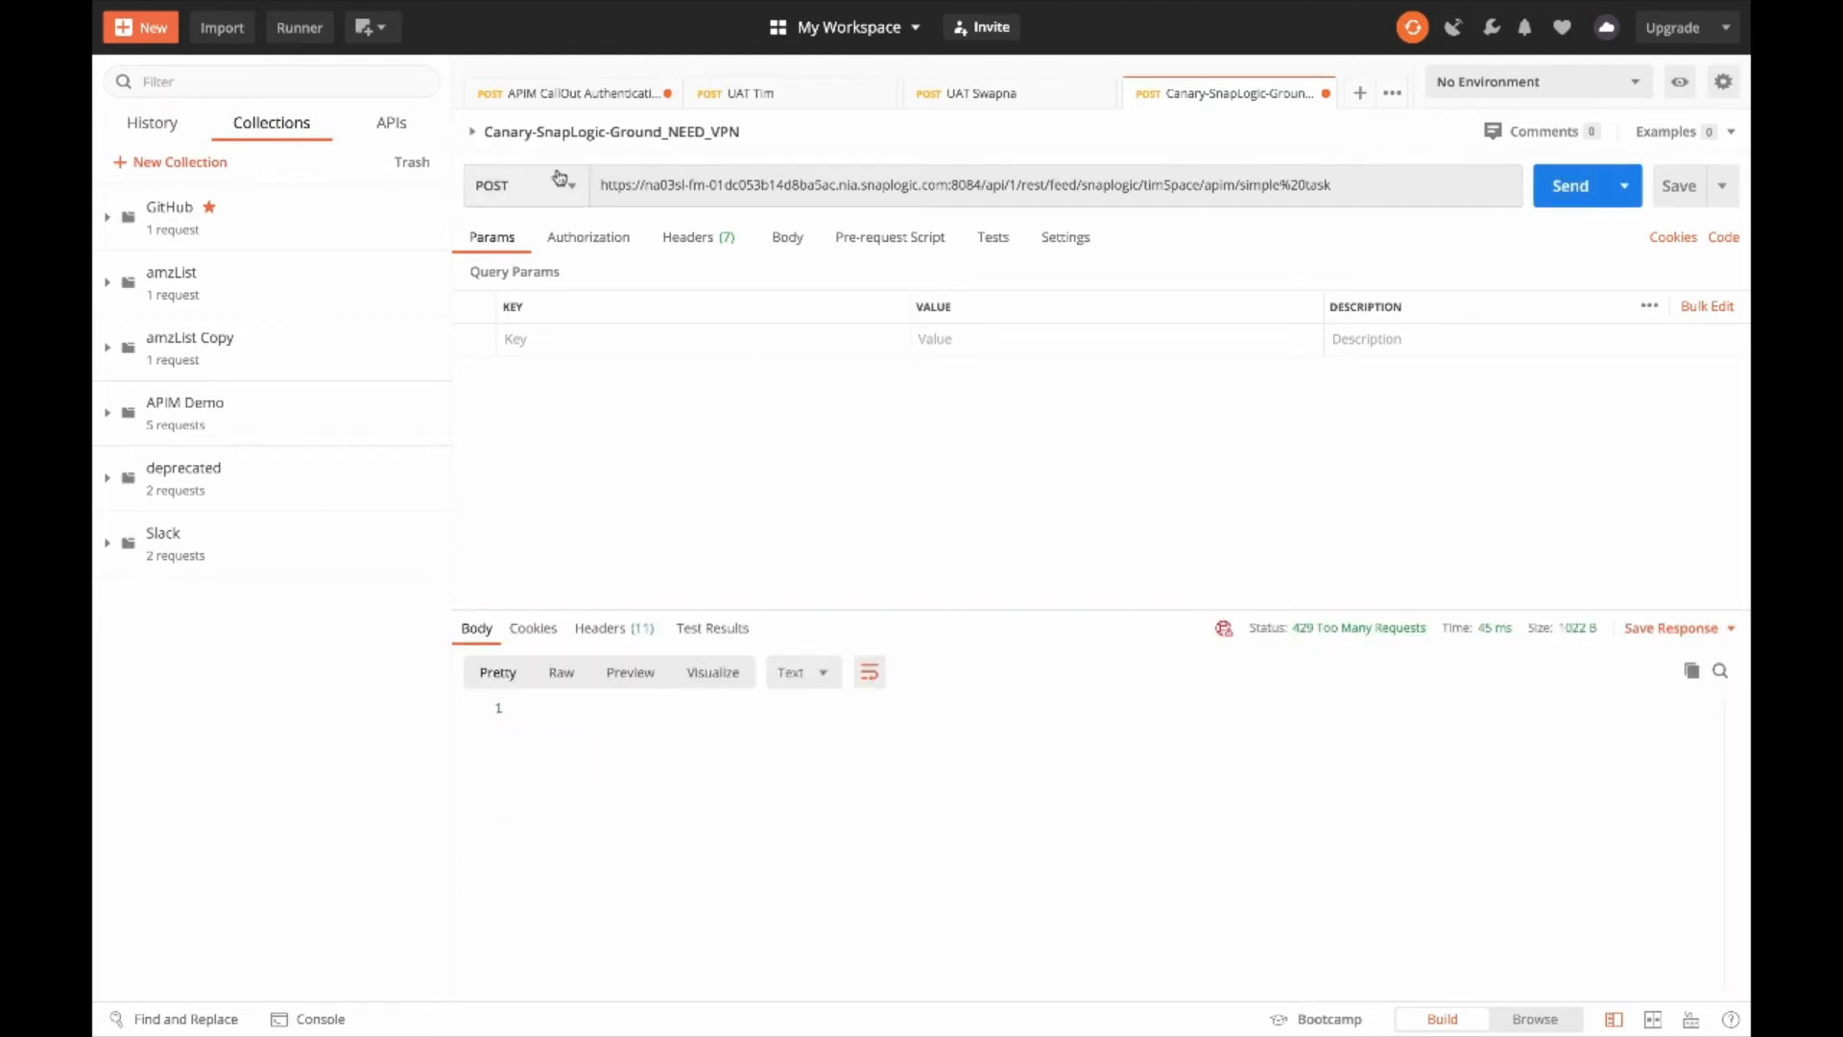
# Switch the request method to GET and send it to the simple task
pyautogui.click(522, 184)
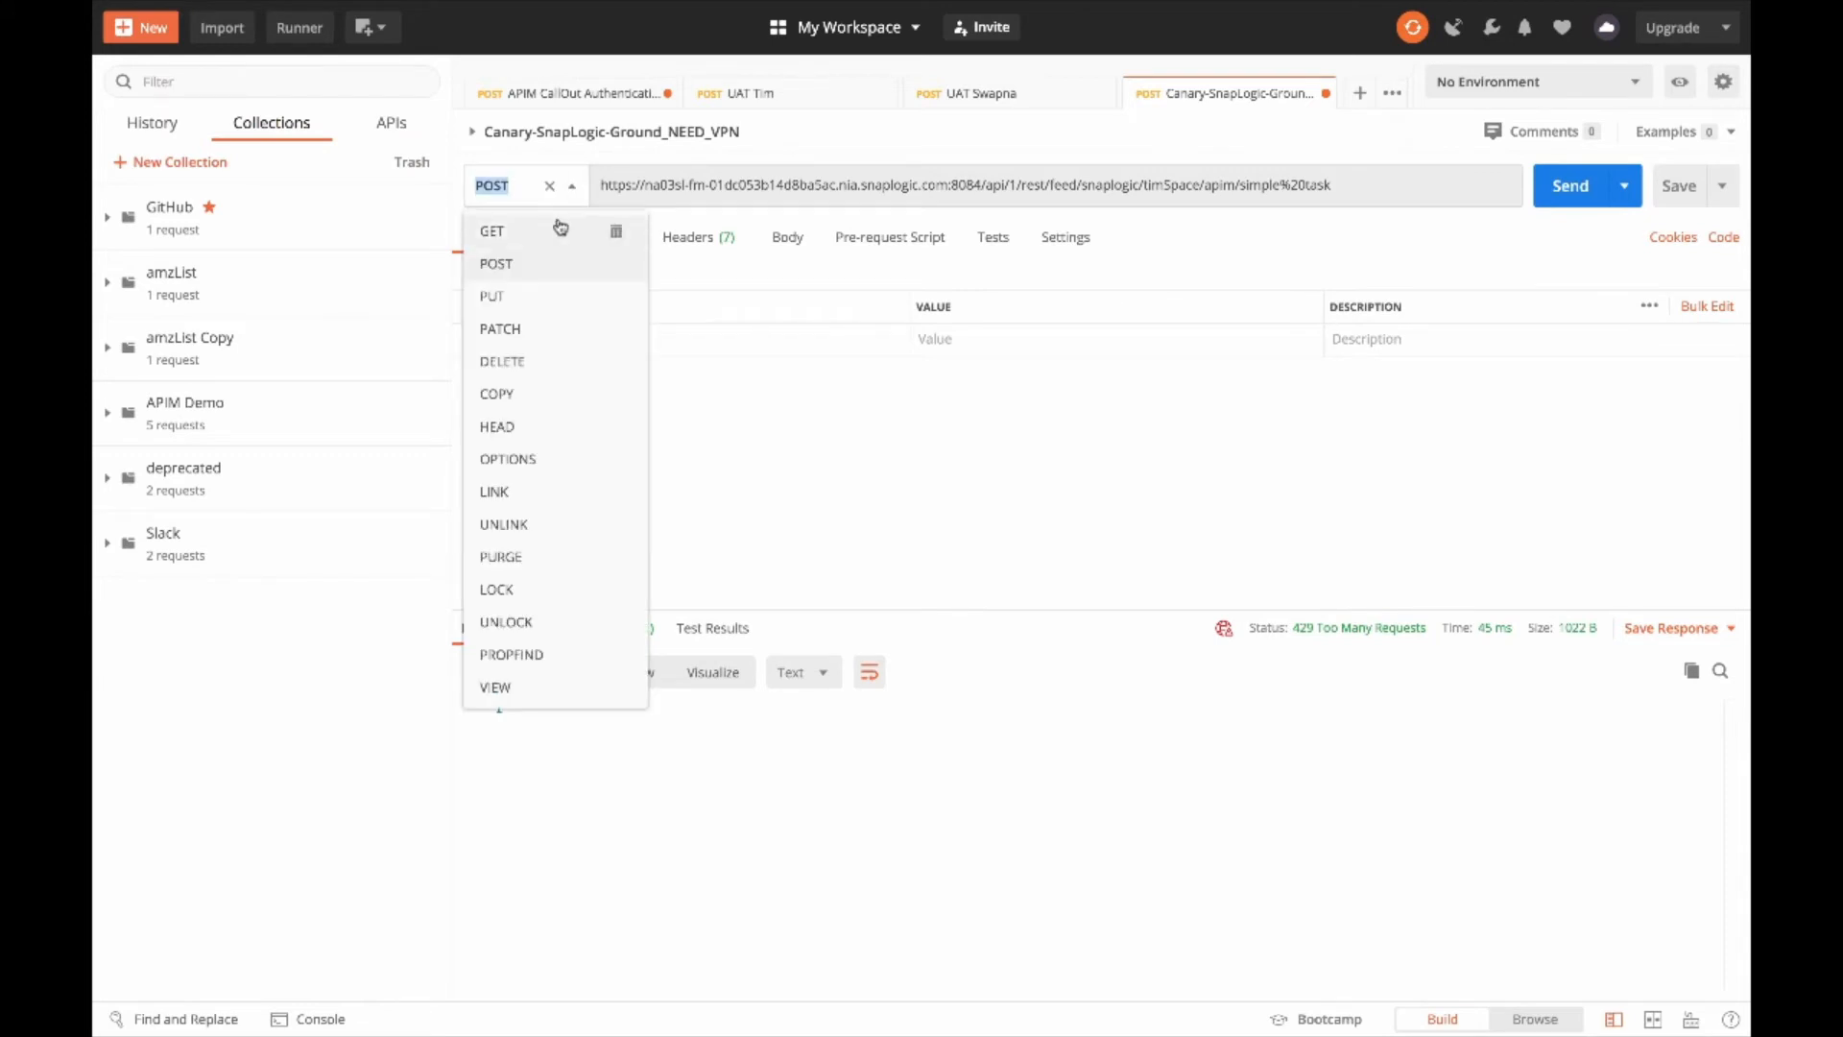
pyautogui.click(491, 231)
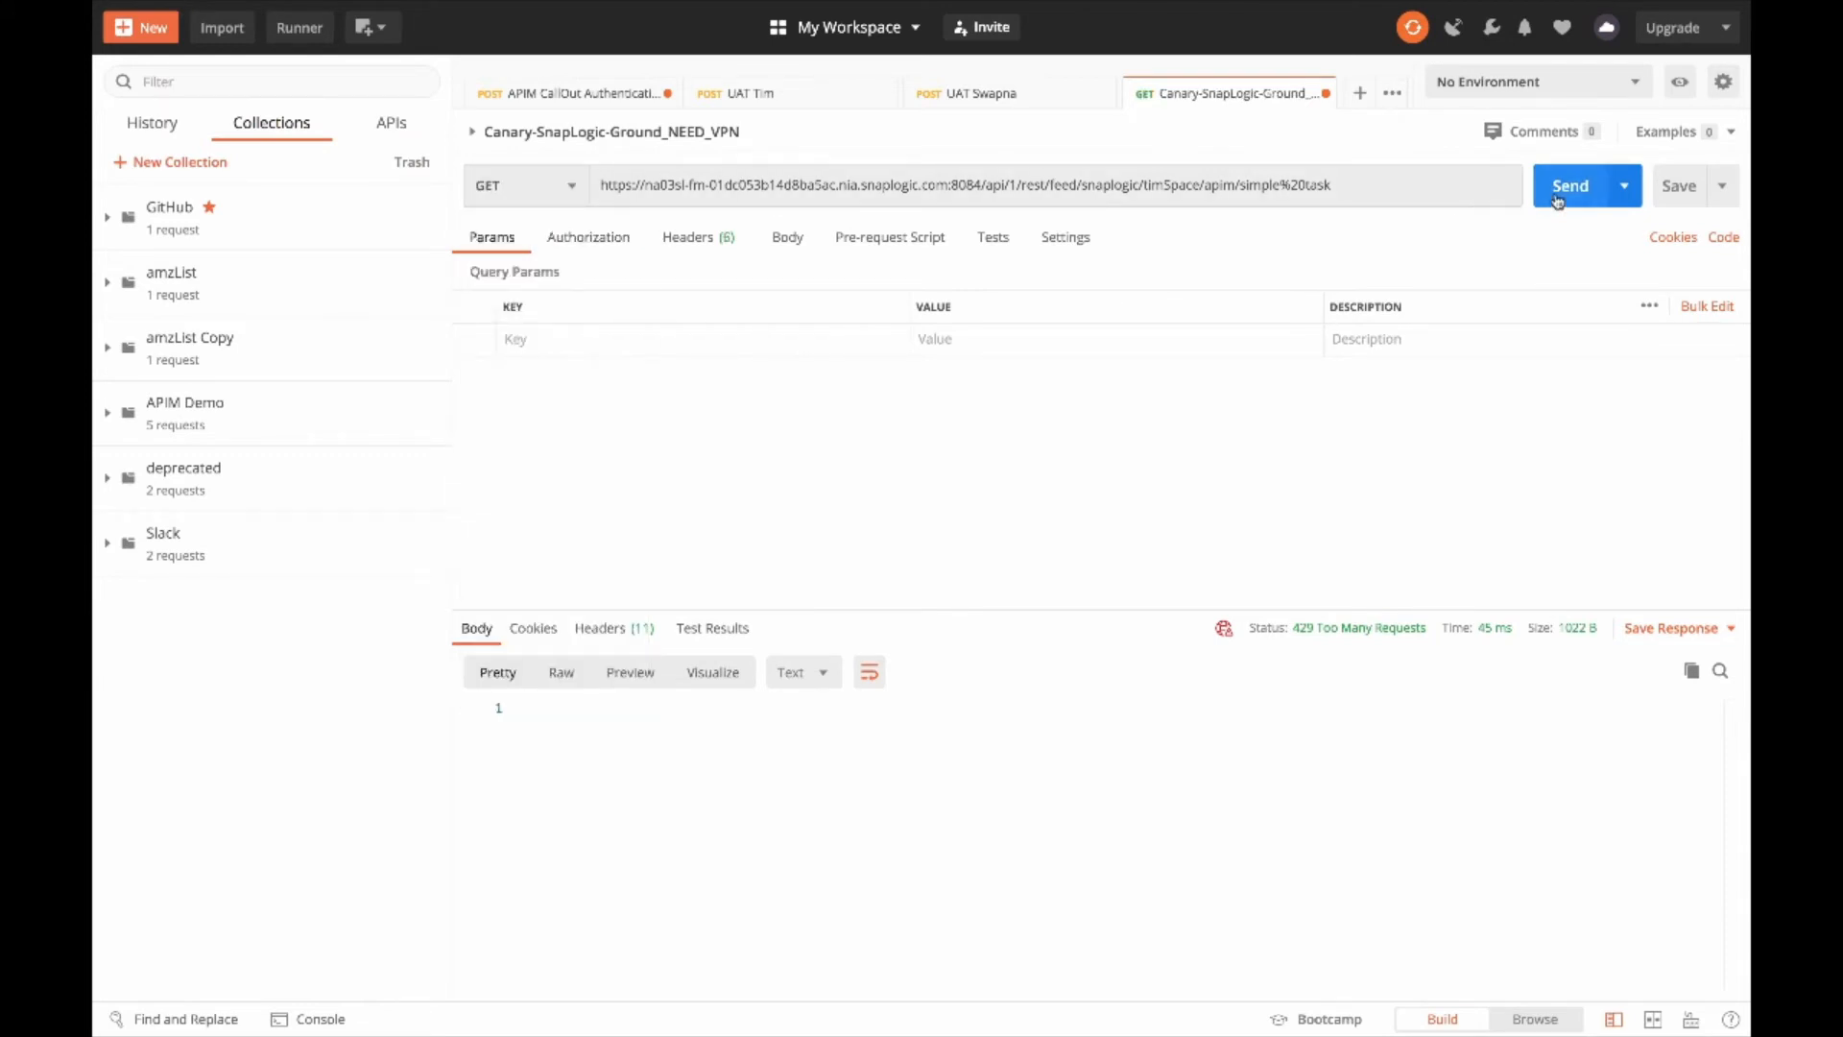
pyautogui.click(1569, 186)
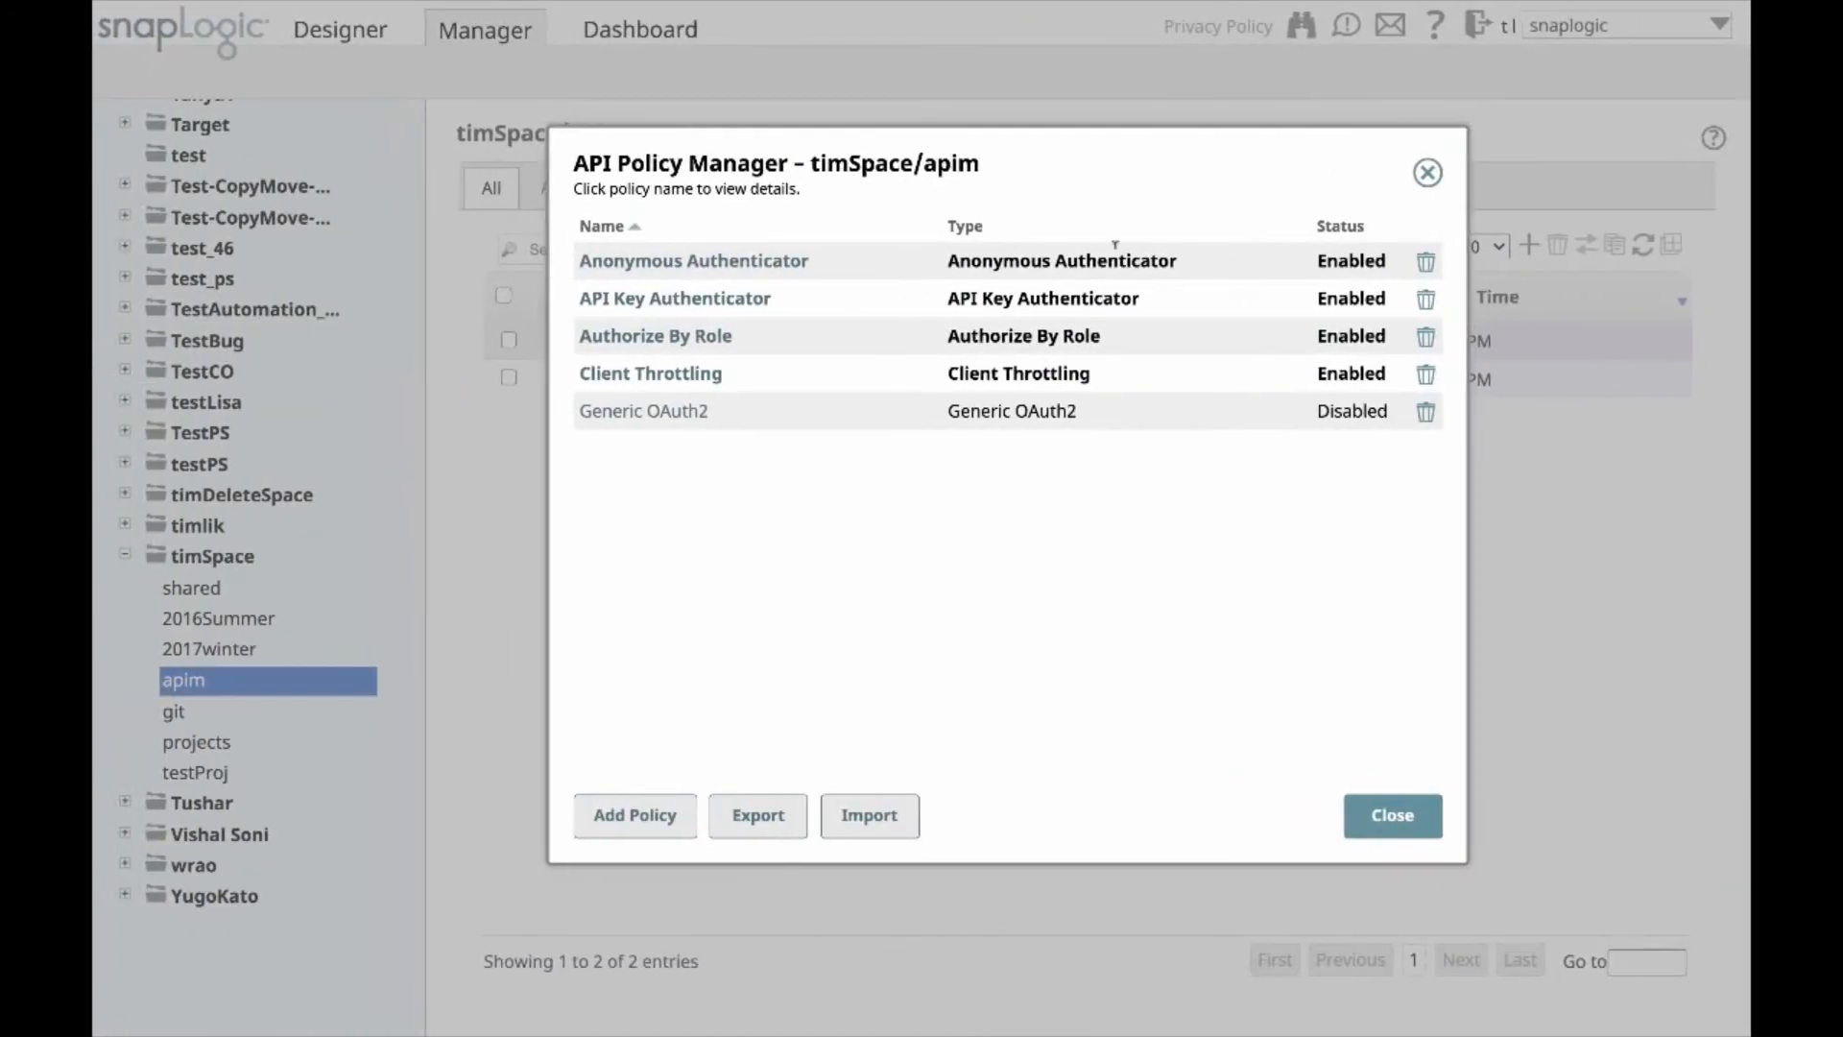
# View the Anonymous Authenticator policy settings and cancel back to the policy list
pyautogui.click(693, 259)
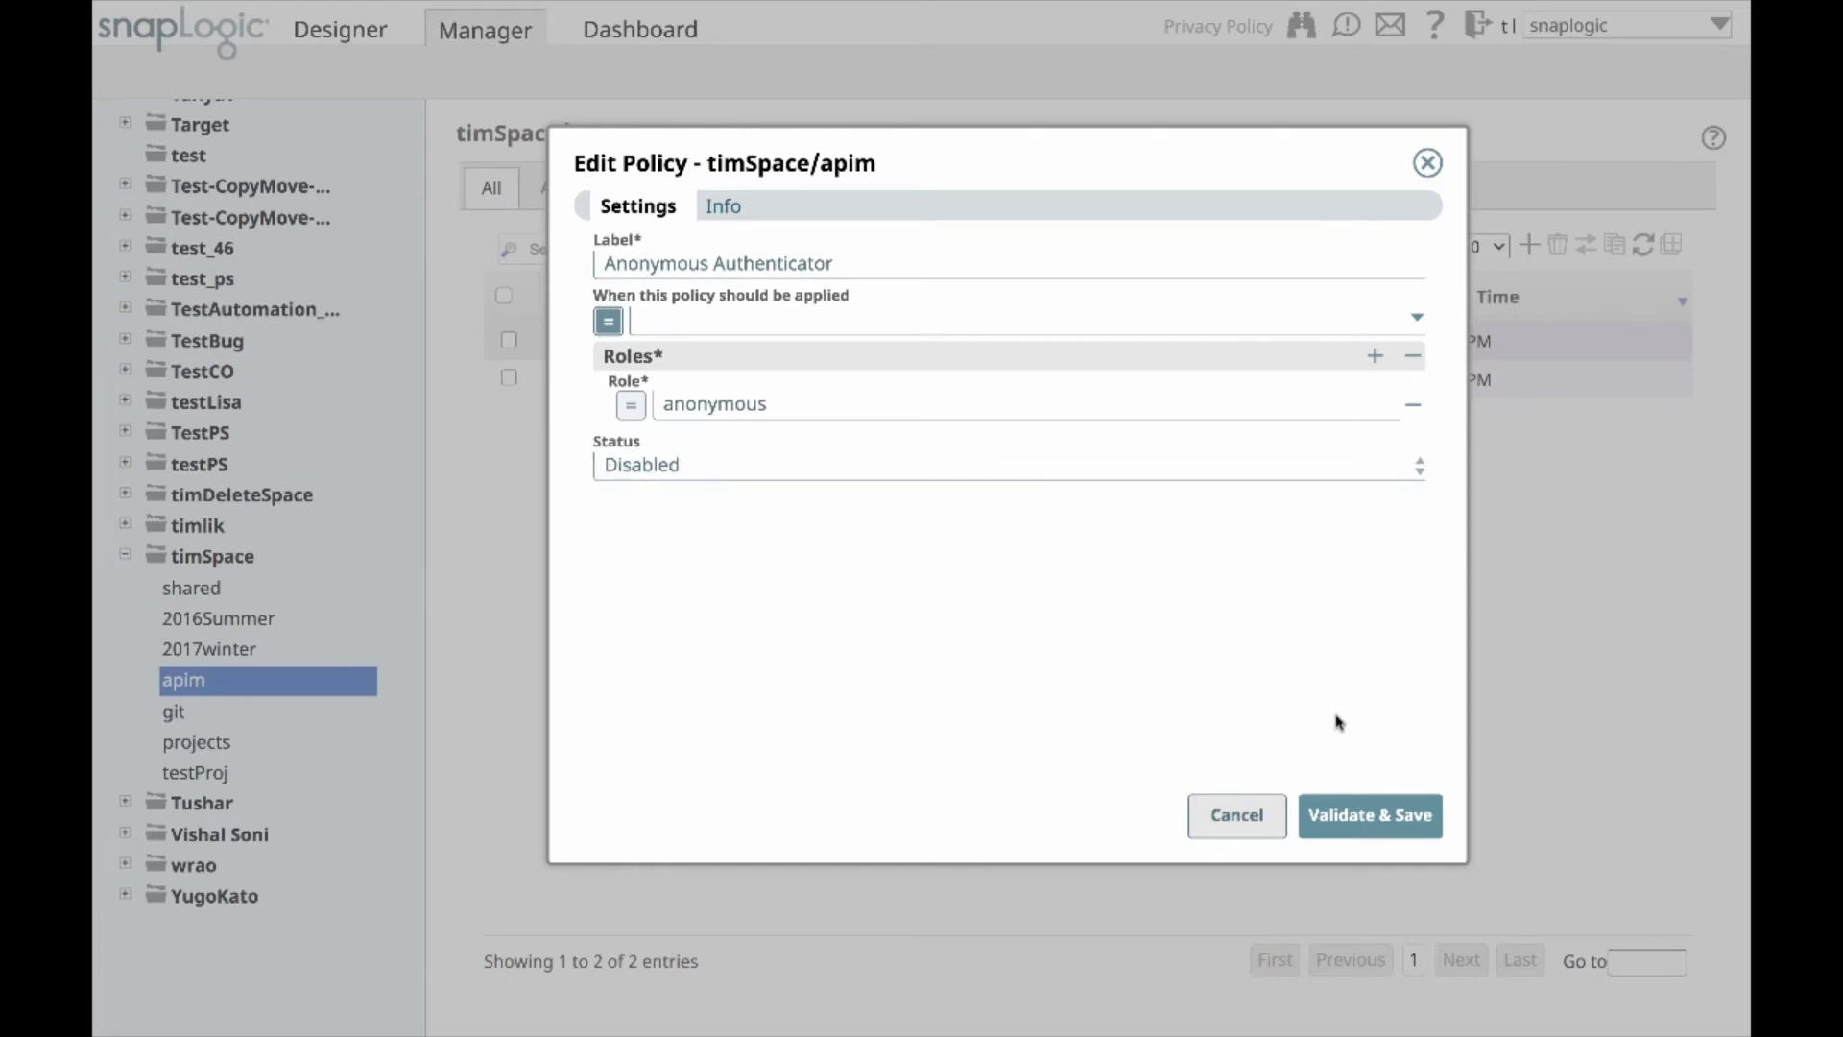
pyautogui.click(1234, 814)
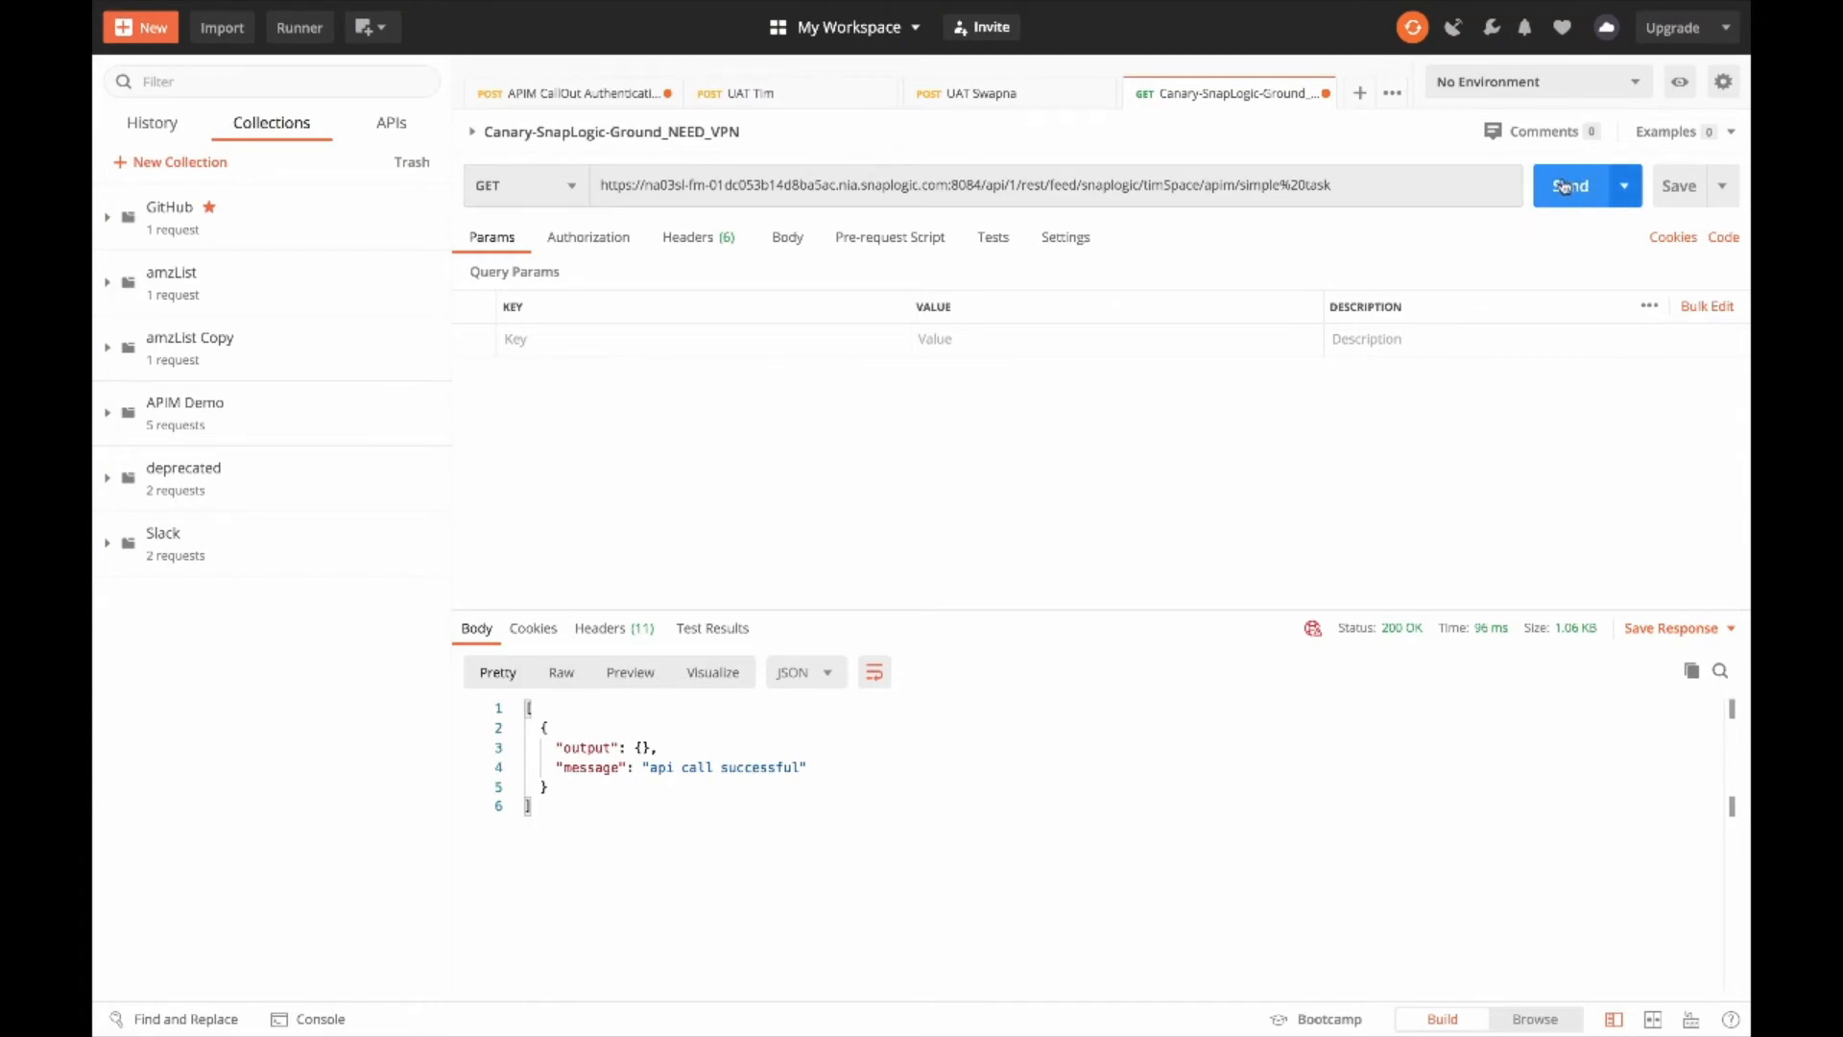
pyautogui.click(1571, 185)
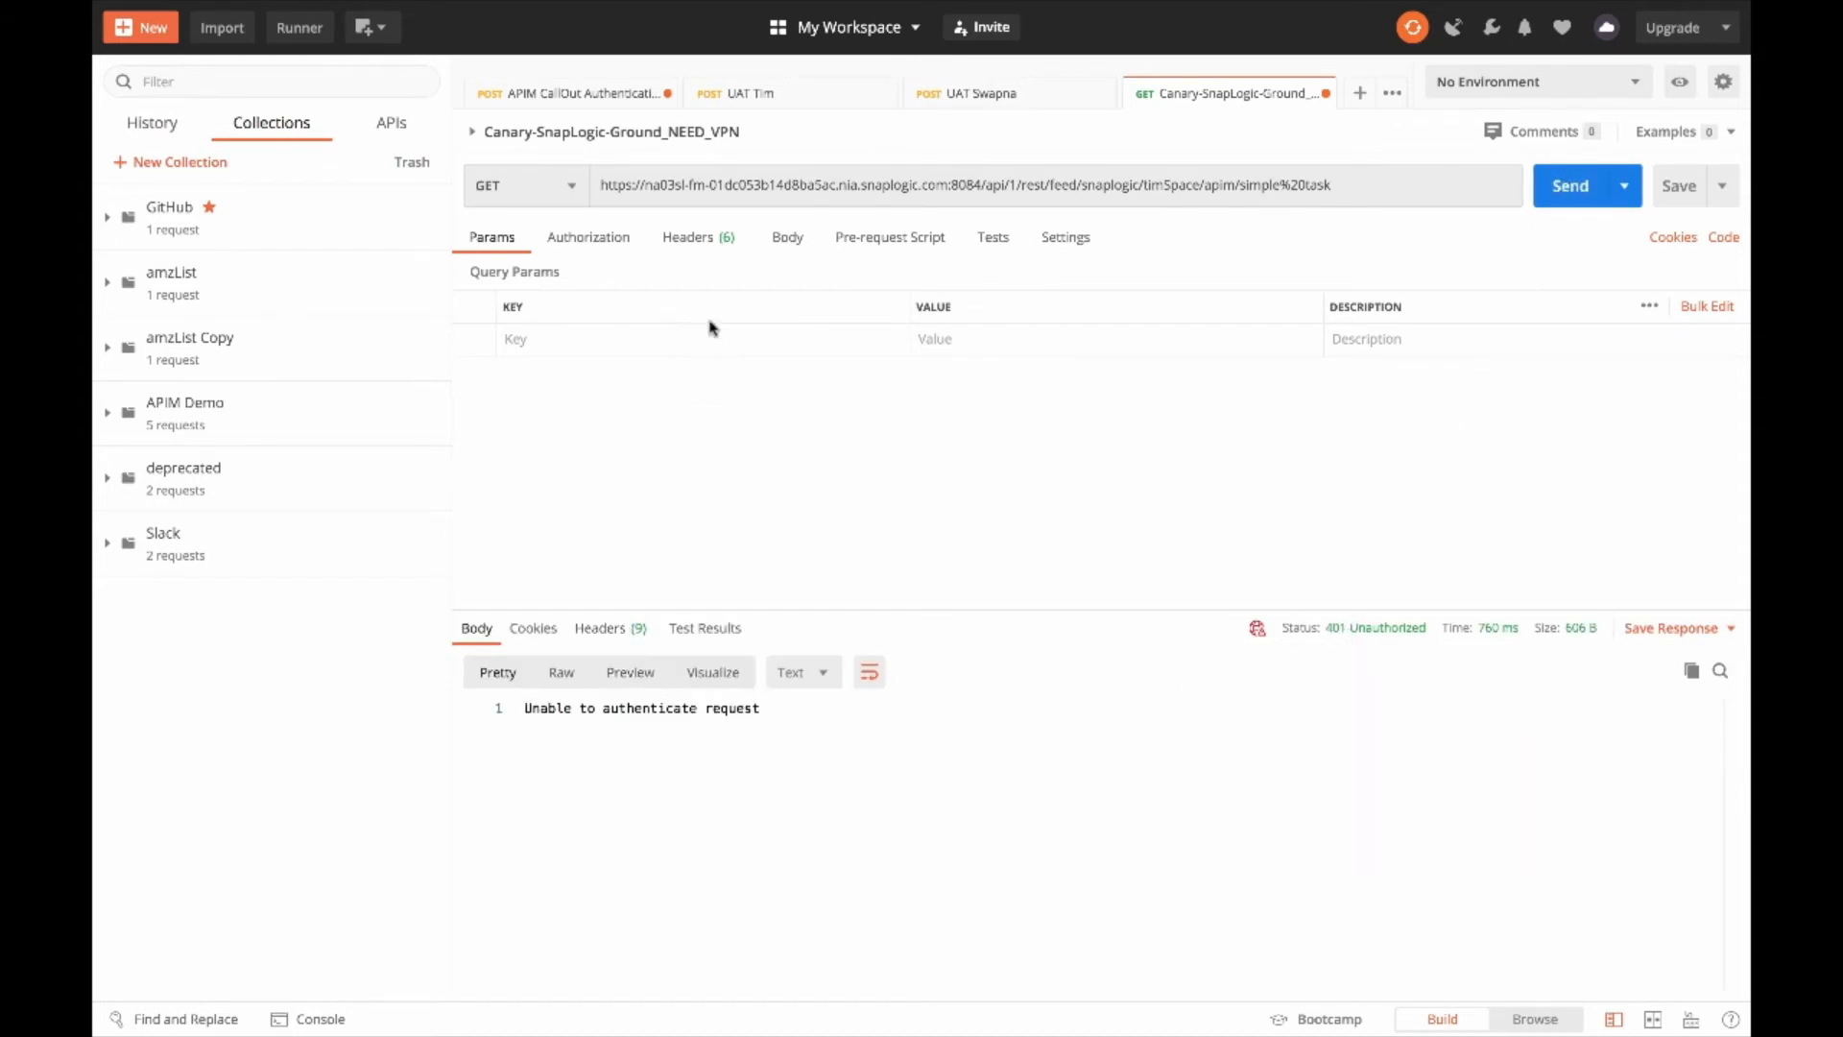
pyautogui.moveTo(666, 317)
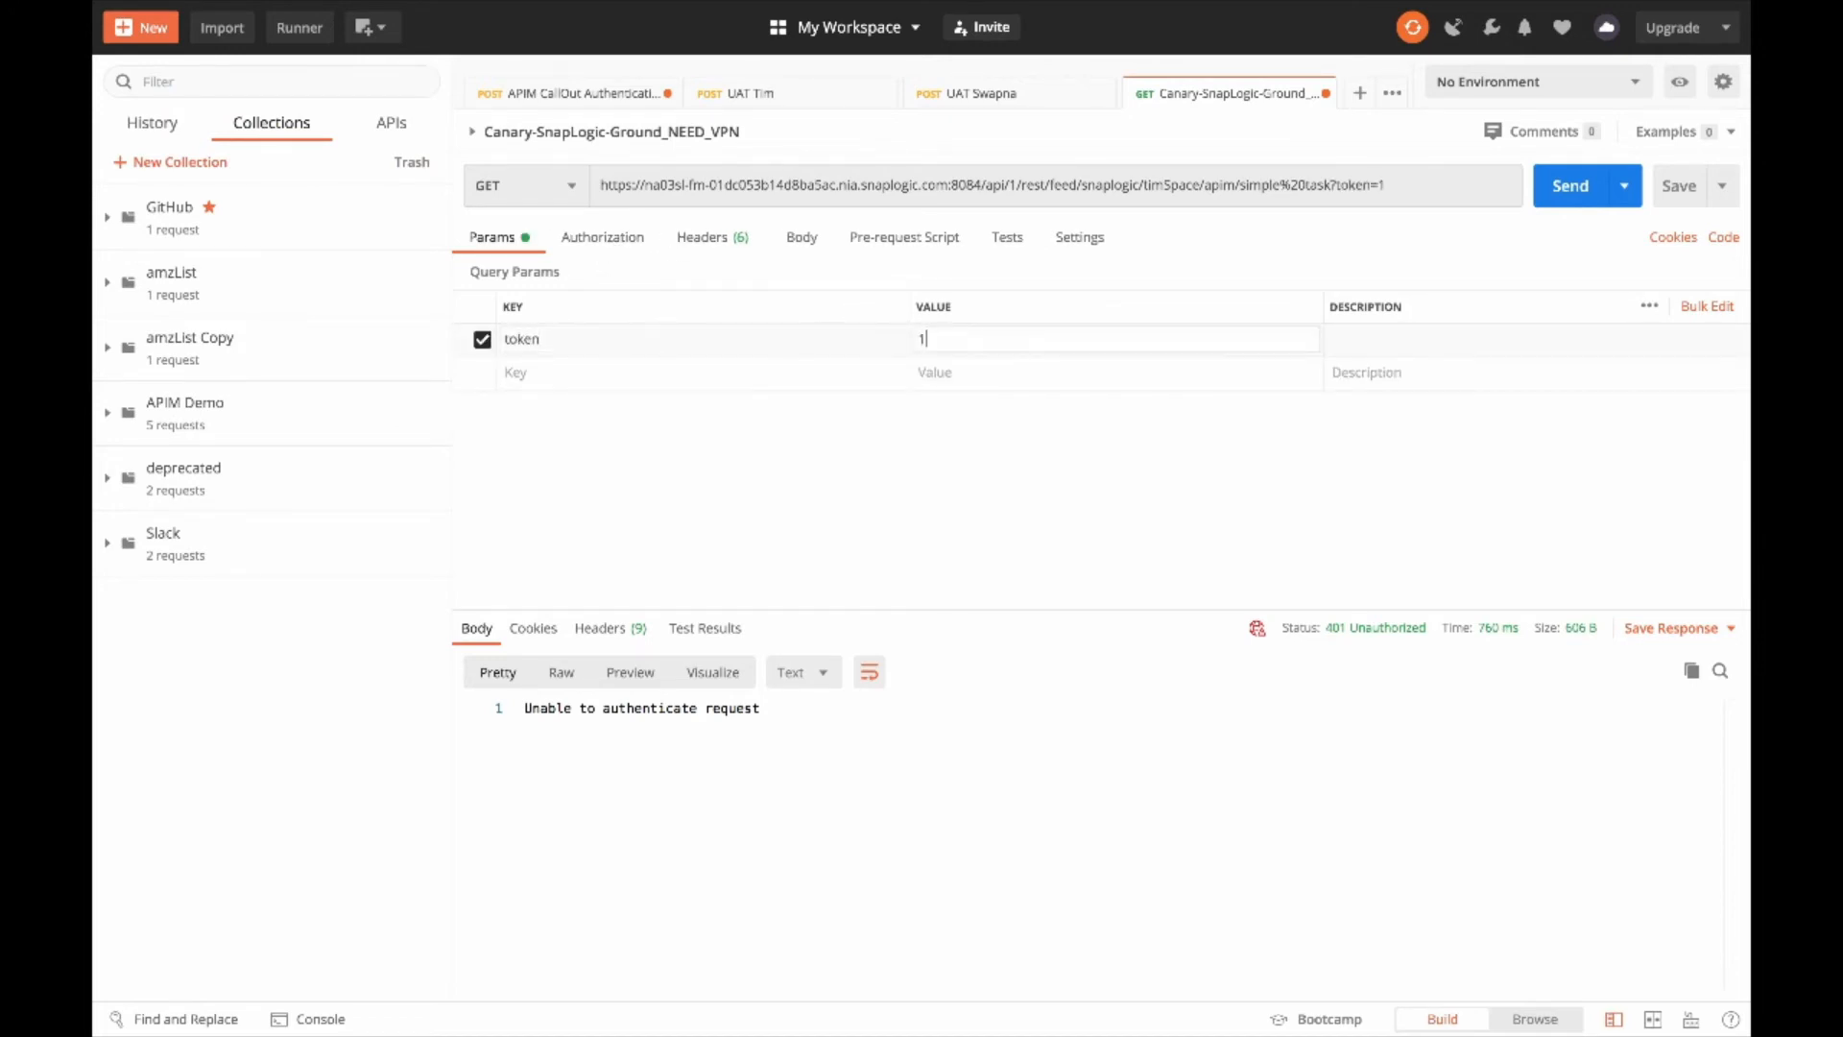
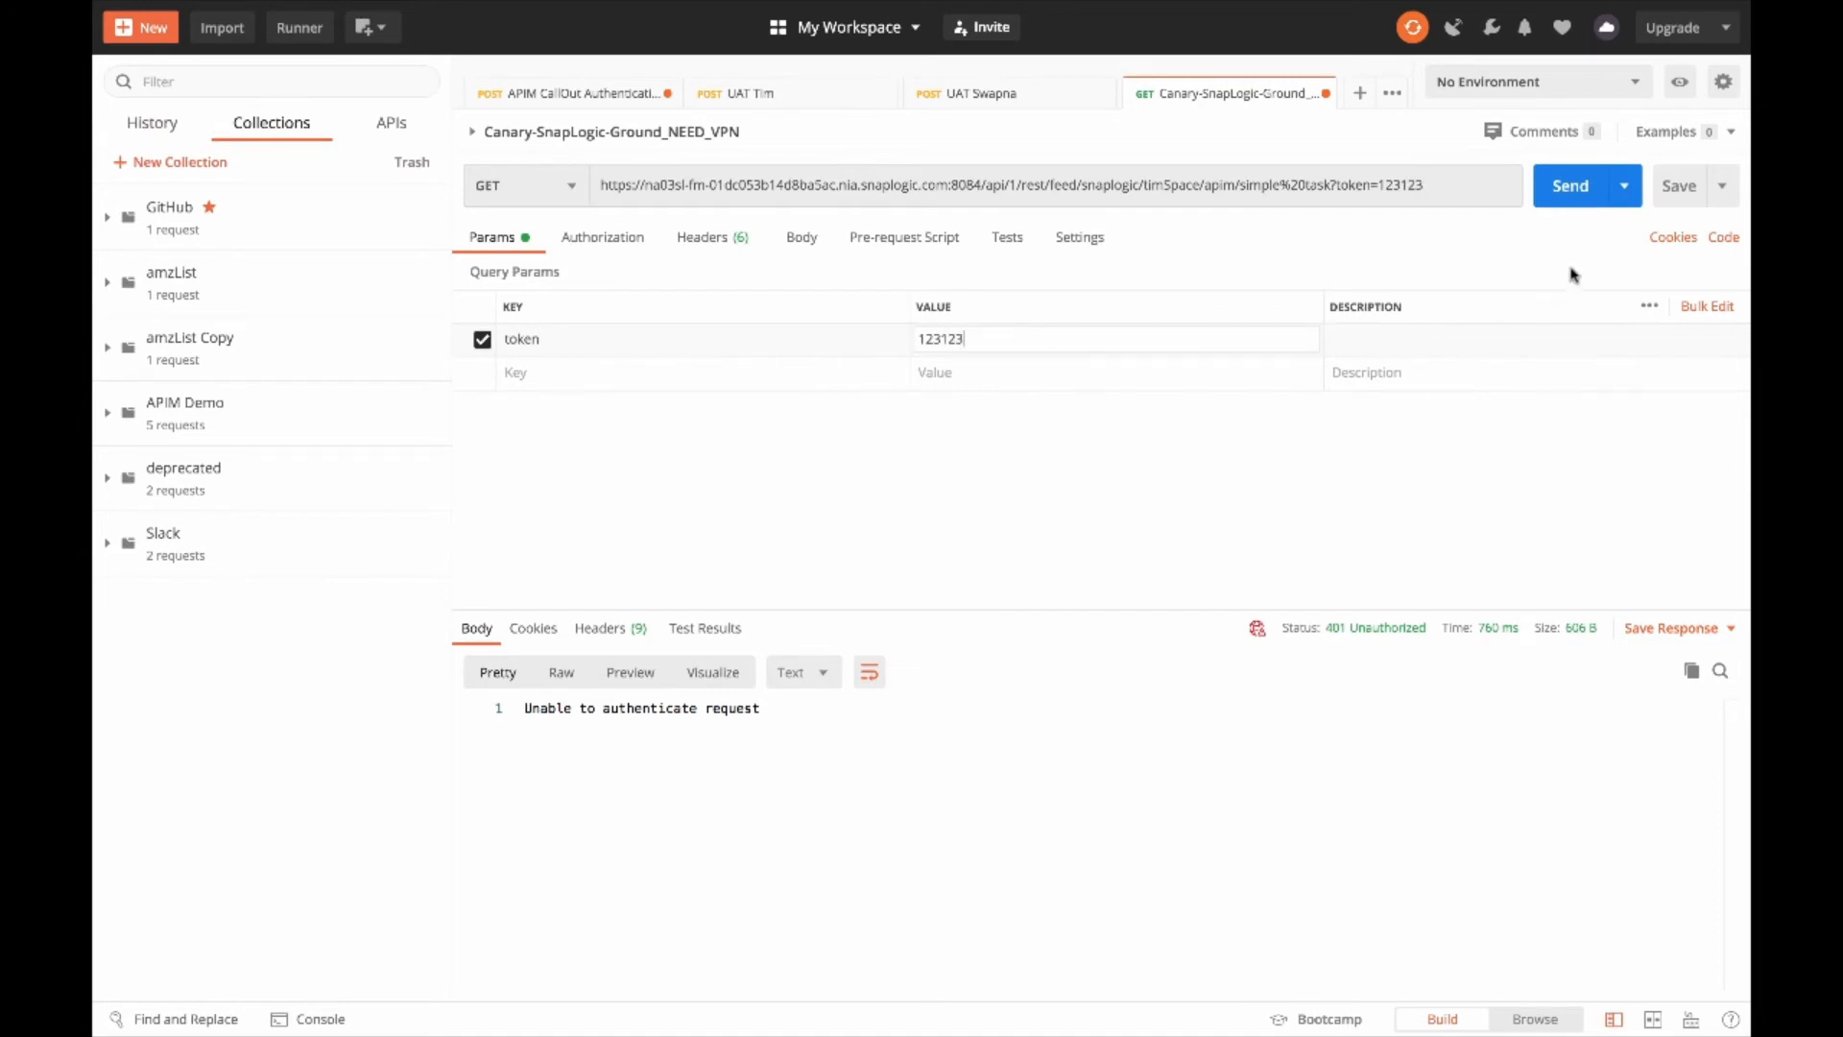
pyautogui.click(1569, 184)
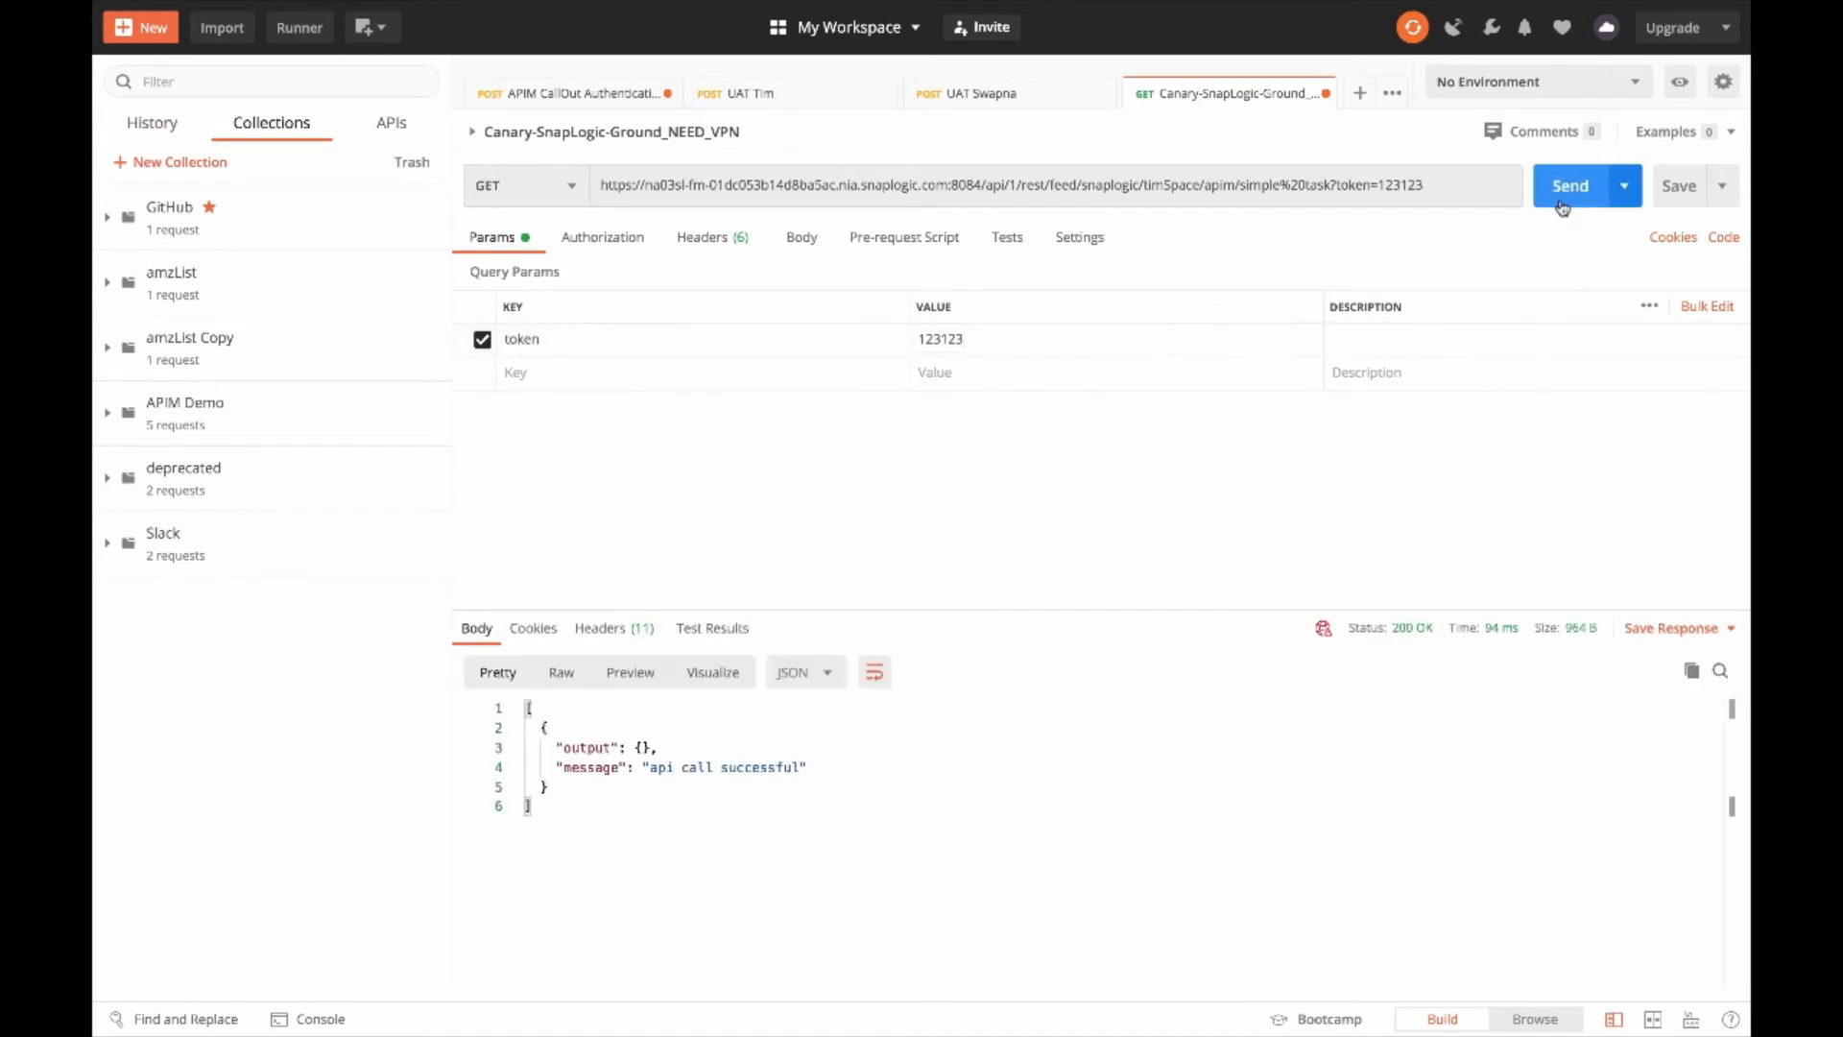
pyautogui.moveTo(735, 303)
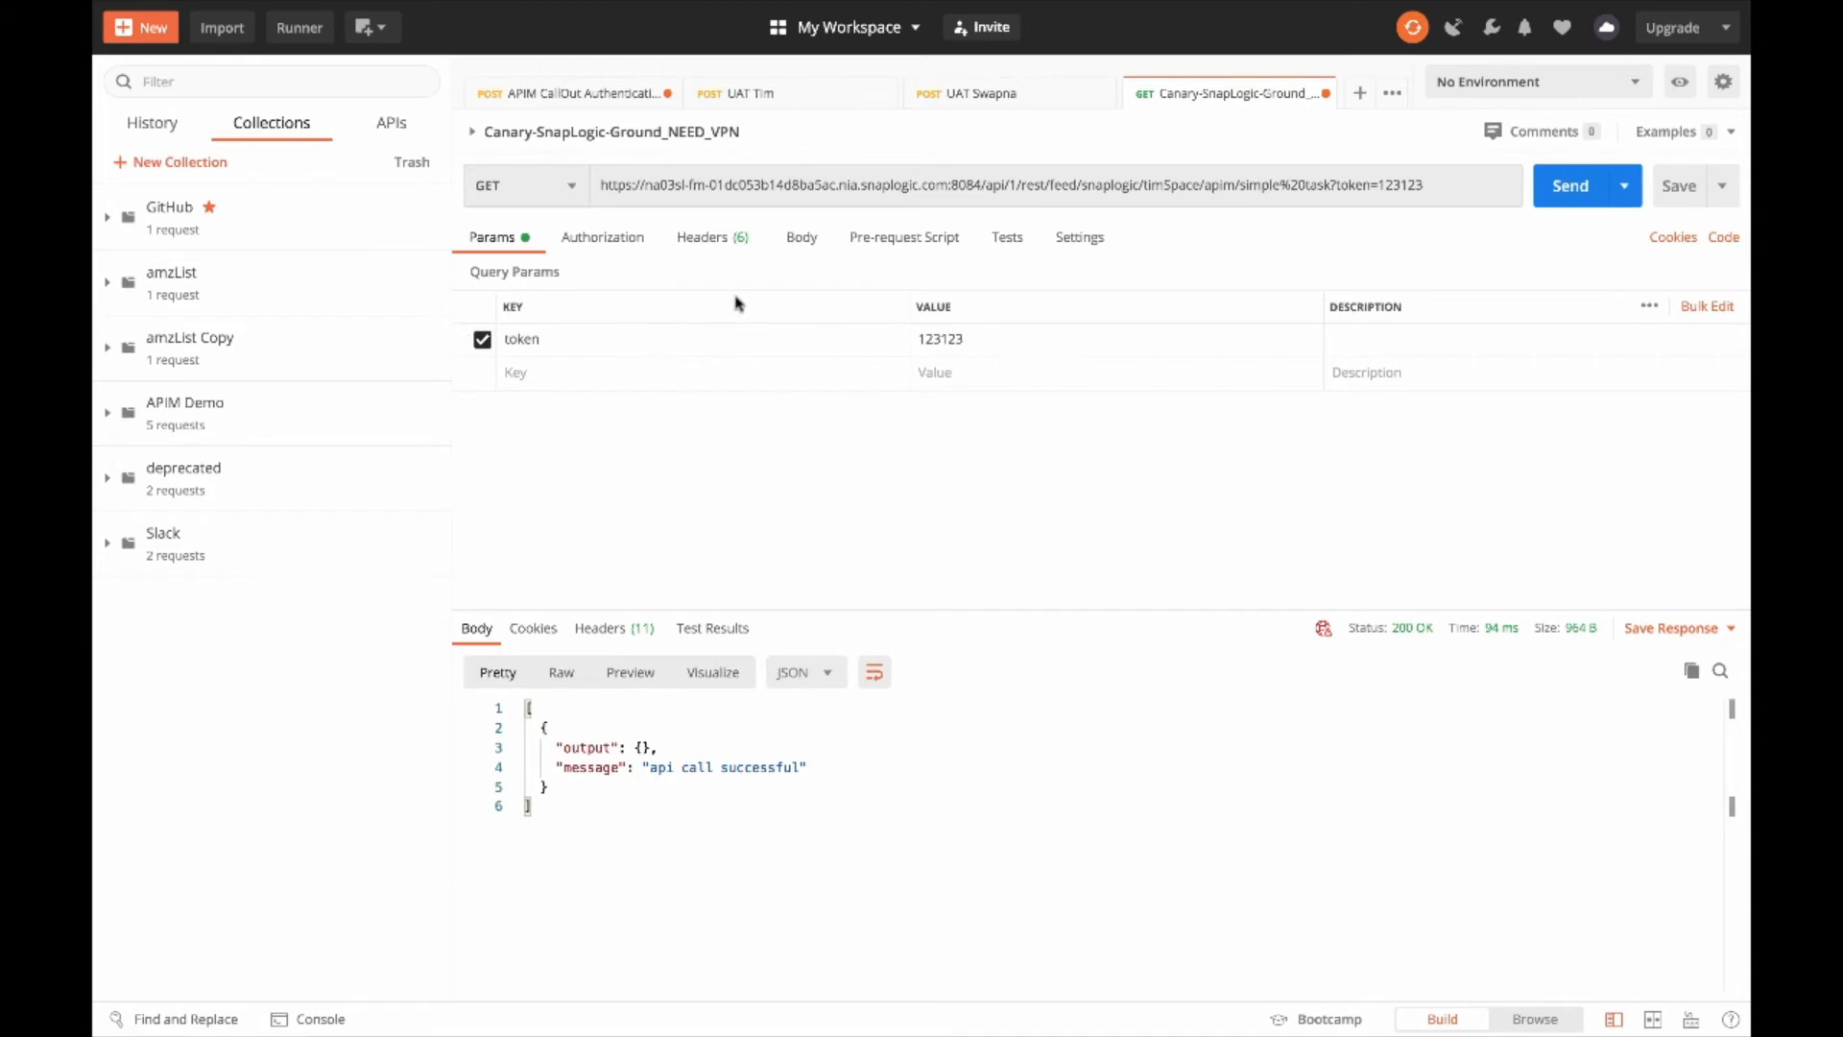
pyautogui.click(520, 184)
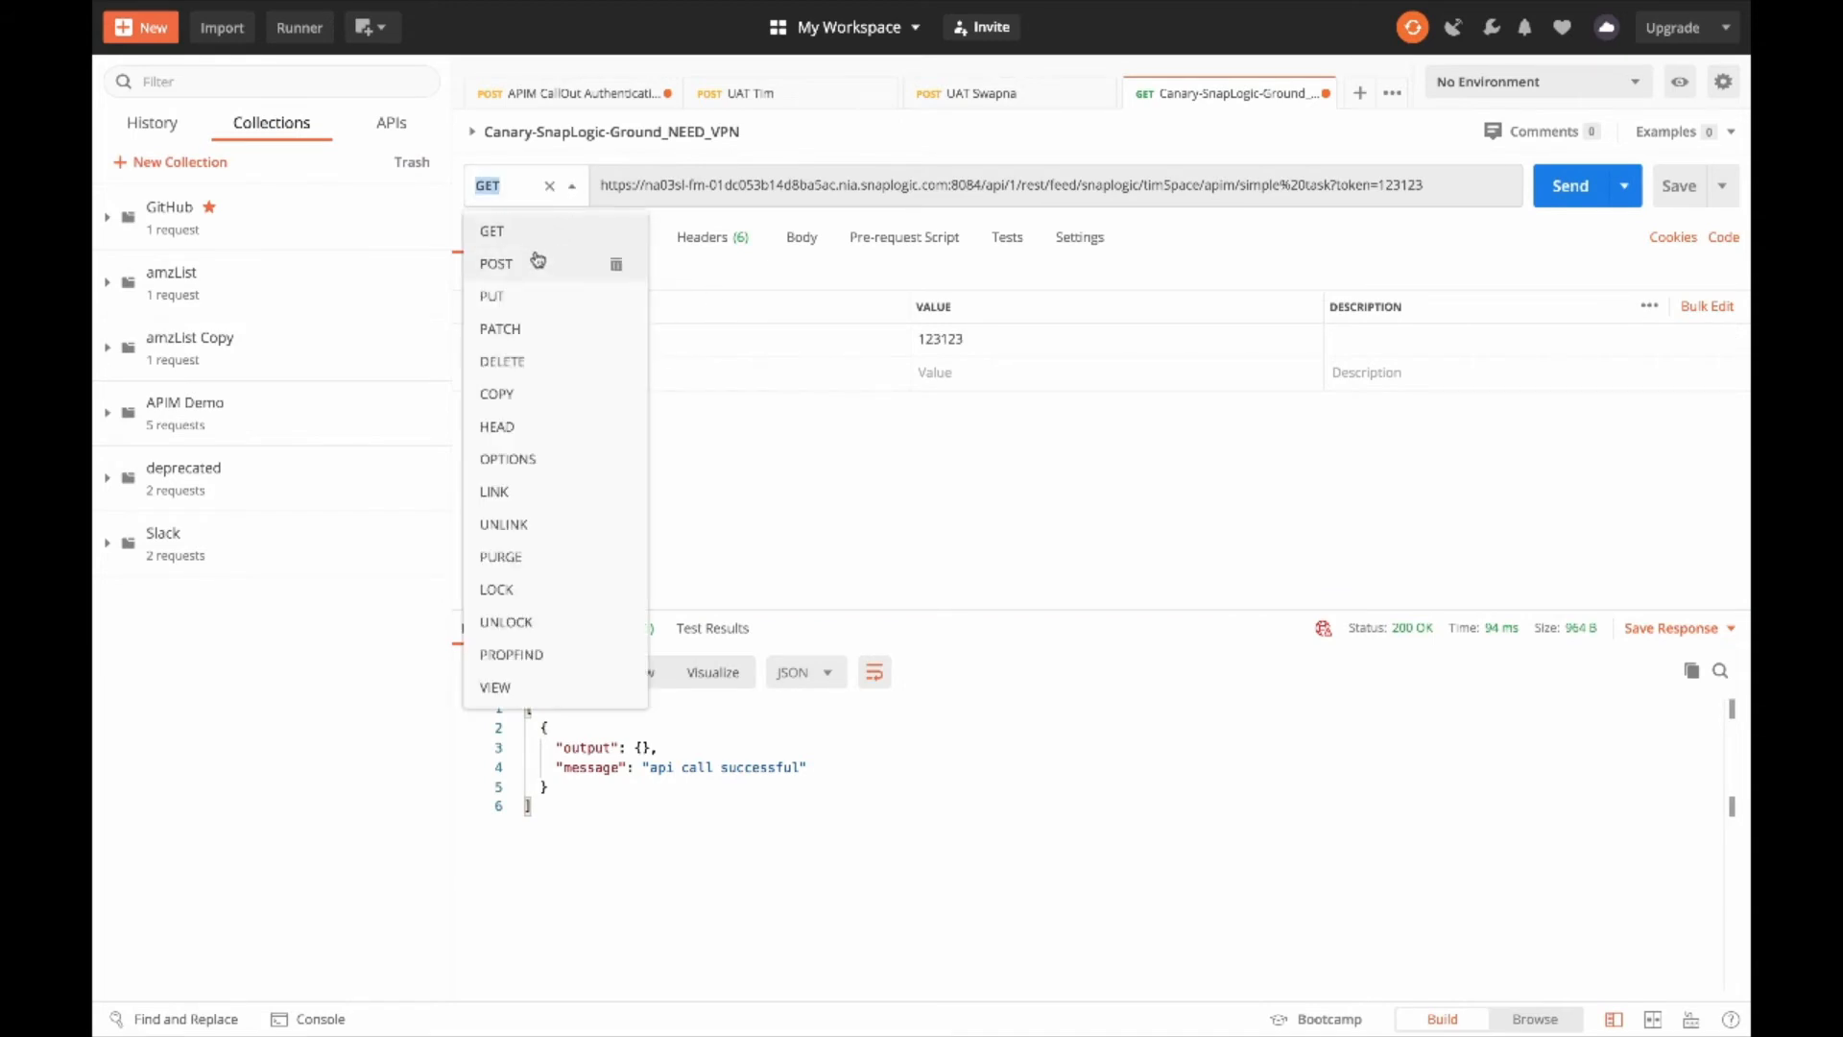
pyautogui.click(495, 263)
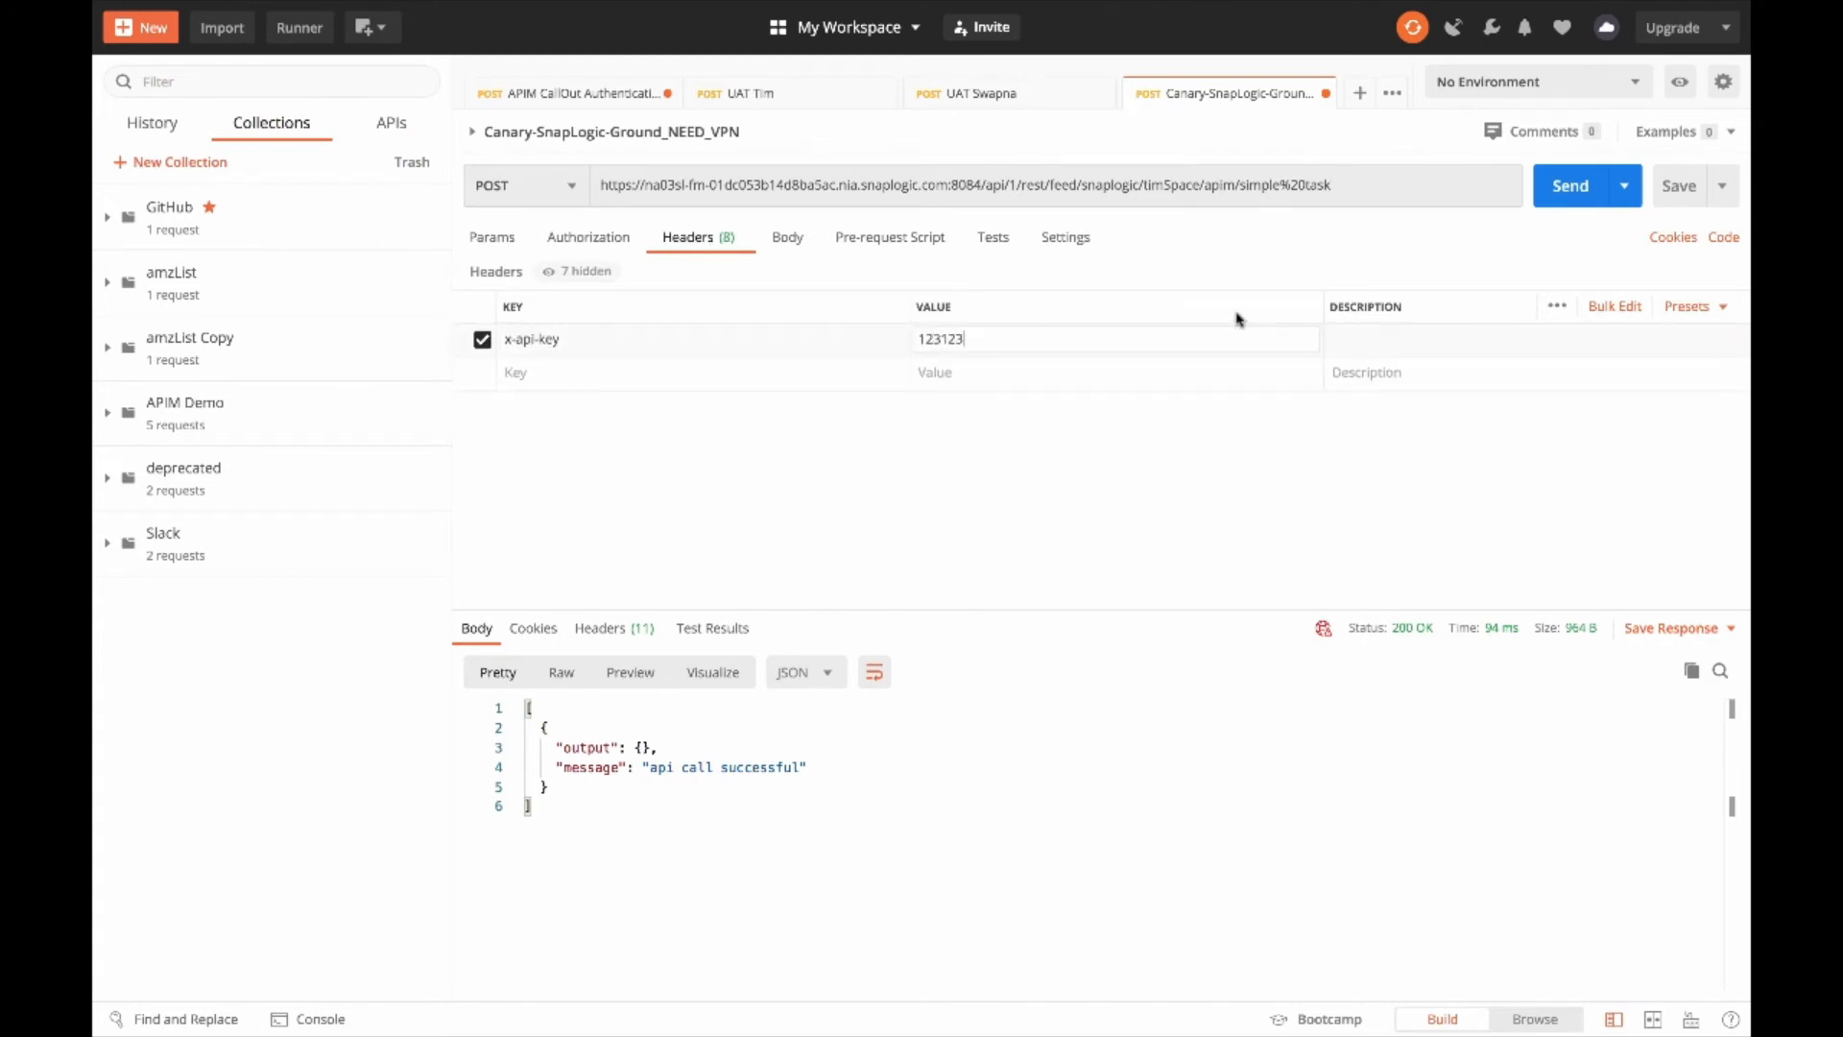
pyautogui.click(1568, 186)
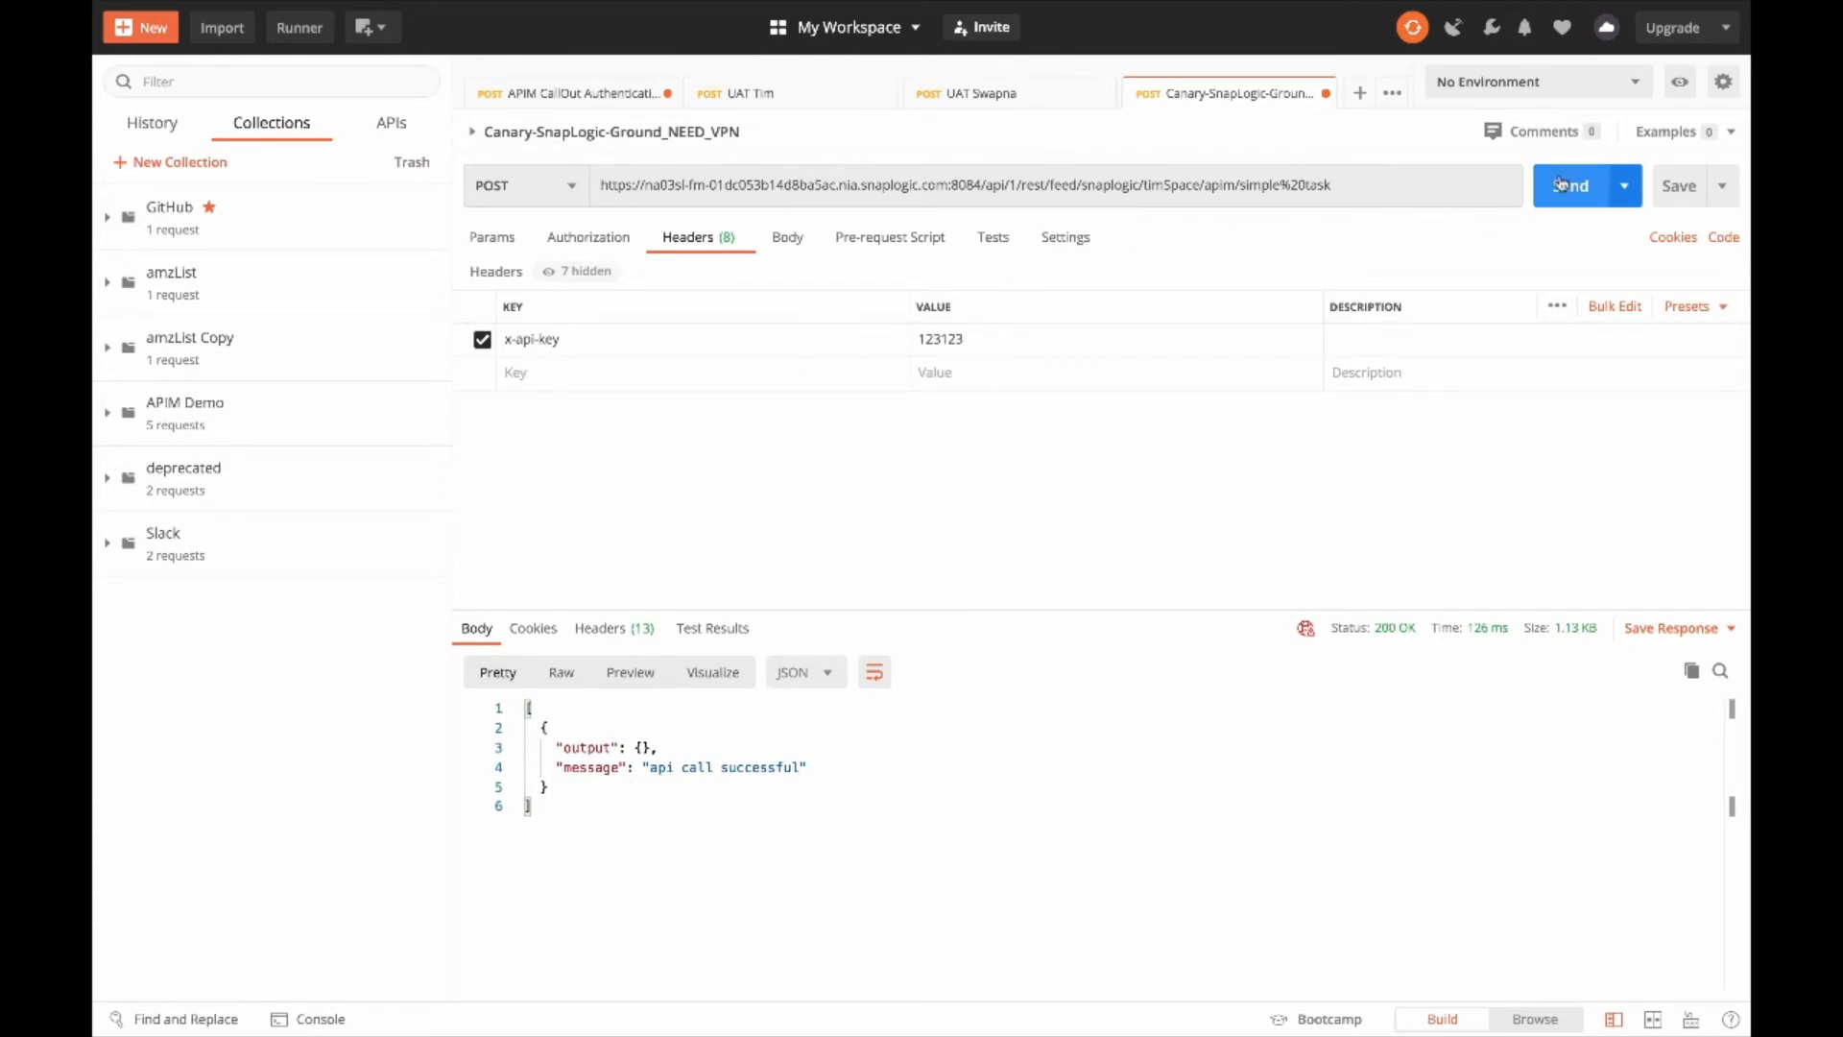
pyautogui.click(1571, 184)
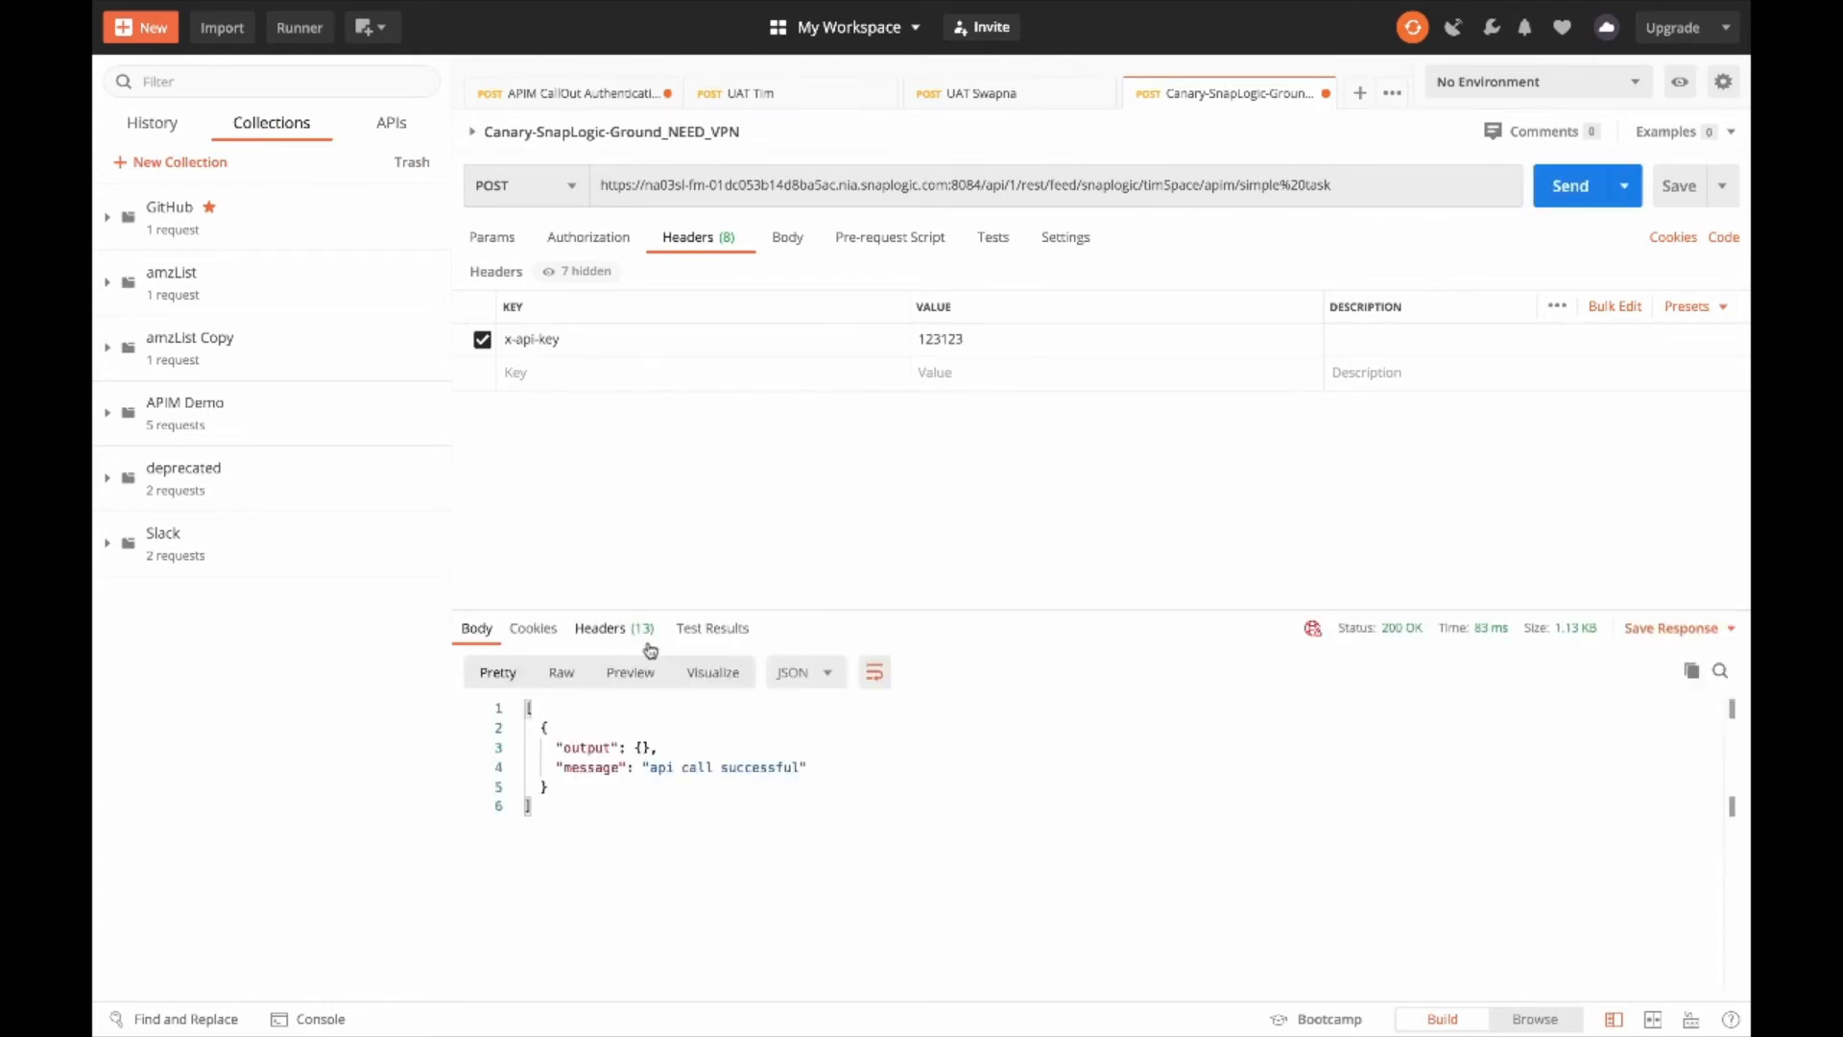
# Inspect the response headers and resend the POST until 429 with Retry-After appears
pyautogui.click(599, 627)
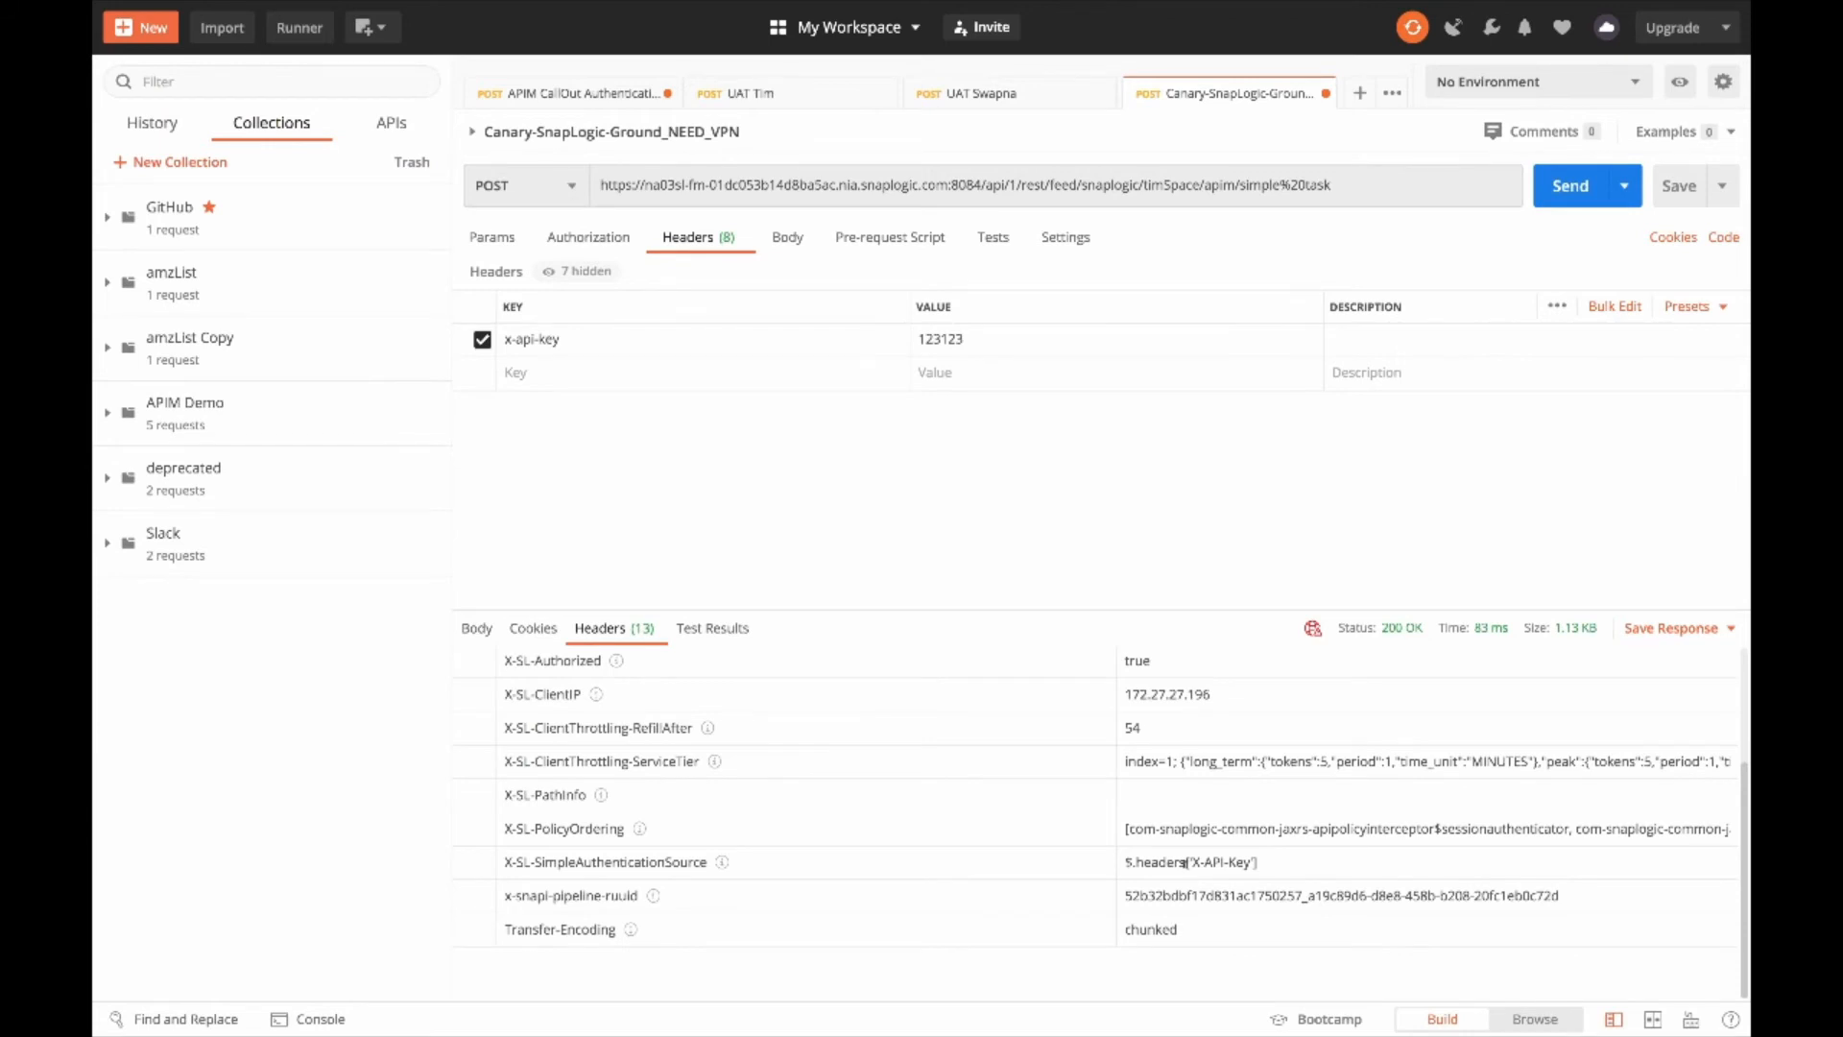
pyautogui.scroll(3)
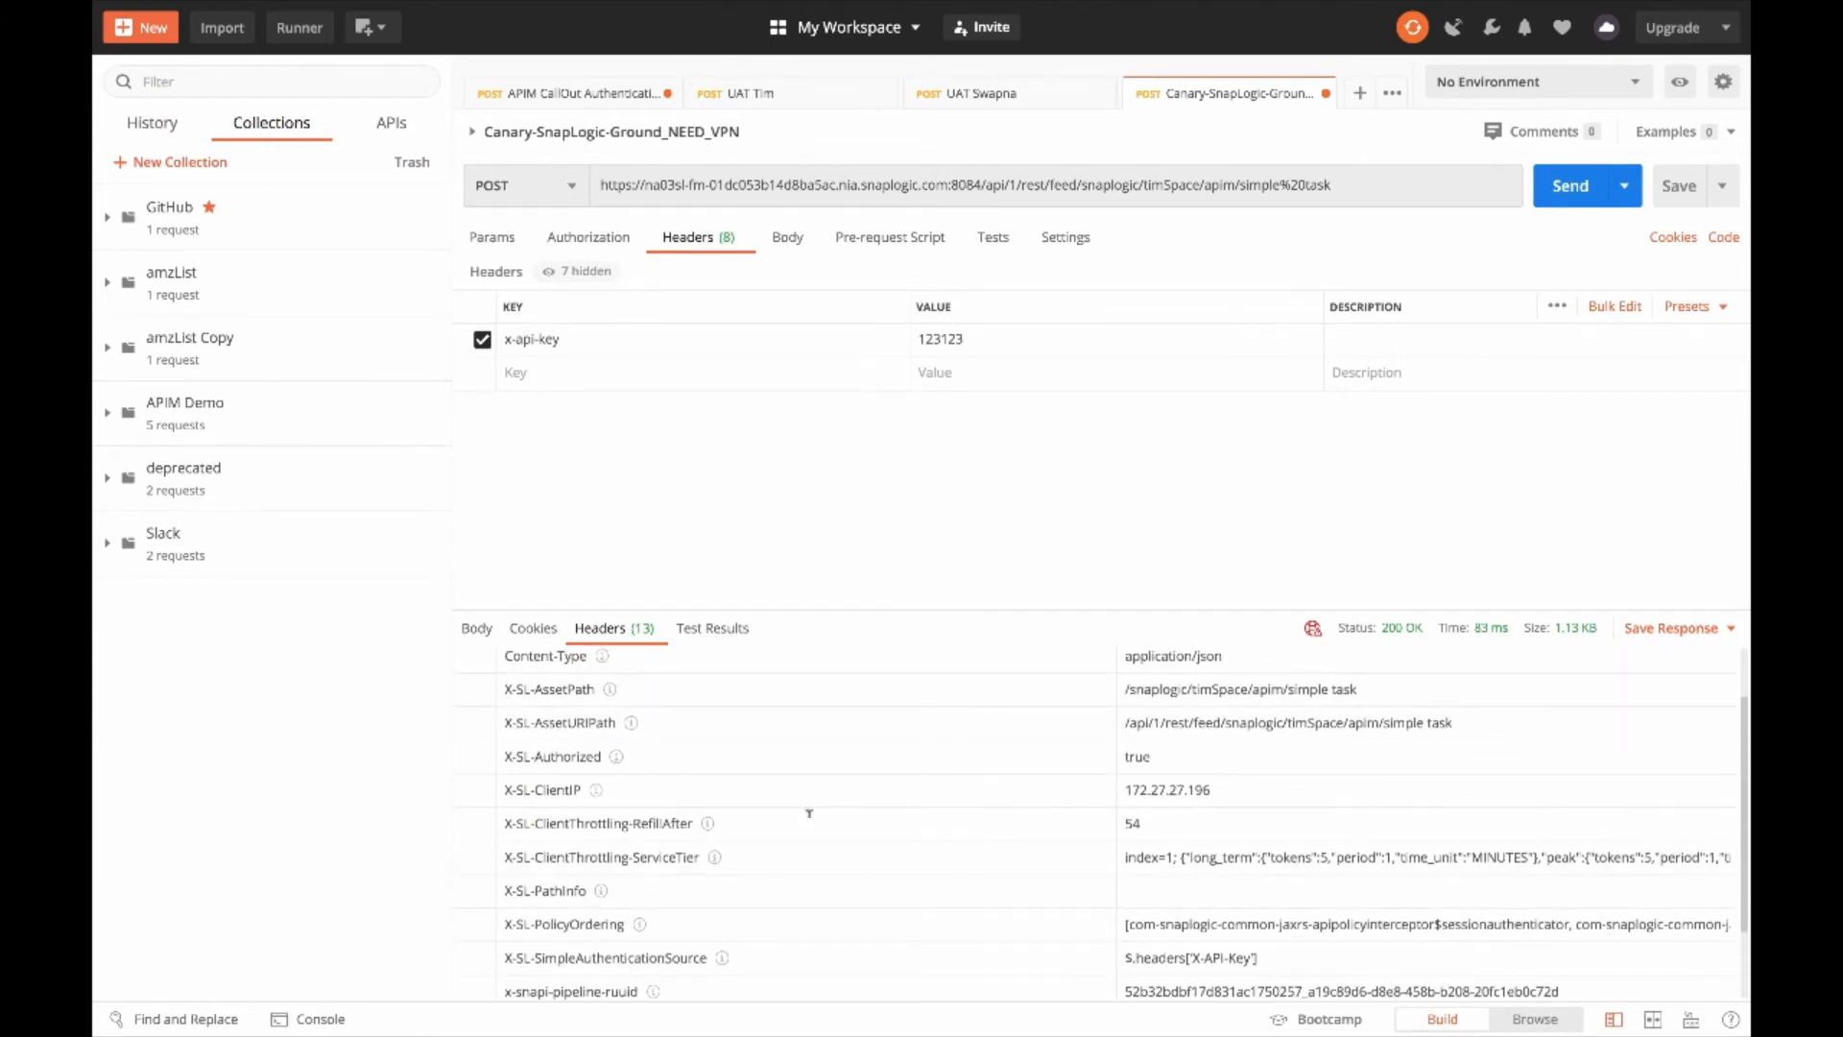
pyautogui.scroll(3)
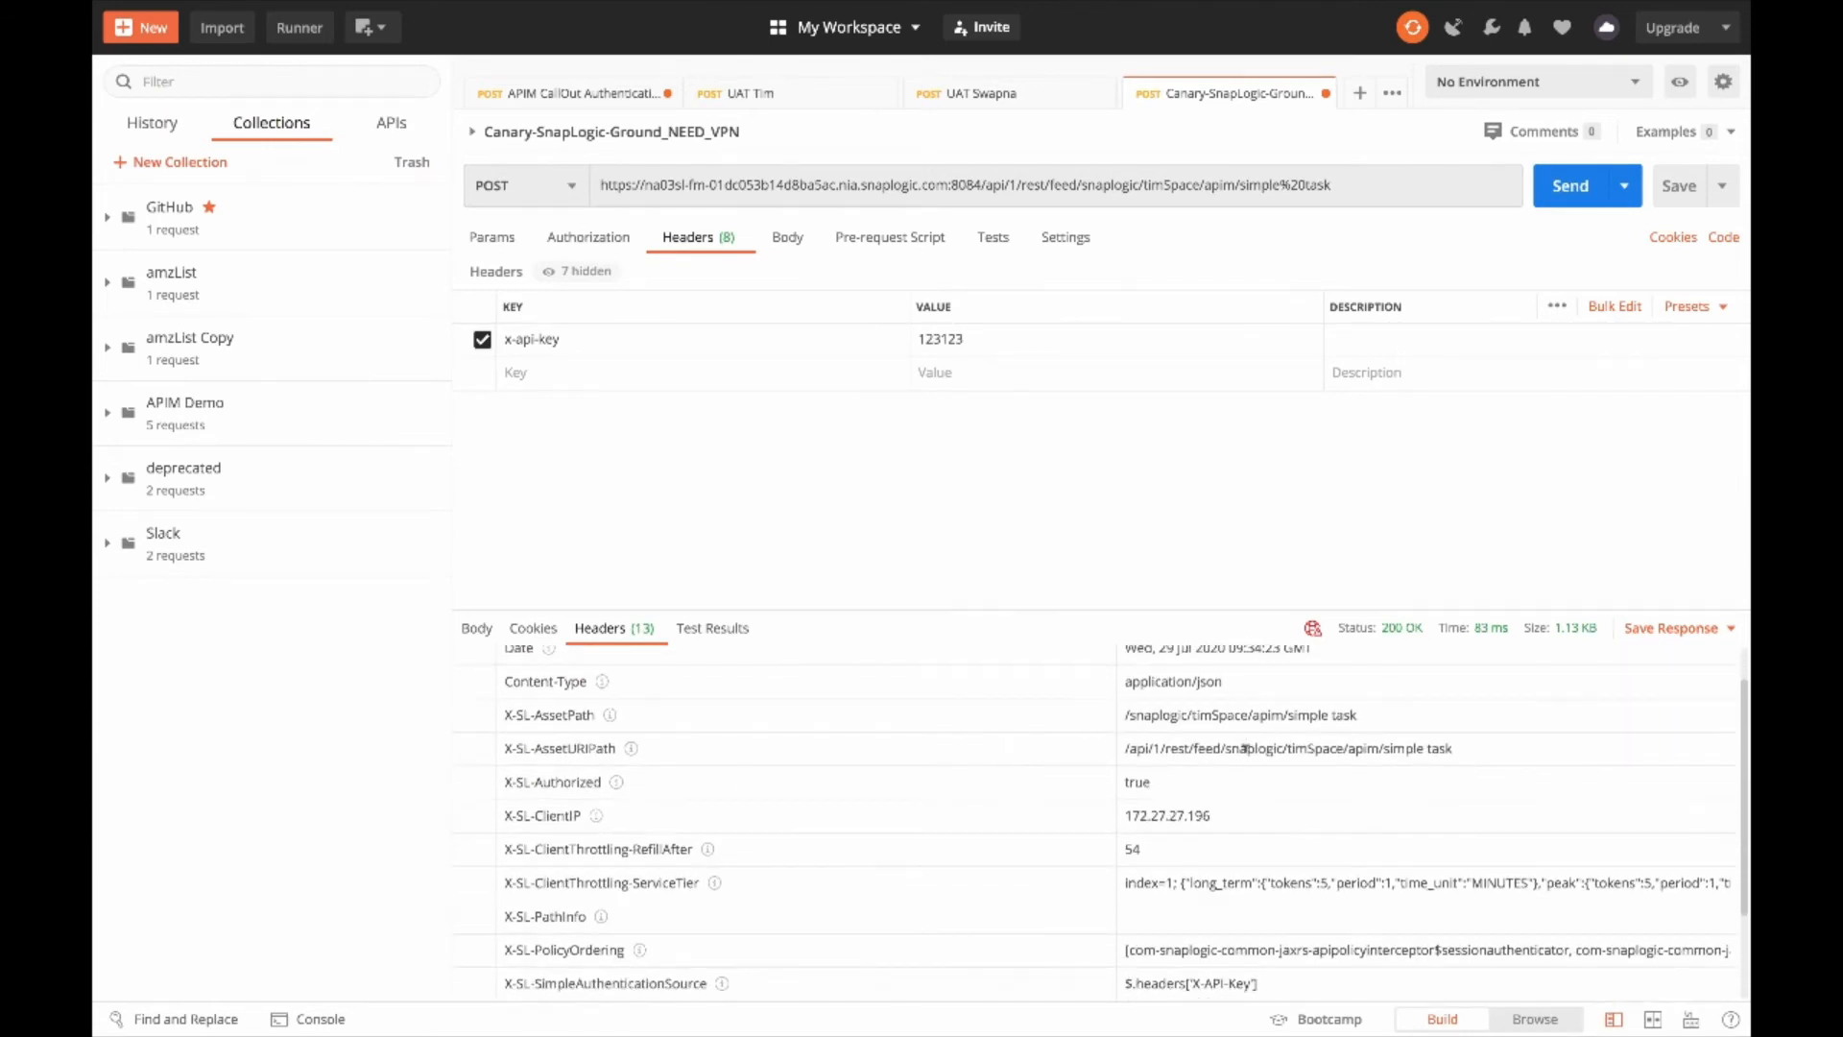
pyautogui.scroll(-3)
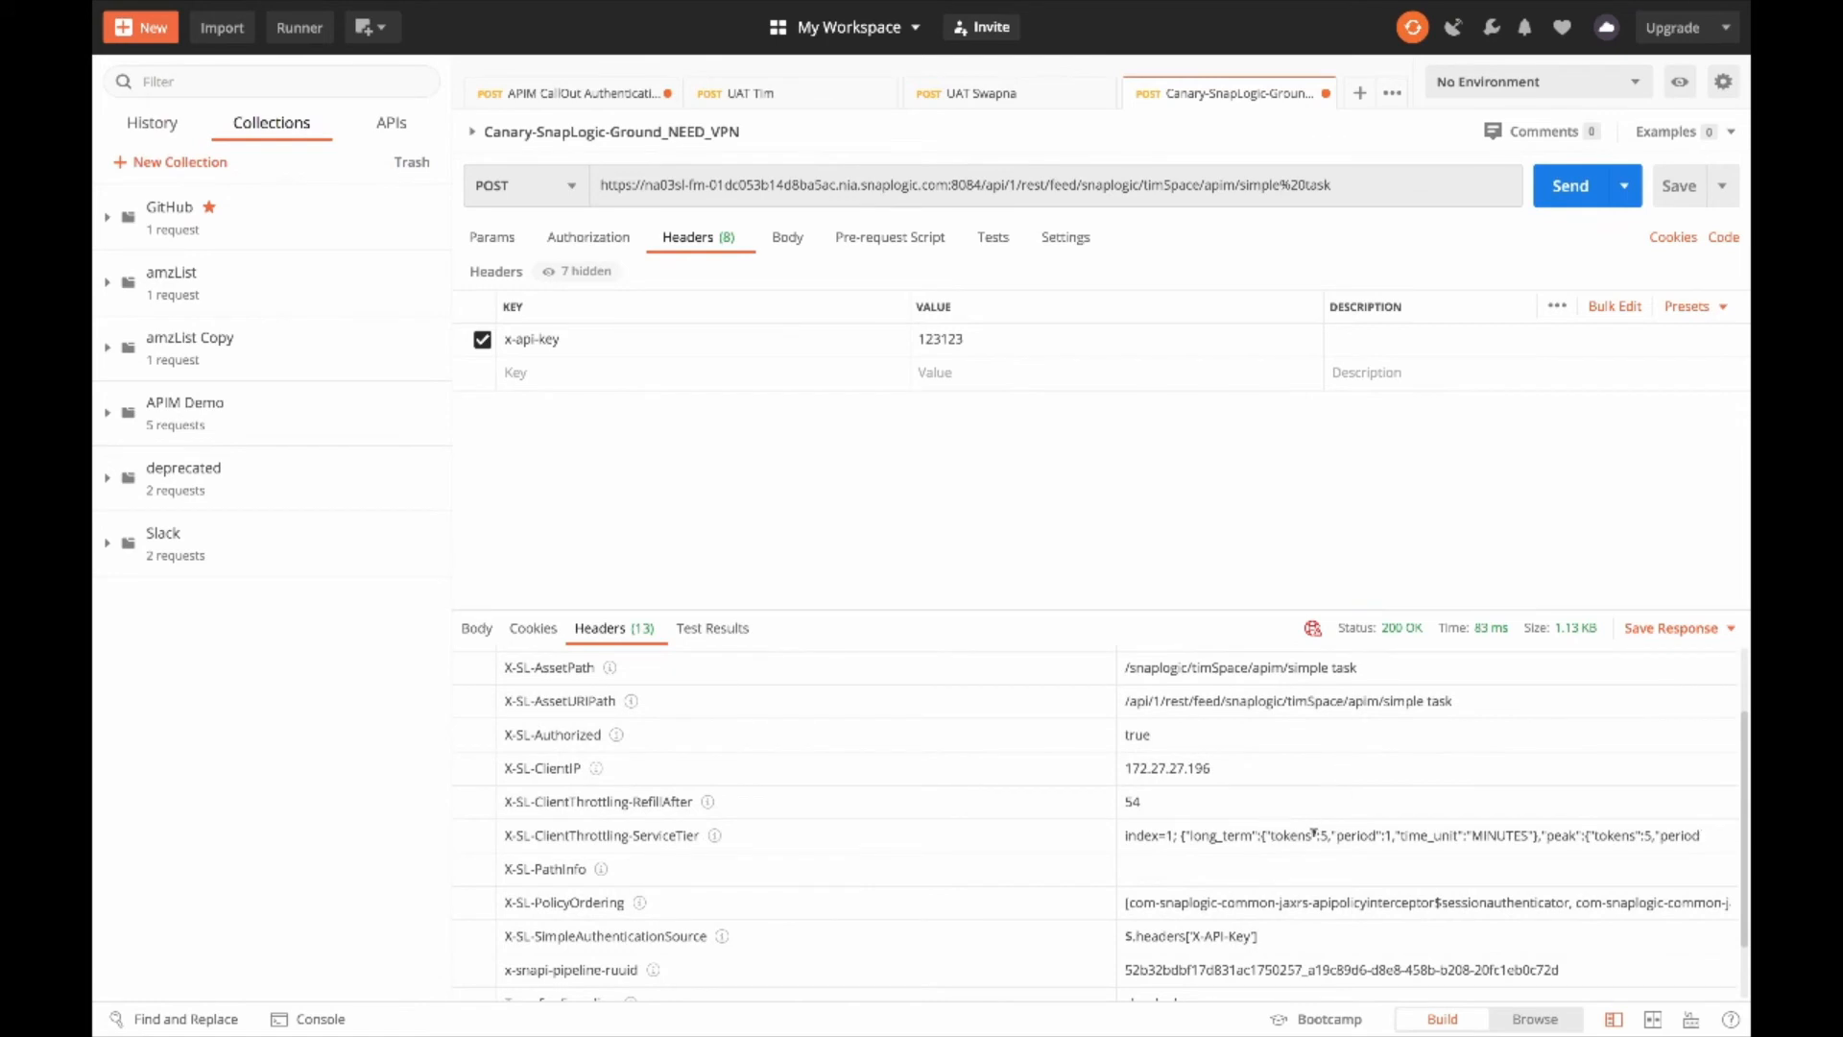
pyautogui.scroll(-3)
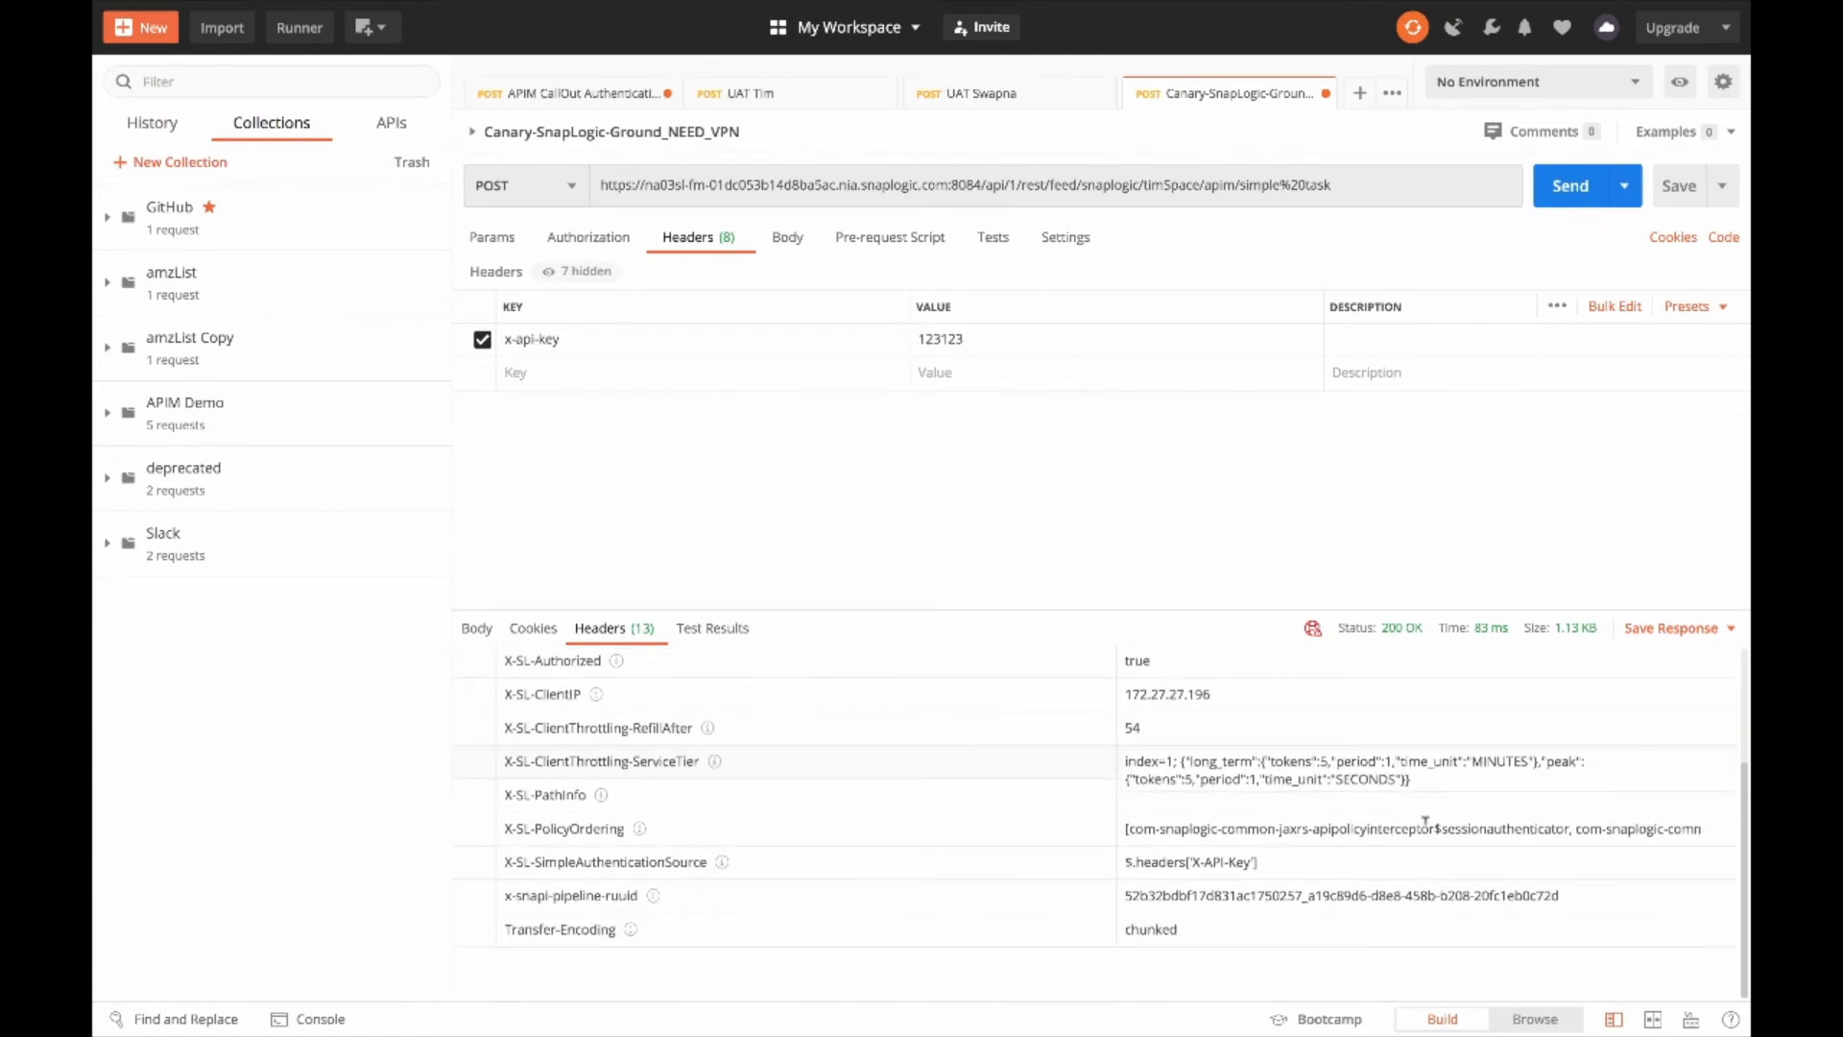
pyautogui.click(1569, 186)
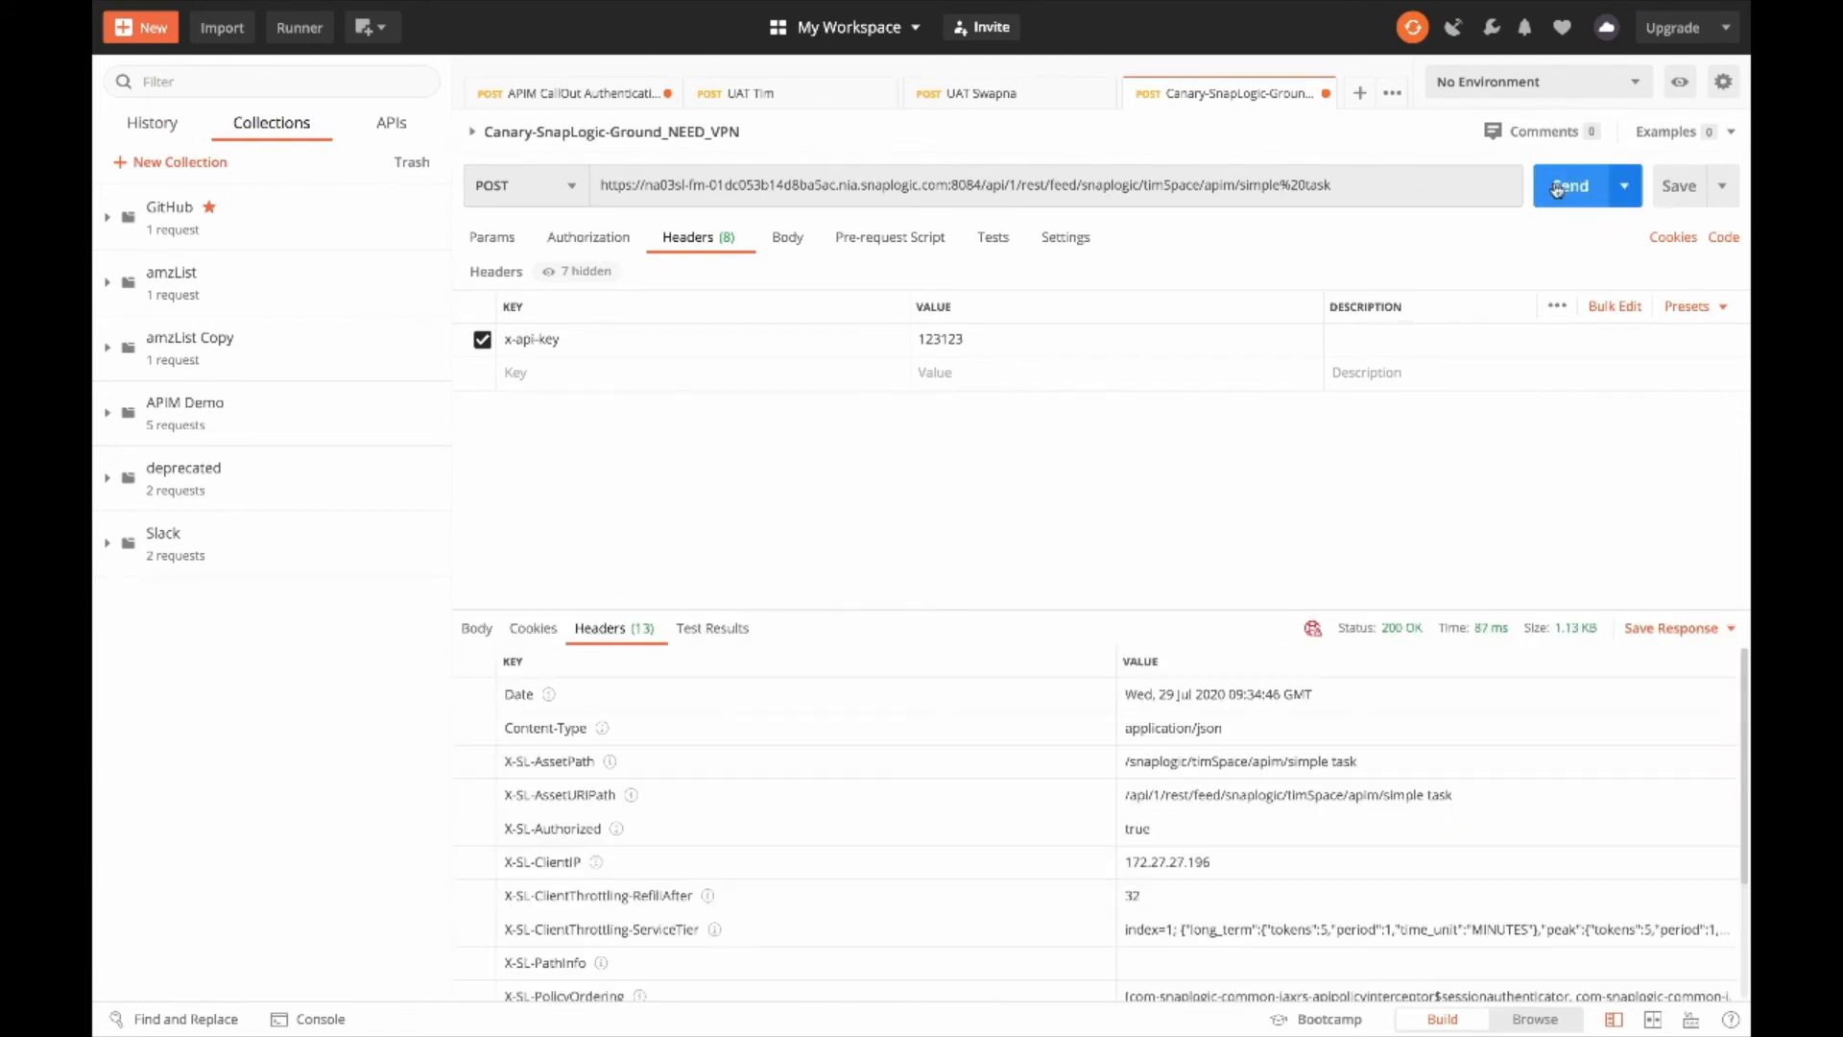
pyautogui.click(1571, 184)
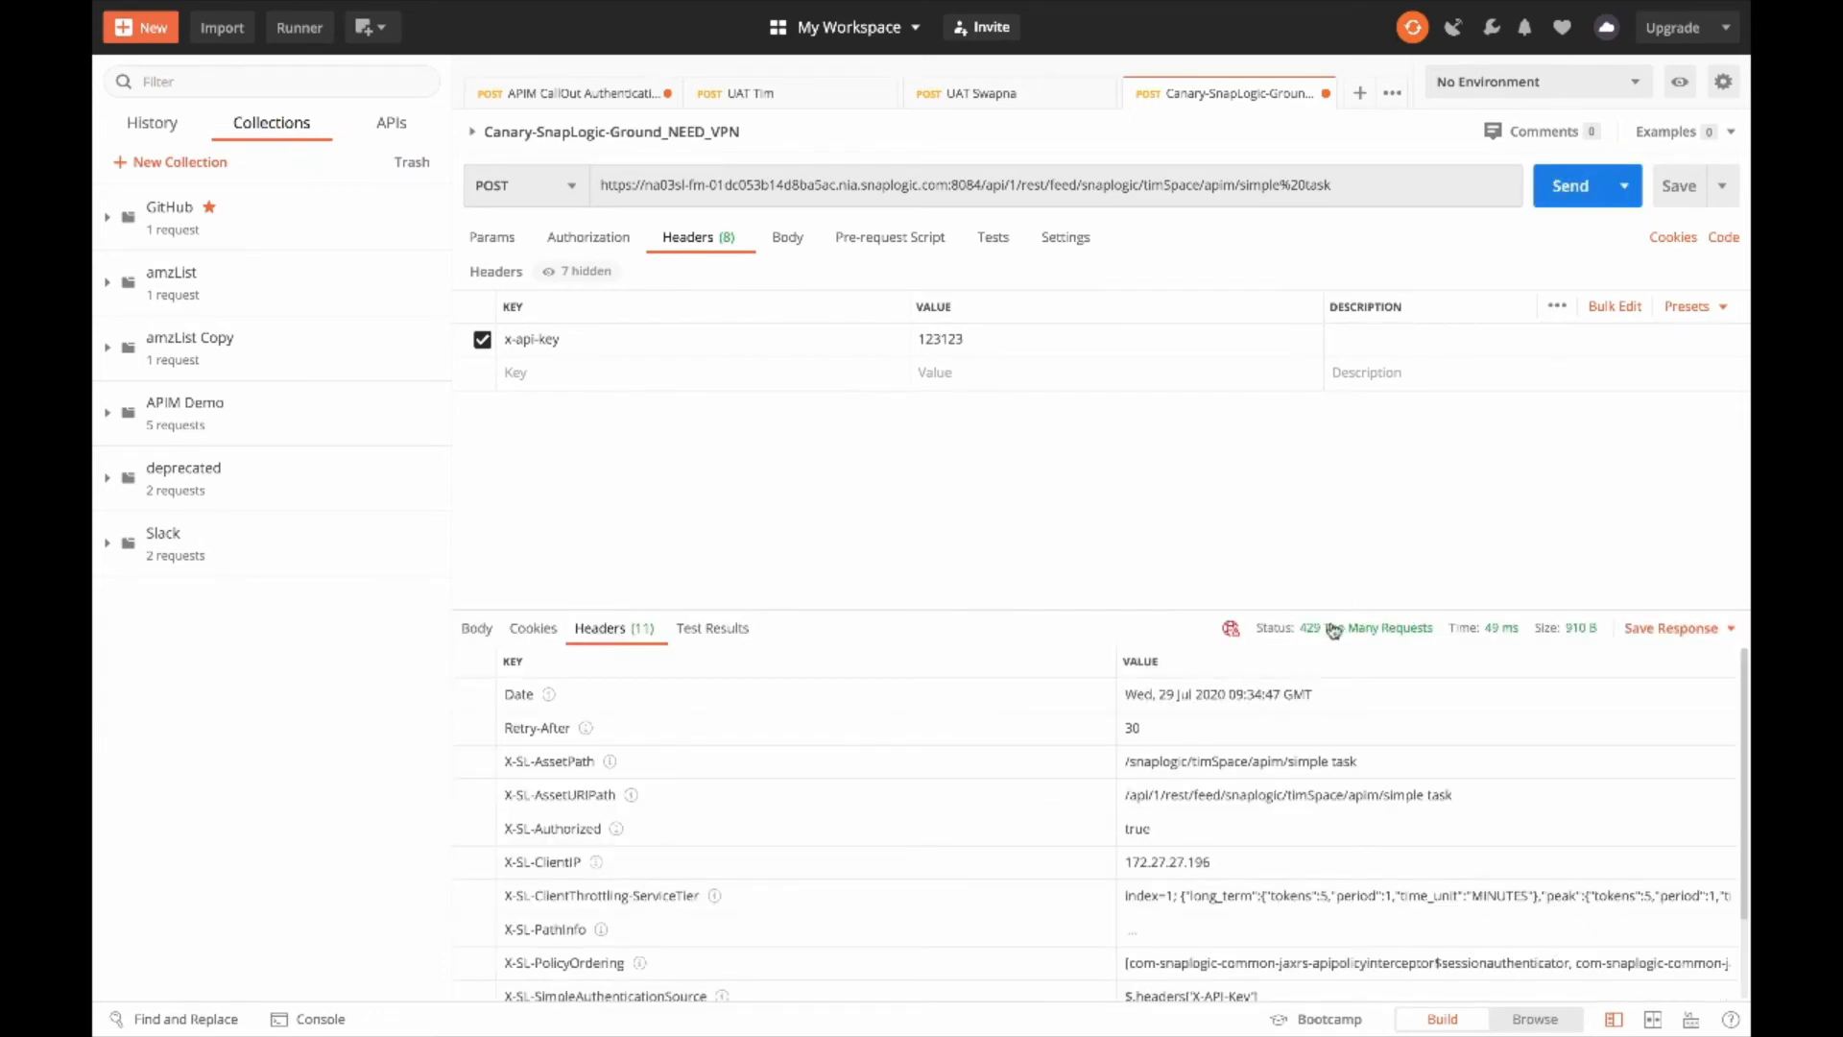
pyautogui.scroll(-3)
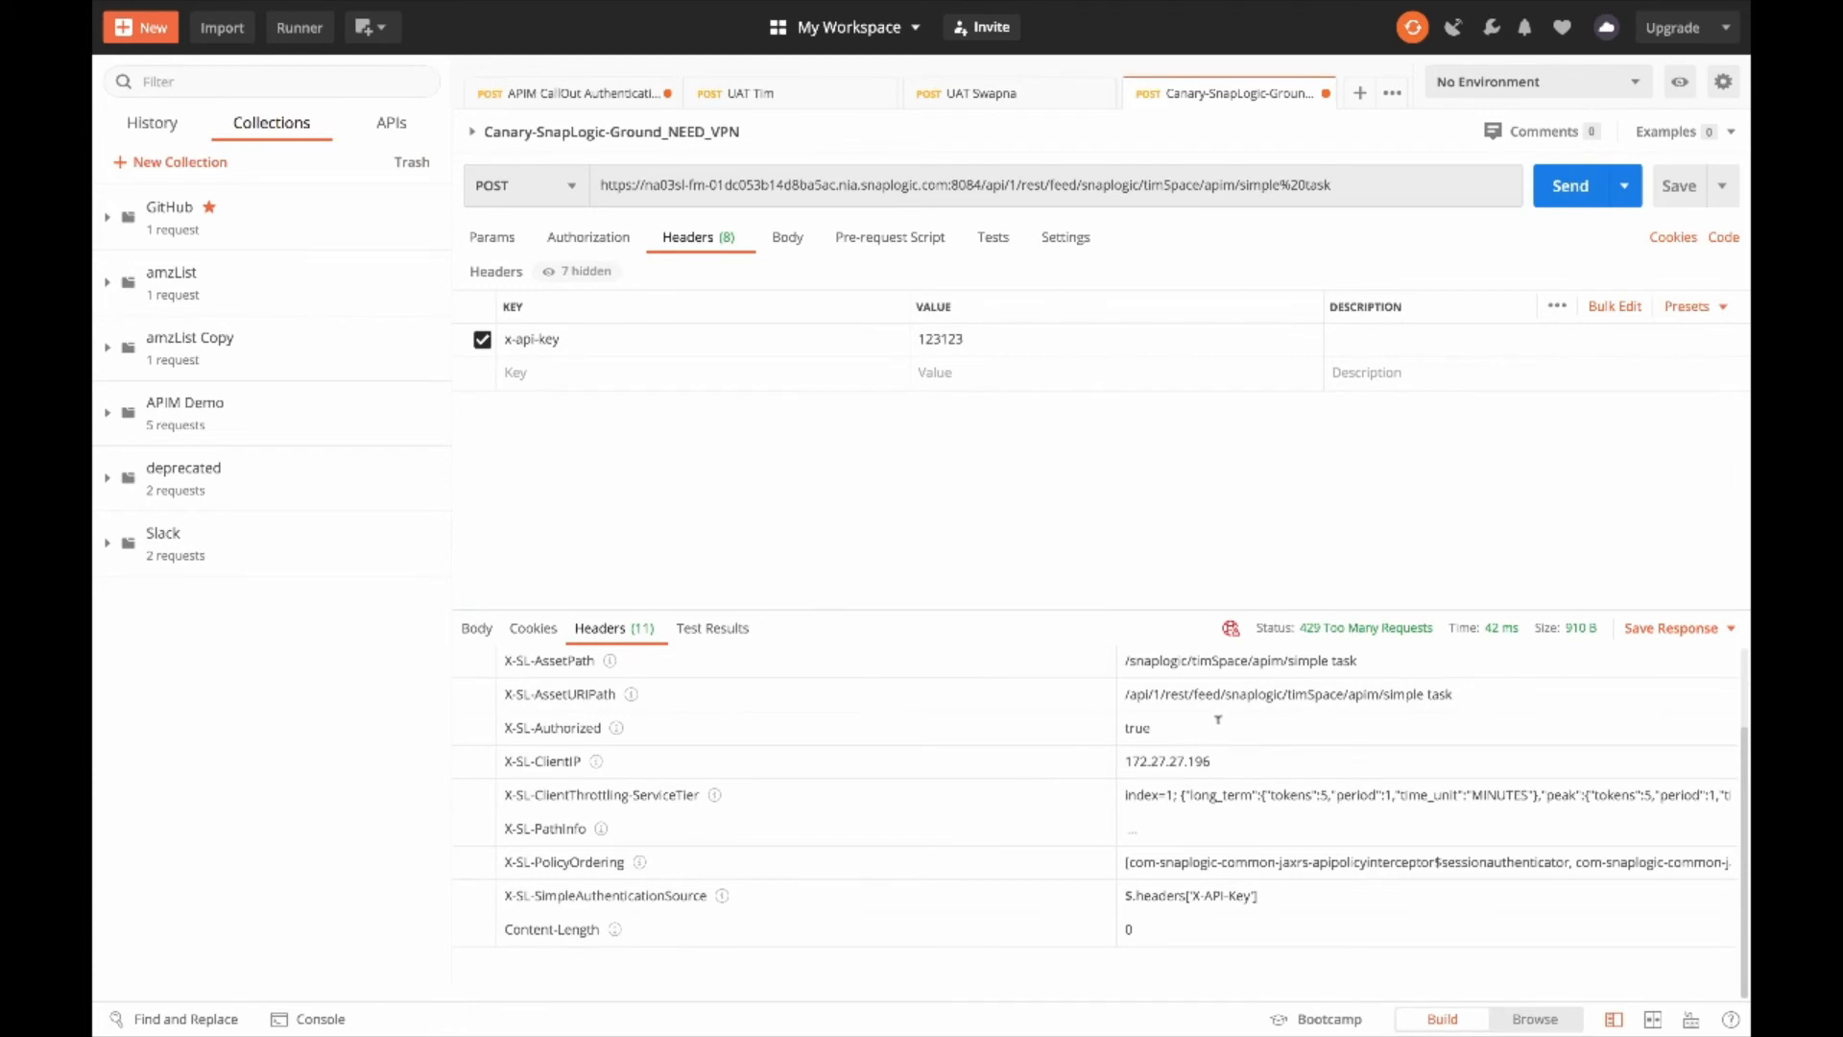
pyautogui.scroll(3)
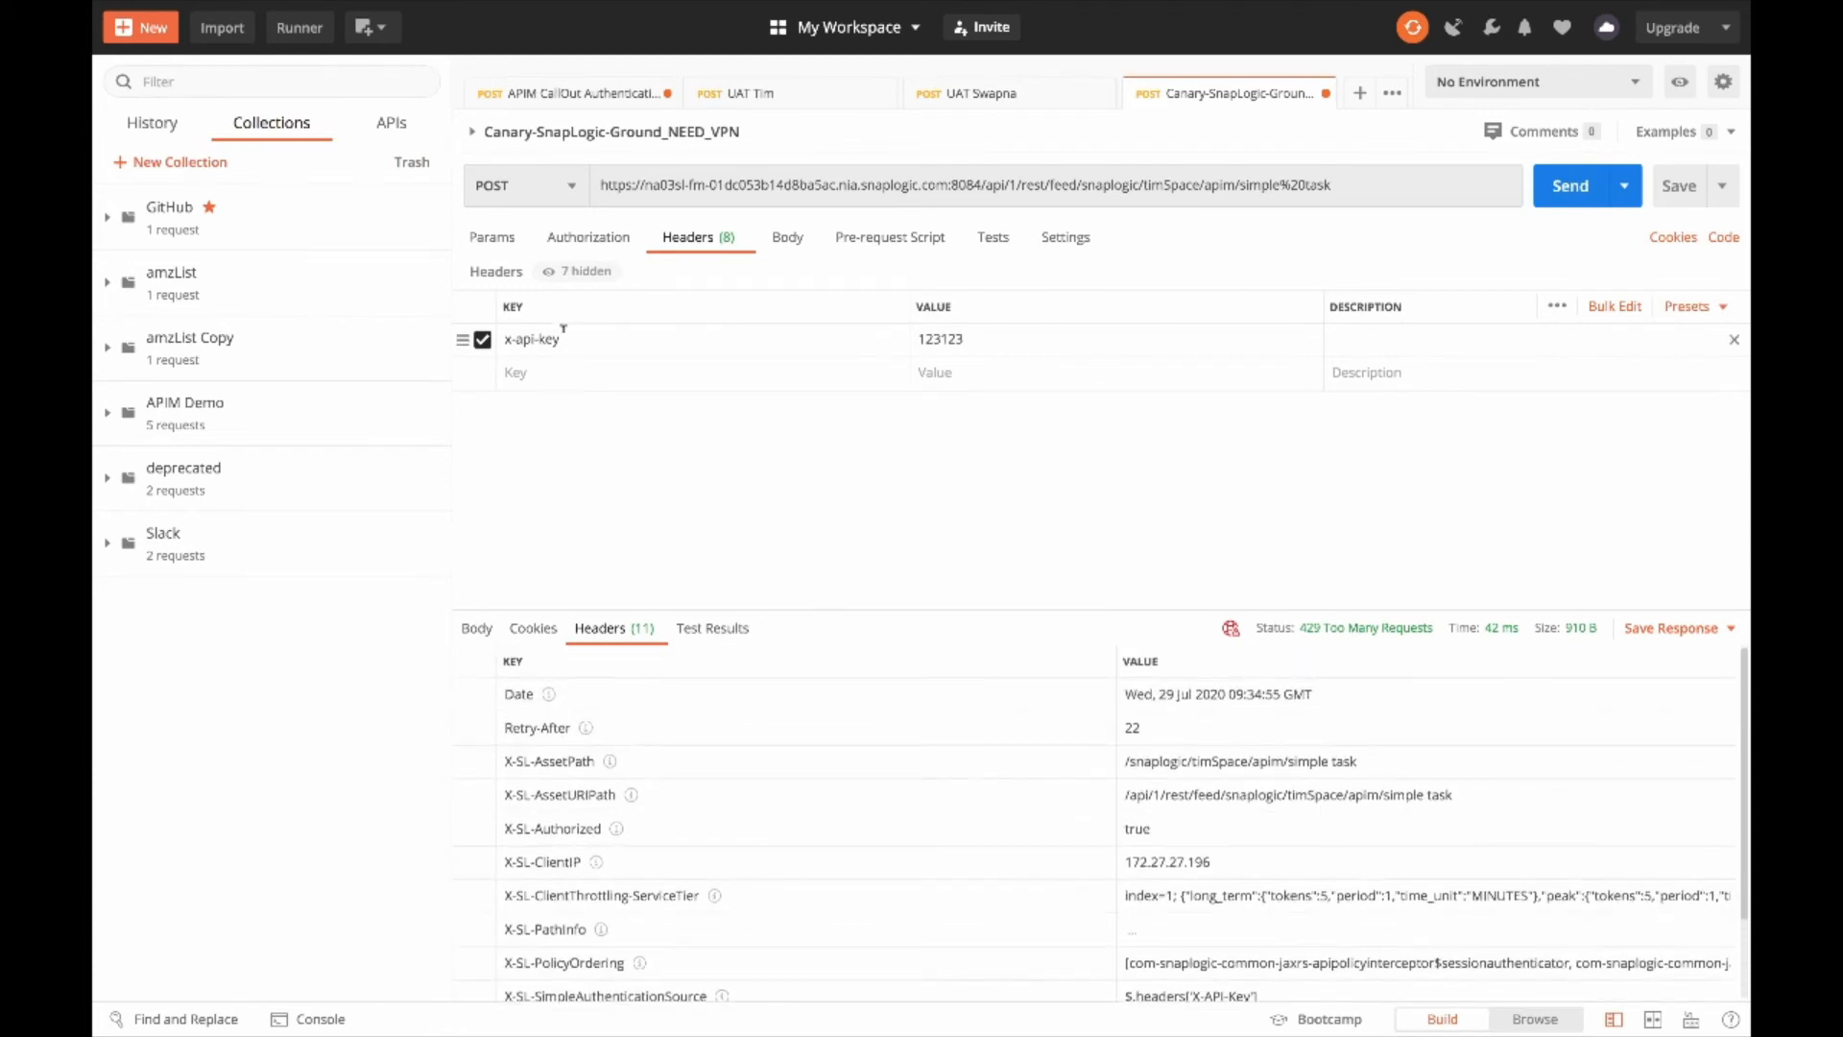
# Switch the request method back to GET
pyautogui.click(576, 187)
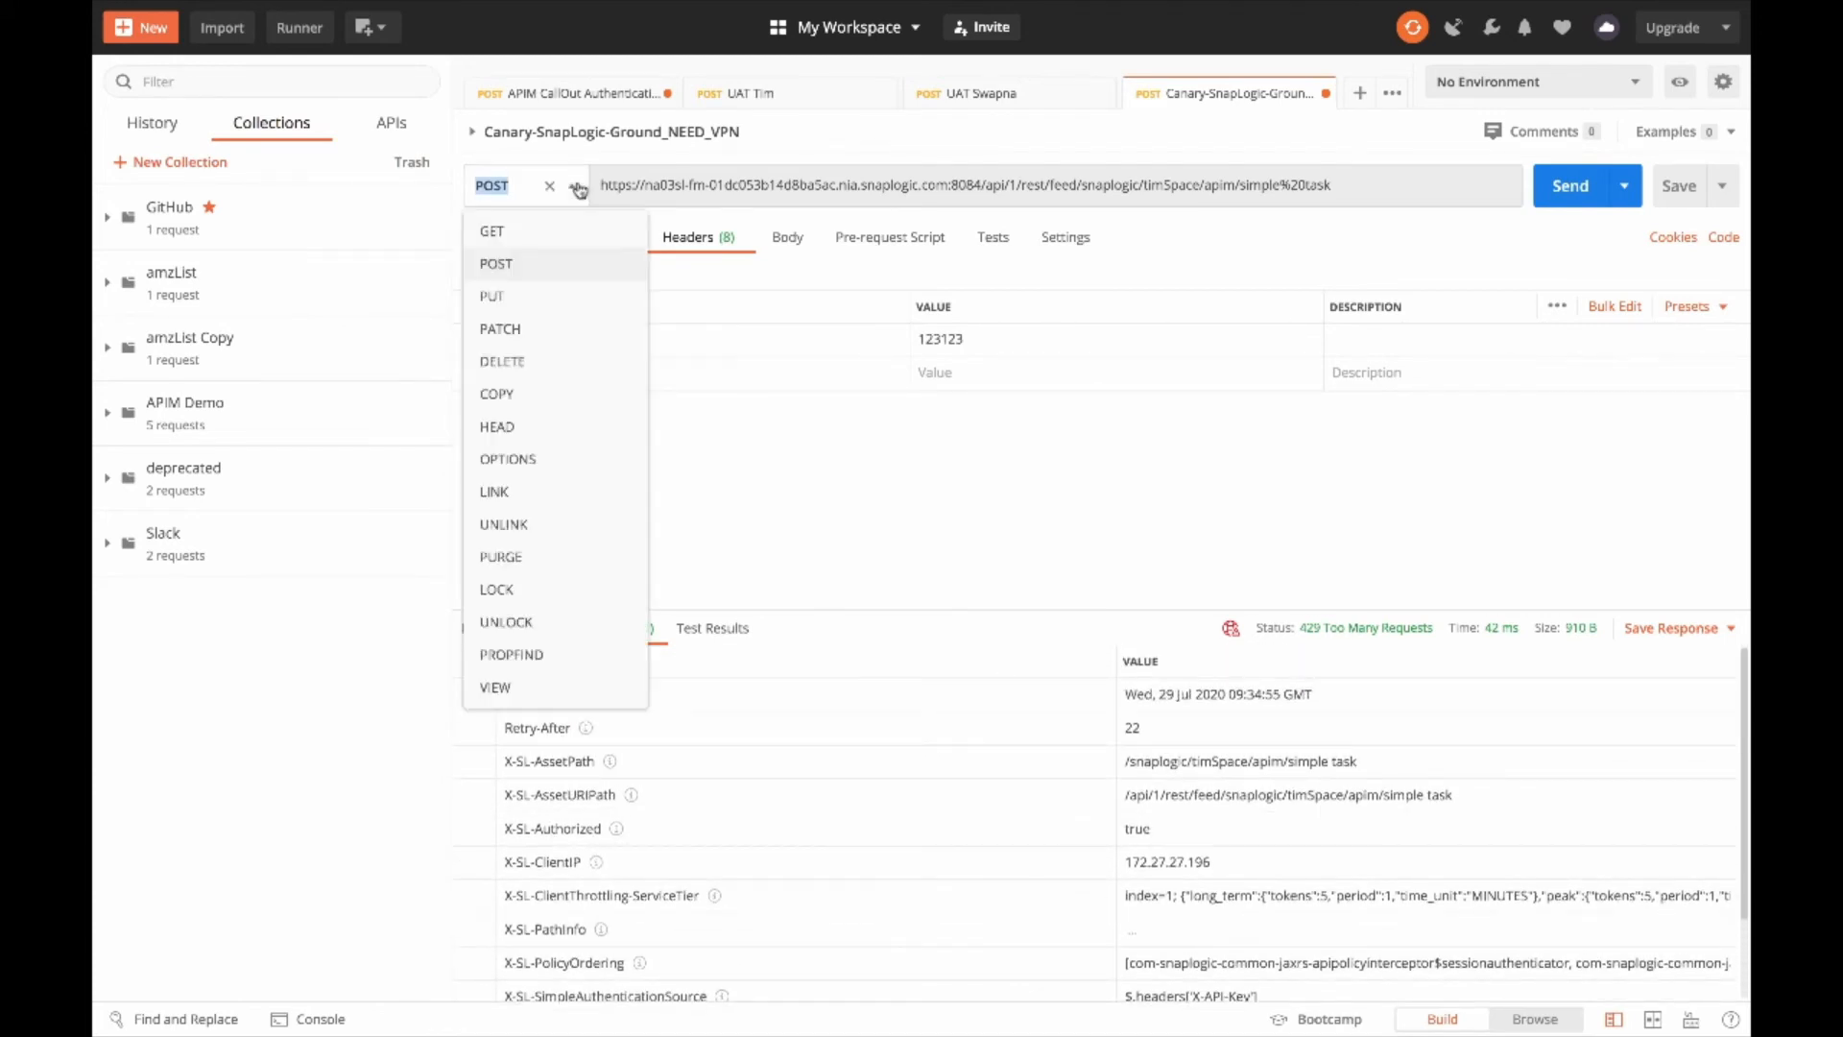
pyautogui.click(491, 230)
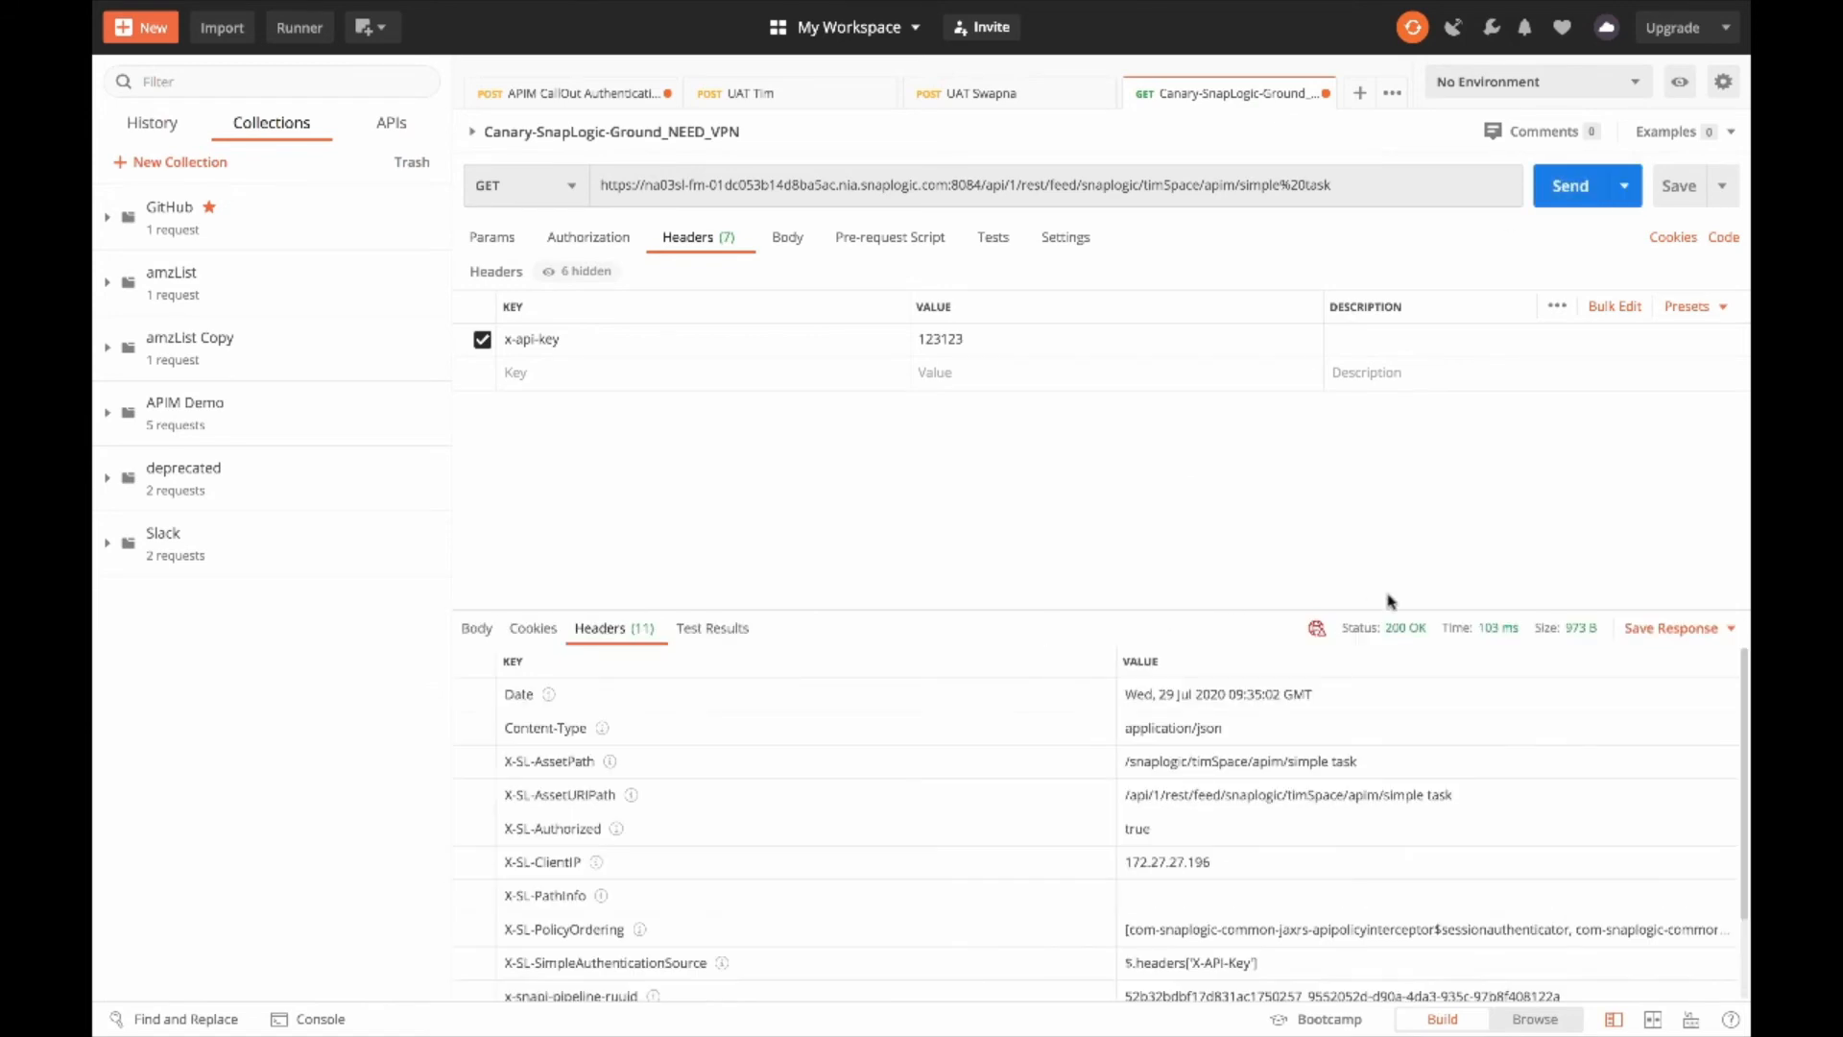
pyautogui.moveTo(538, 620)
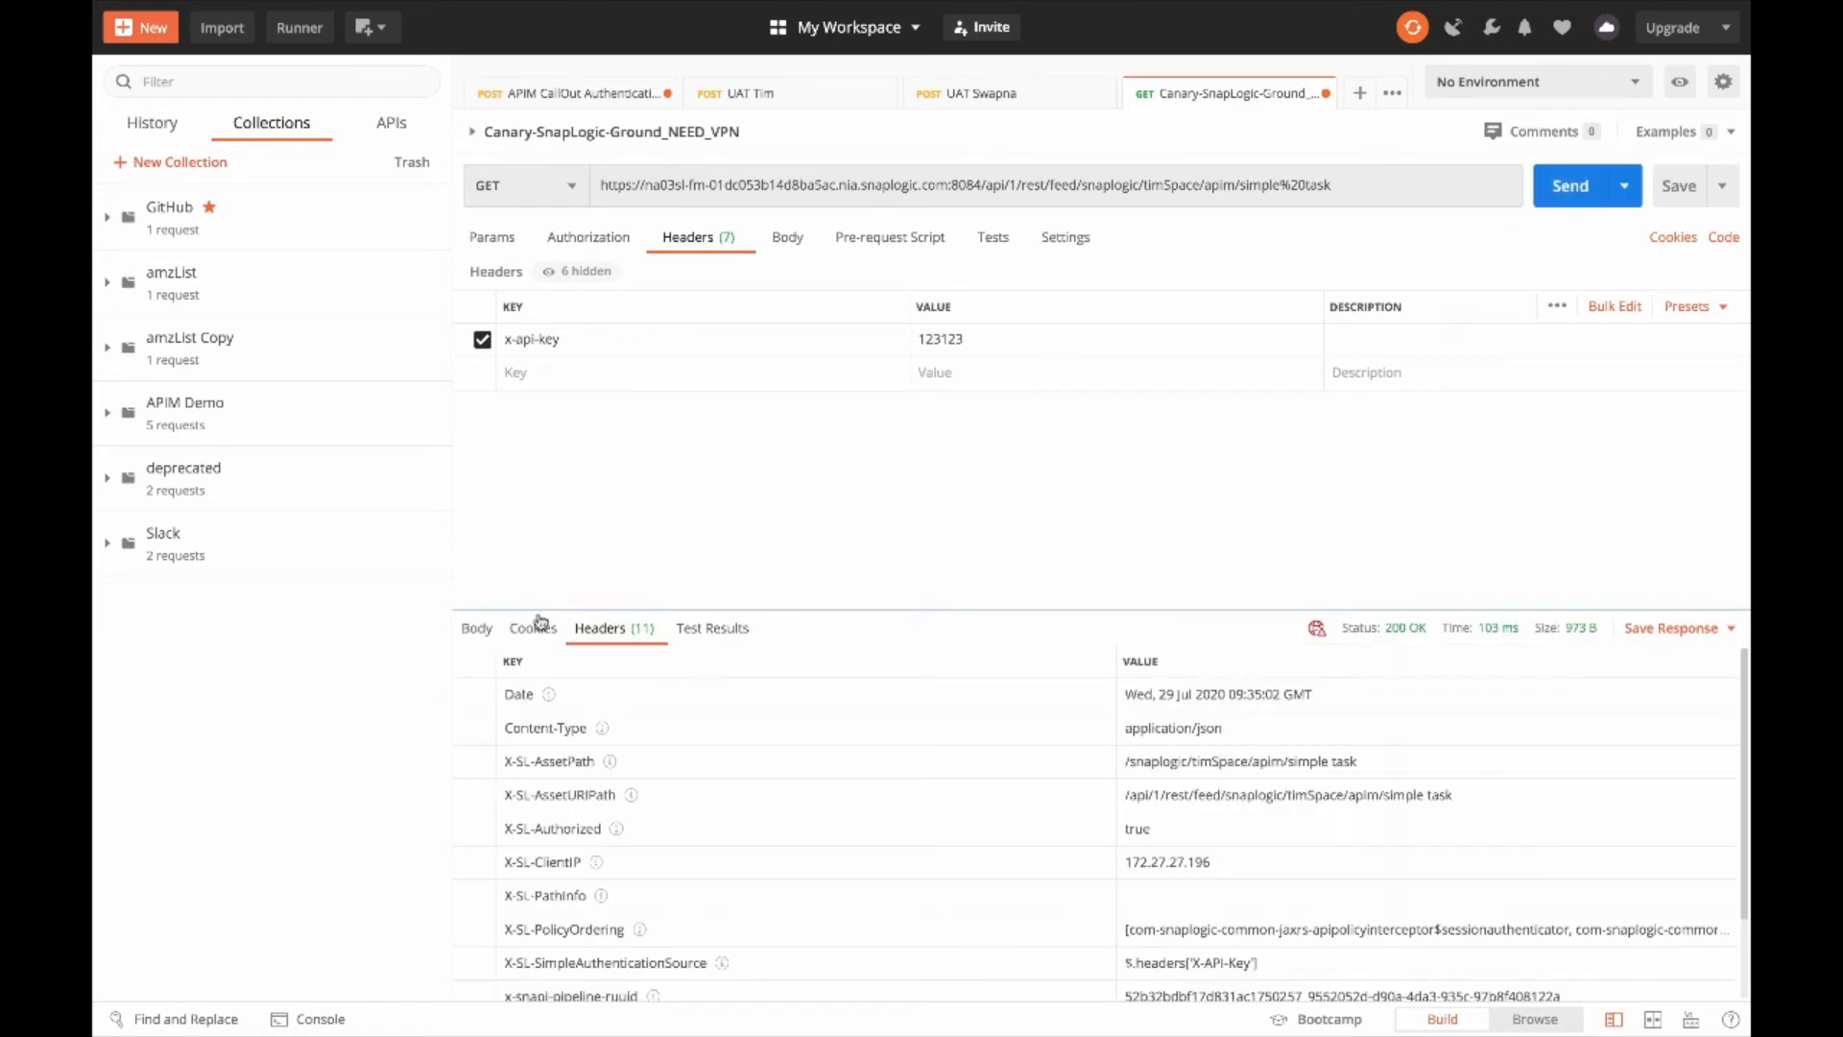
pyautogui.moveTo(1187, 810)
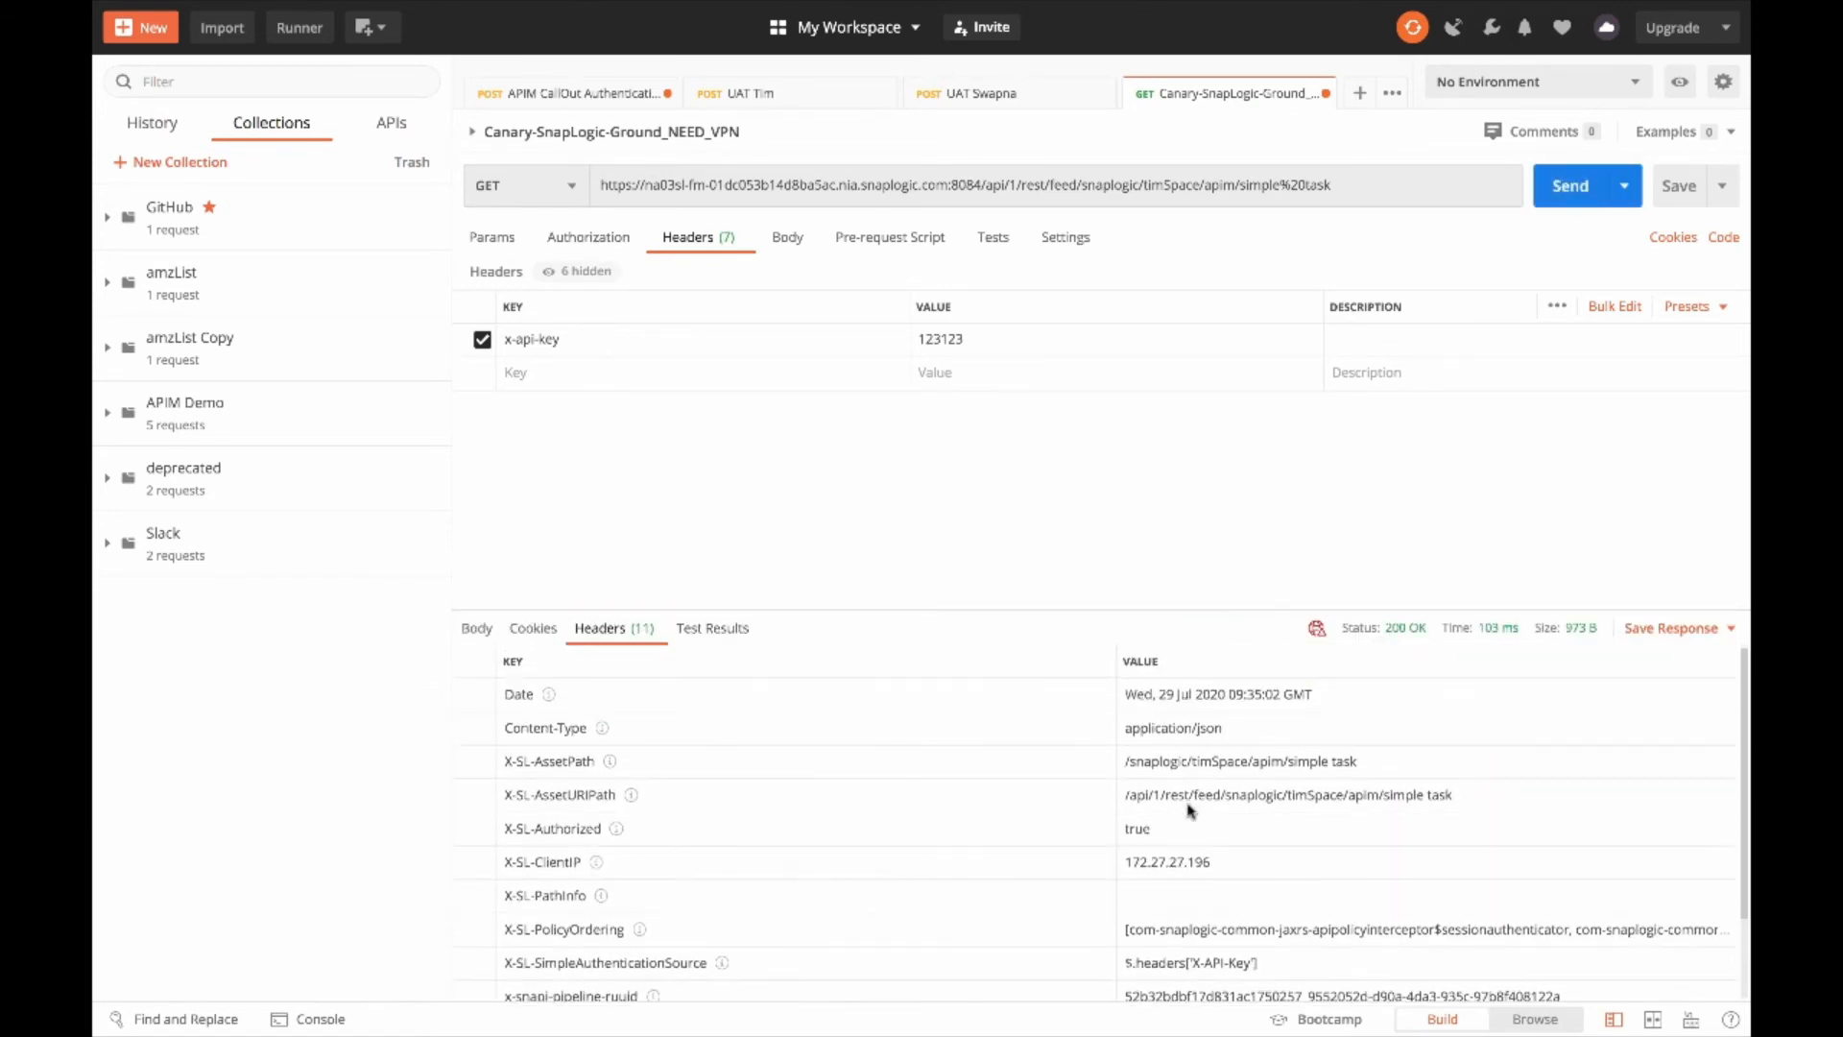
pyautogui.moveTo(793, 353)
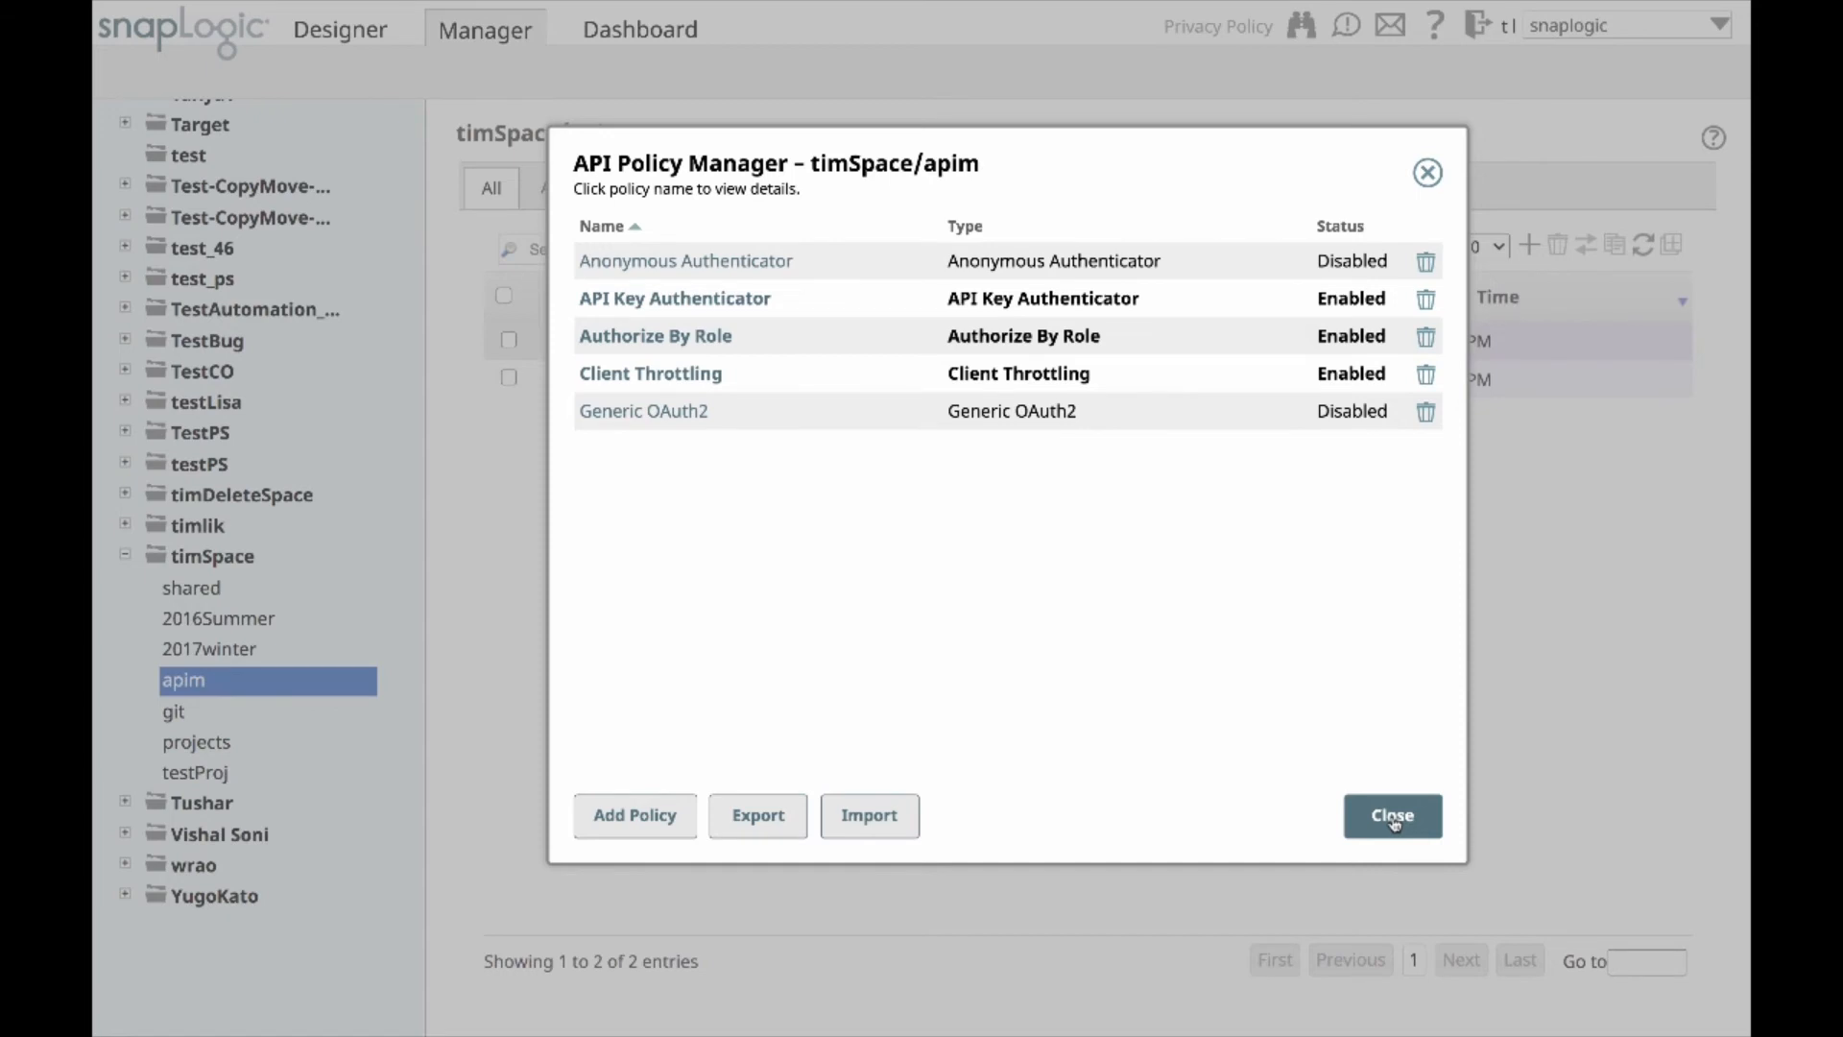
# Close the timSpace/apim policy manager and show simple task's related API policies
pyautogui.click(1392, 814)
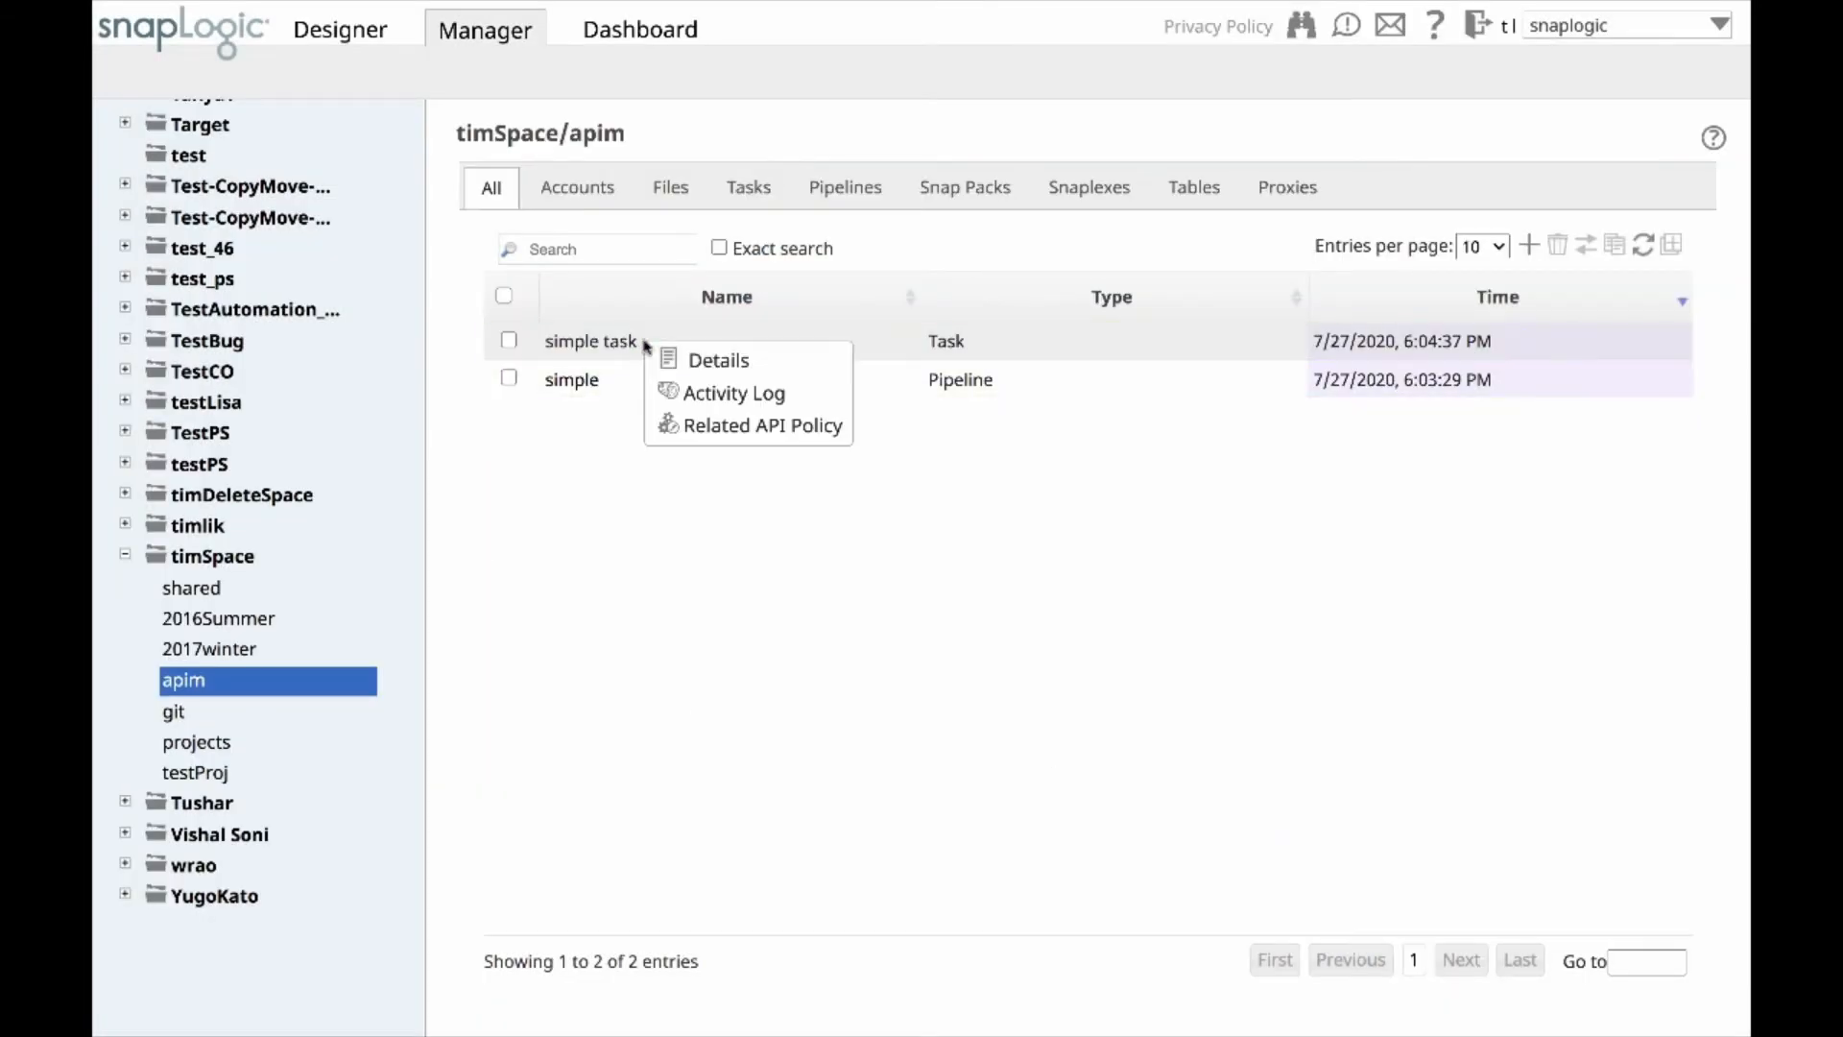
pyautogui.click(763, 425)
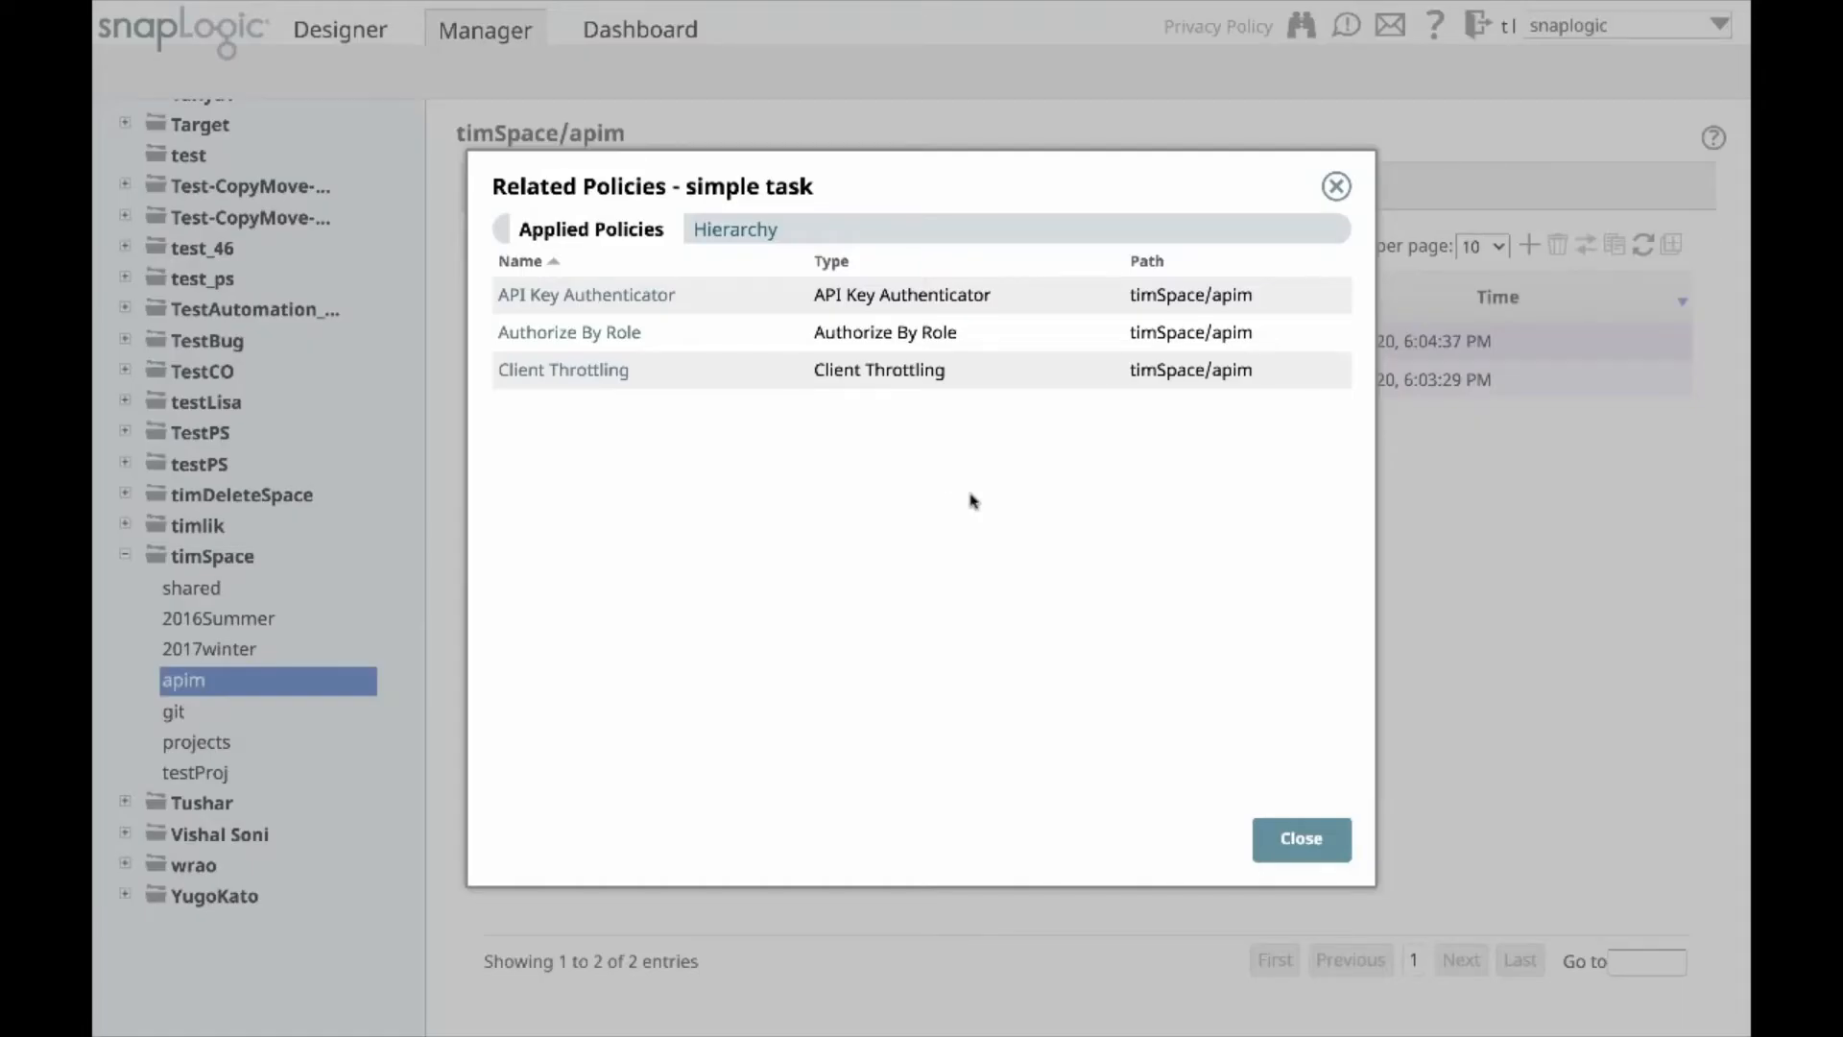
pyautogui.moveTo(952, 313)
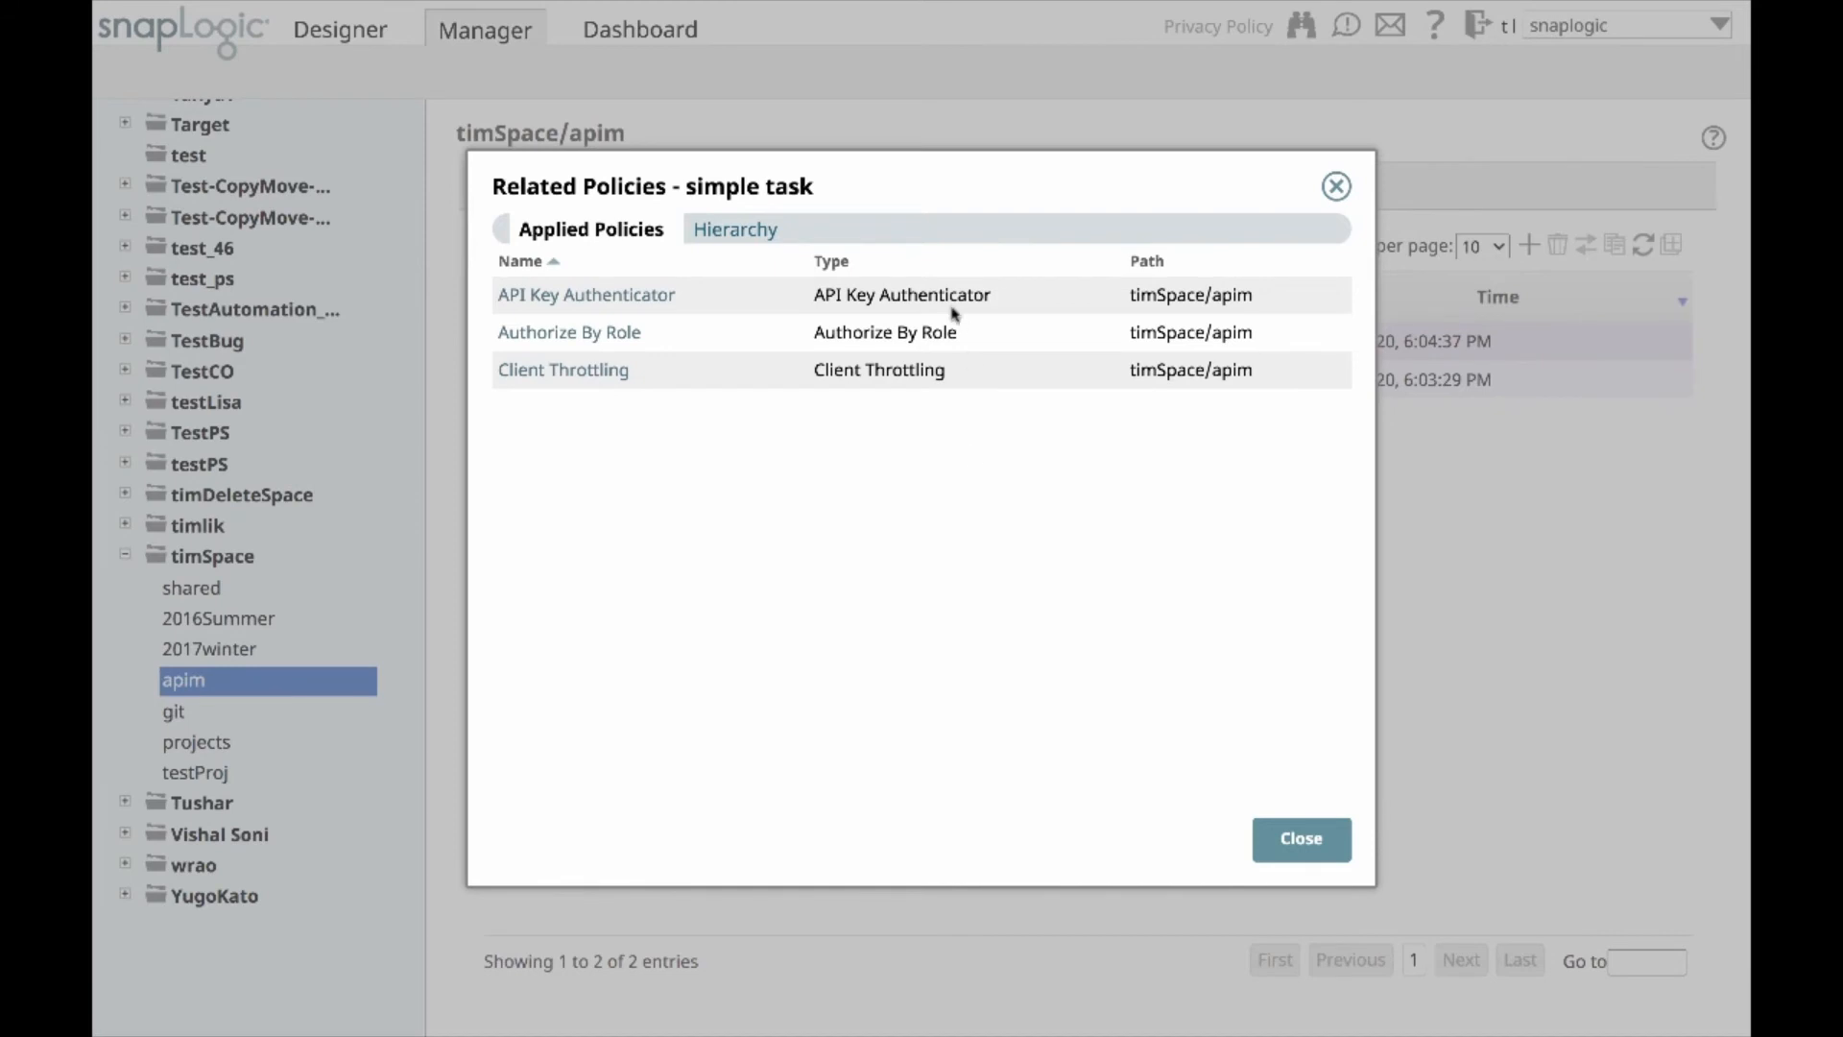
pyautogui.moveTo(670, 321)
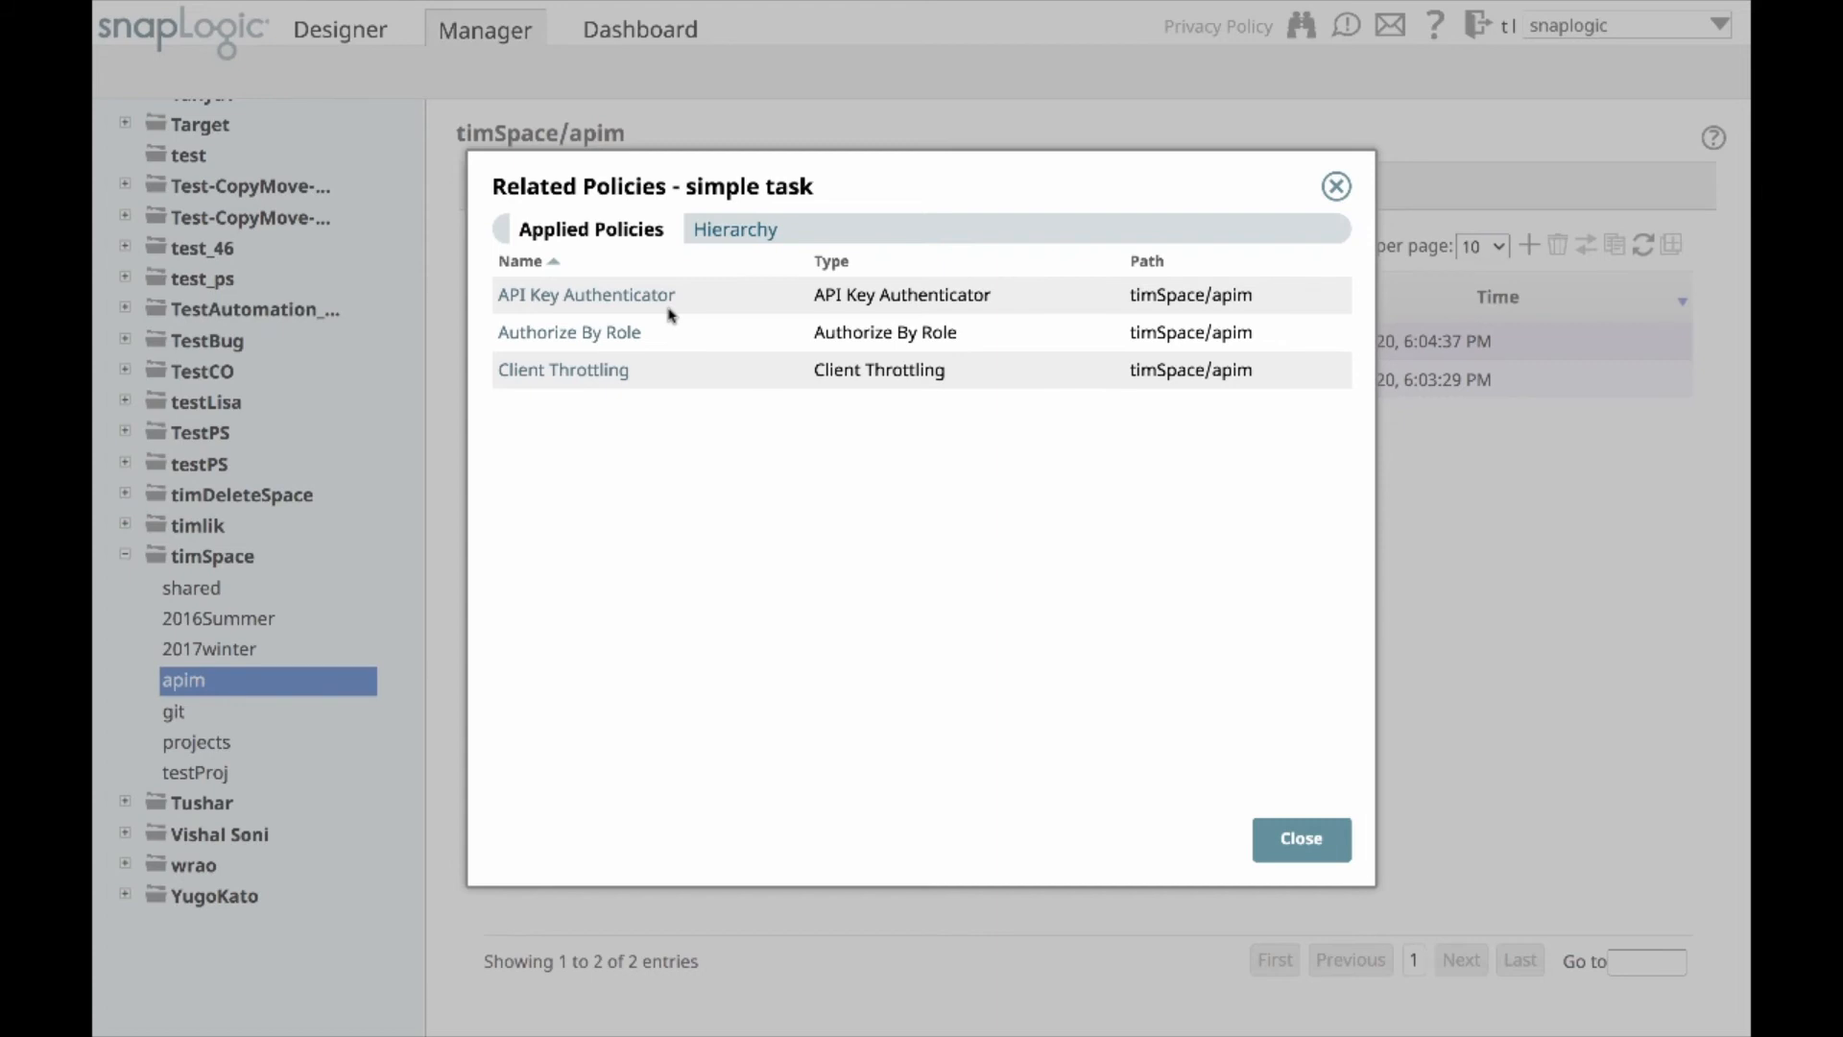
pyautogui.moveTo(657, 400)
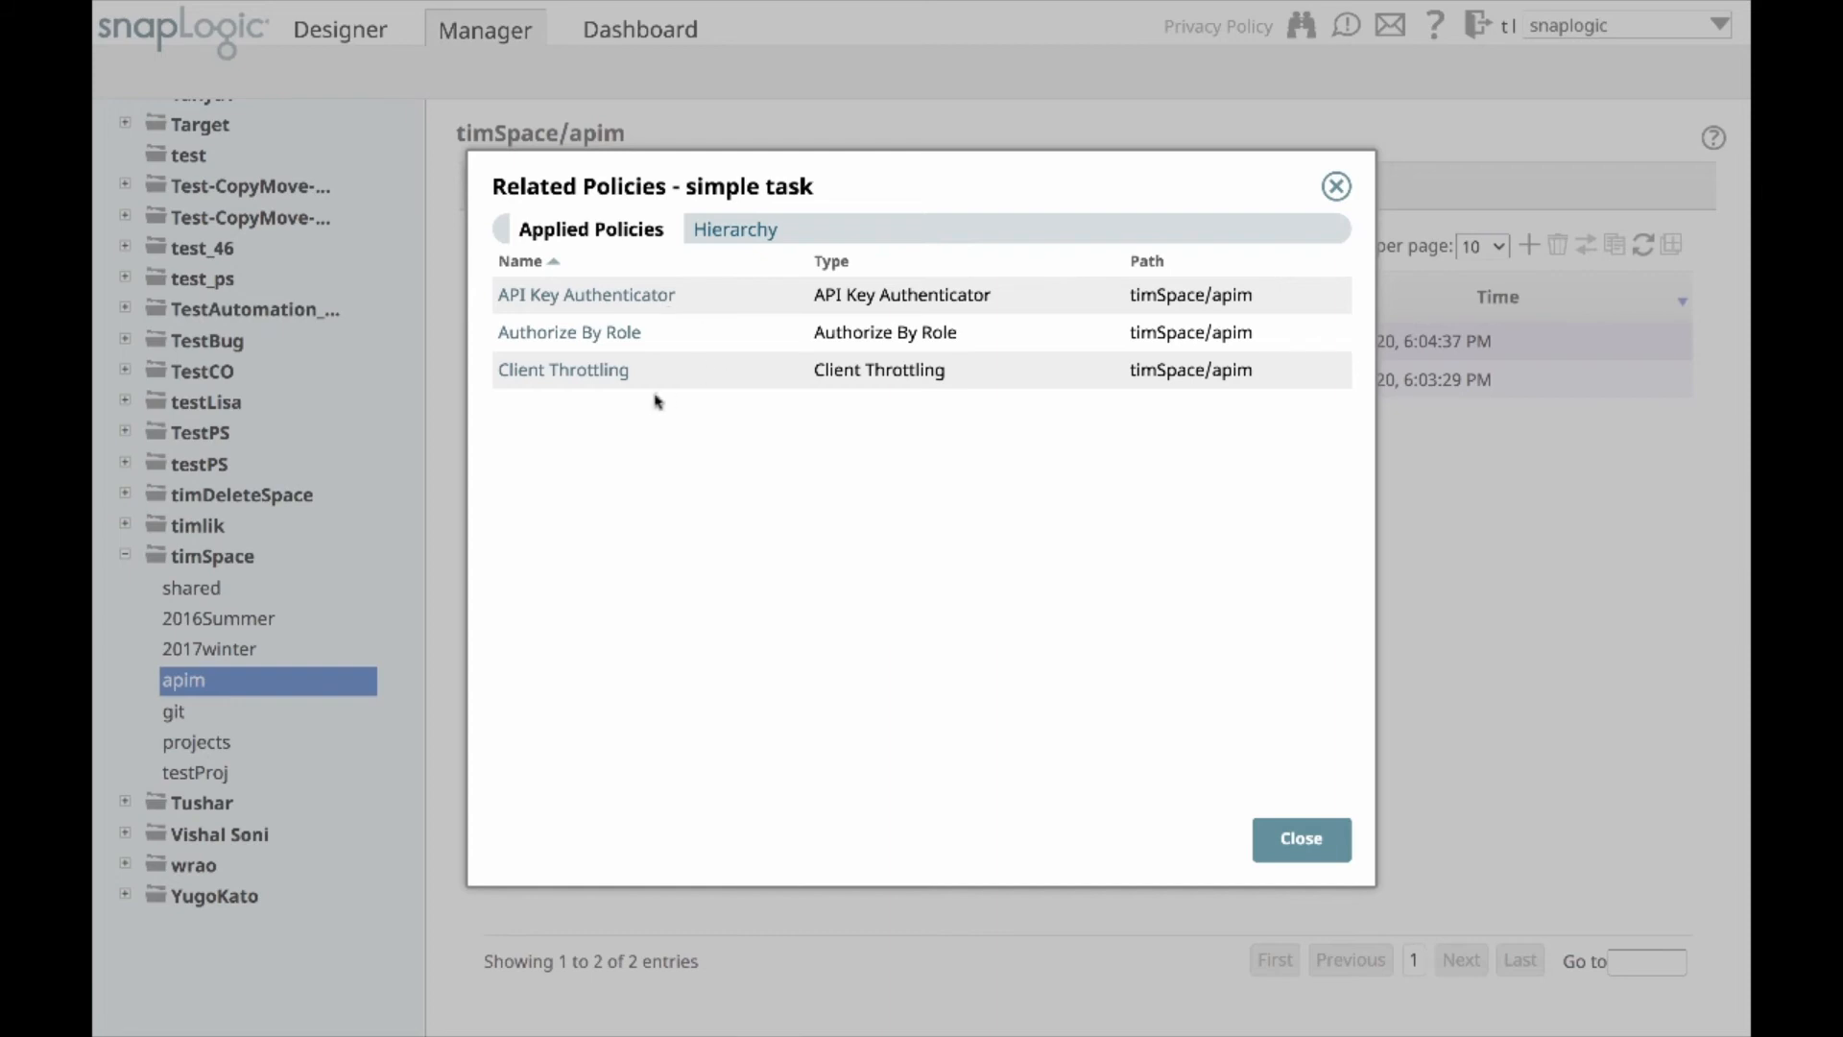
pyautogui.moveTo(676, 256)
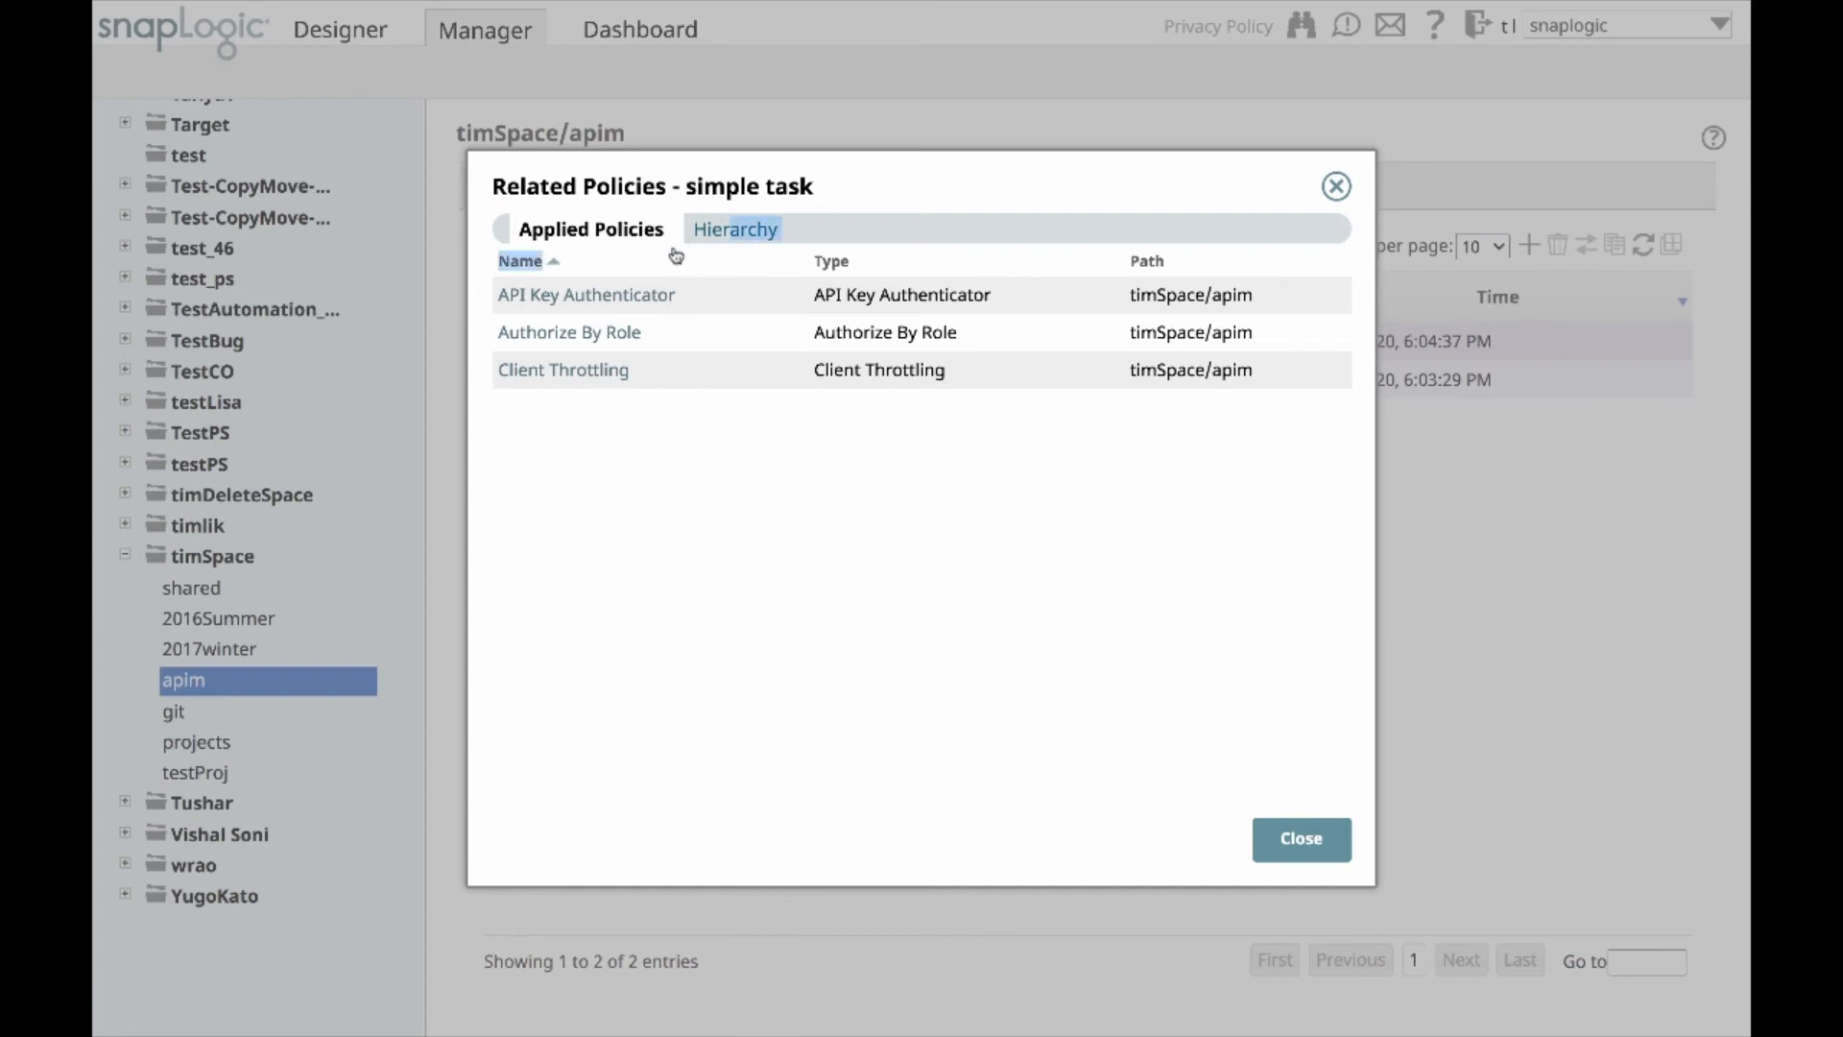
pyautogui.moveTo(645, 304)
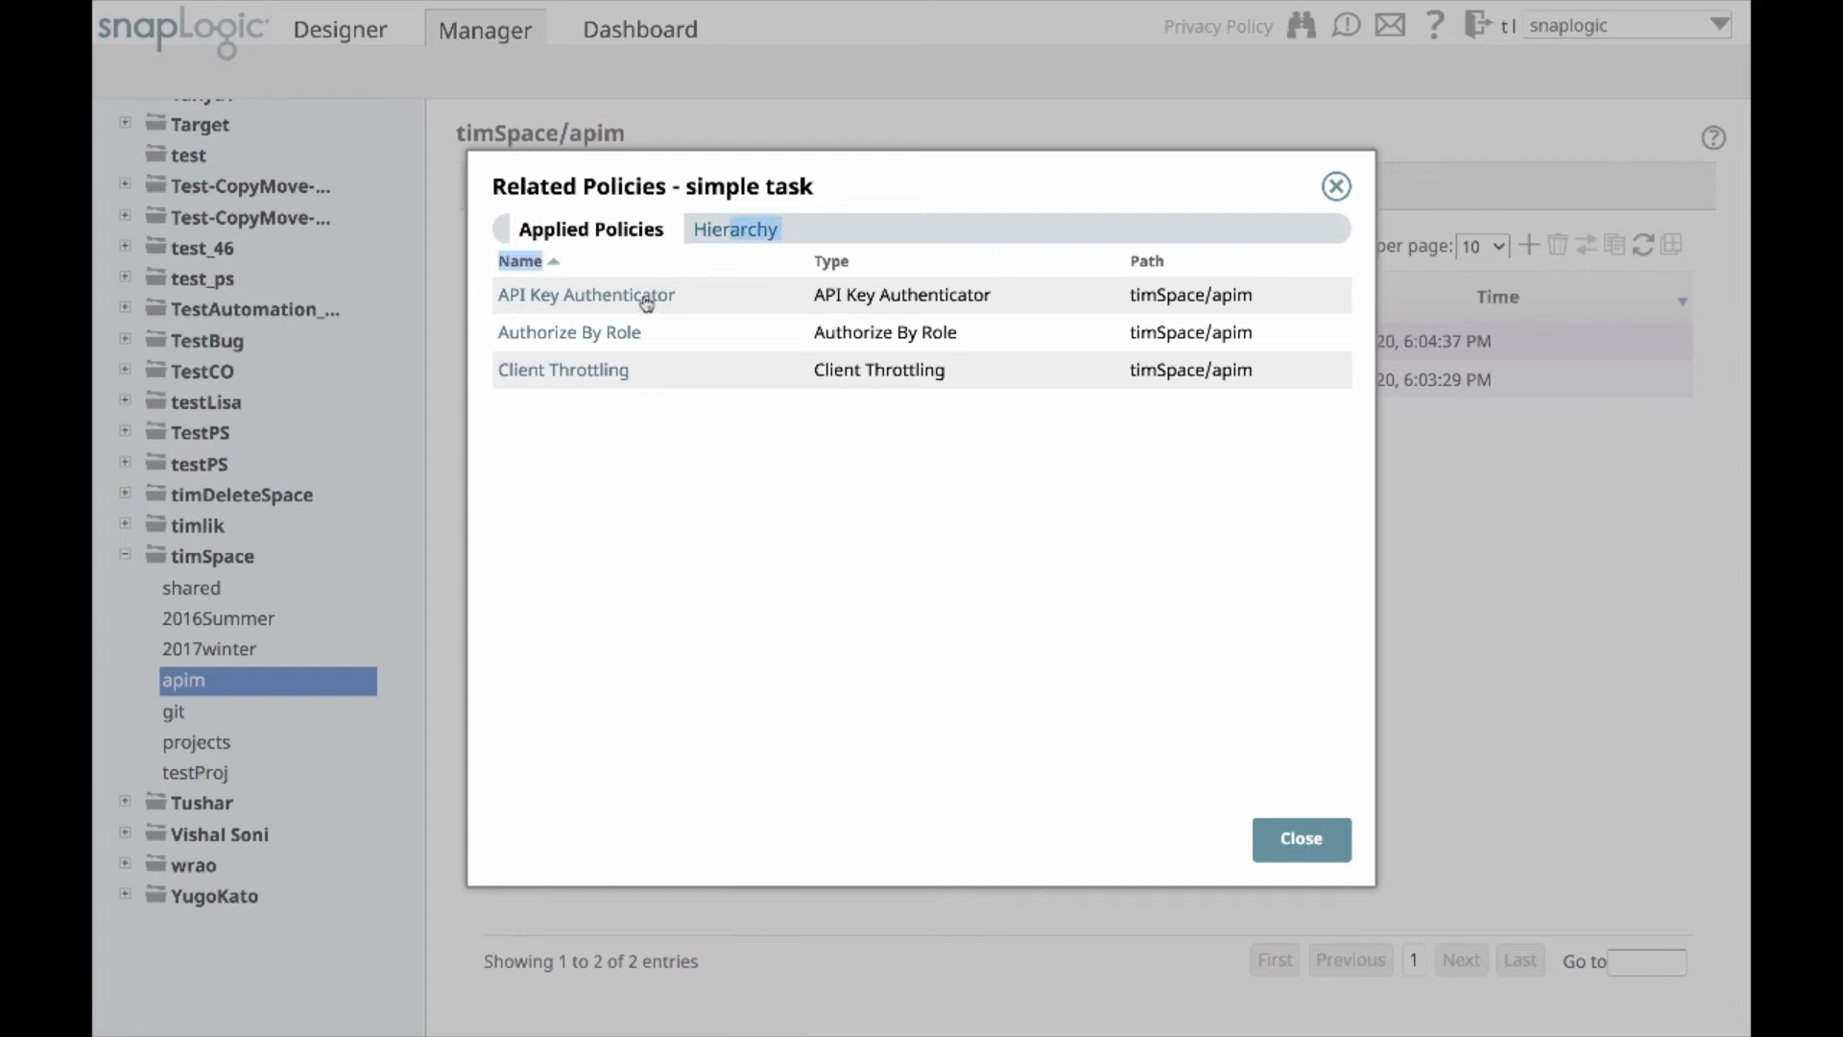
pyautogui.click(733, 229)
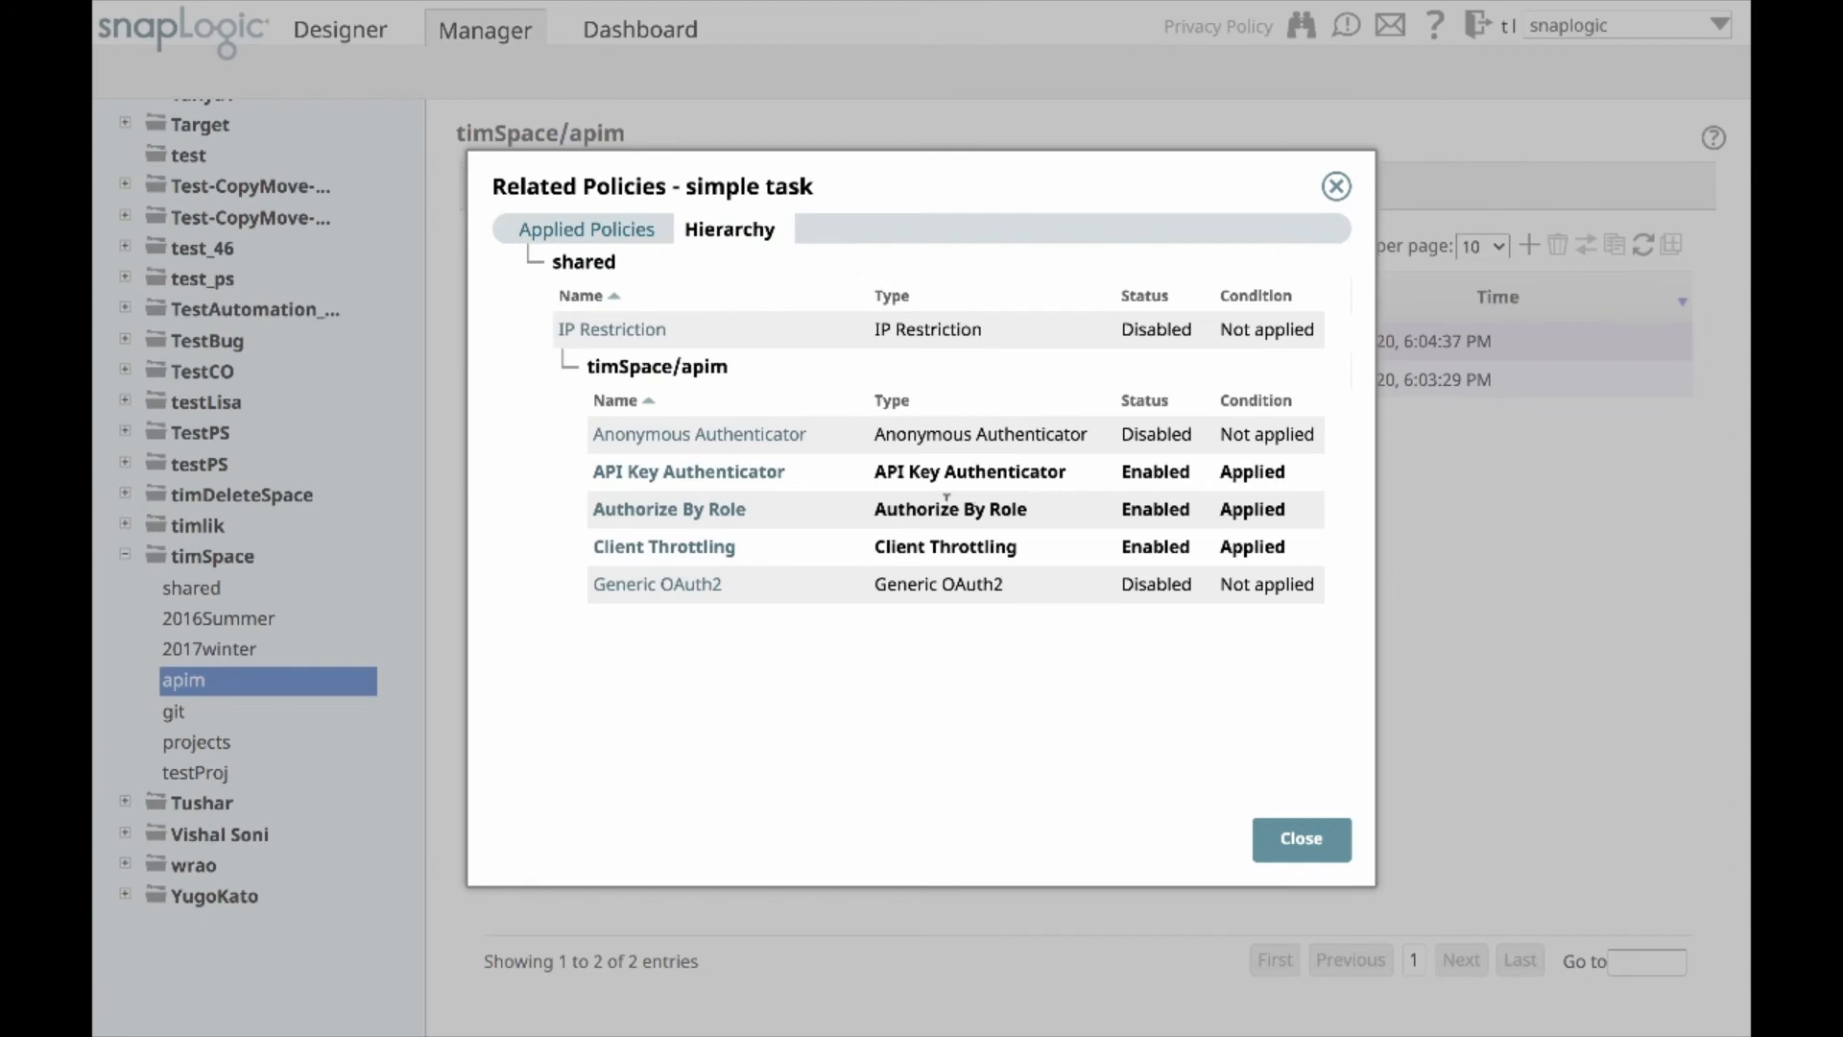
pyautogui.moveTo(1293, 511)
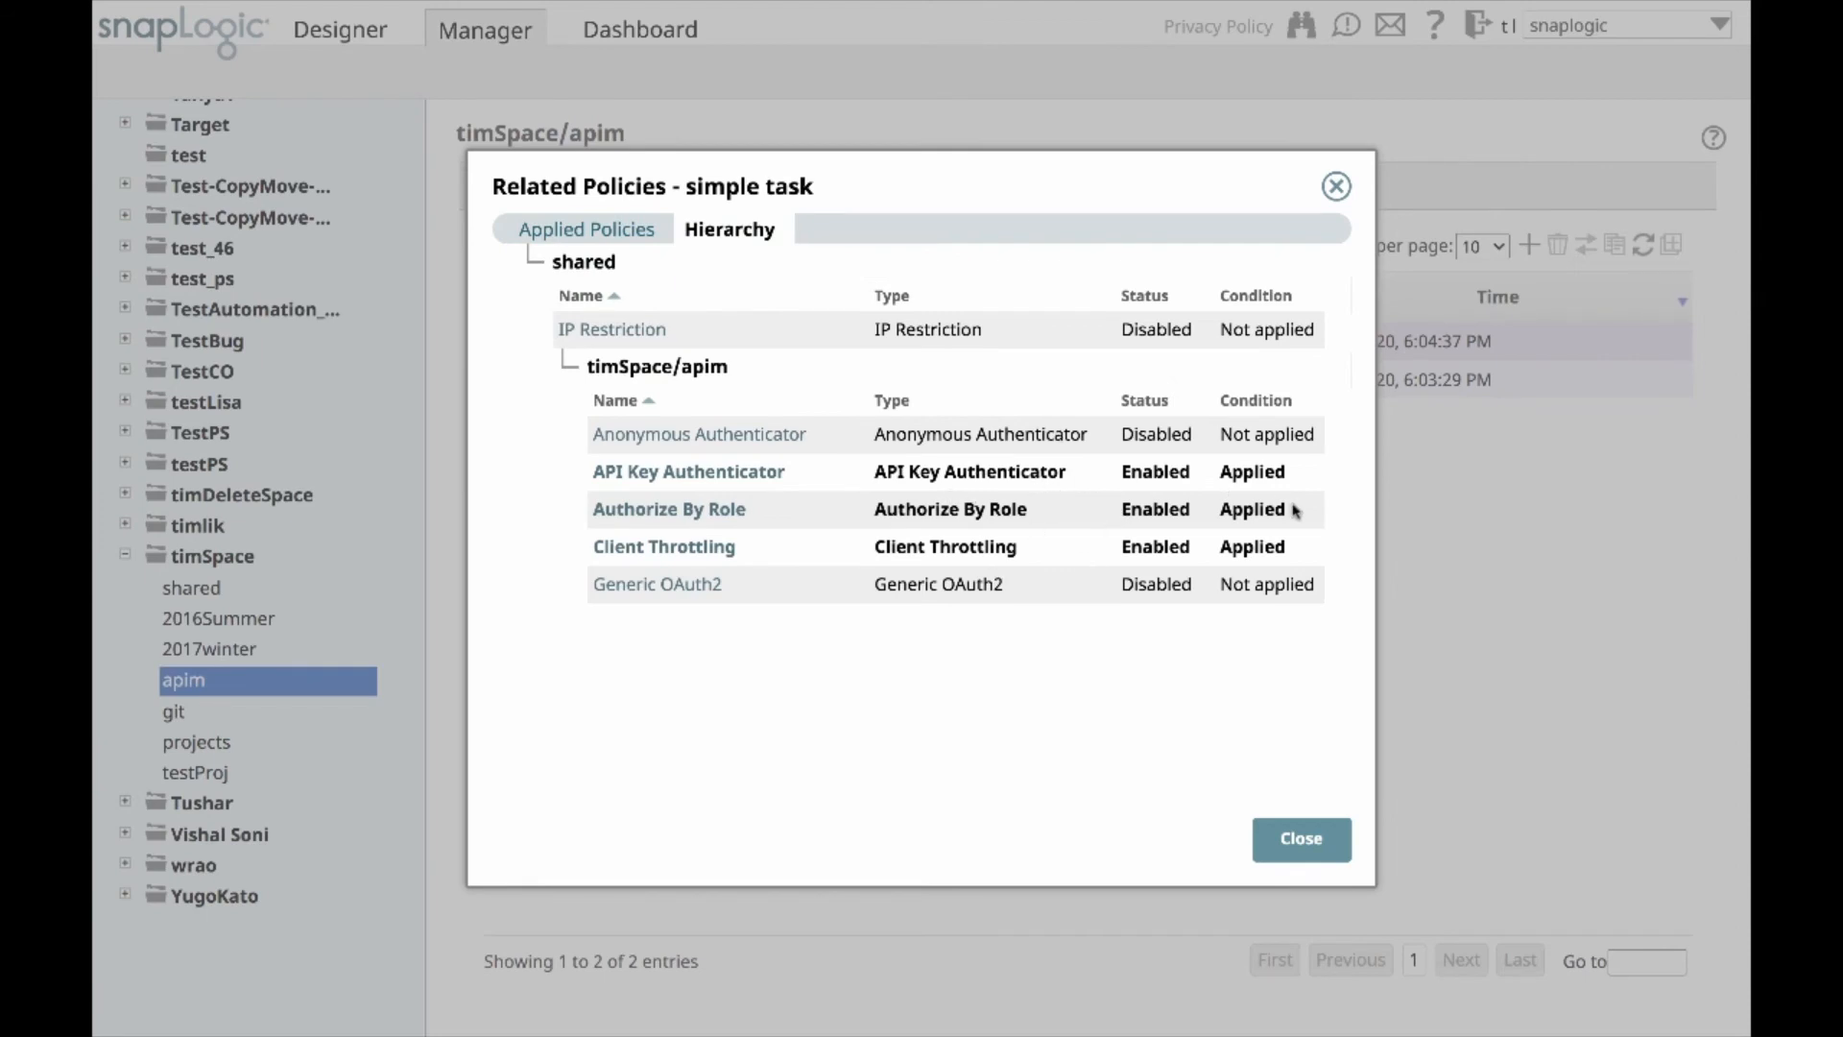
pyautogui.moveTo(1223, 485)
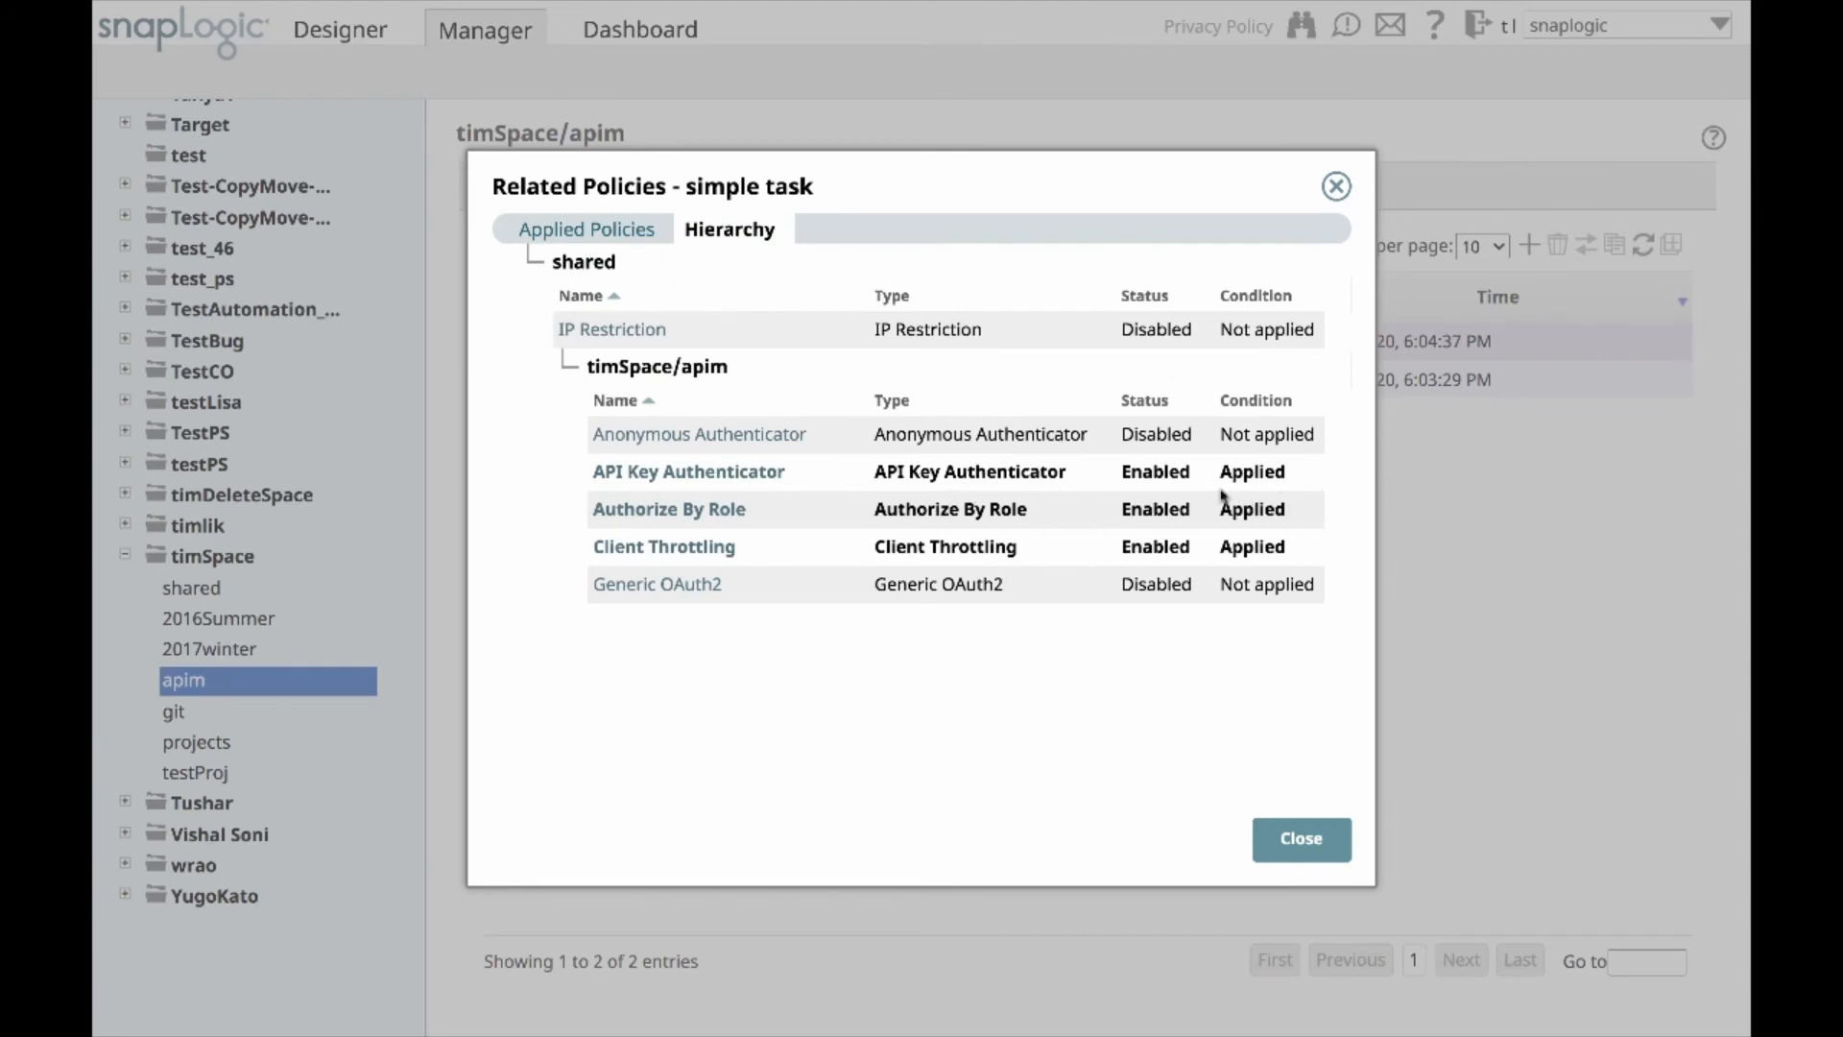
pyautogui.moveTo(839, 328)
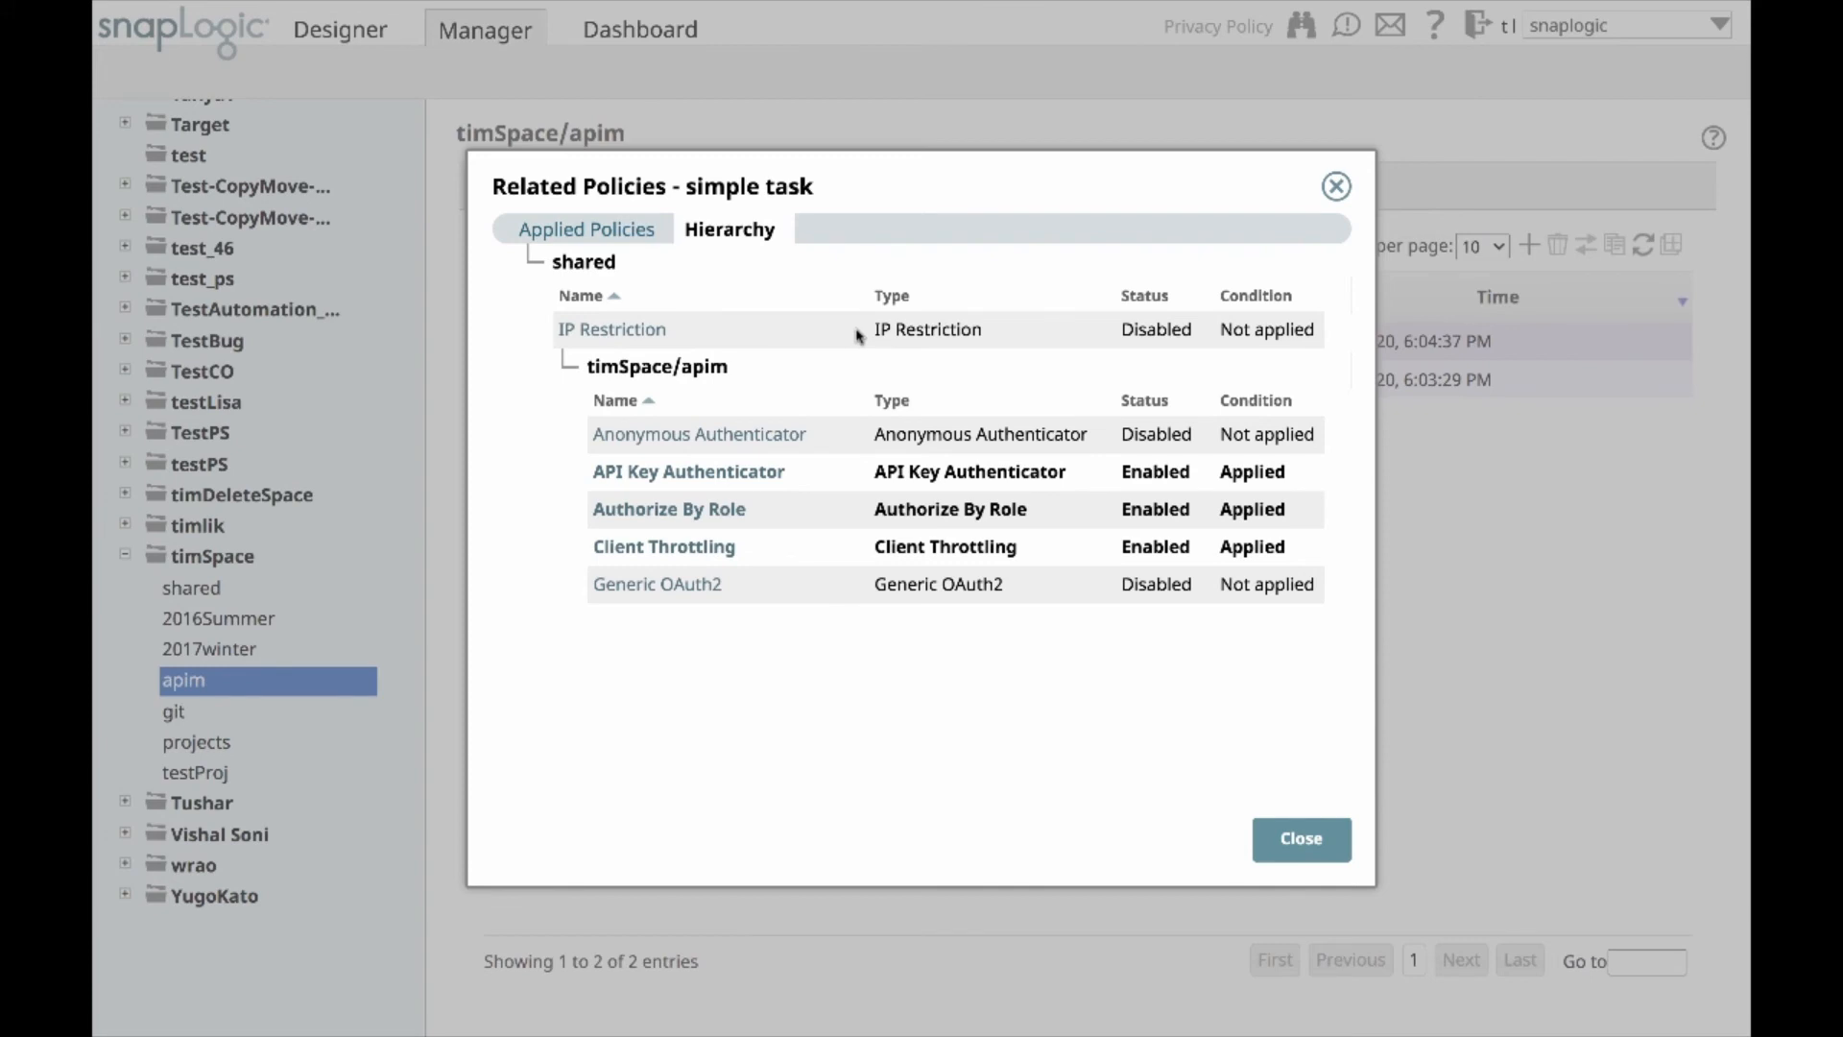
# View the shared IP Restriction policy blacklisting 123.22.122.11 with Disabled status
pyautogui.click(611, 328)
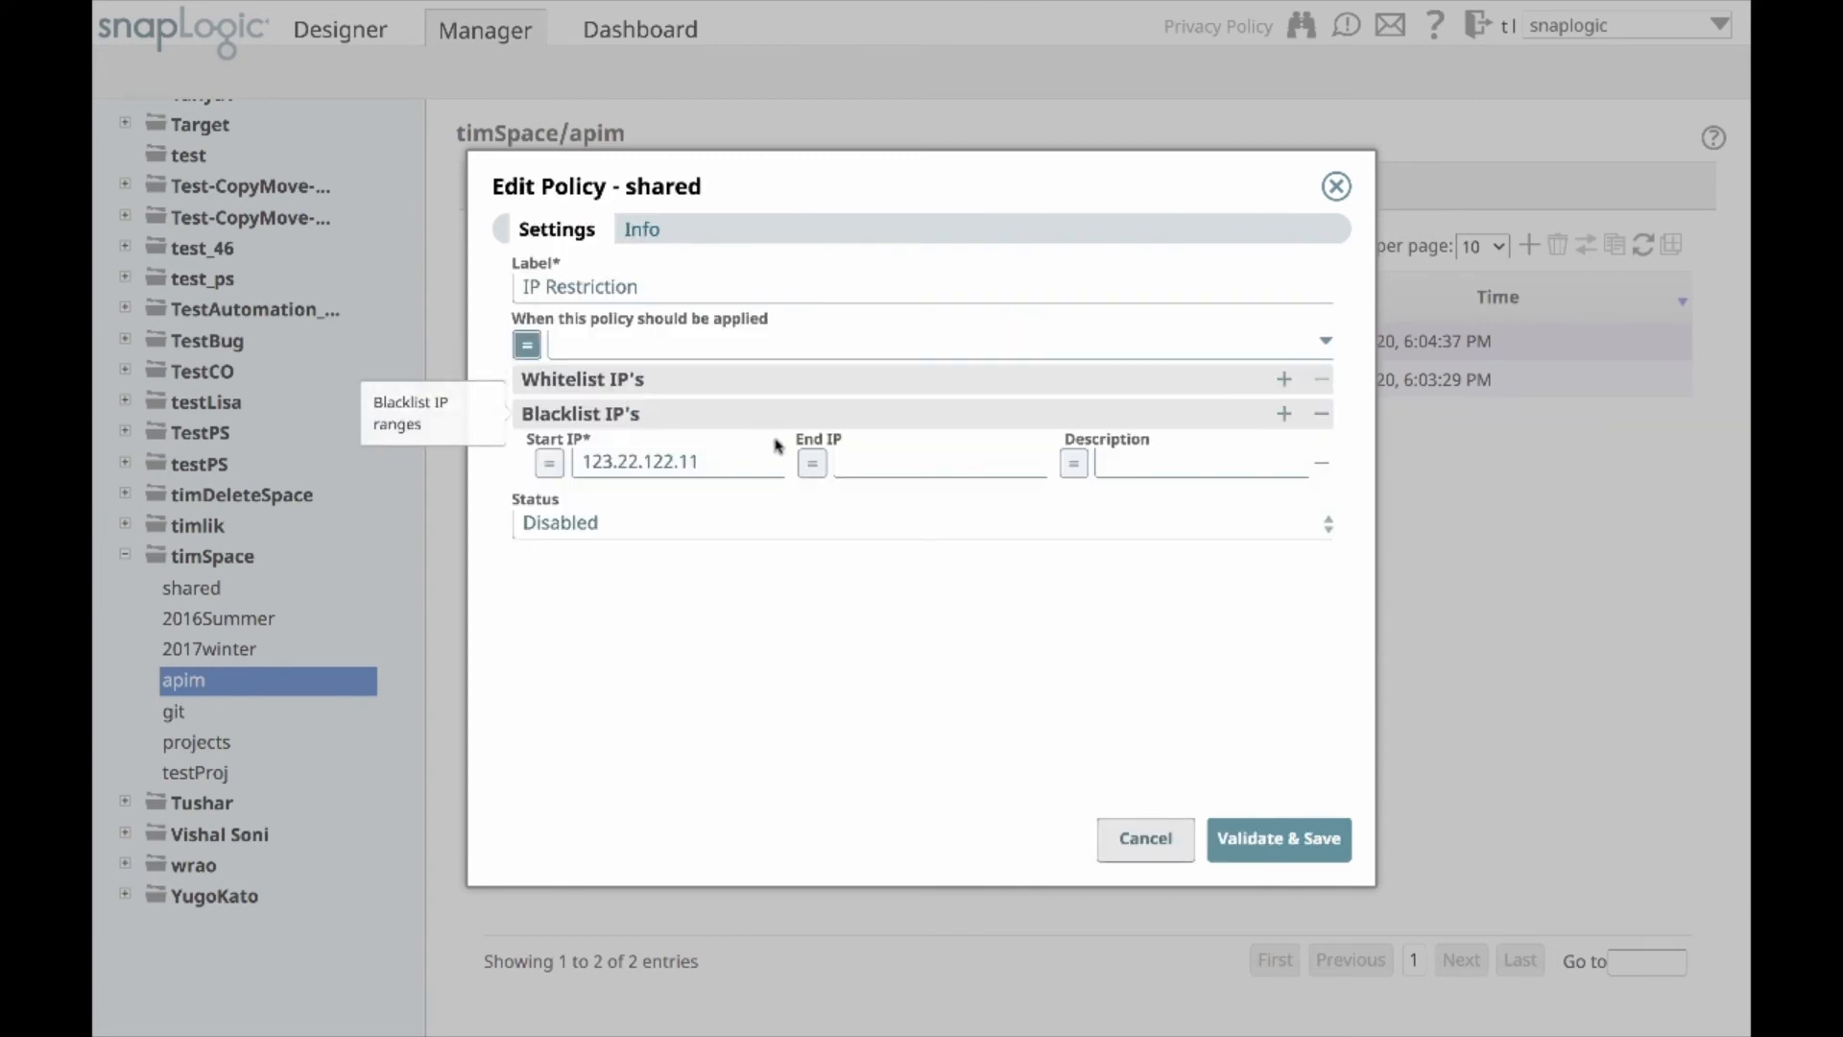
pyautogui.moveTo(841, 487)
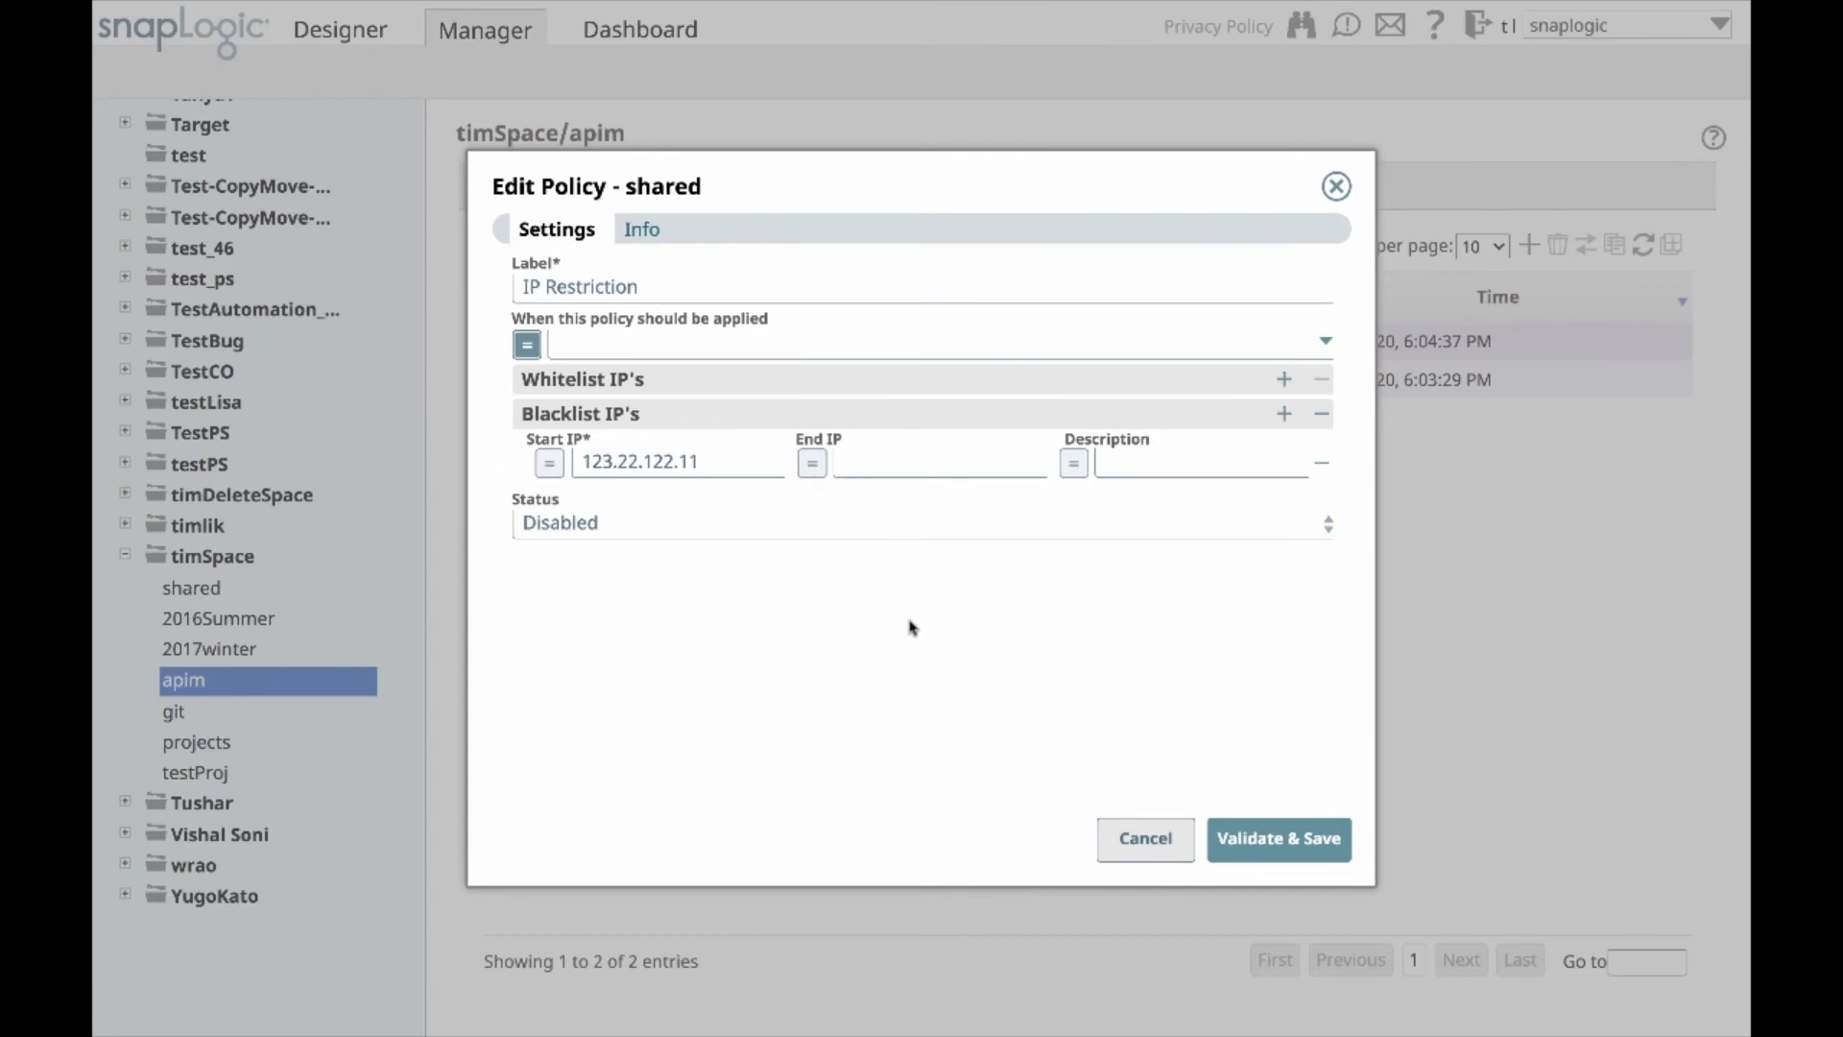
pyautogui.moveTo(983, 687)
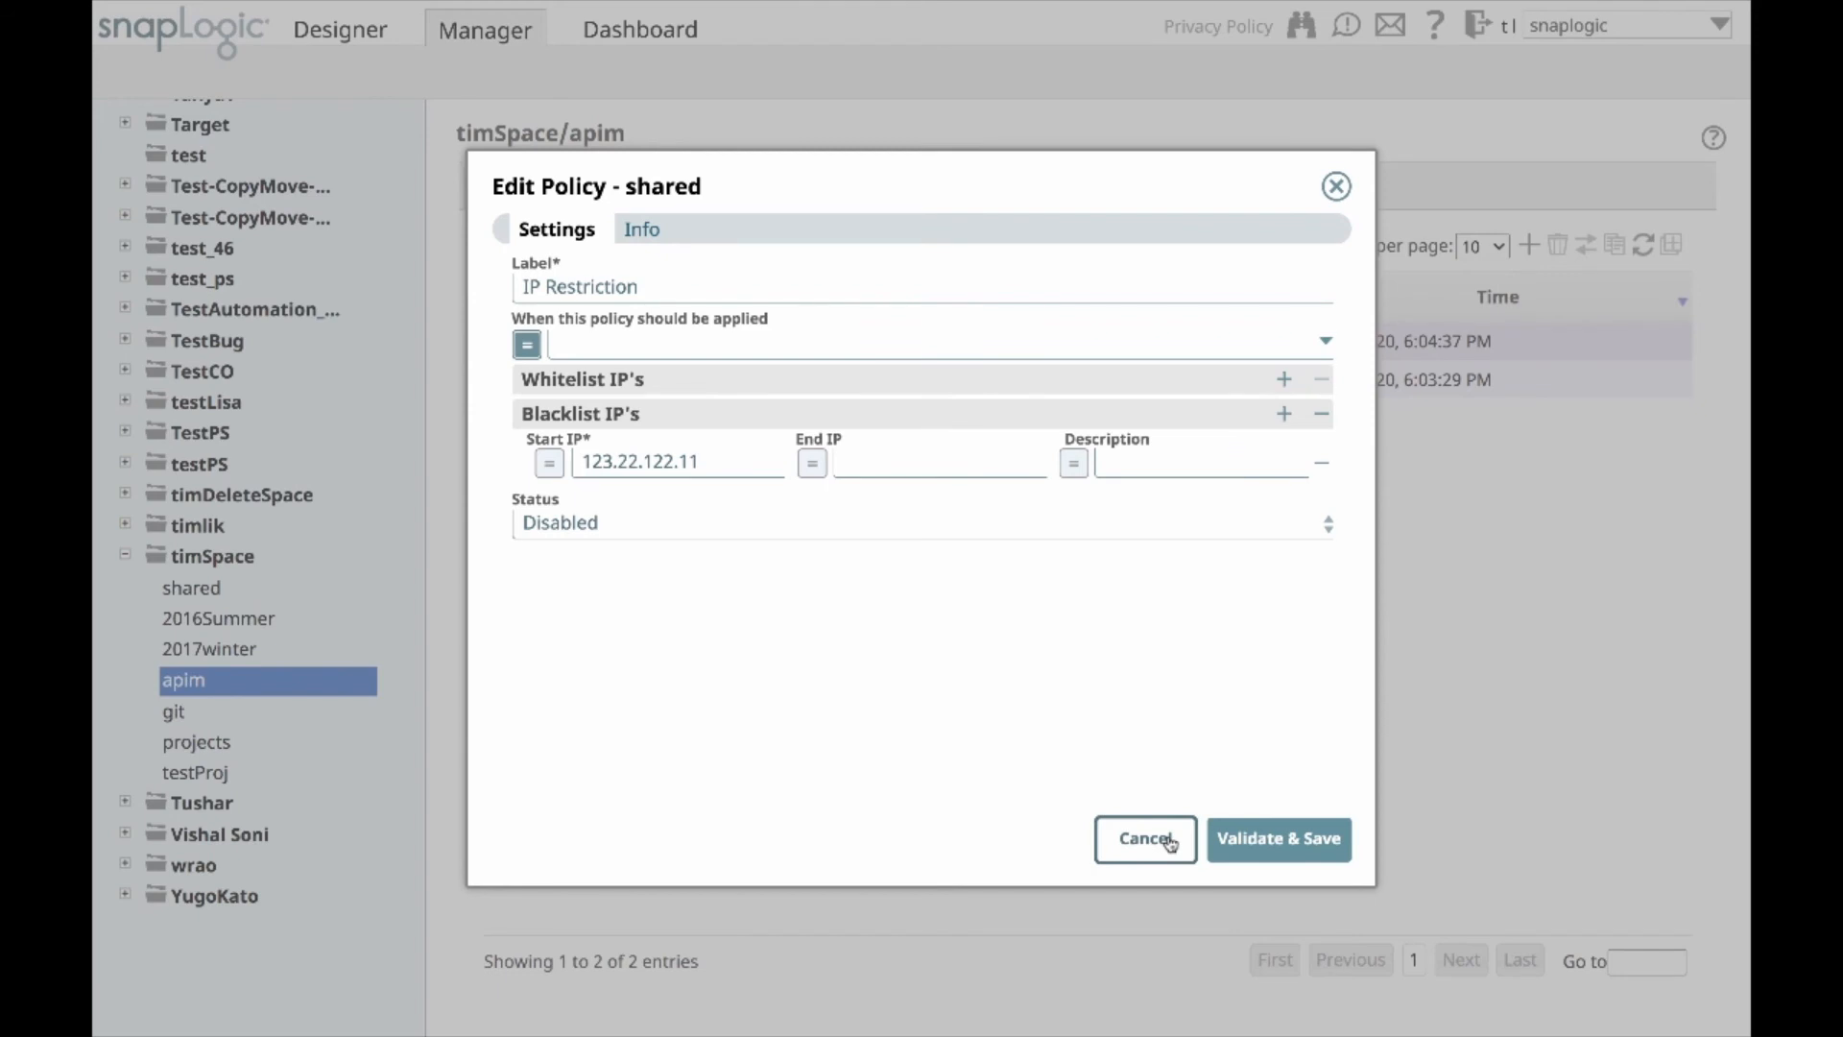
# Cancel the IP Restriction edit, returning to simple task's policy hierarchy unchanged
pyautogui.click(1144, 839)
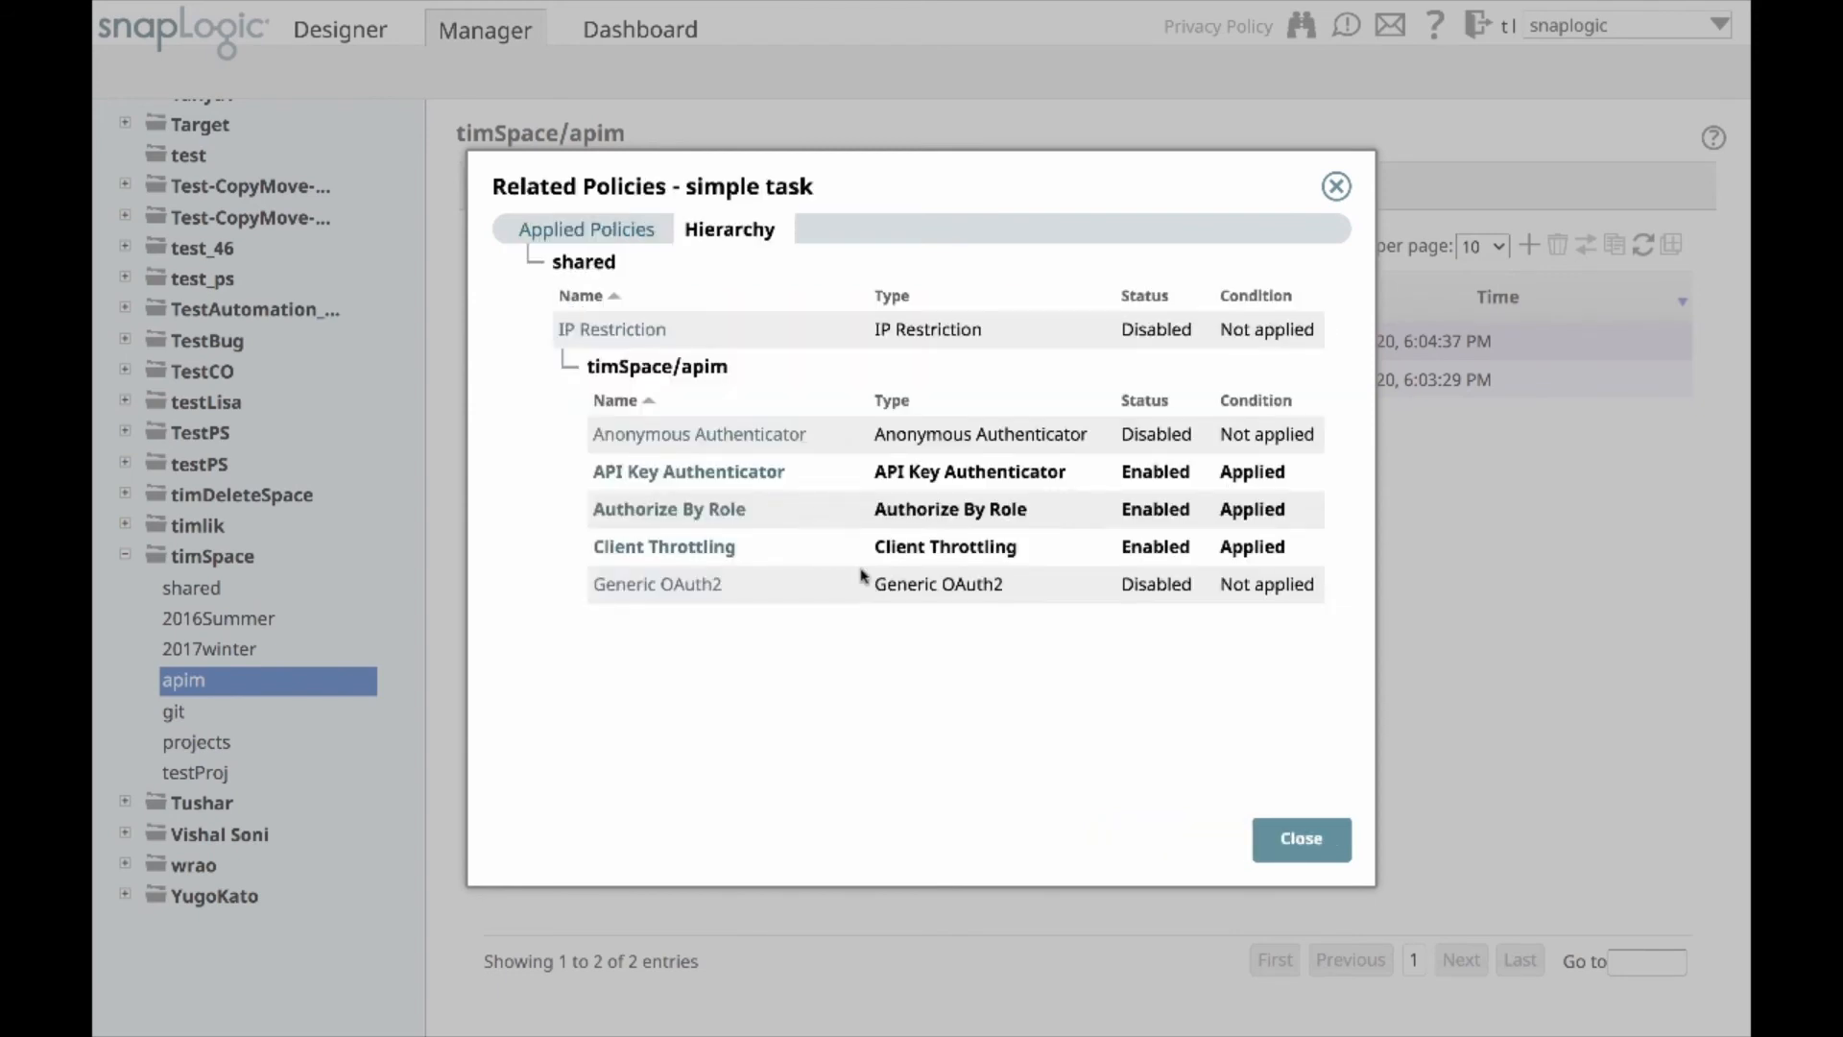
pyautogui.moveTo(762, 497)
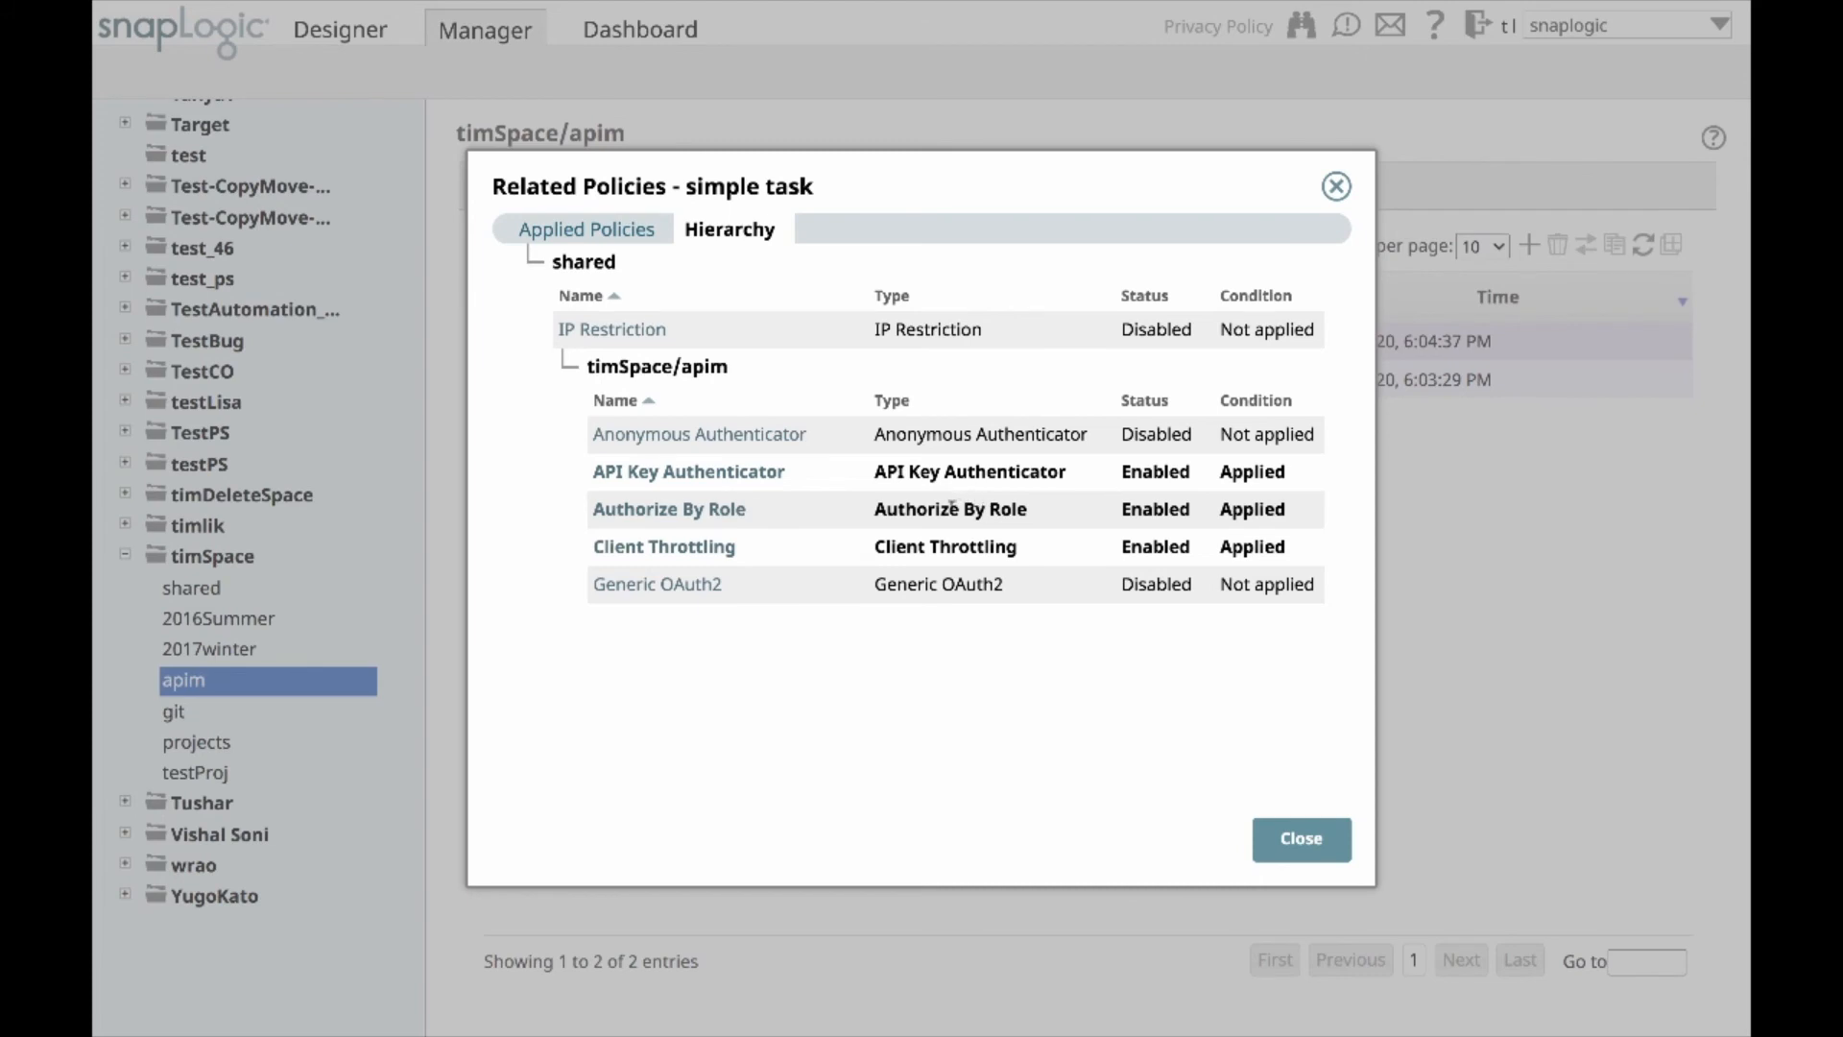
pyautogui.moveTo(868, 496)
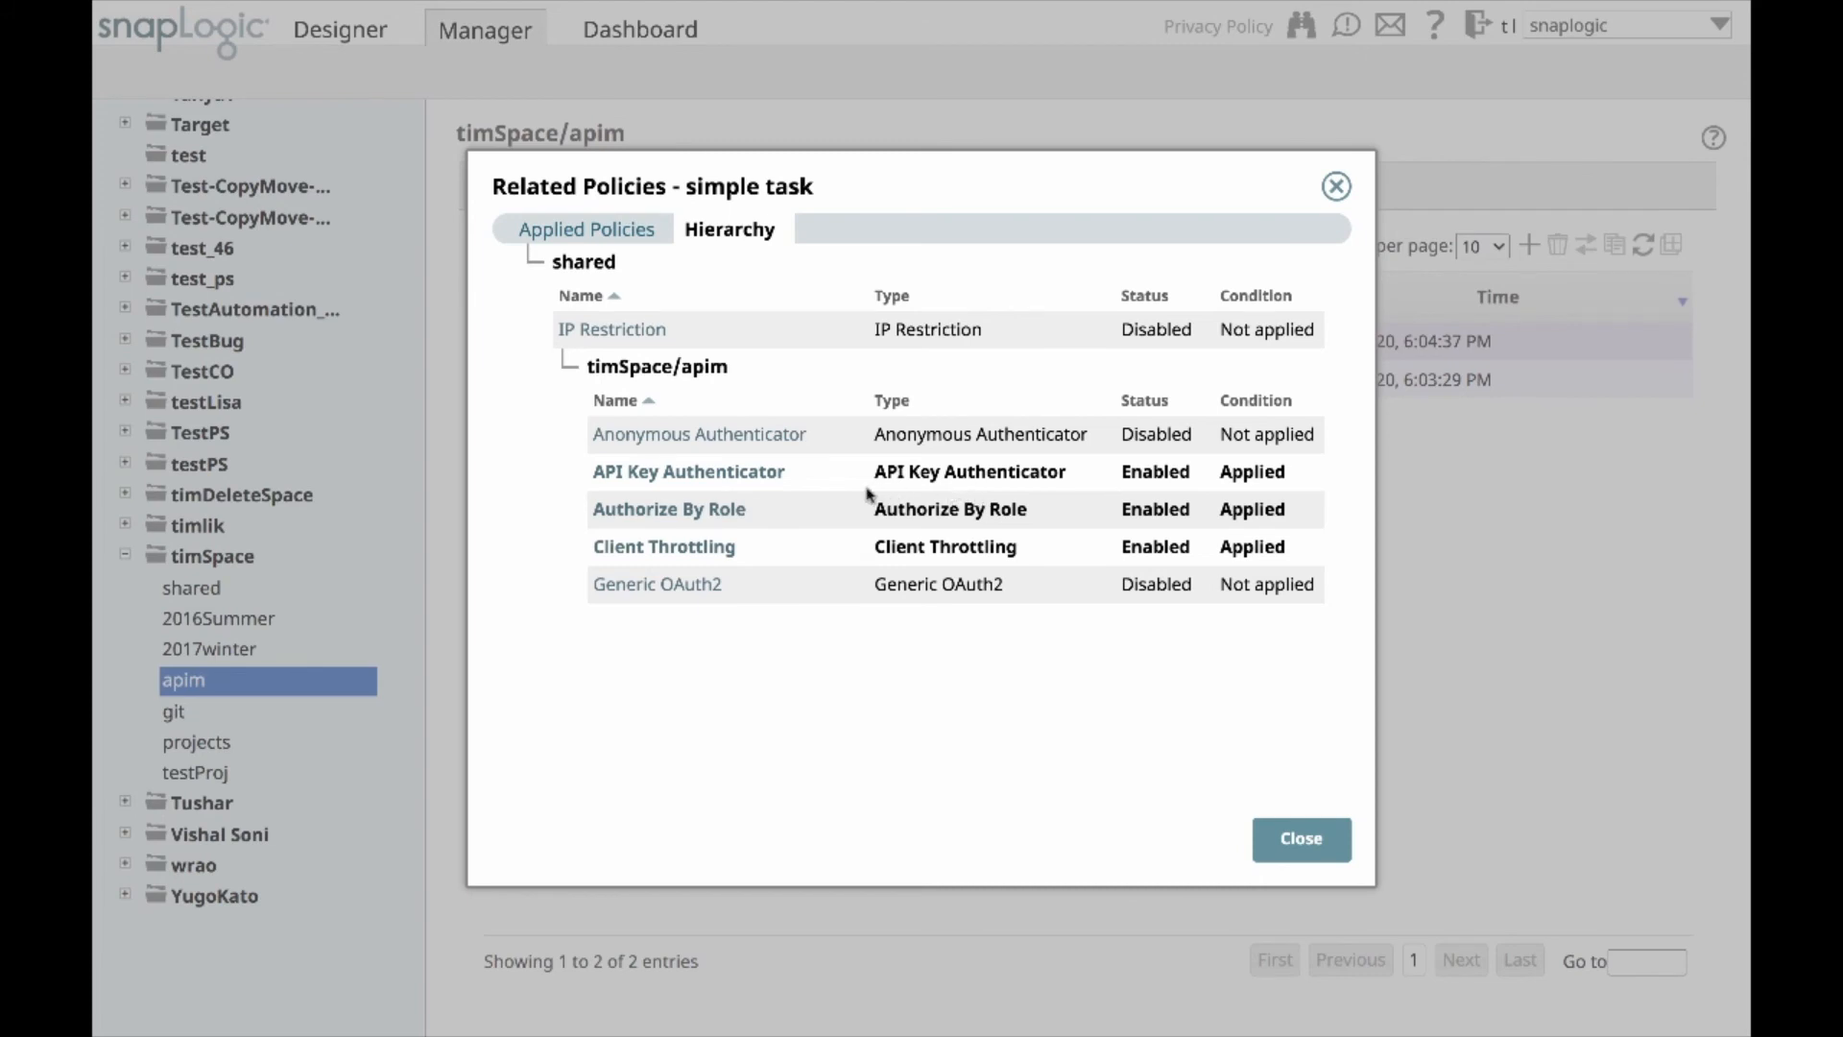
# Review the simple task API metrics: 0.27 requests/min, 18.75% errors, 6801 ms latency
pyautogui.click(1300, 839)
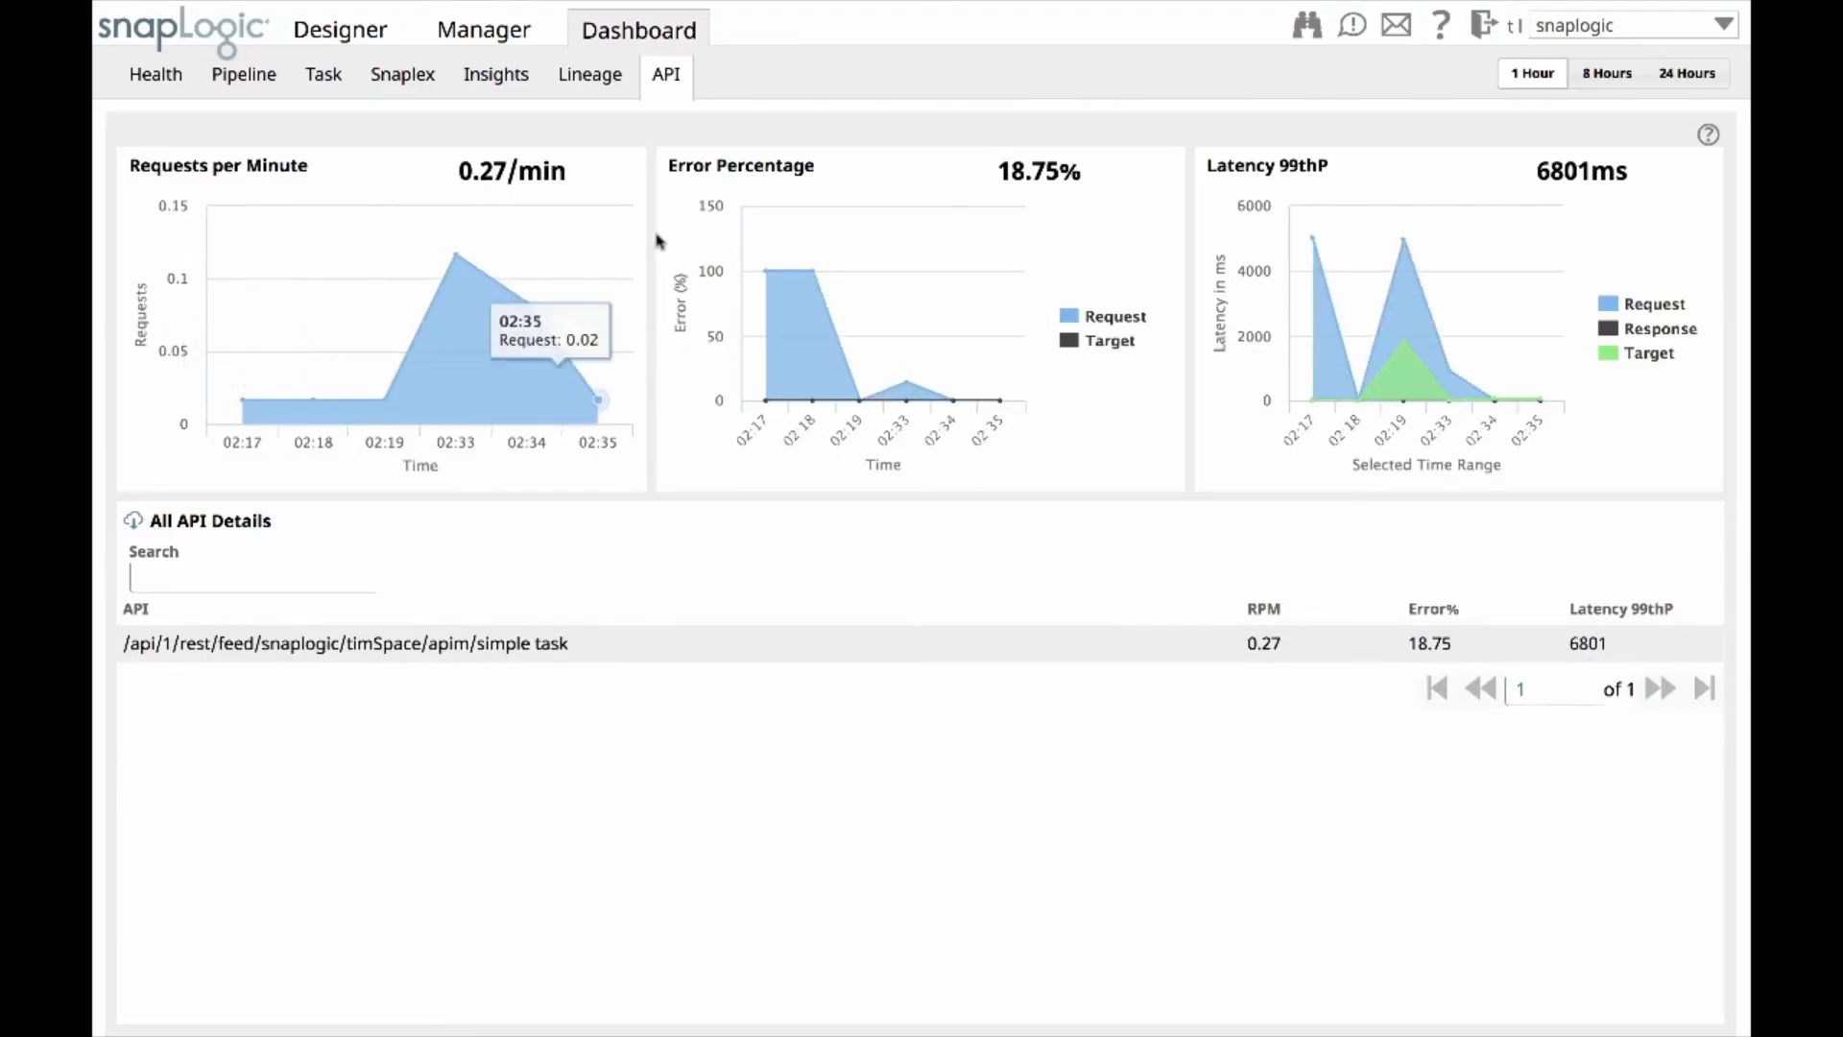
pyautogui.moveTo(1083, 261)
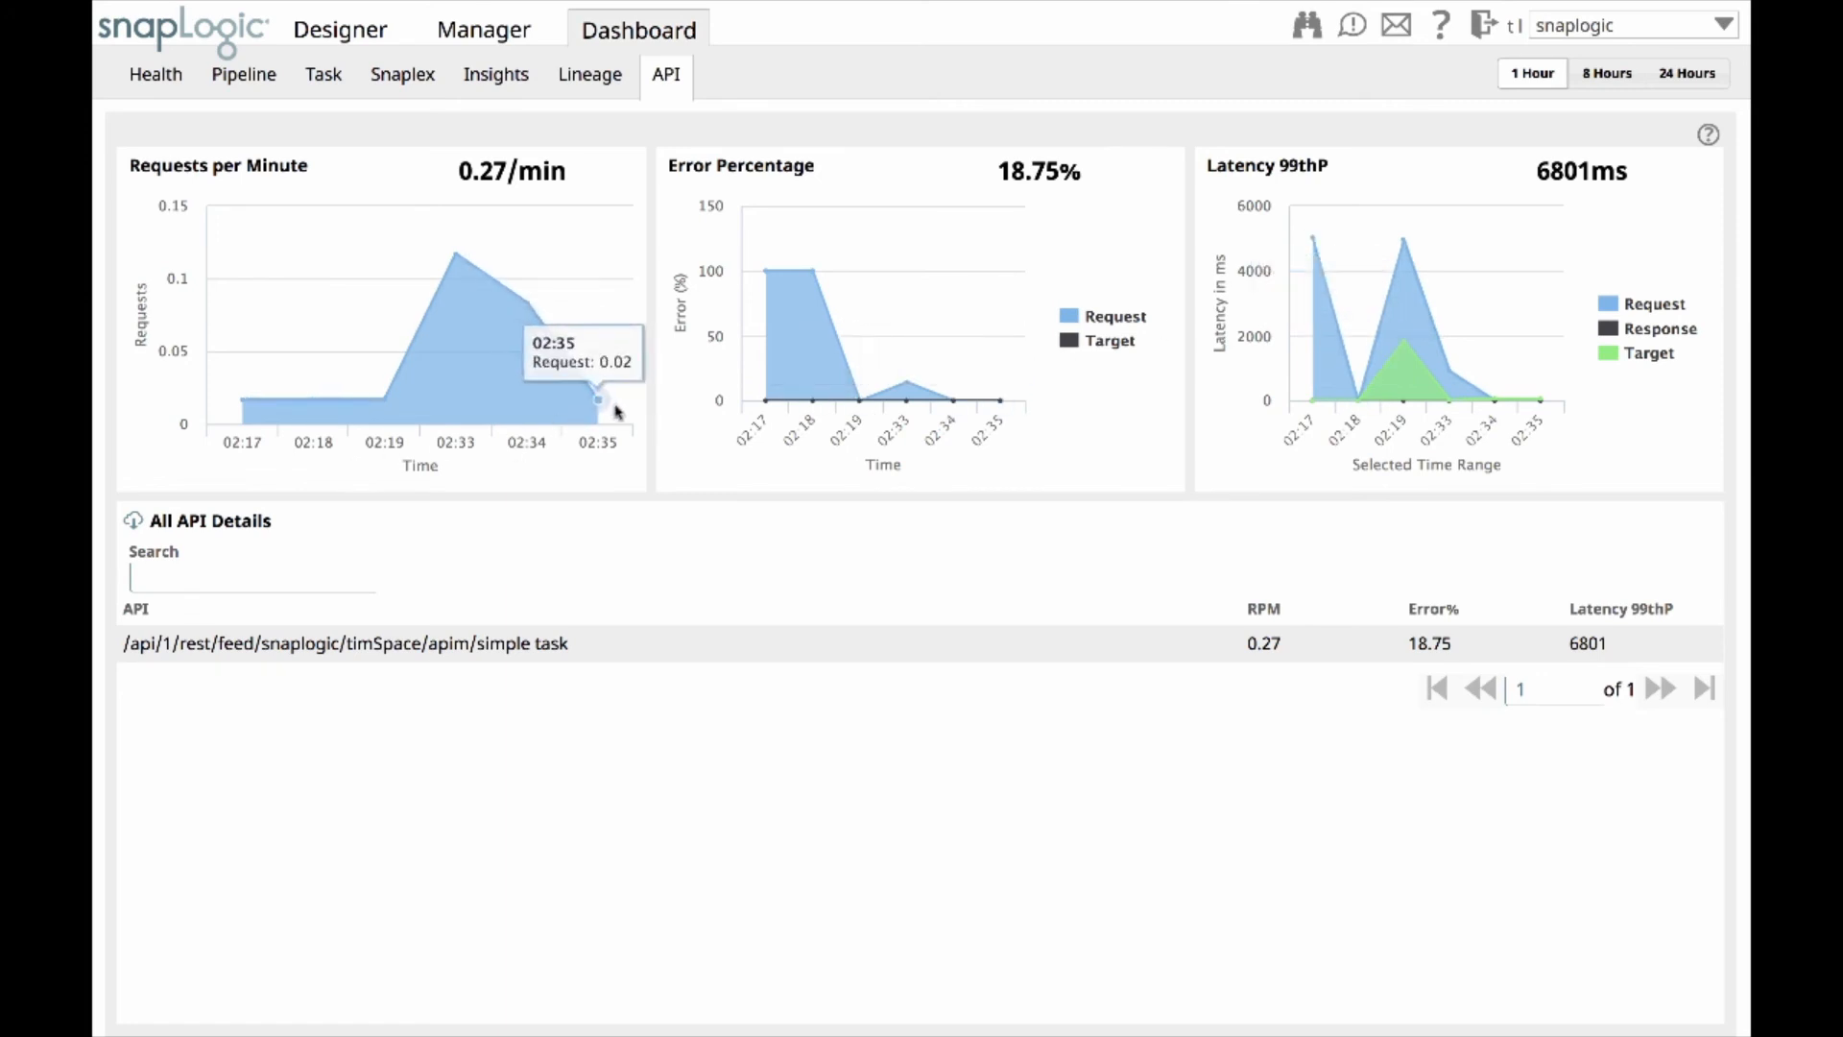
pyautogui.moveTo(1634, 305)
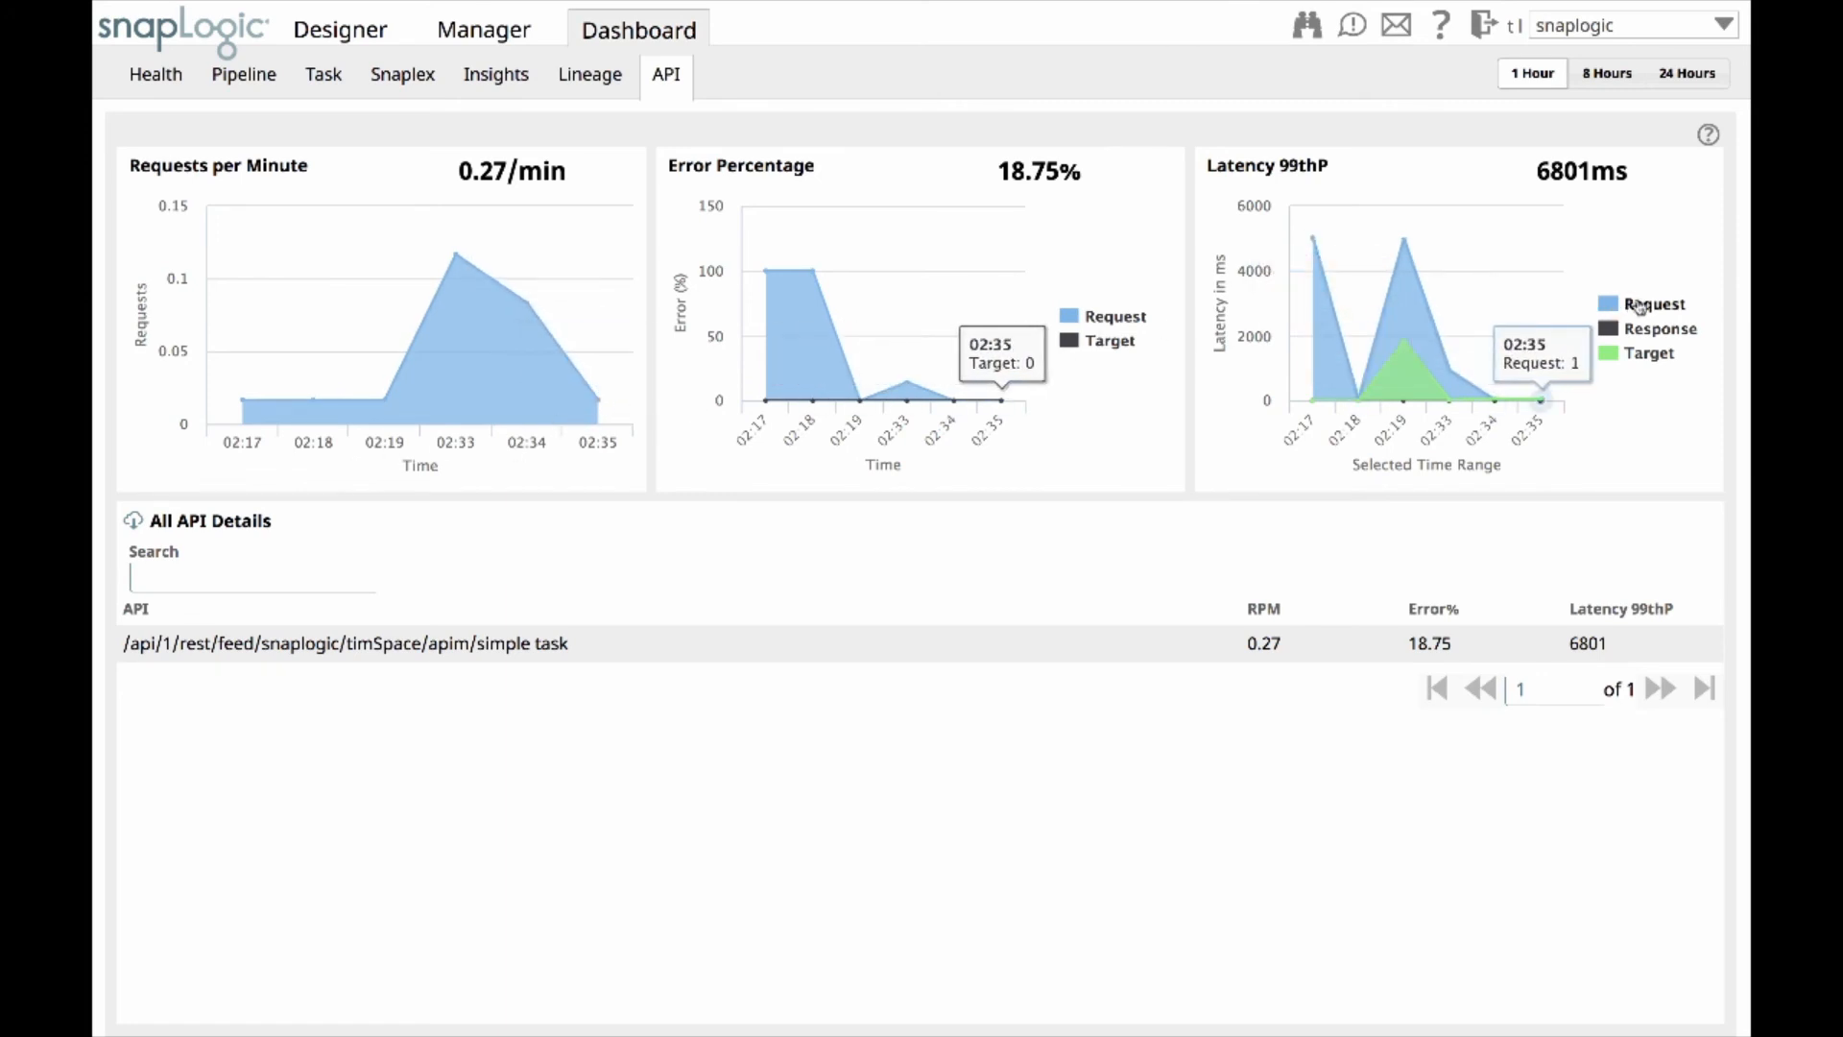
pyautogui.moveTo(1659, 432)
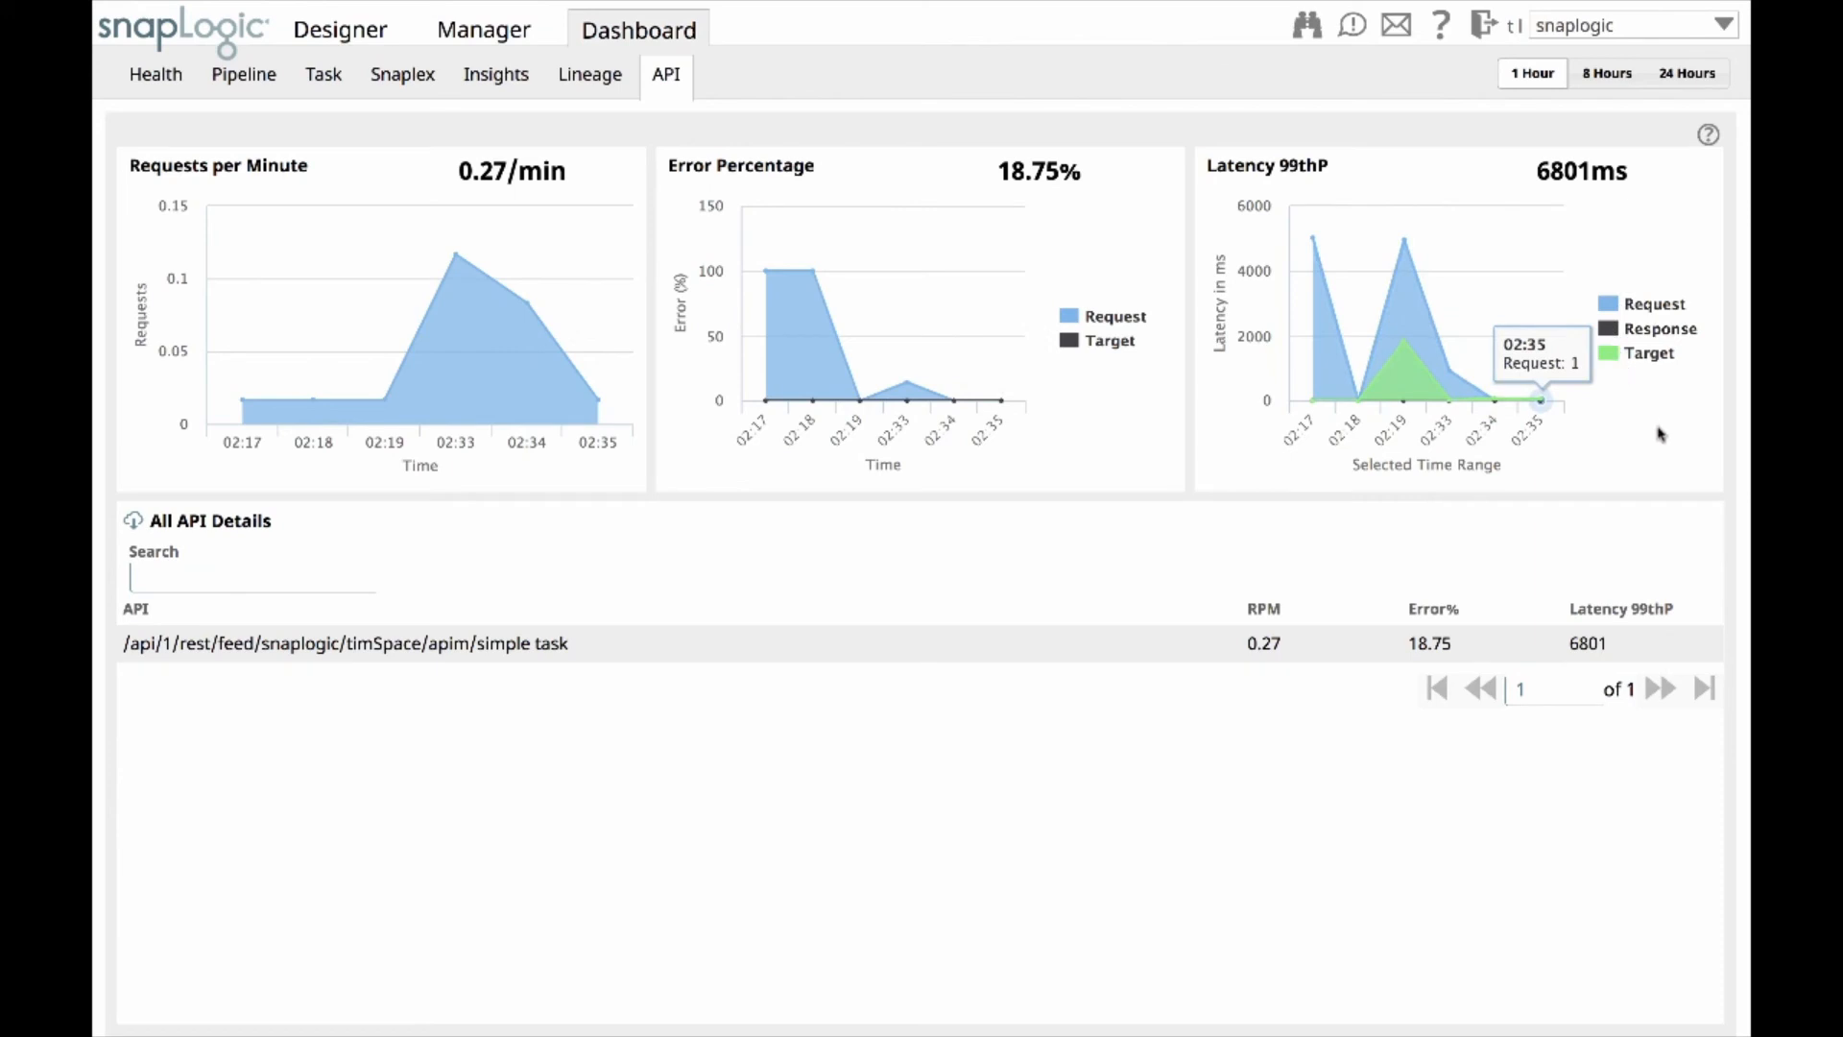
pyautogui.moveTo(1638, 364)
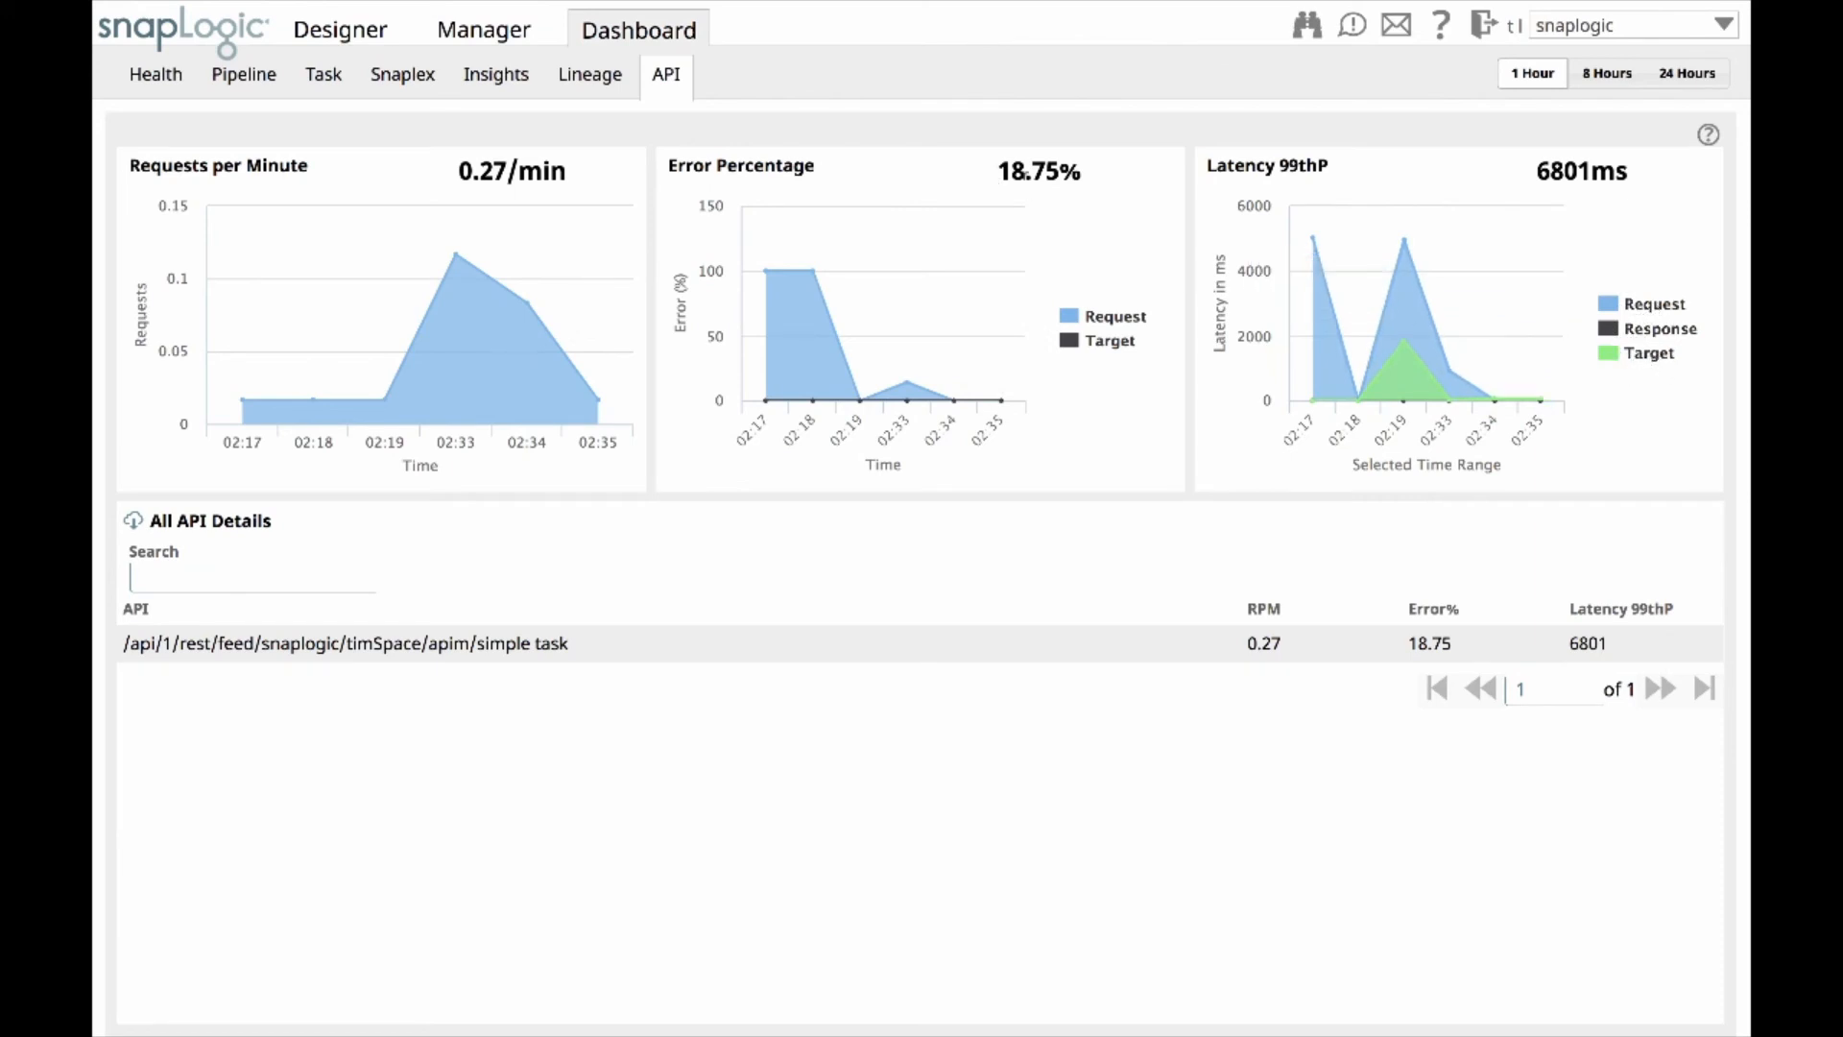
pyautogui.moveTo(1086, 288)
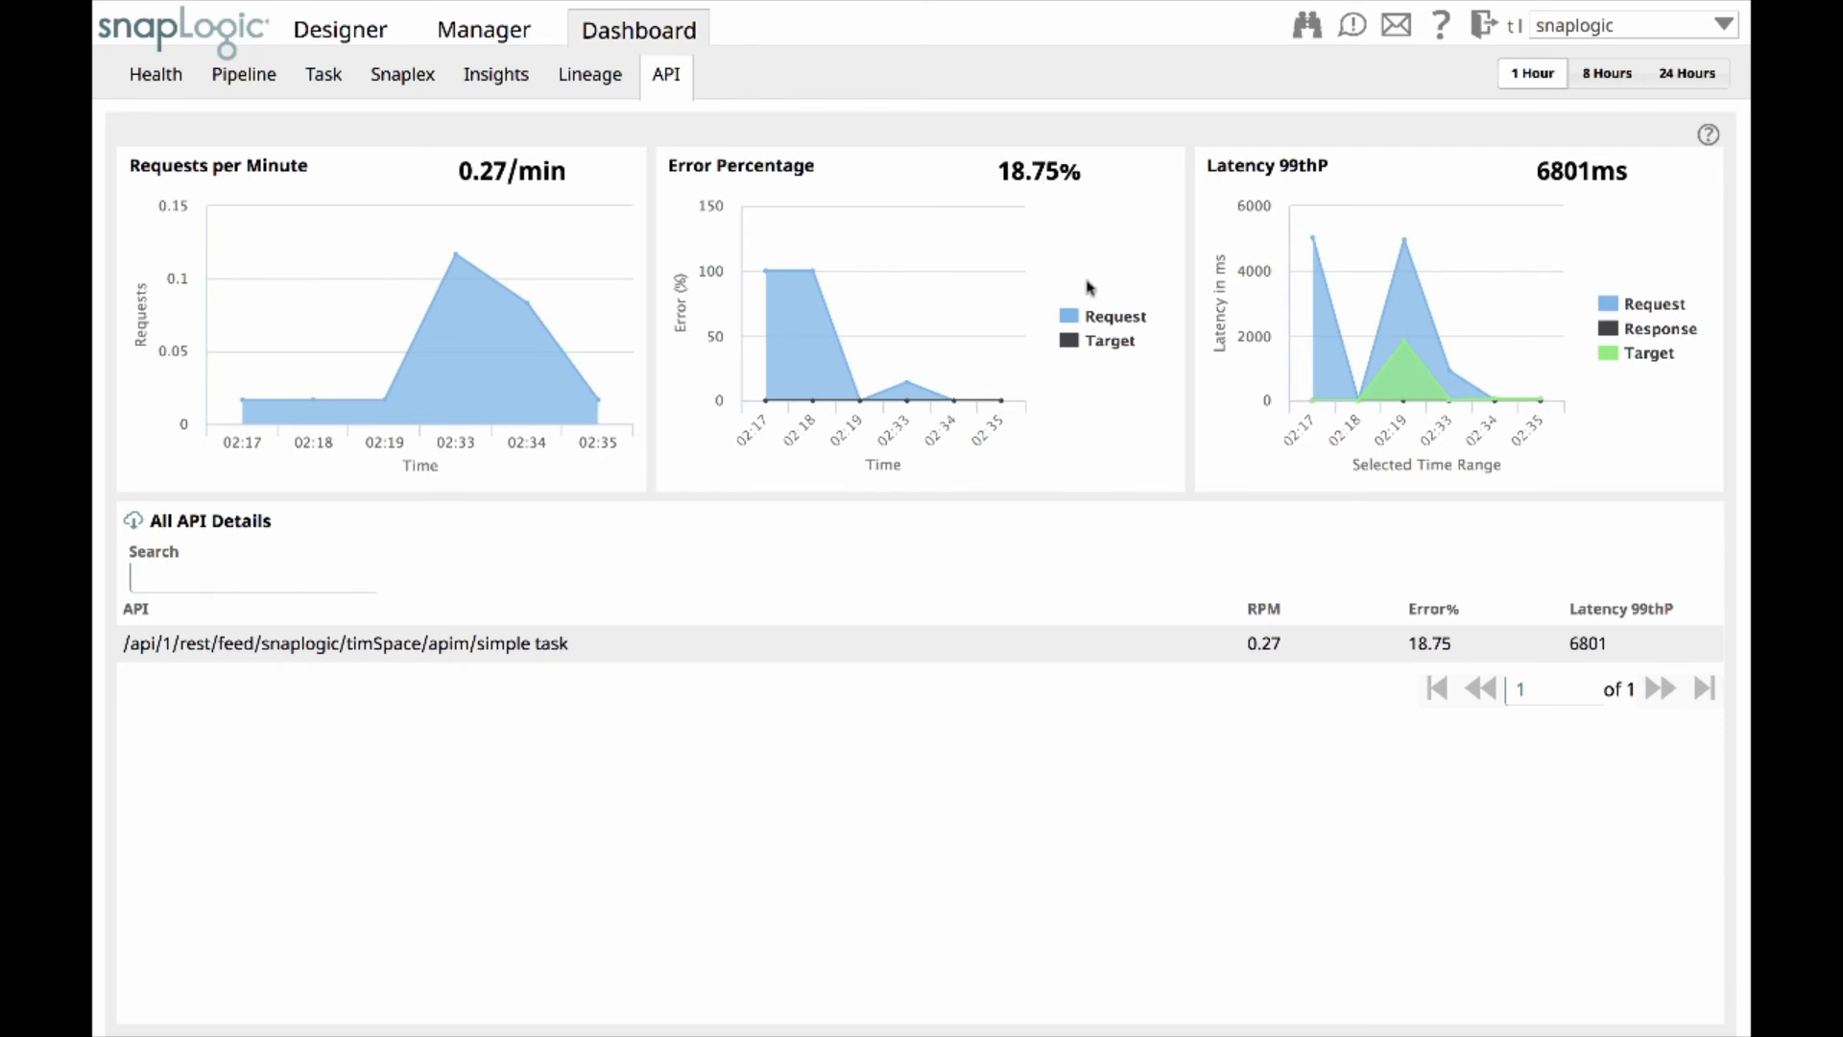
pyautogui.moveTo(764, 273)
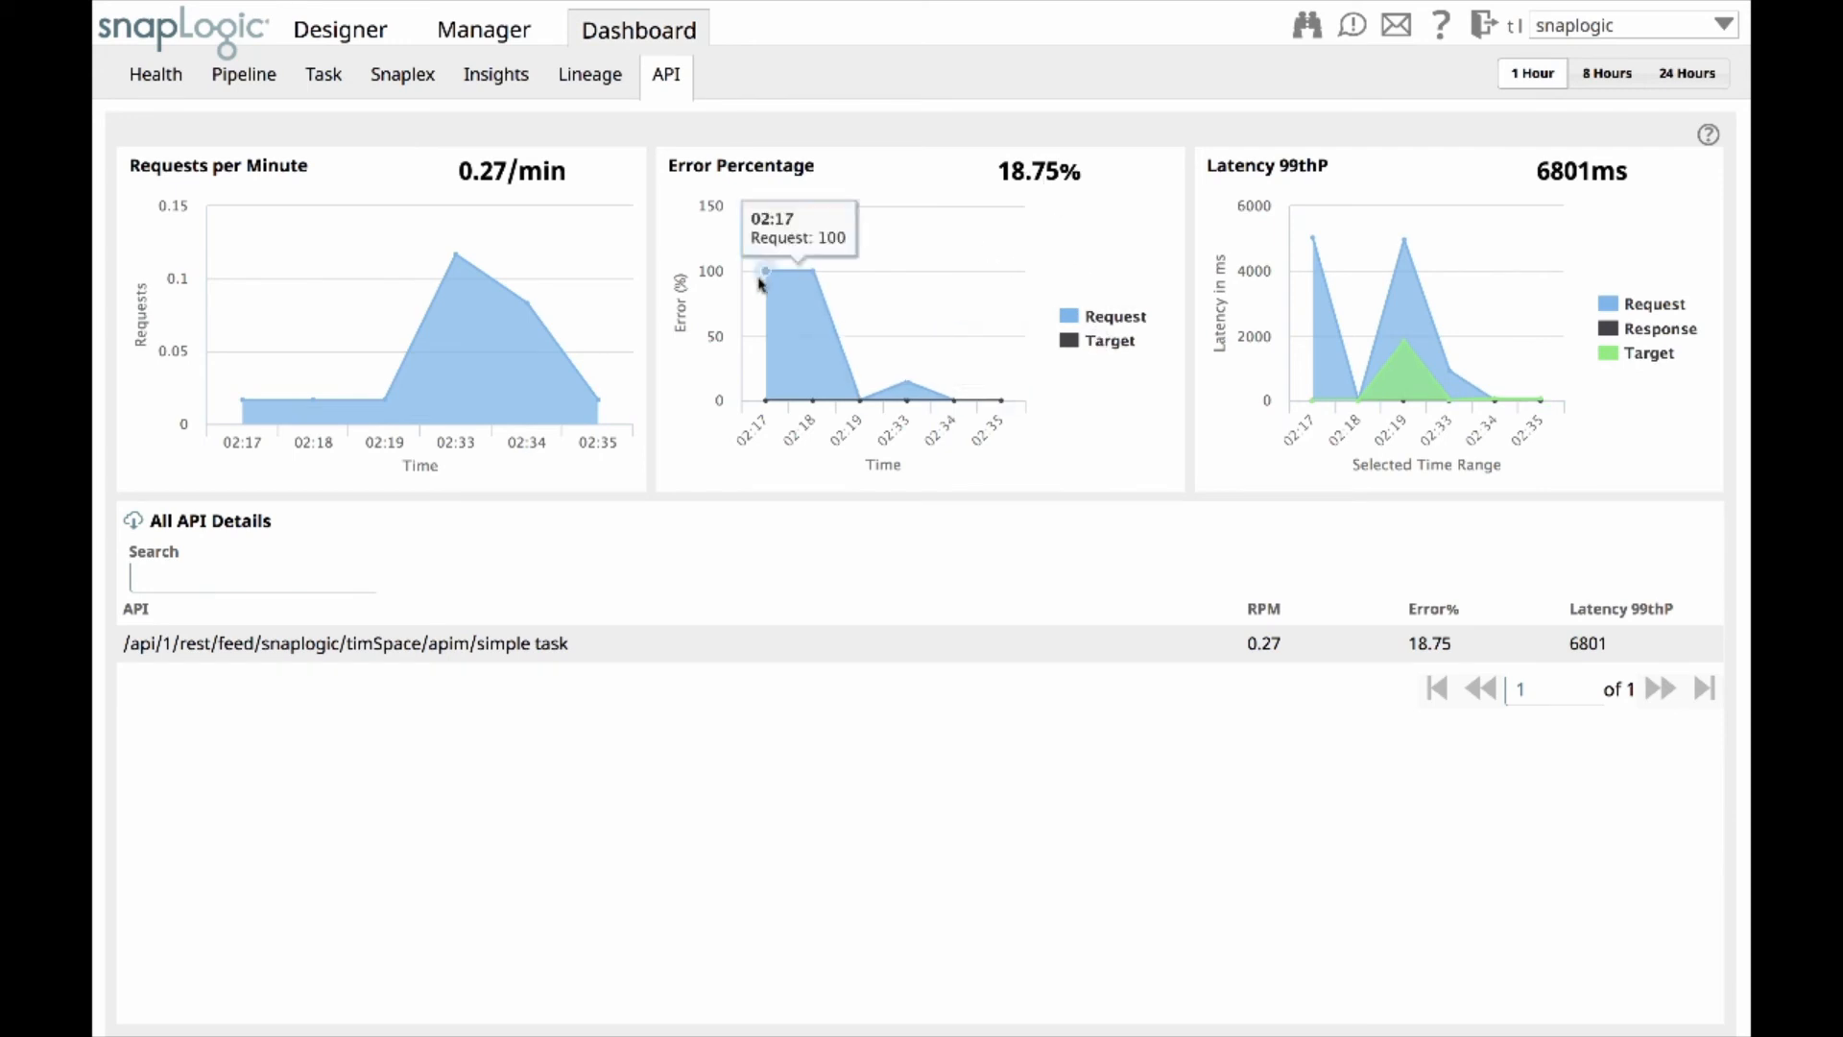
pyautogui.moveTo(765, 278)
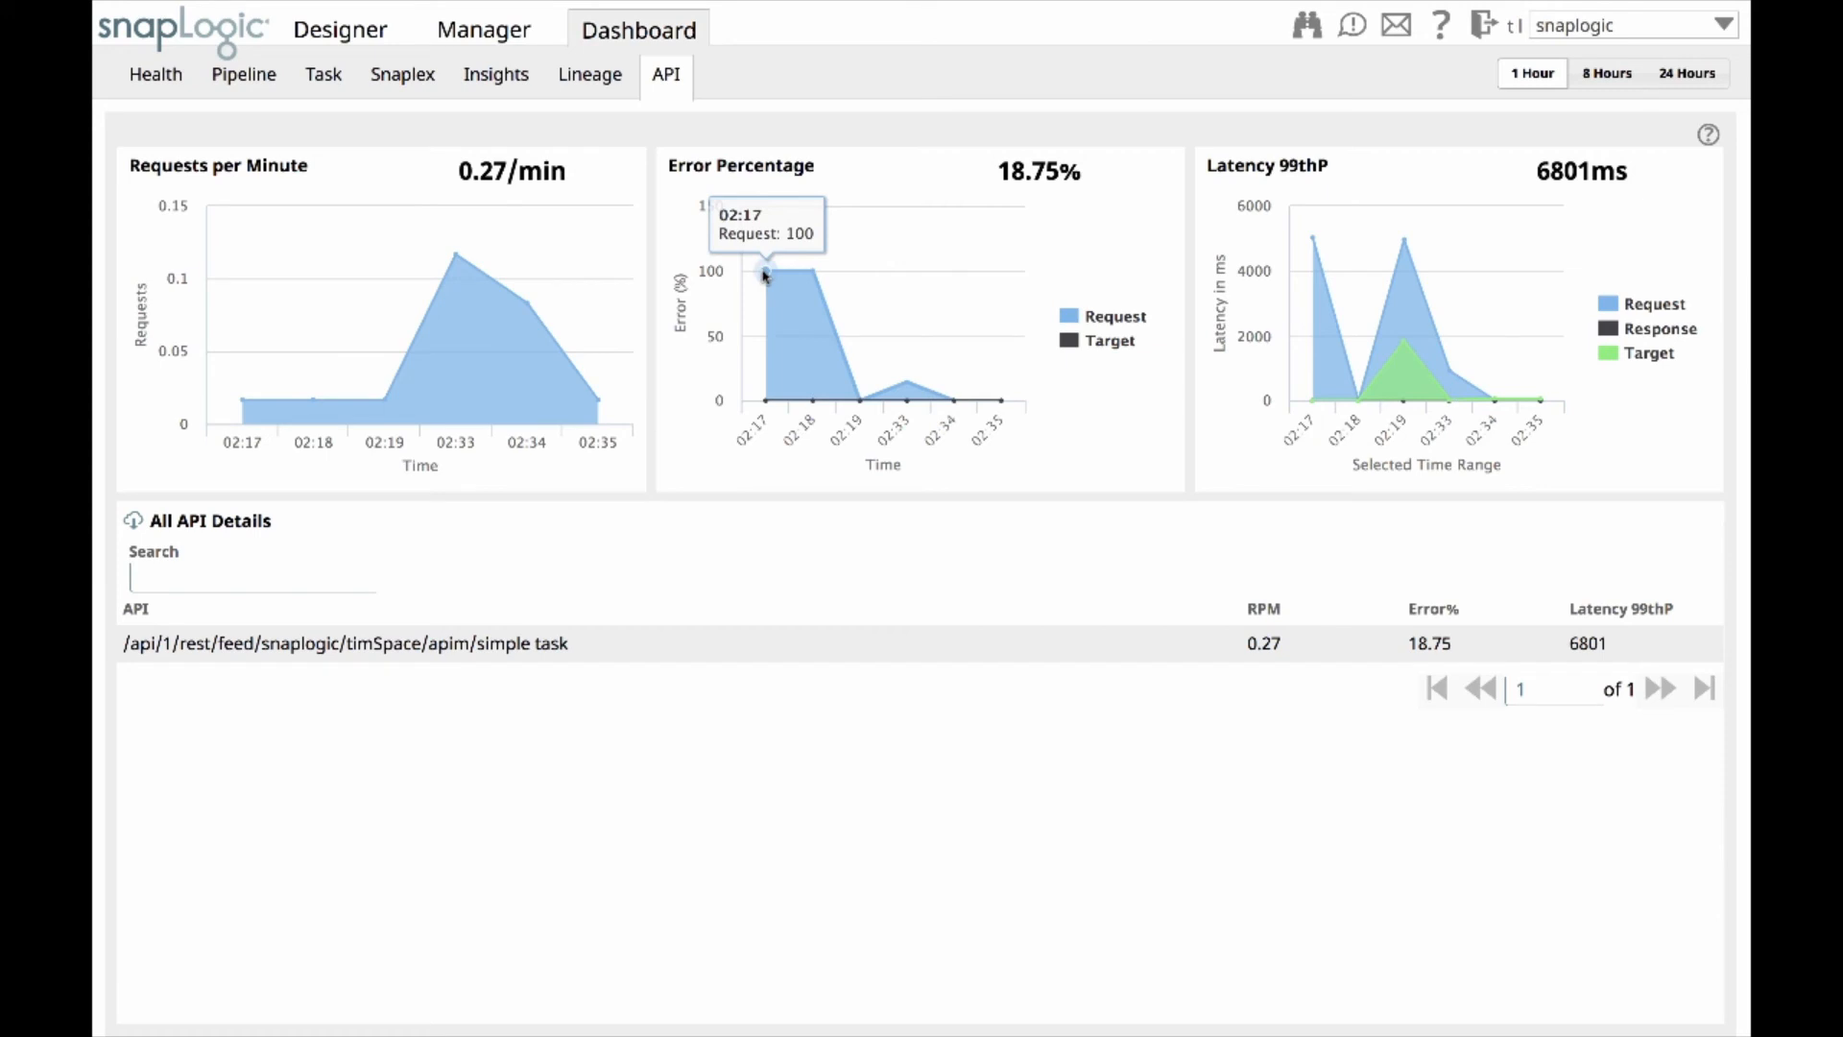
pyautogui.moveTo(1002, 399)
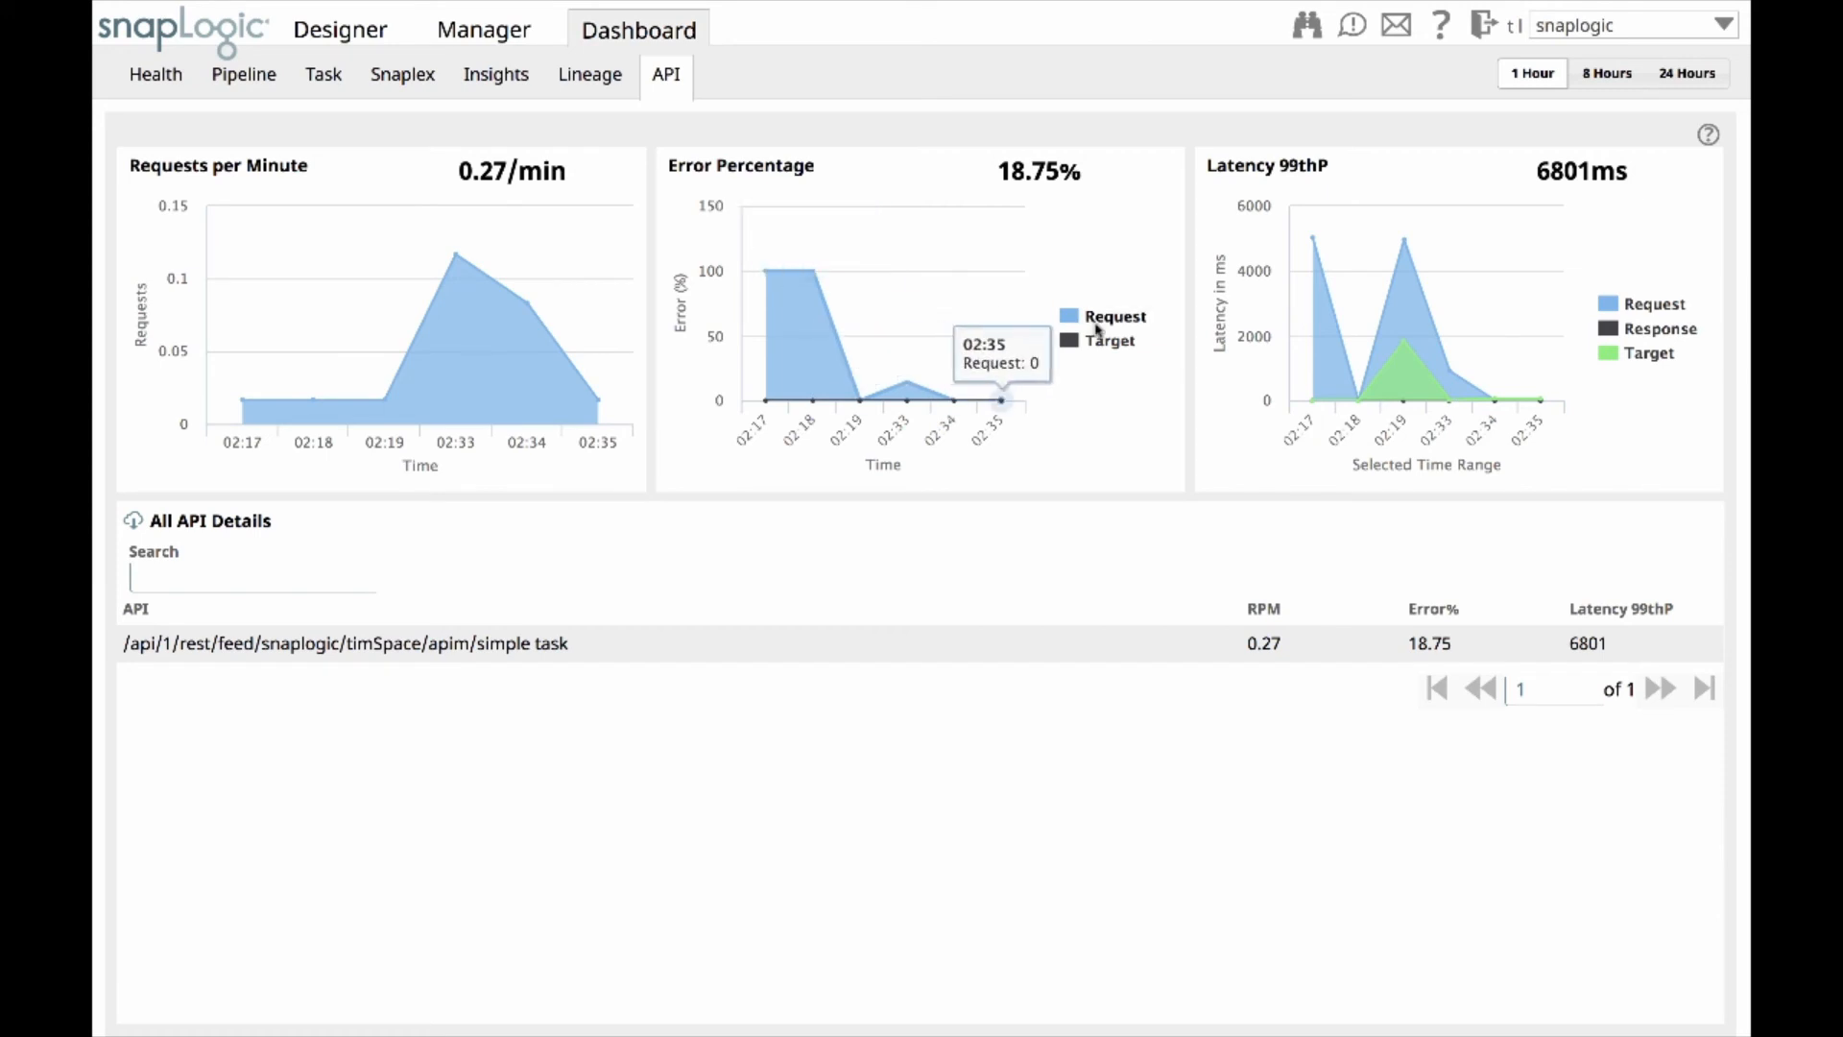
pyautogui.moveTo(1115, 357)
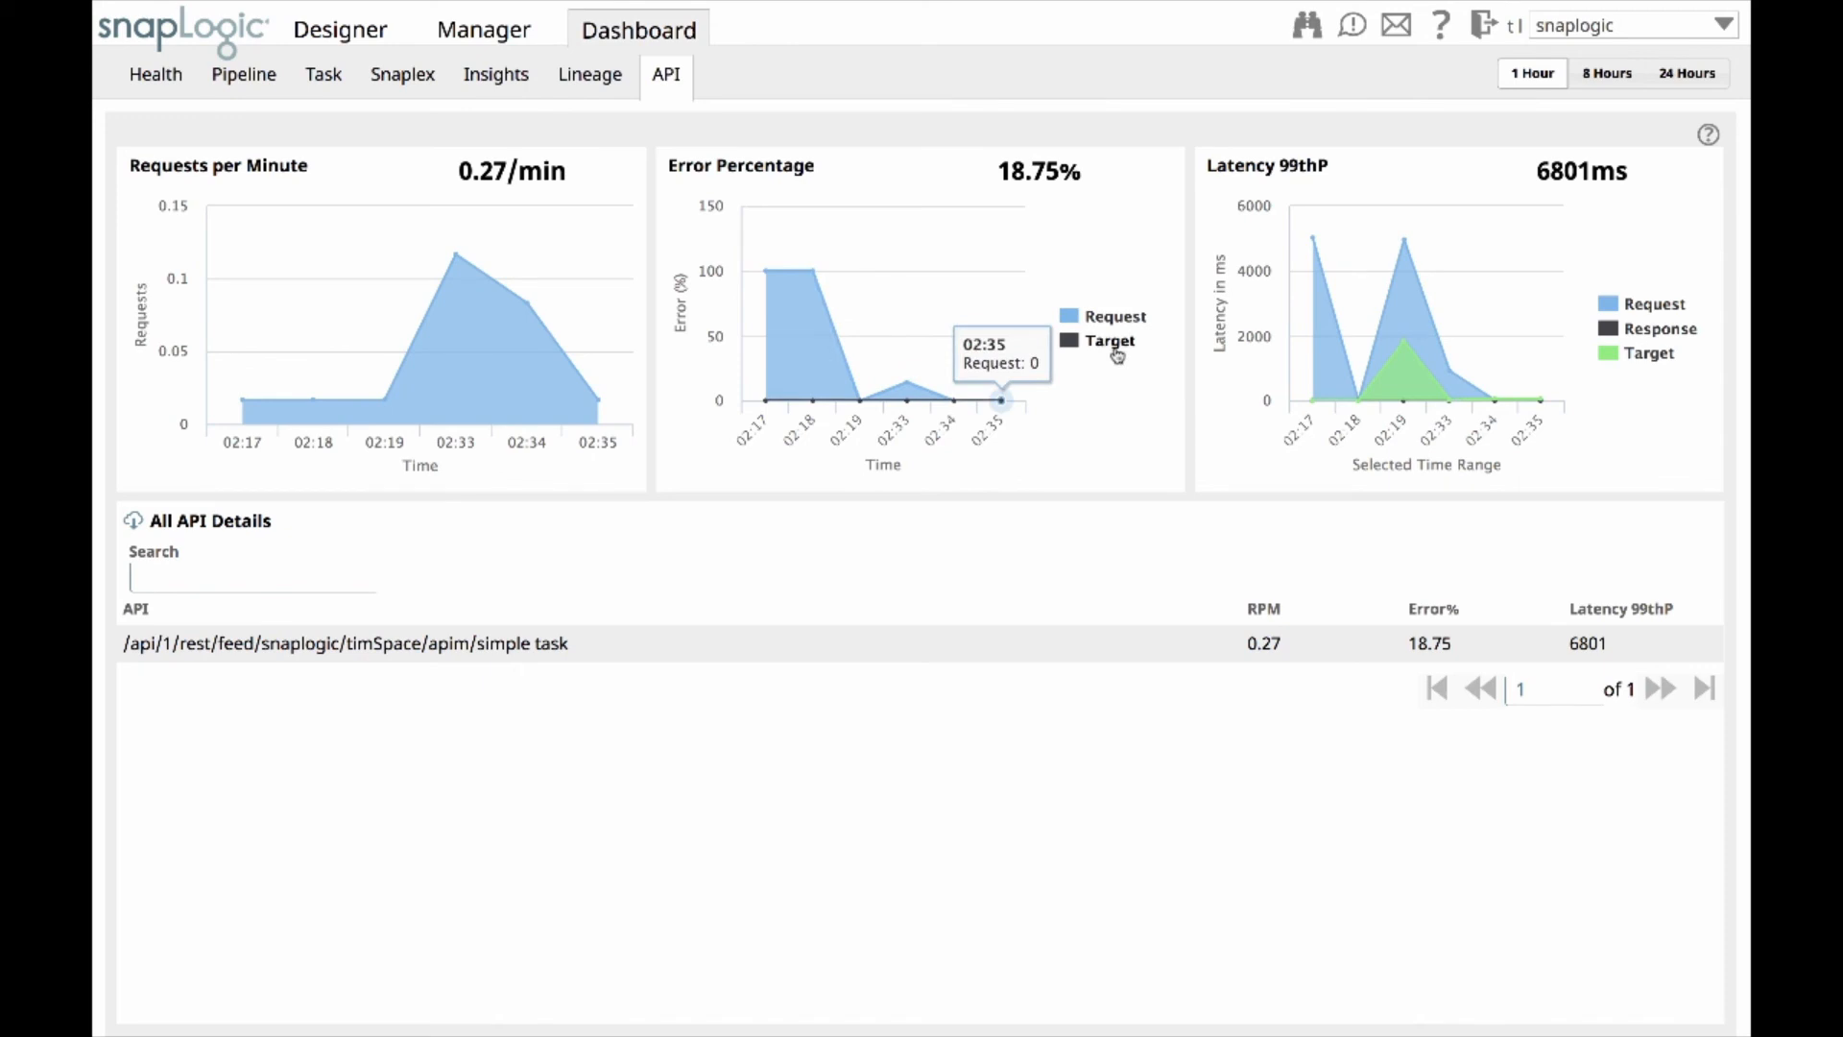
pyautogui.moveTo(1405, 242)
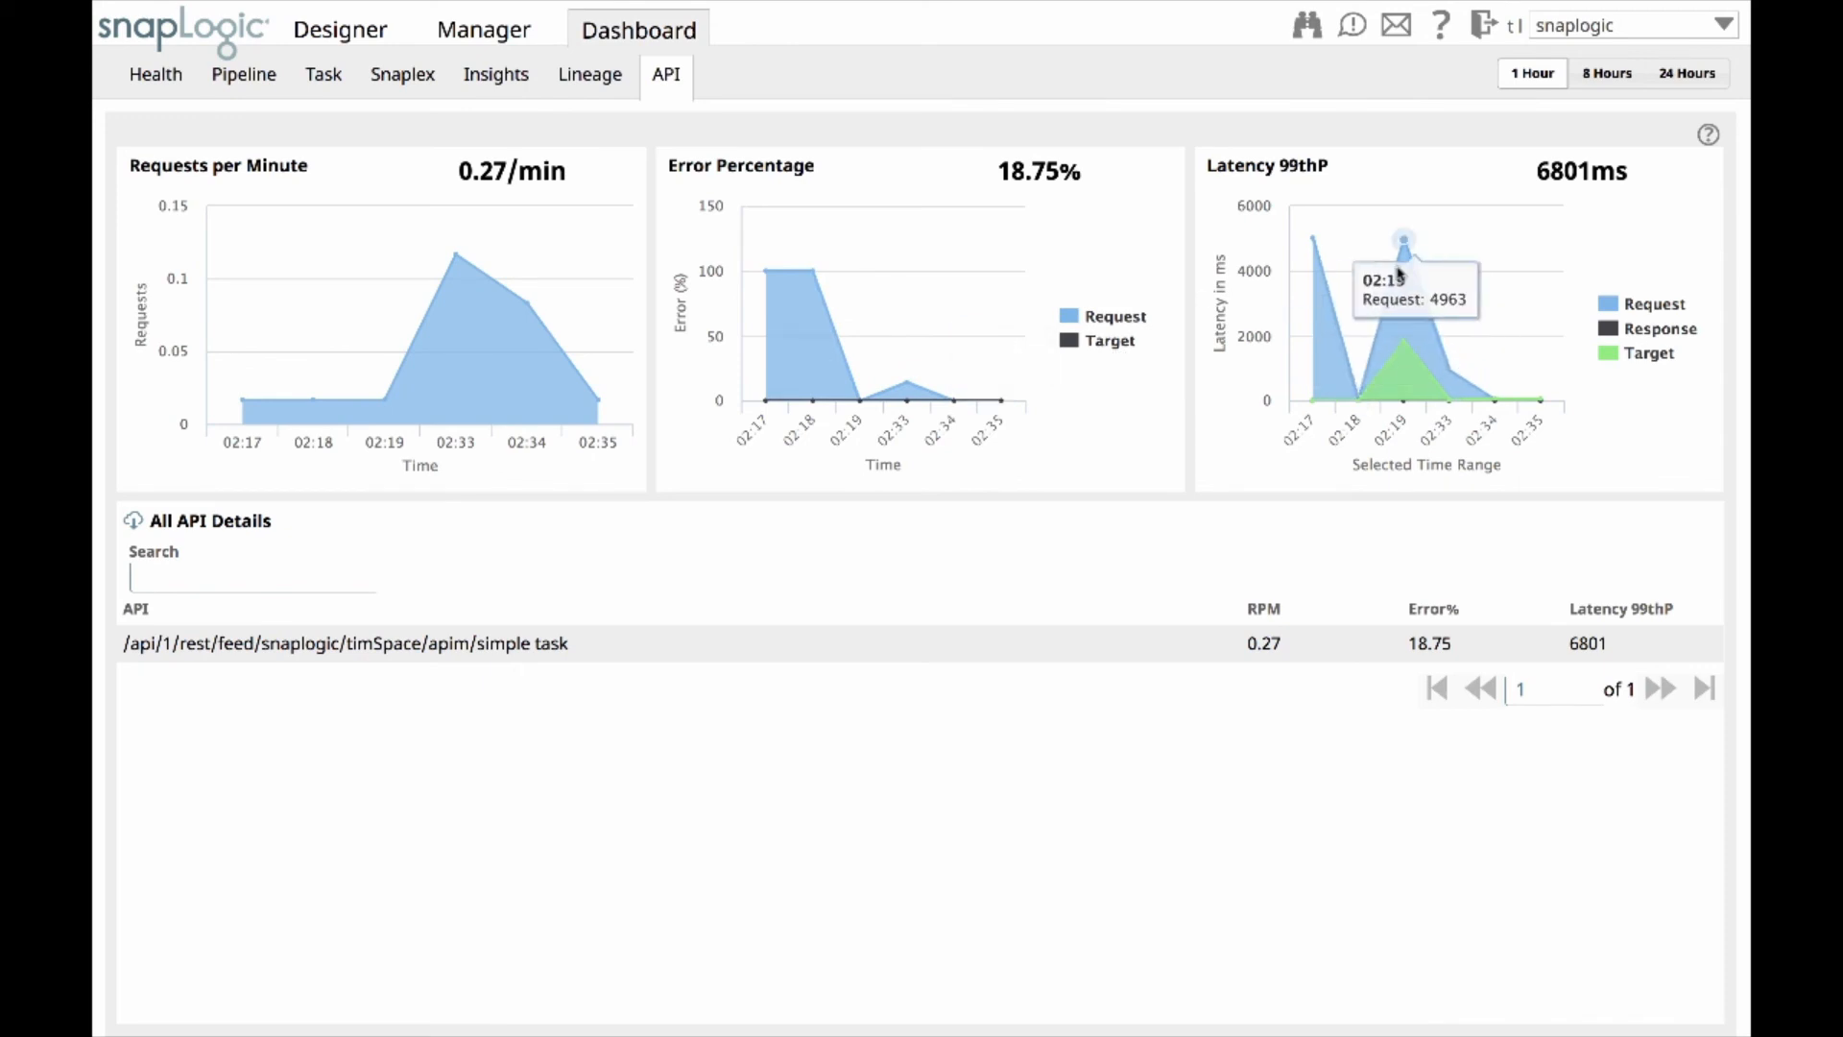
pyautogui.moveTo(1406, 278)
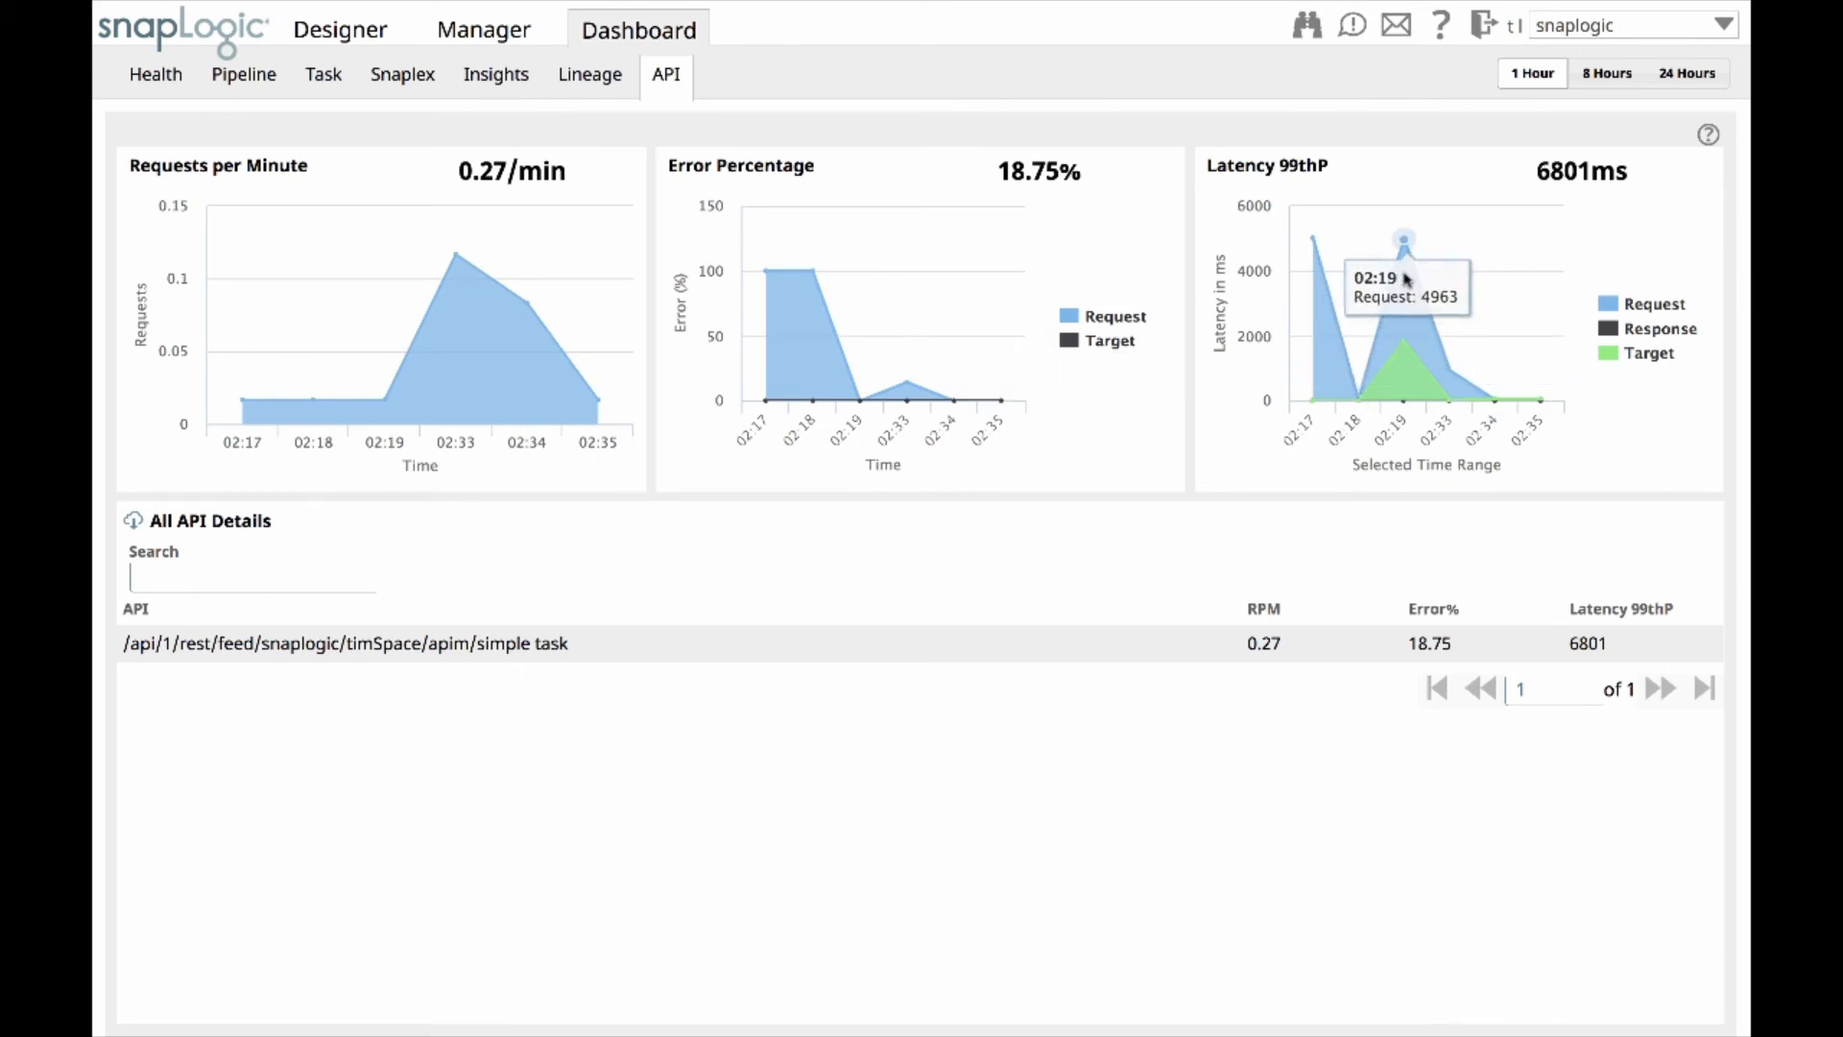
pyautogui.moveTo(1317, 242)
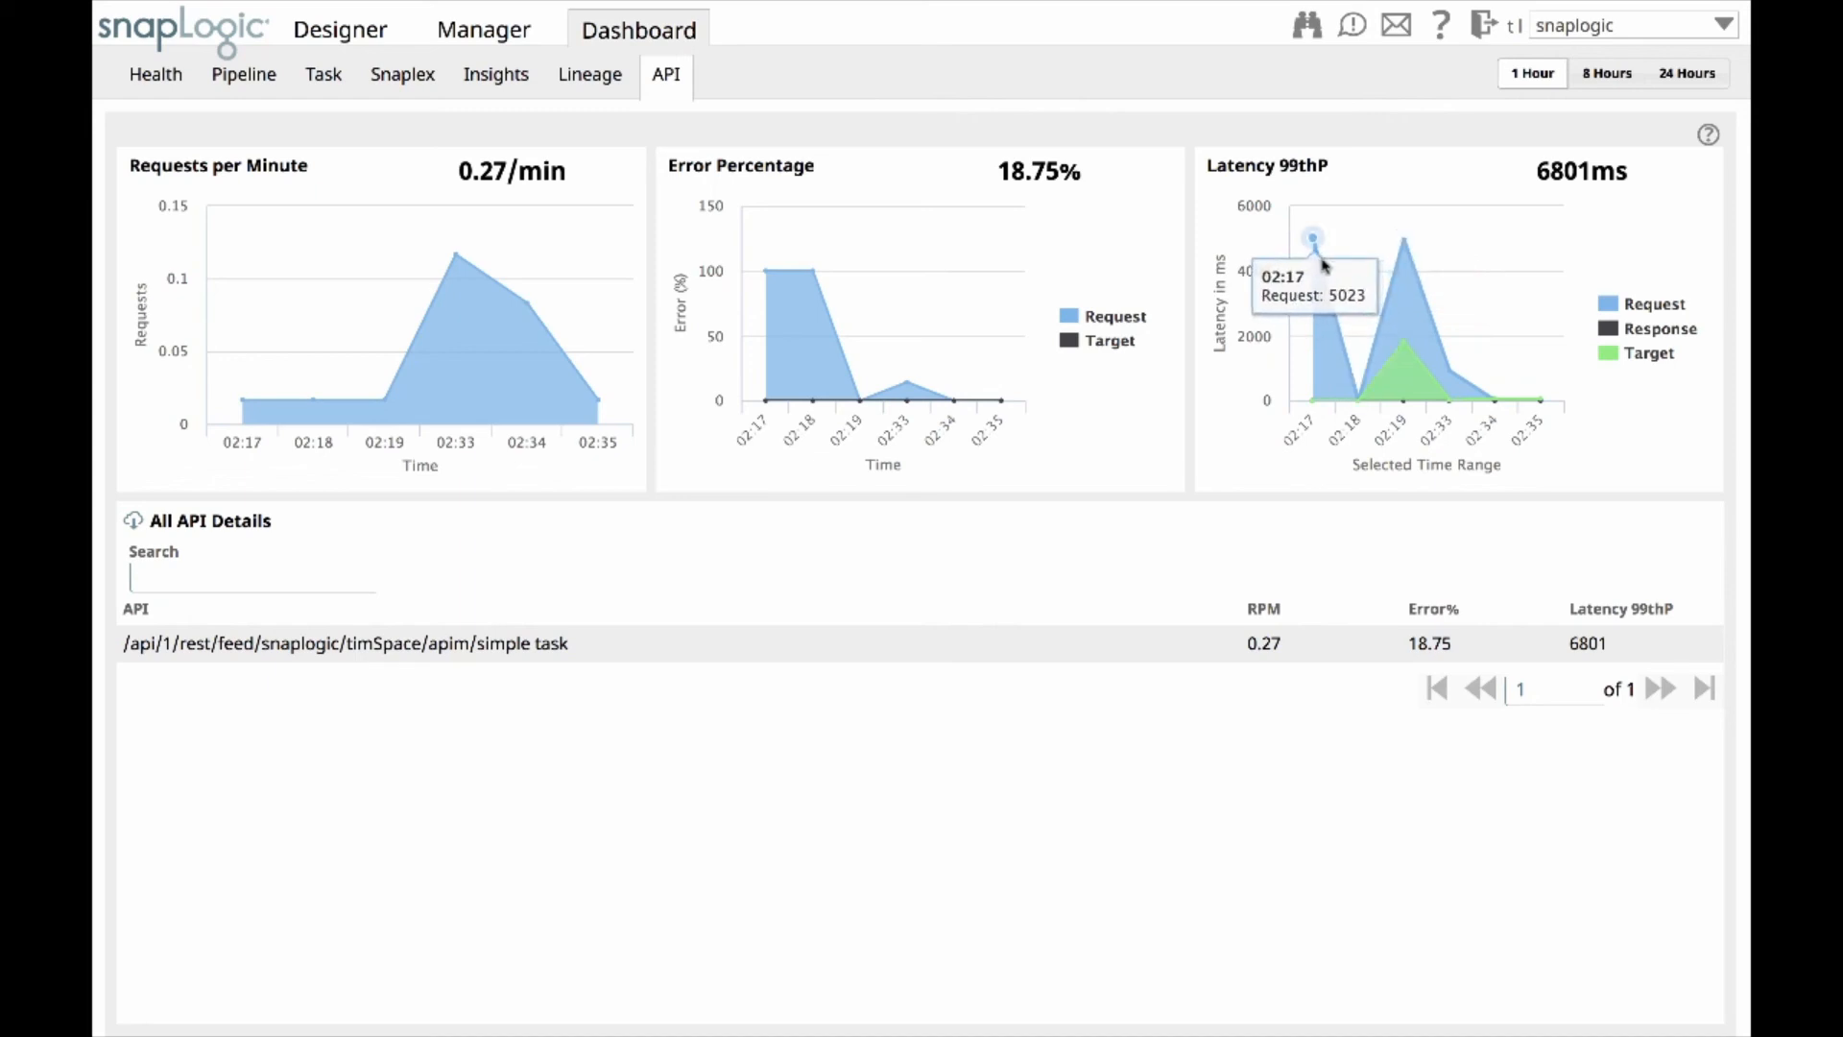
pyautogui.moveTo(1540, 399)
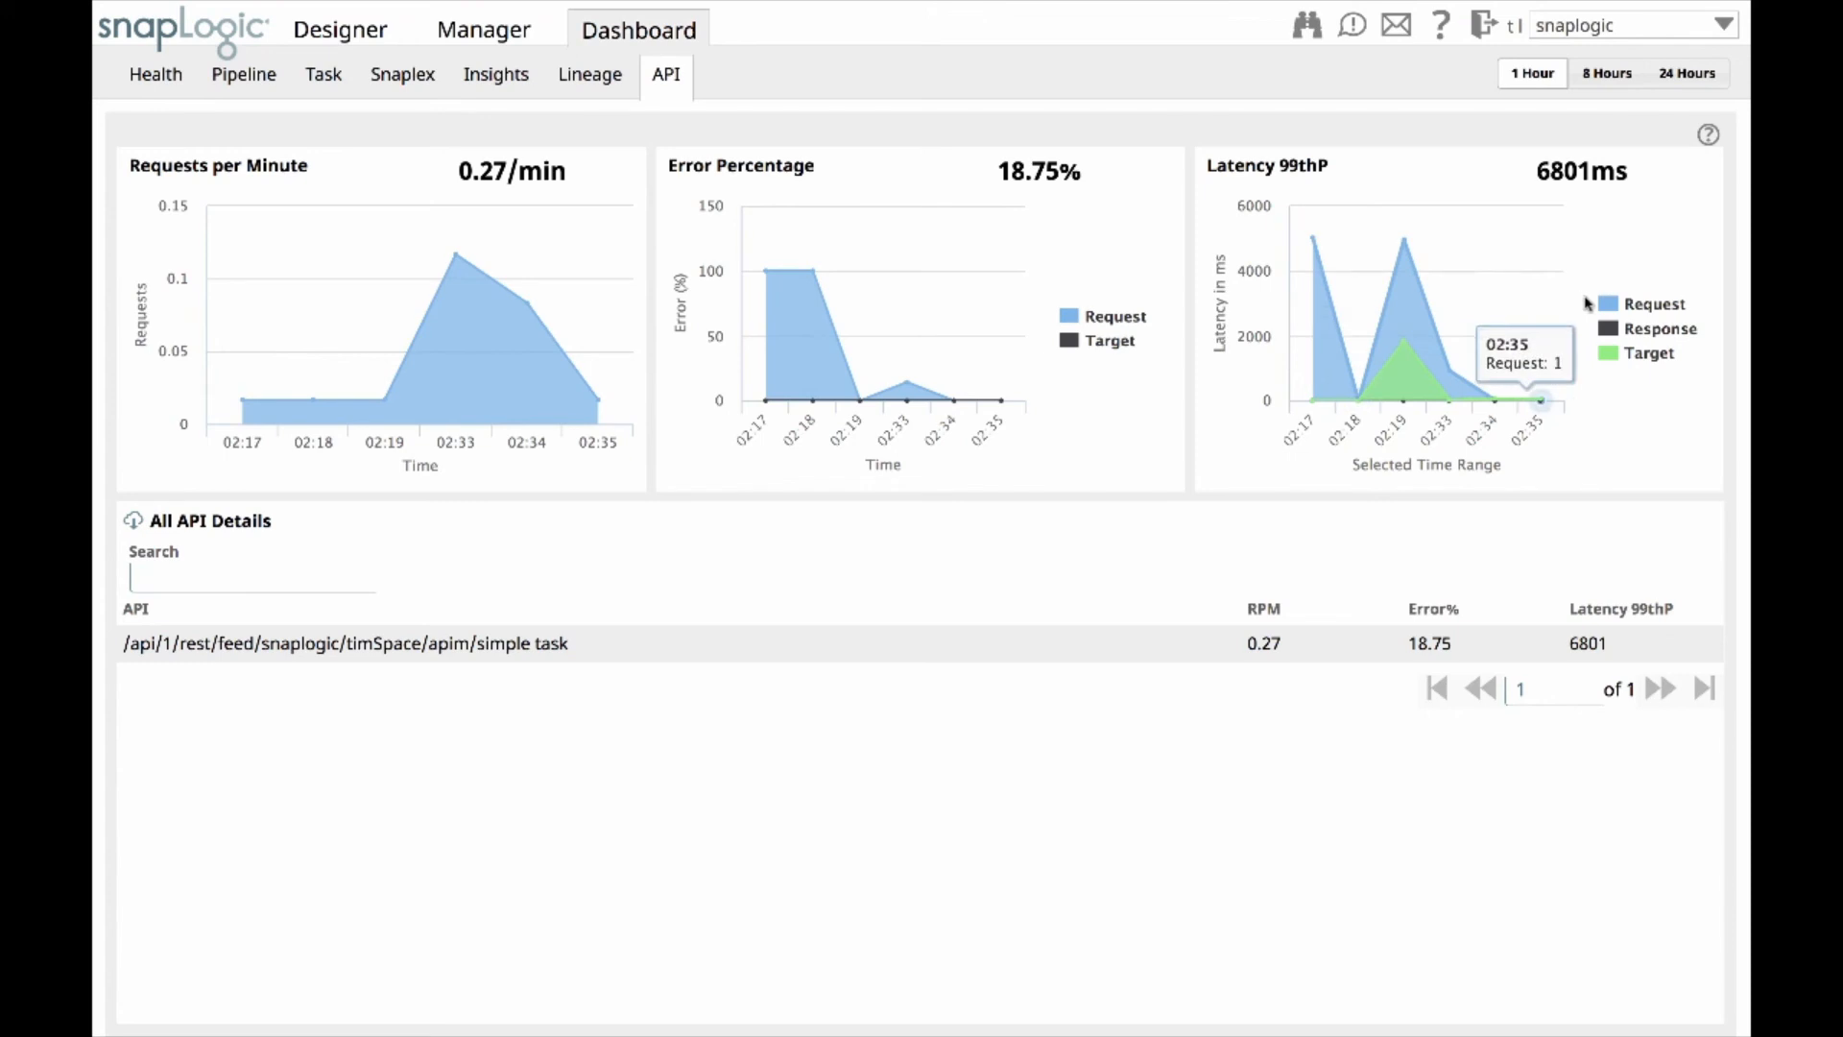
pyautogui.moveTo(1632, 330)
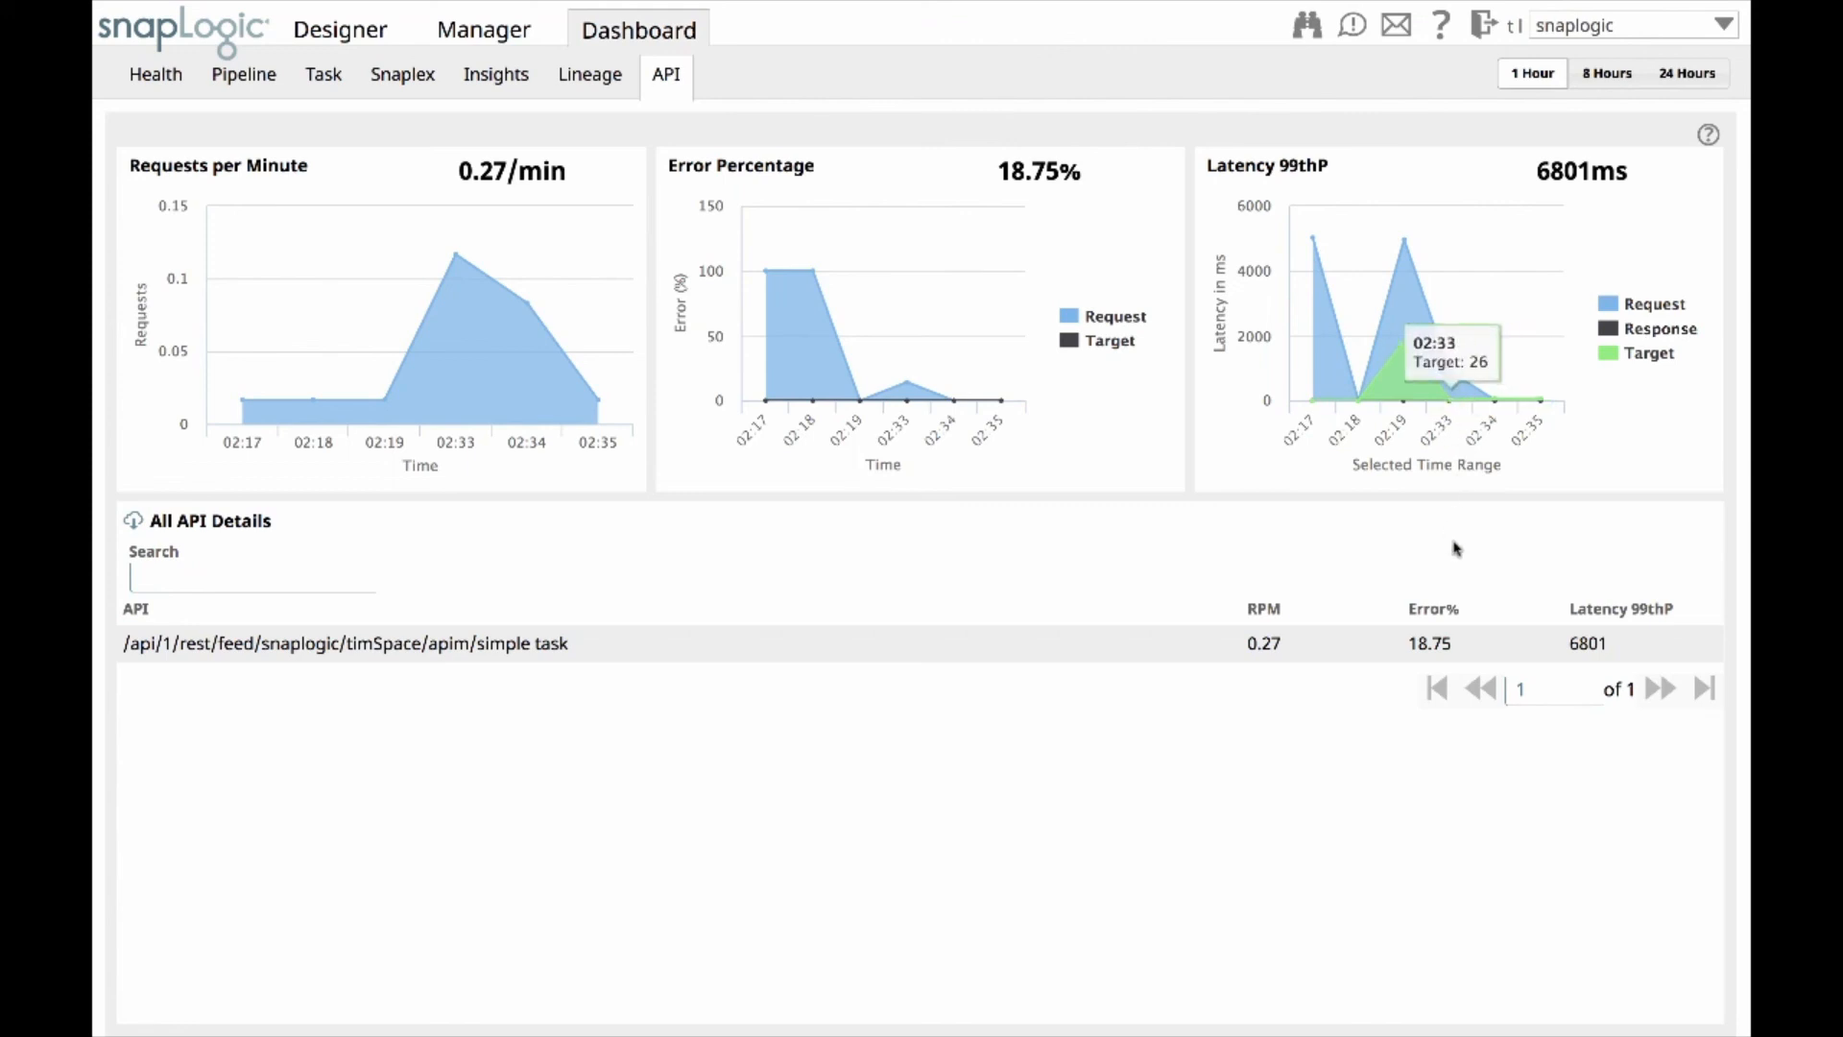
pyautogui.moveTo(787, 662)
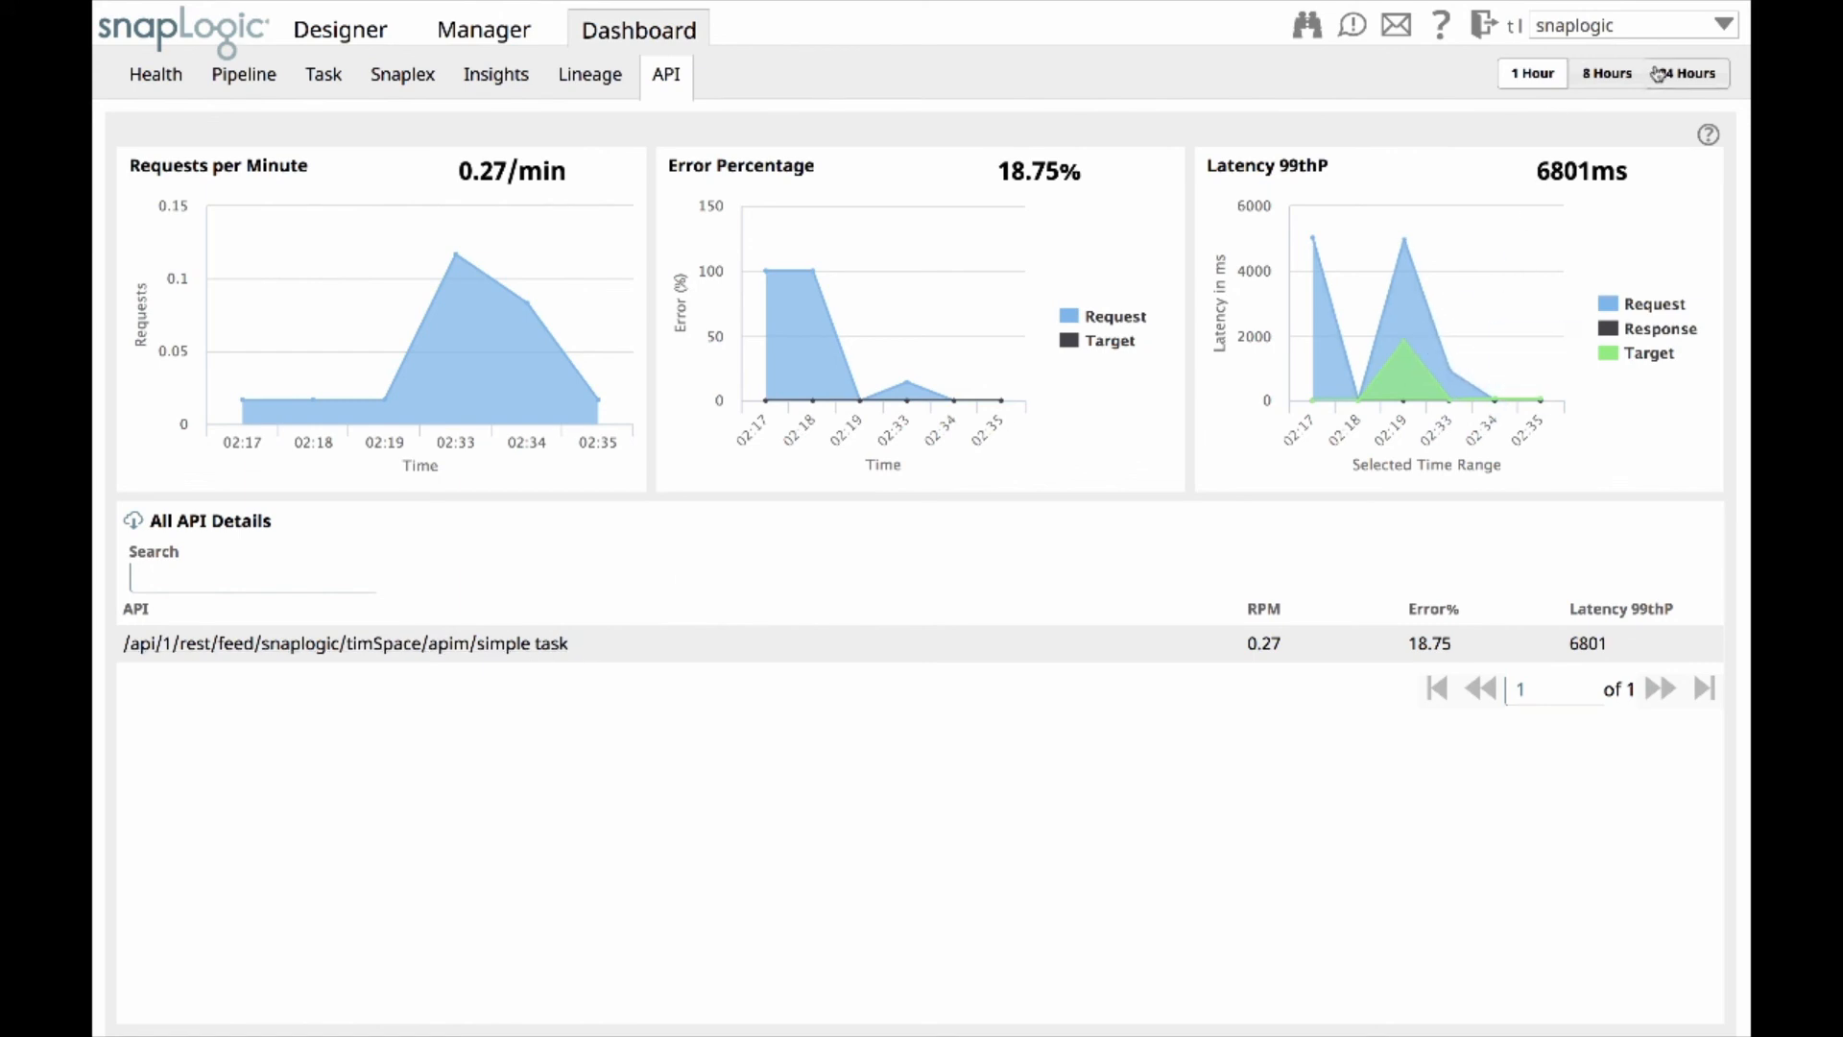
# Review the simple task's details: 68 runs, triggered policy and successful recent starts
pyautogui.click(1686, 73)
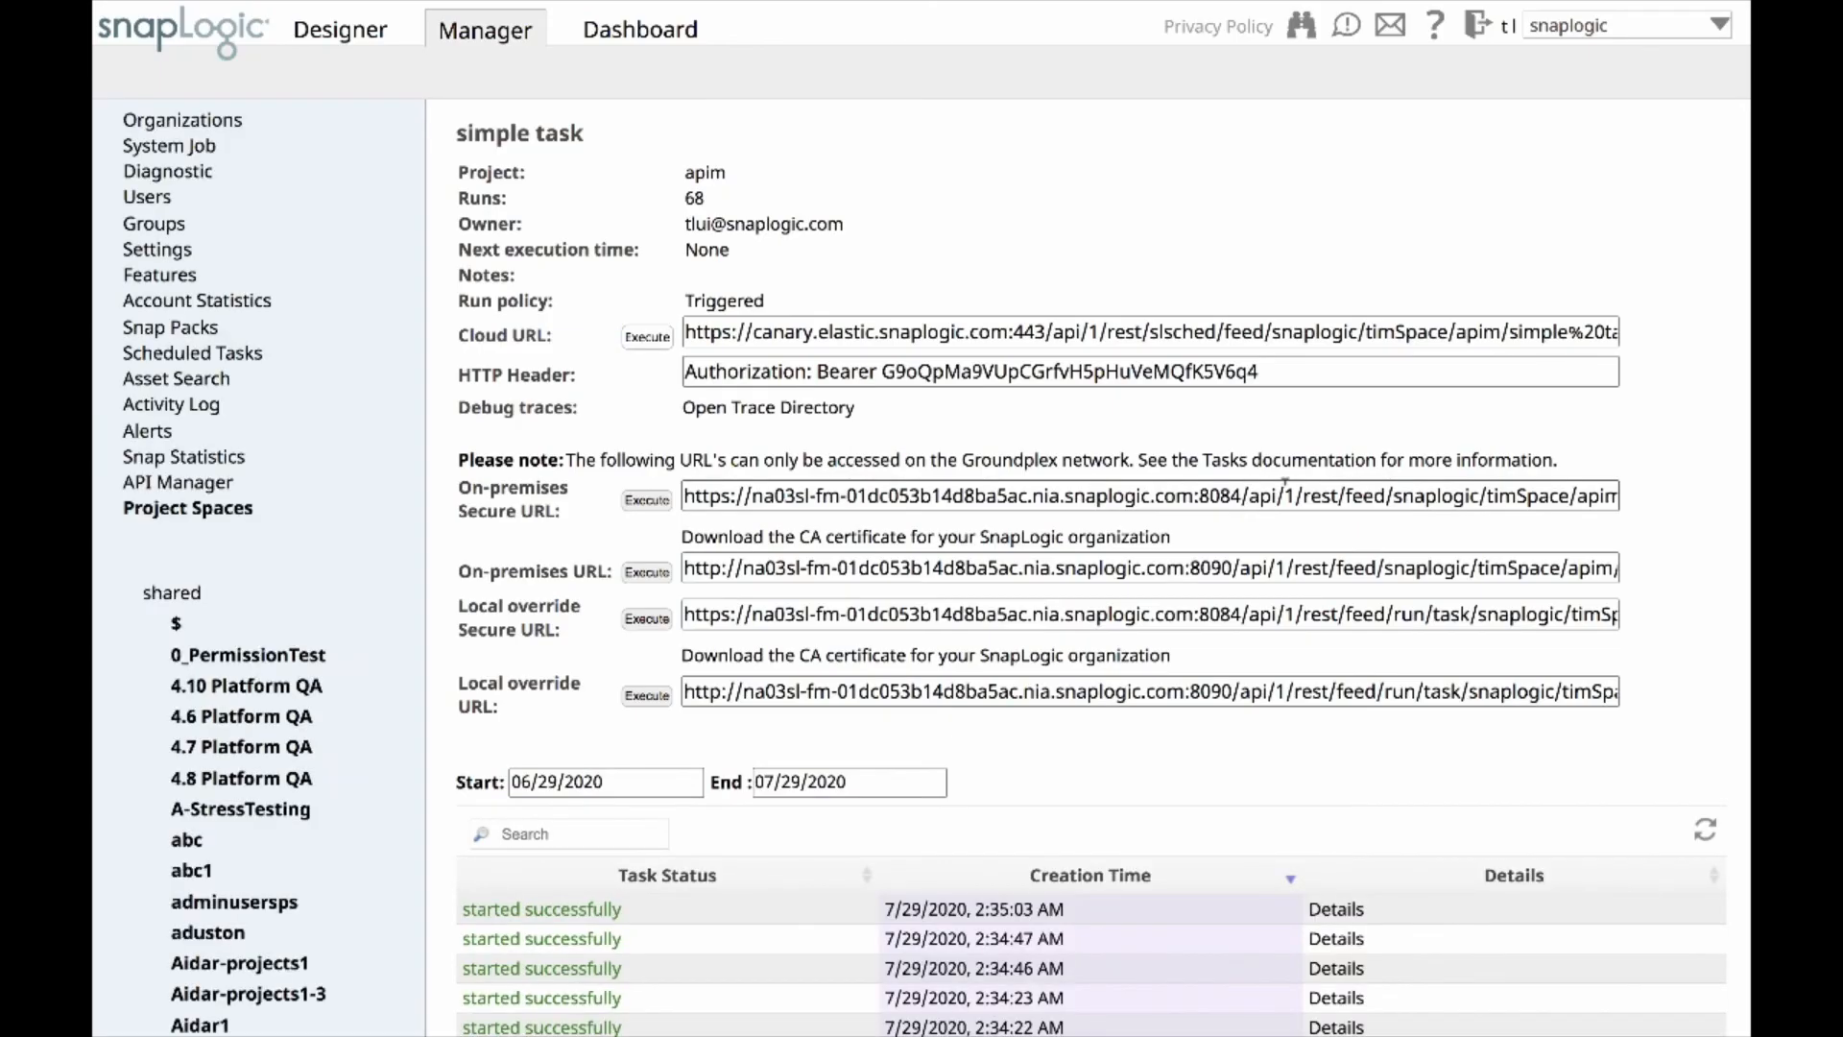
pyautogui.scroll(-3)
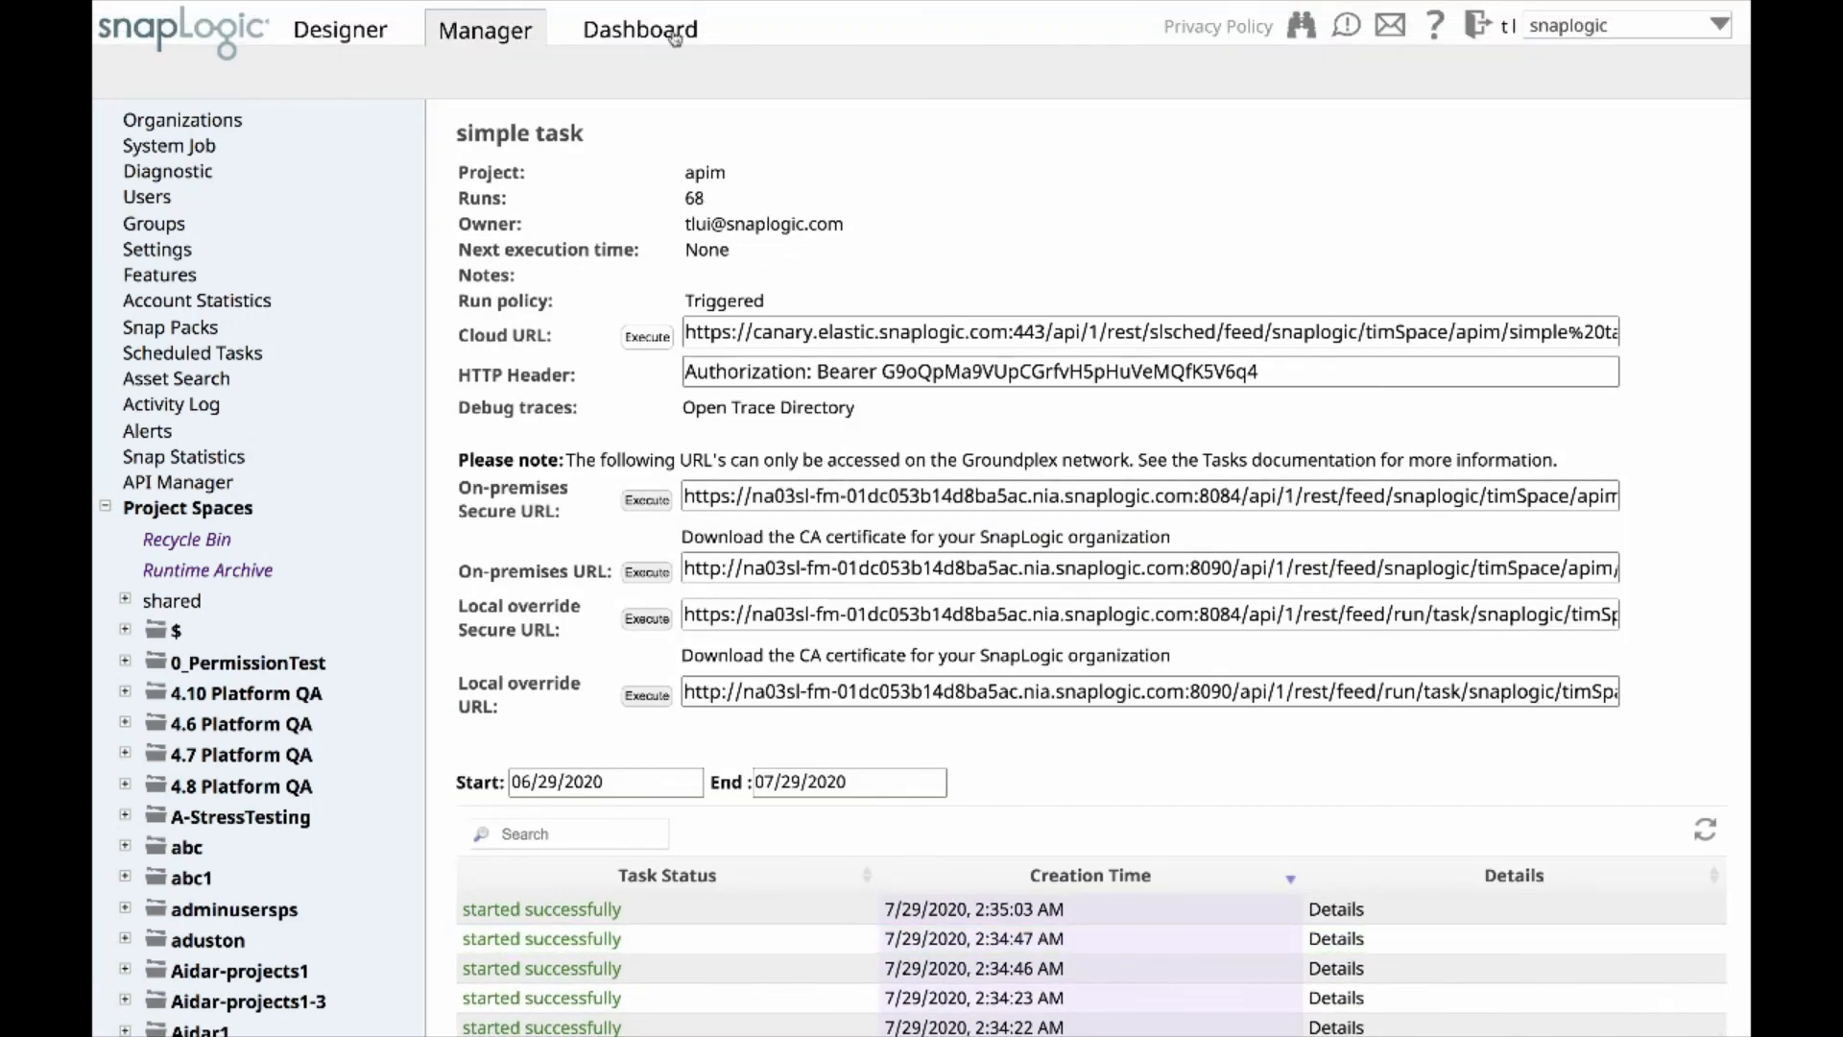
# Filter Task Health to API Calls and review simple task's execution count and duration charts
pyautogui.click(640, 29)
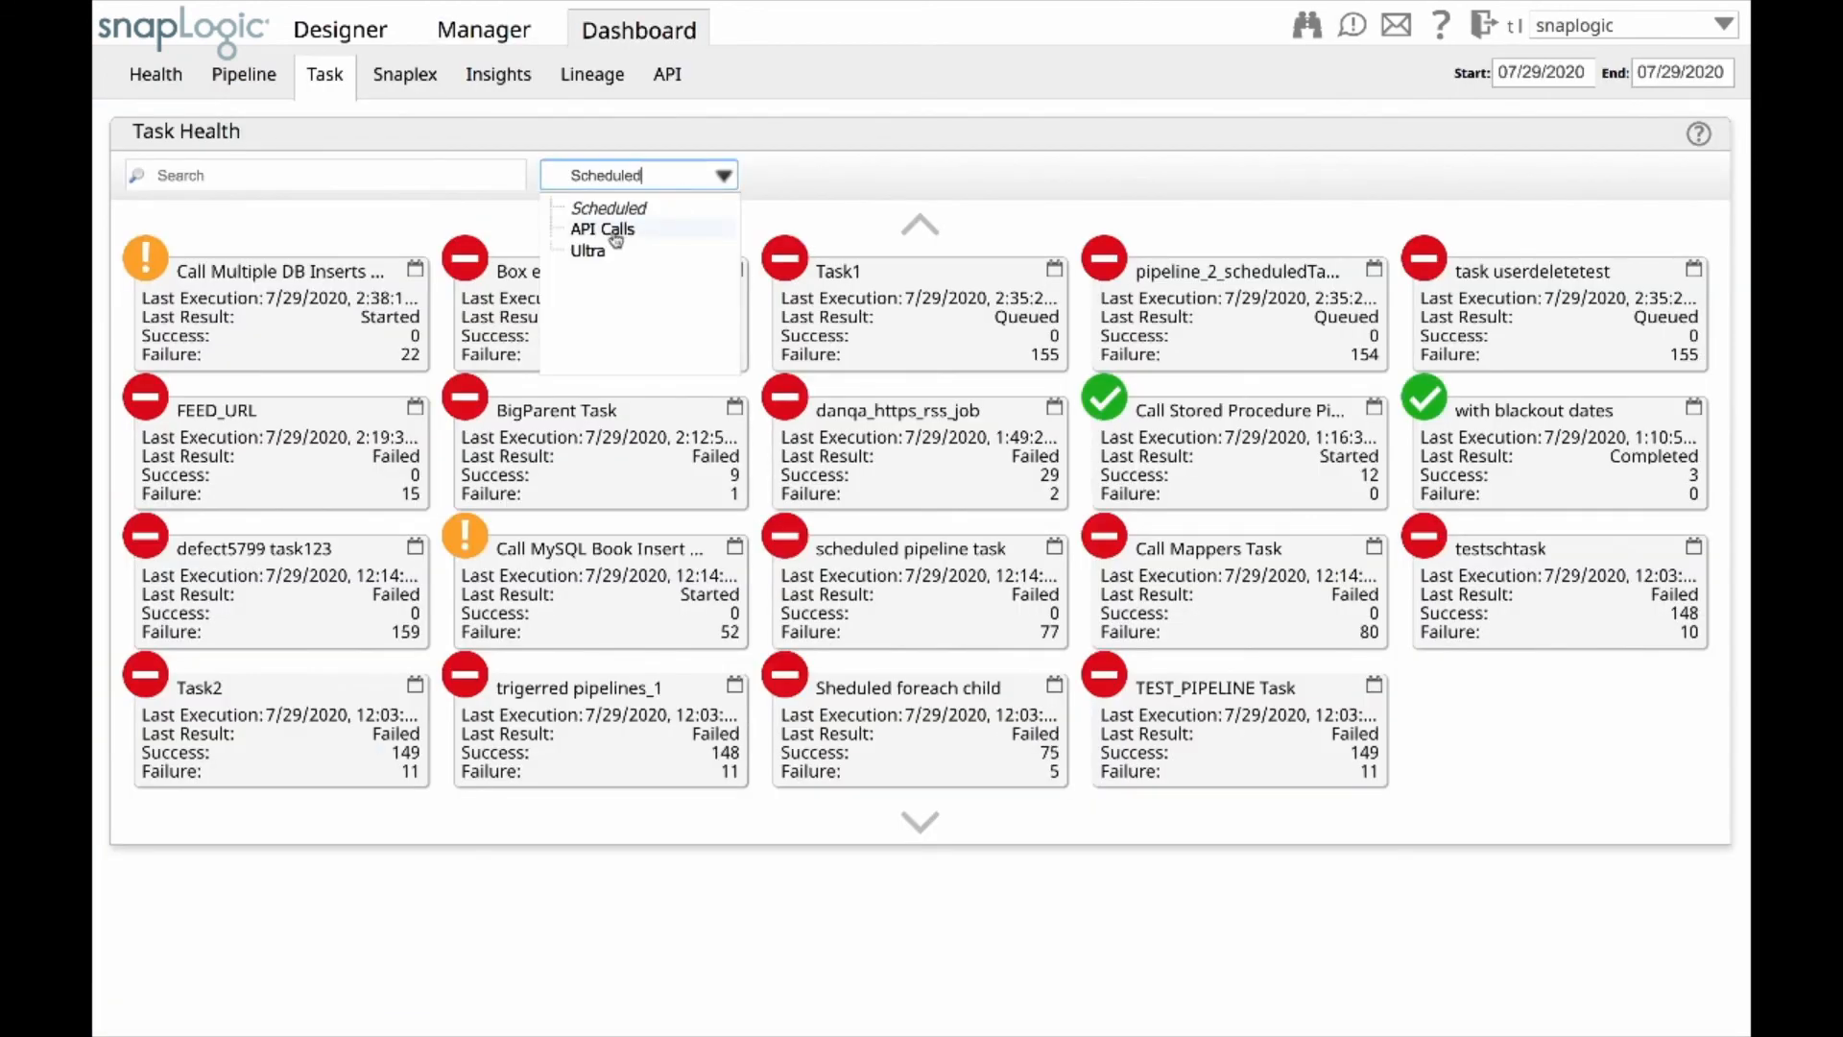
pyautogui.click(601, 228)
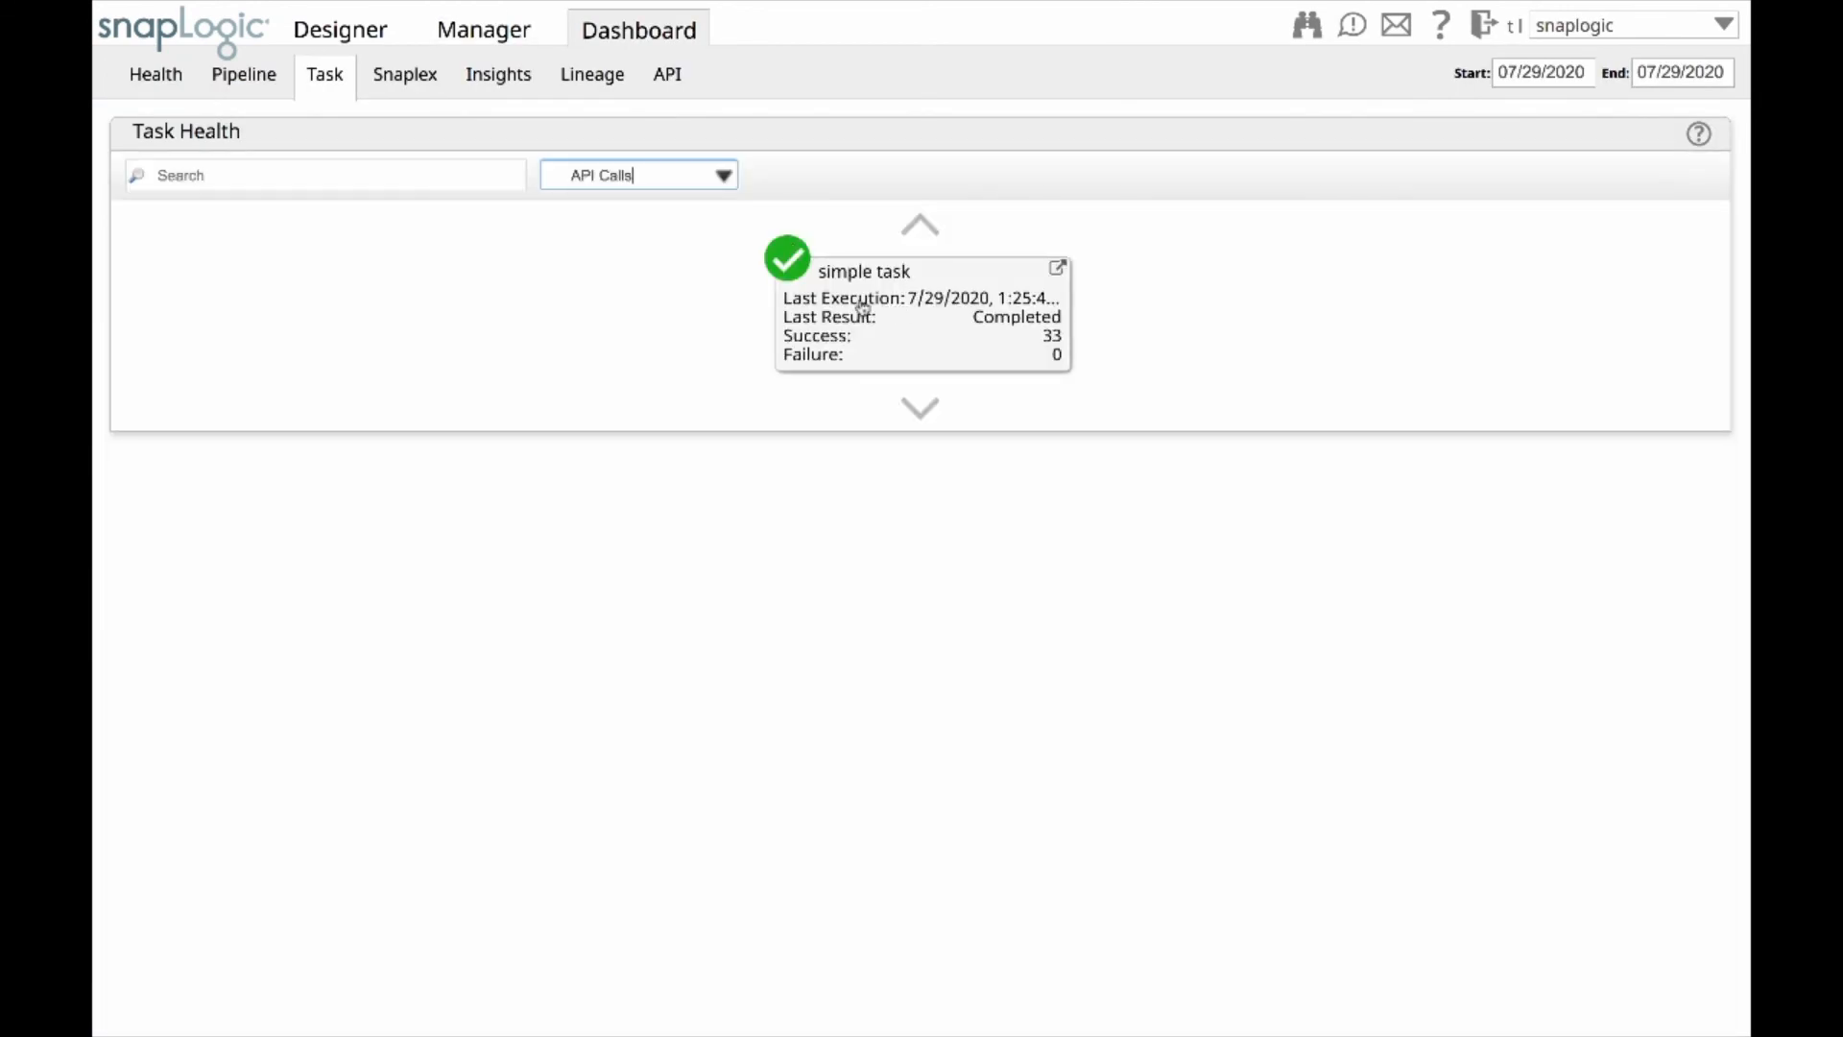
pyautogui.click(924, 311)
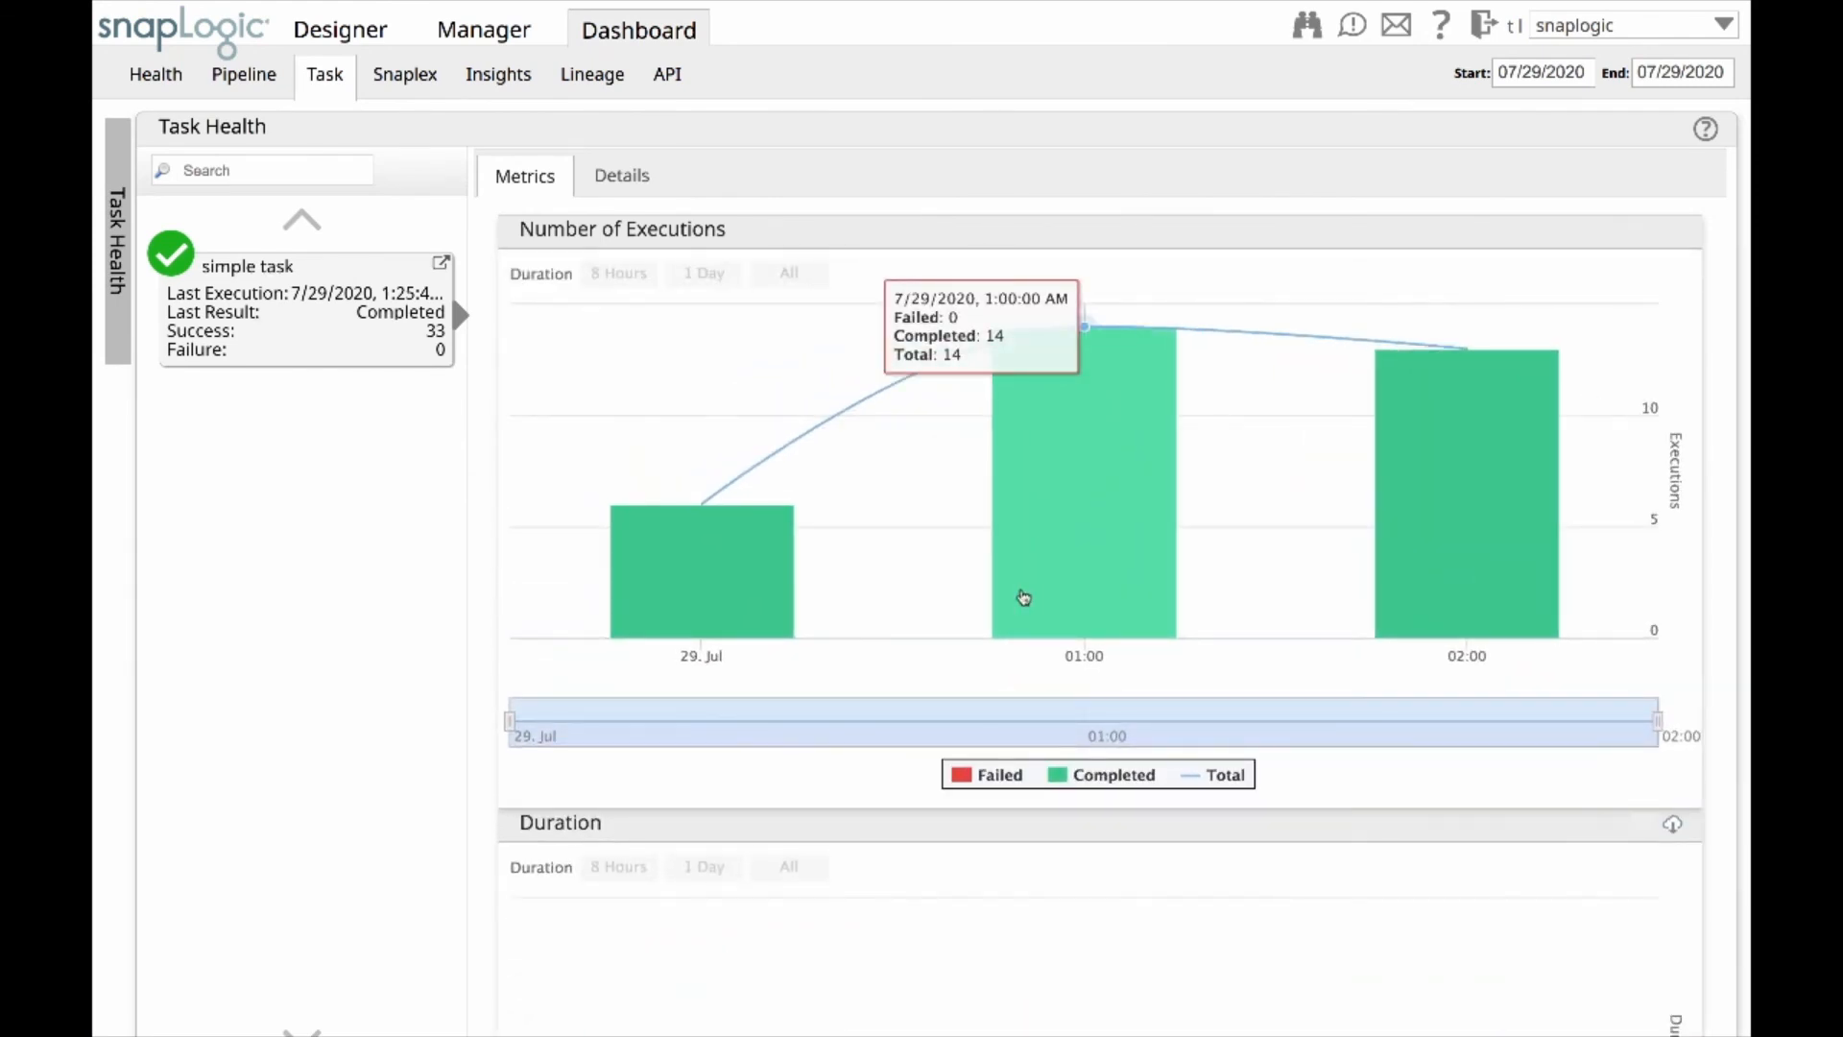
pyautogui.scroll(-3)
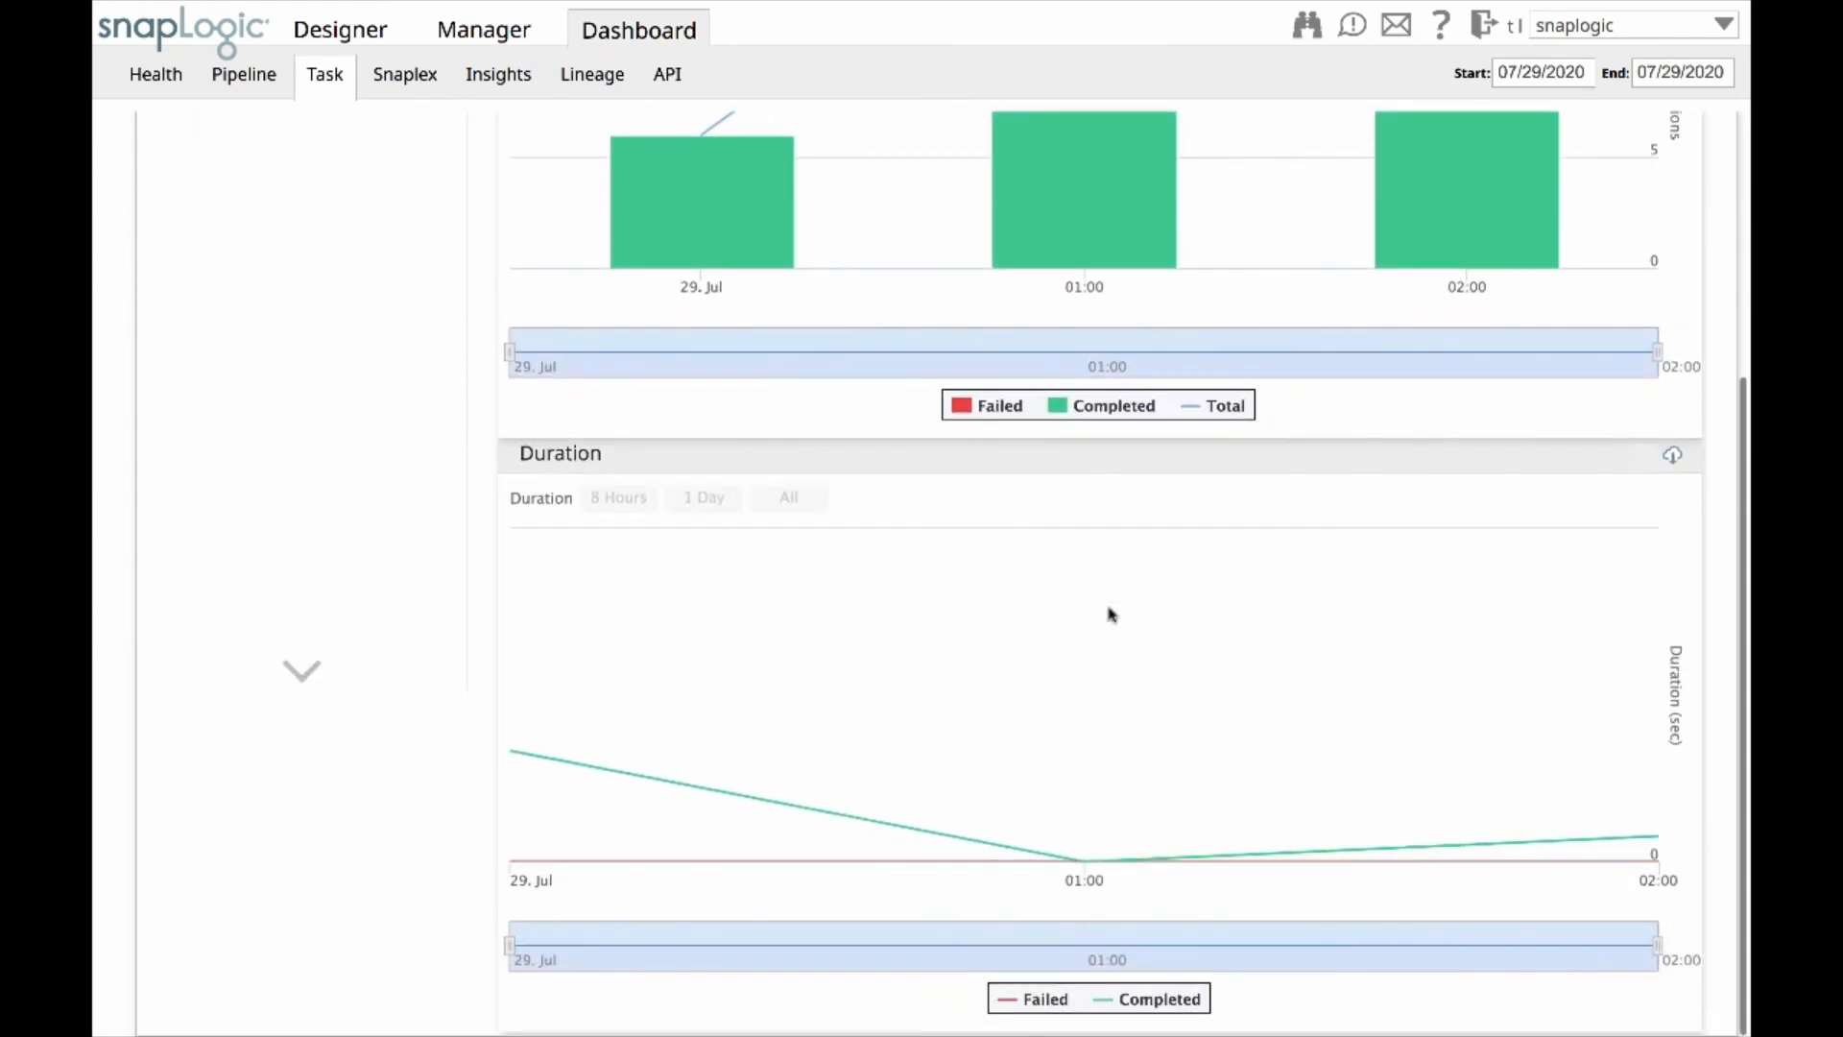